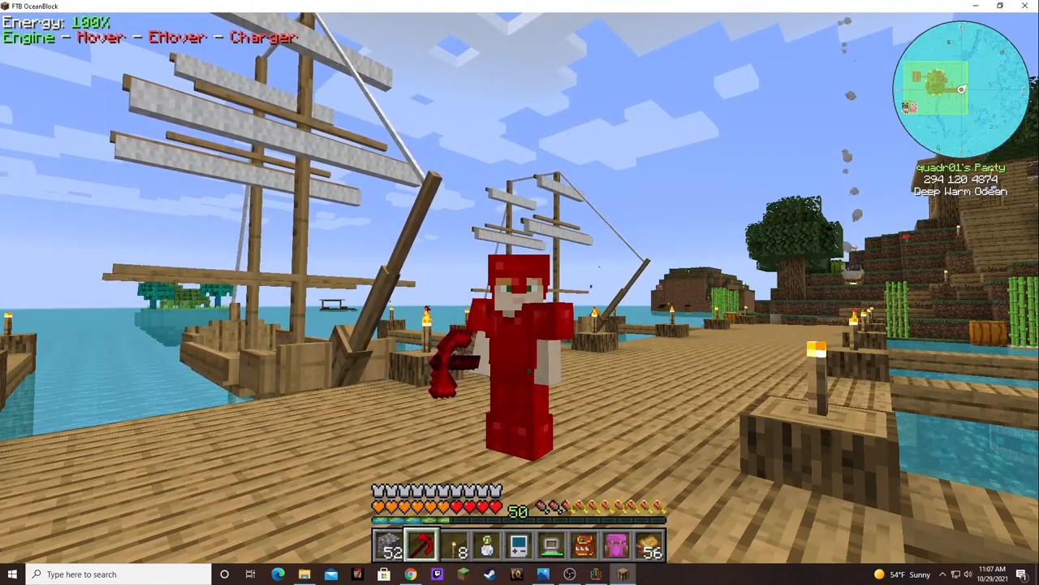
mouse_move(520, 292)
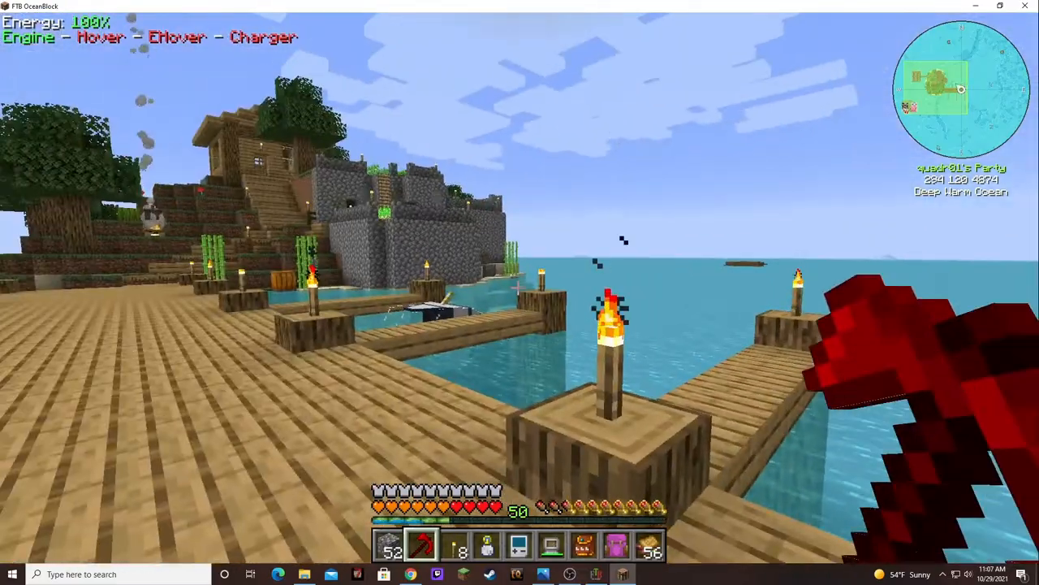
mouse_move(520, 292)
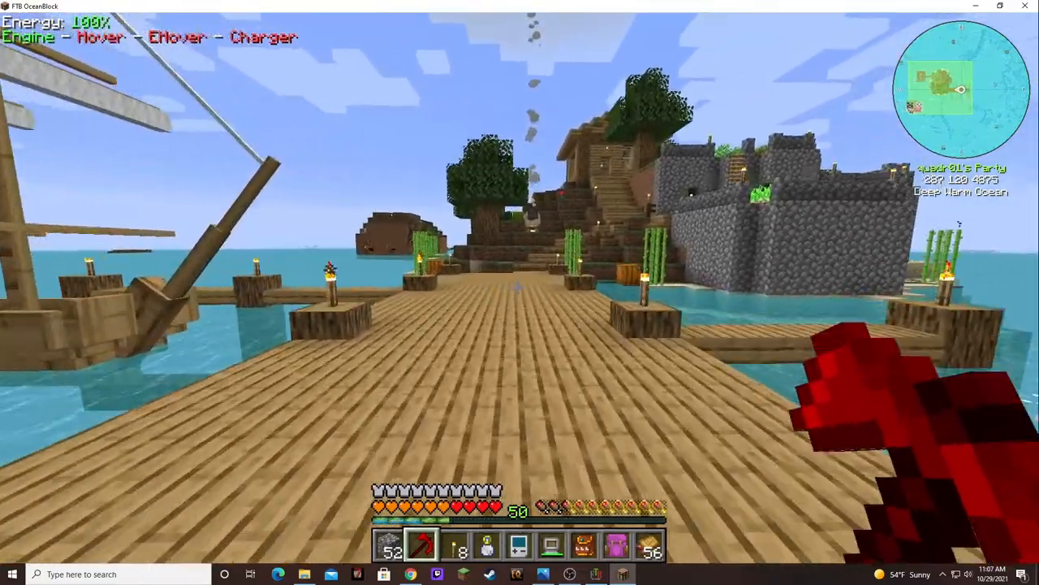
mouse_move(520, 293)
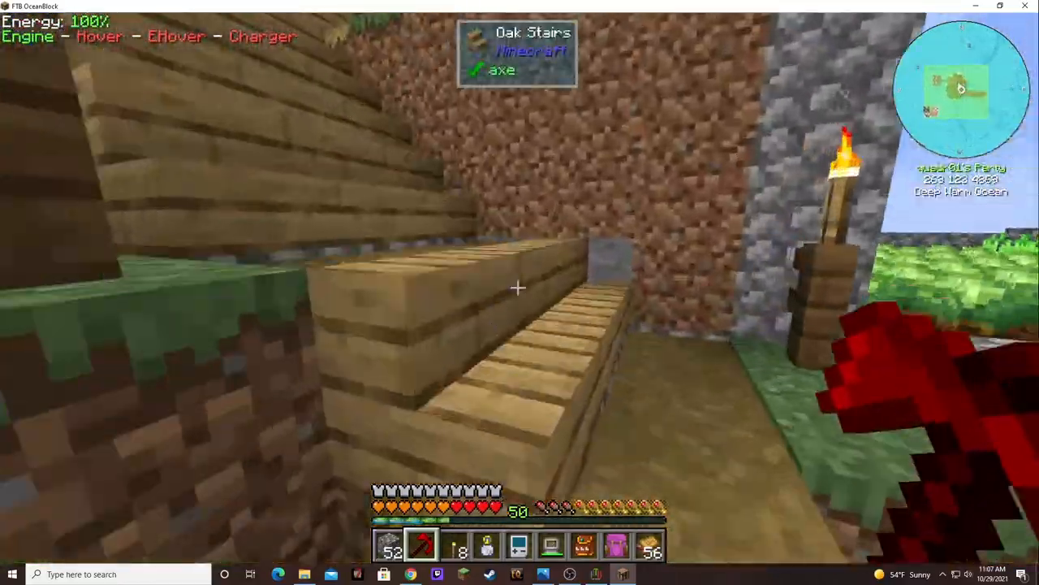
mouse_move(519, 292)
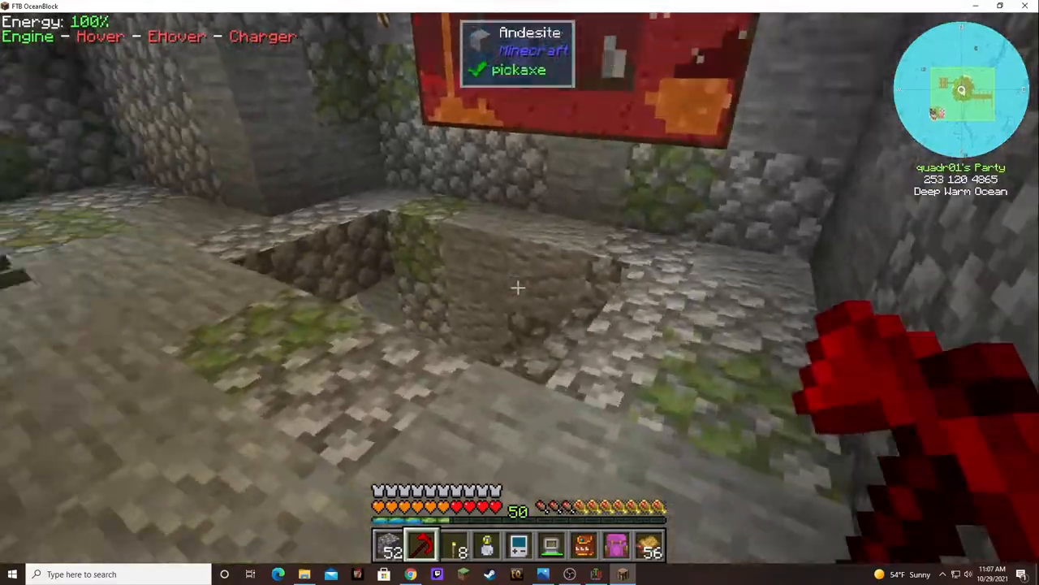
mouse_move(519, 293)
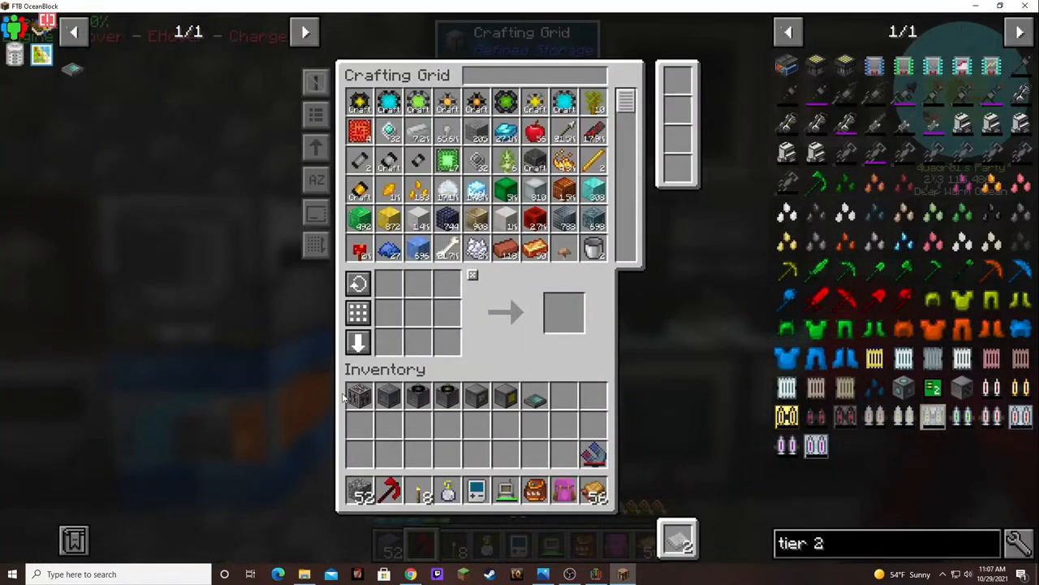
mouse_move(534, 396)
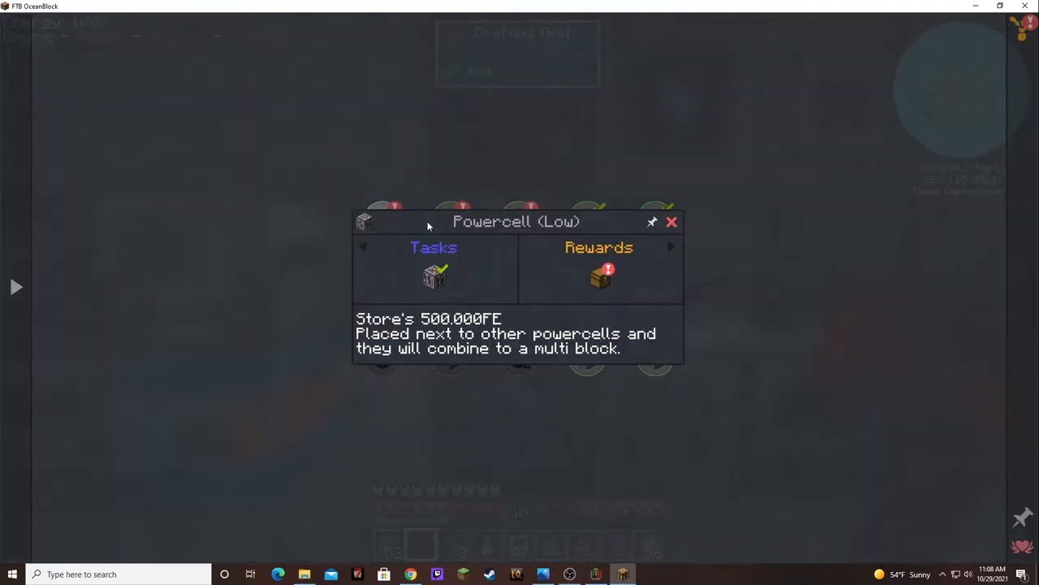
Step: Claim the Powercell (Low) reward and check the Dimensional Cell (Simple) quest
click(601, 278)
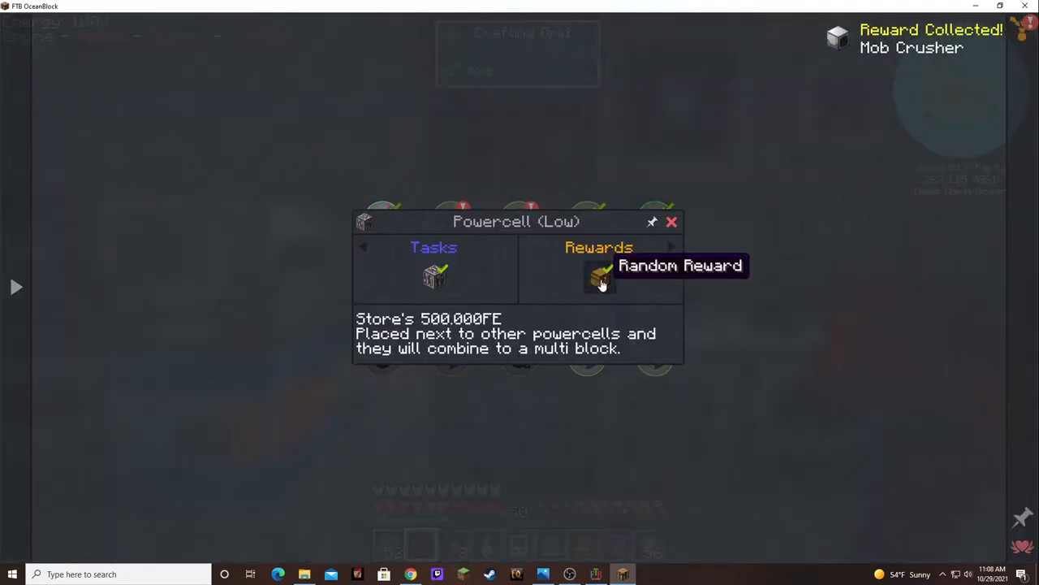
mouse_move(678, 234)
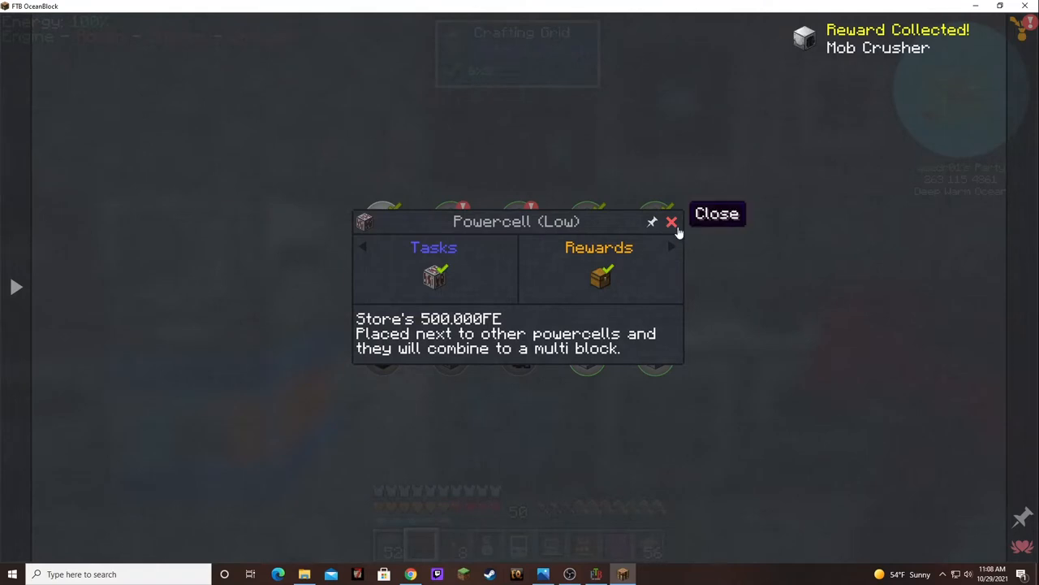
mouse_move(673, 228)
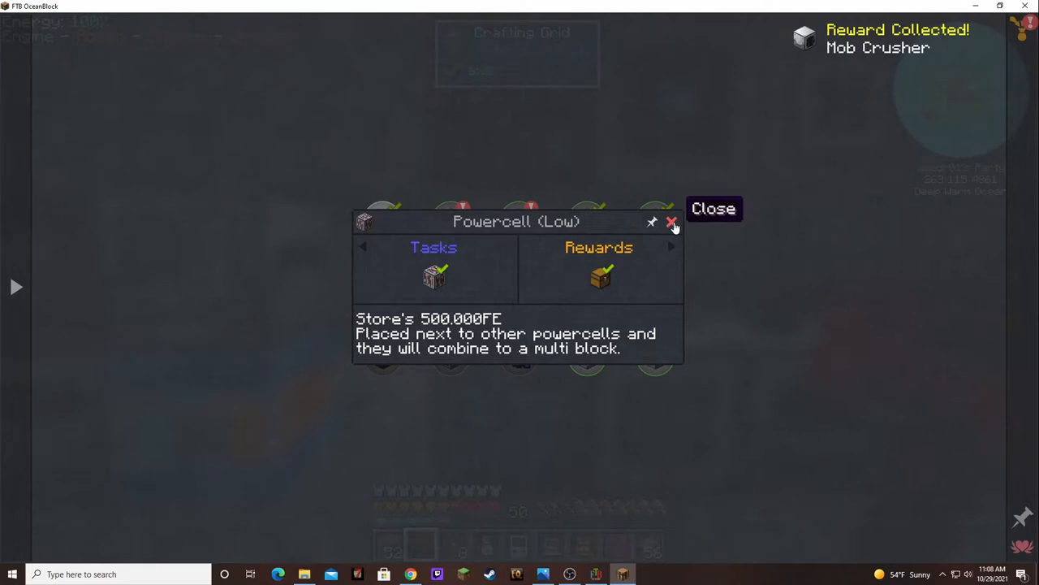
click(671, 220)
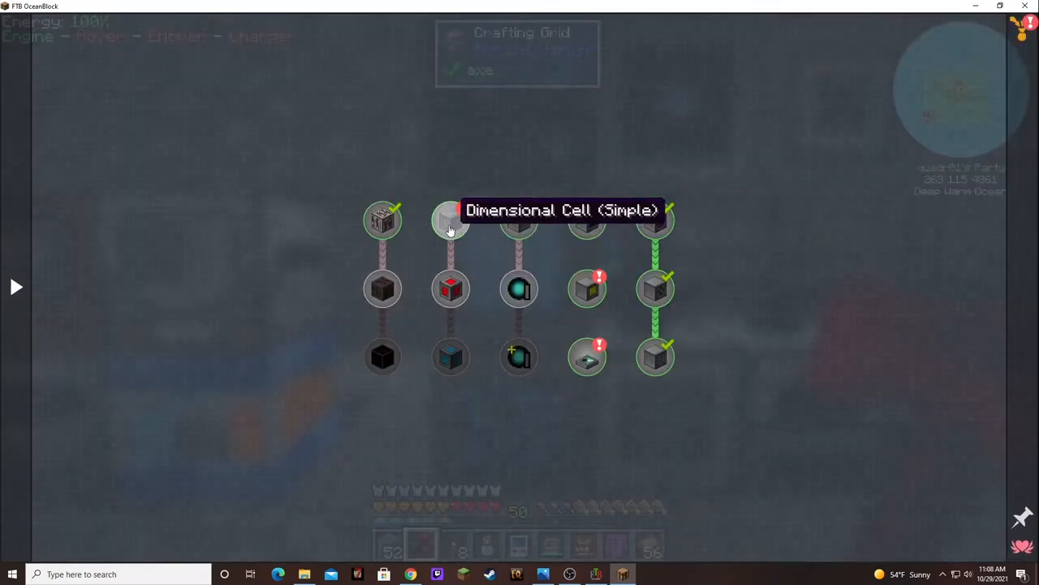
click(451, 219)
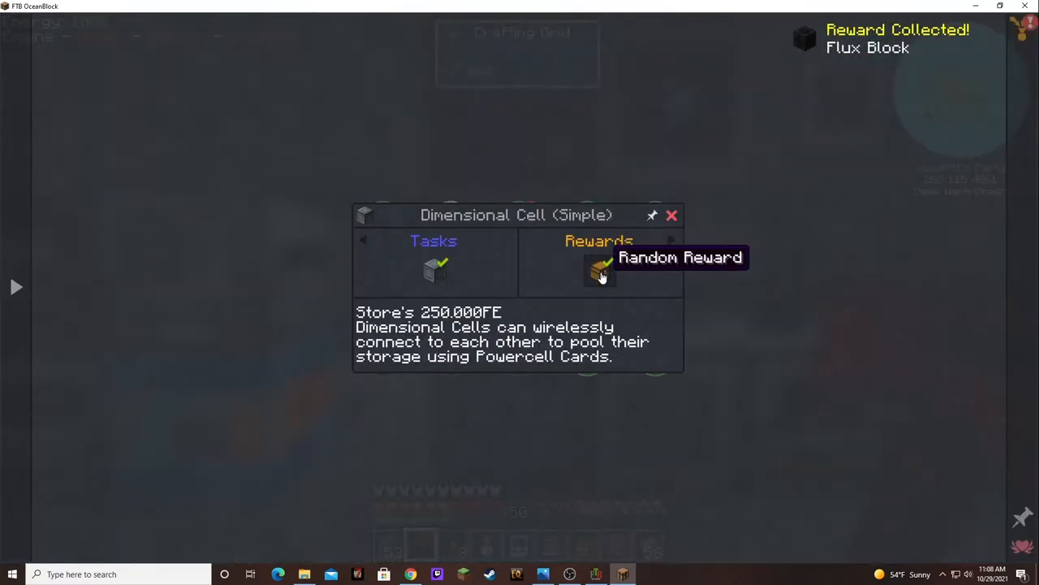
click(672, 214)
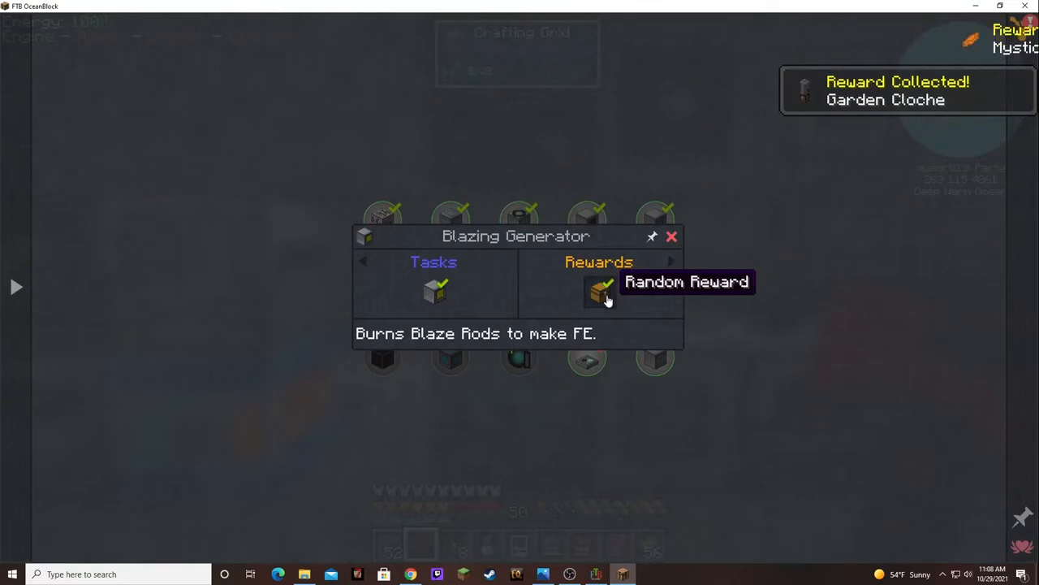
Step: Collect the Blazing Generator and OR Filter quest rewards and close their details
click(600, 292)
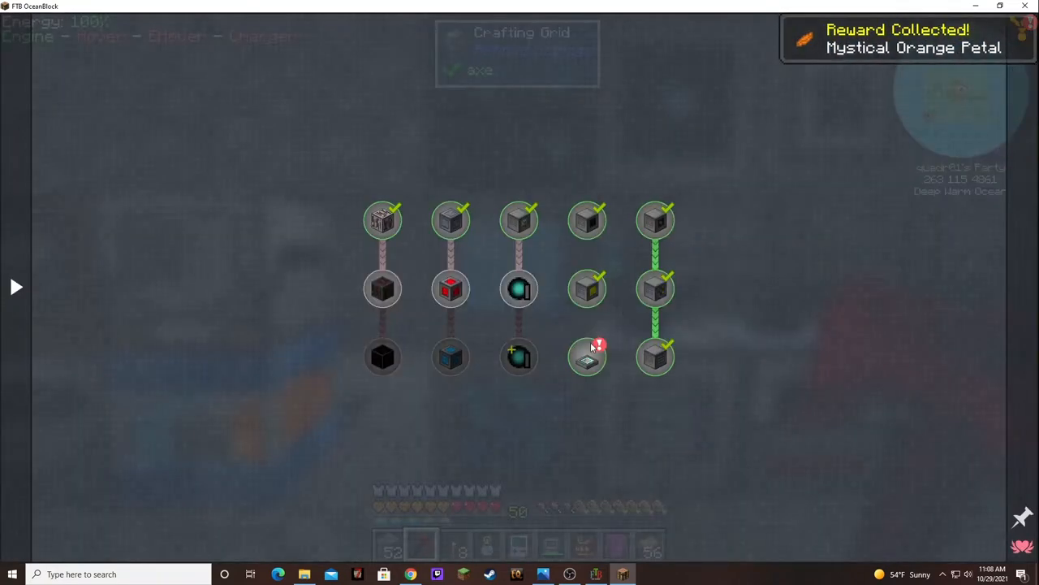
click(586, 357)
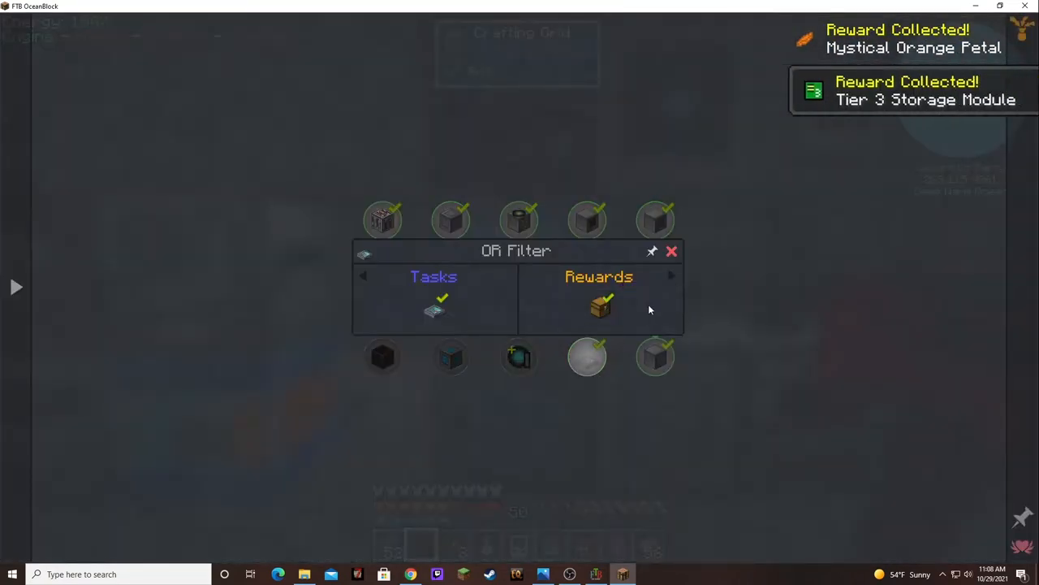
mouse_move(685, 254)
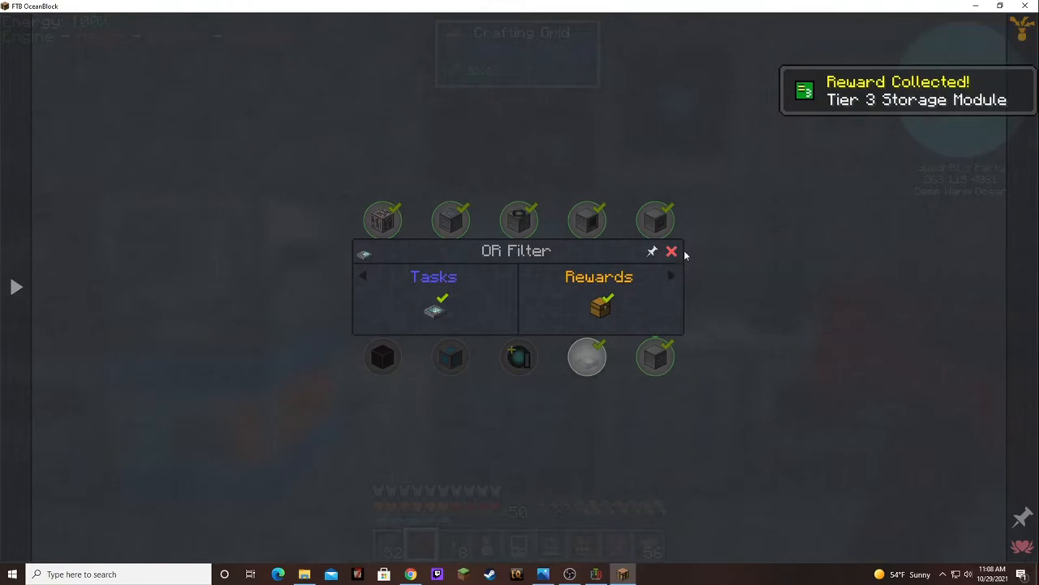
click(673, 250)
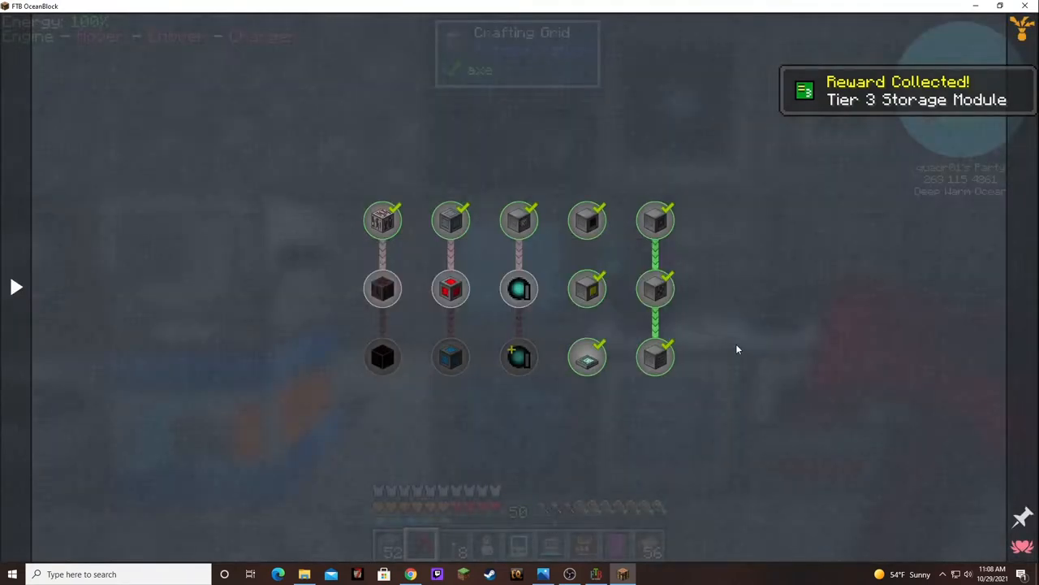
mouse_move(581, 399)
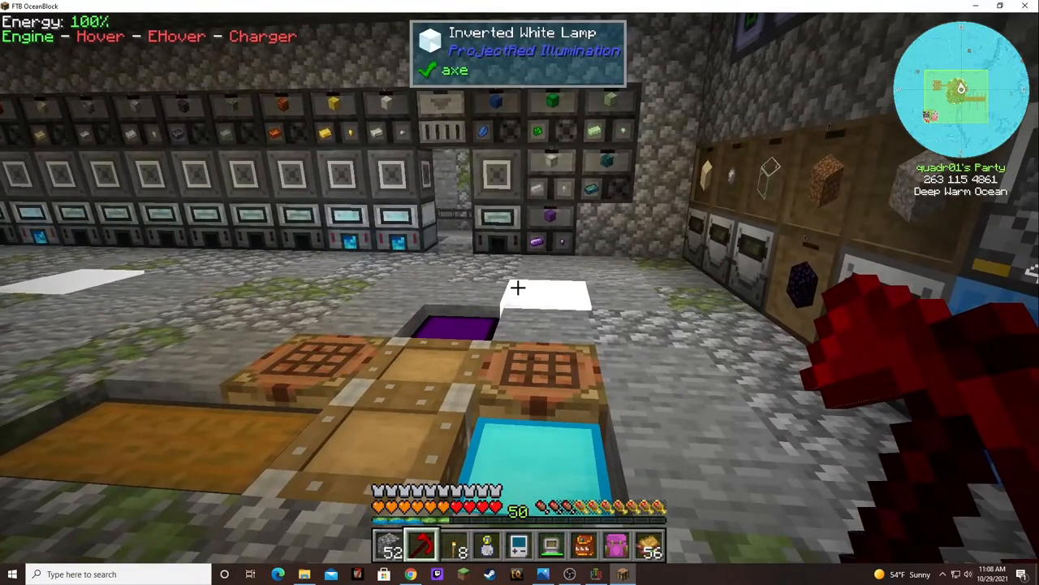
Step: Move the reward items such as the Garden Cloche and Mob Crusher into the Large Krate
key(e)
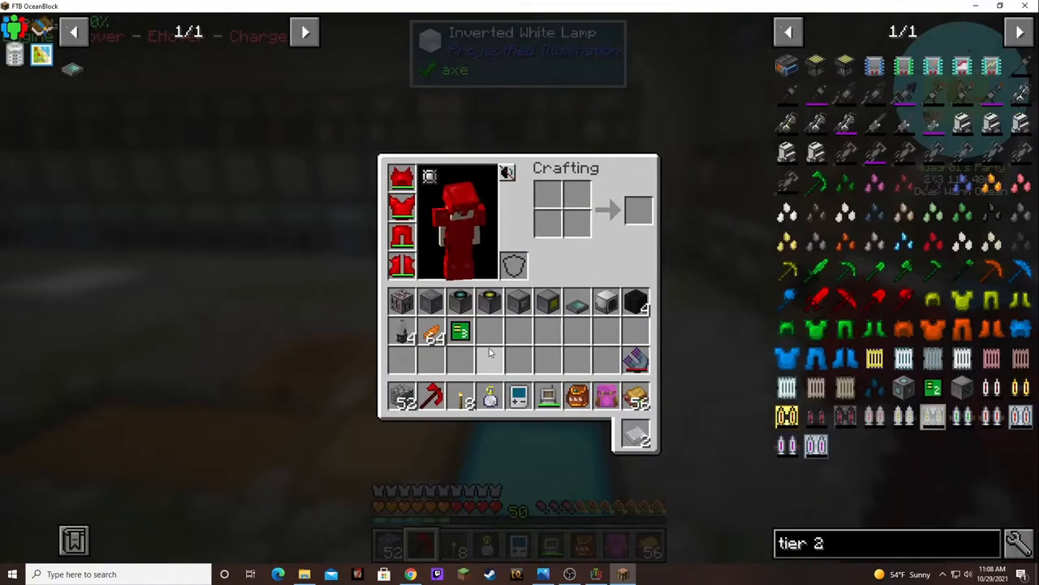
key(Escape)
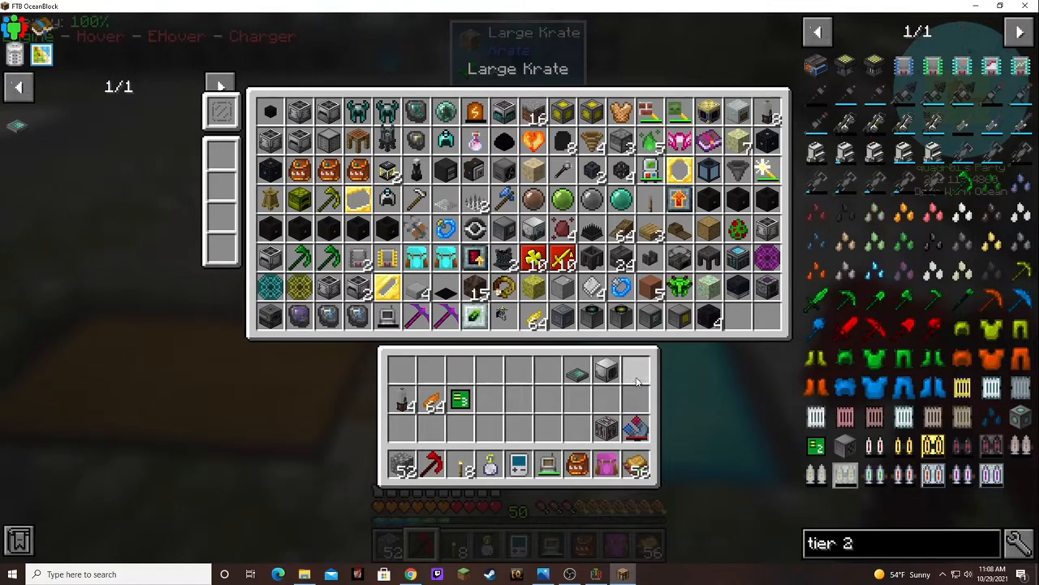
mouse_move(604, 370)
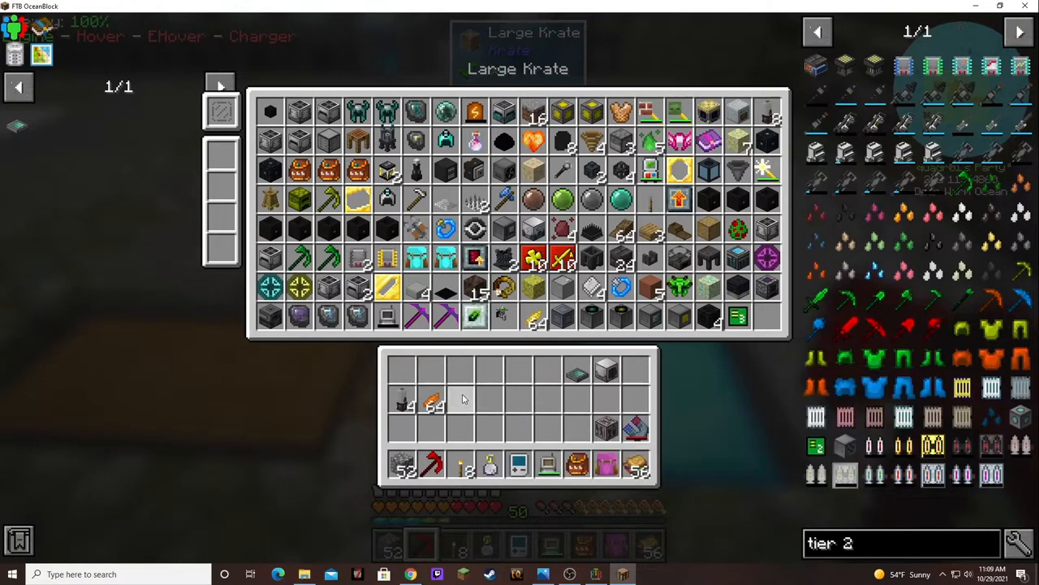
mouse_move(435, 405)
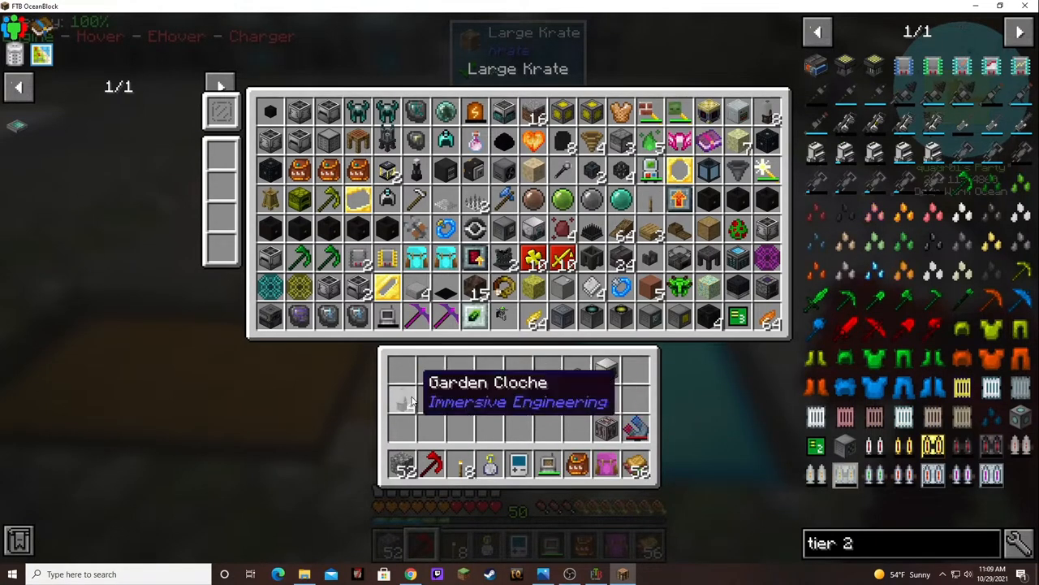
mouse_move(605, 370)
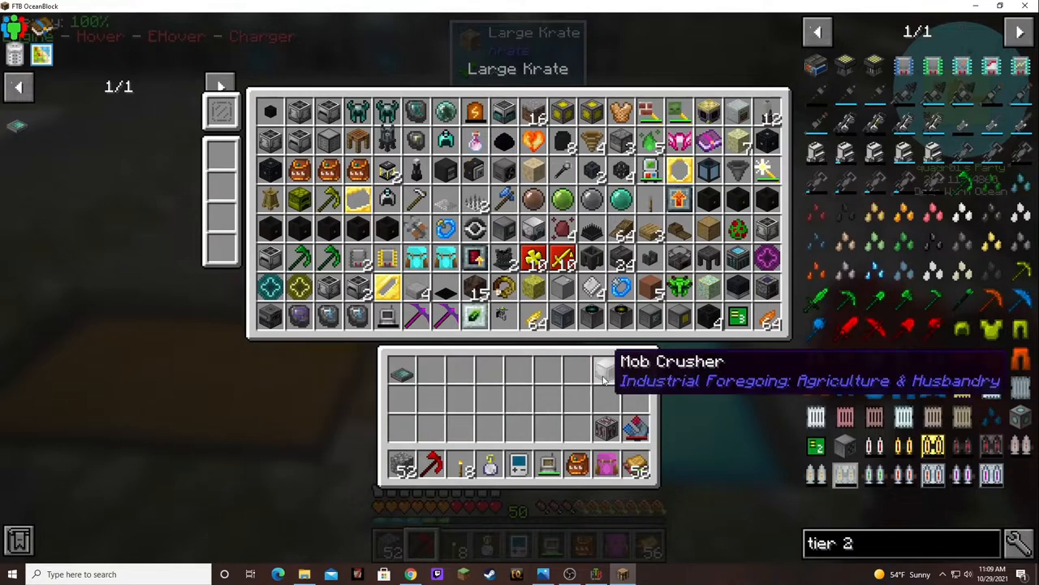
mouse_move(474, 289)
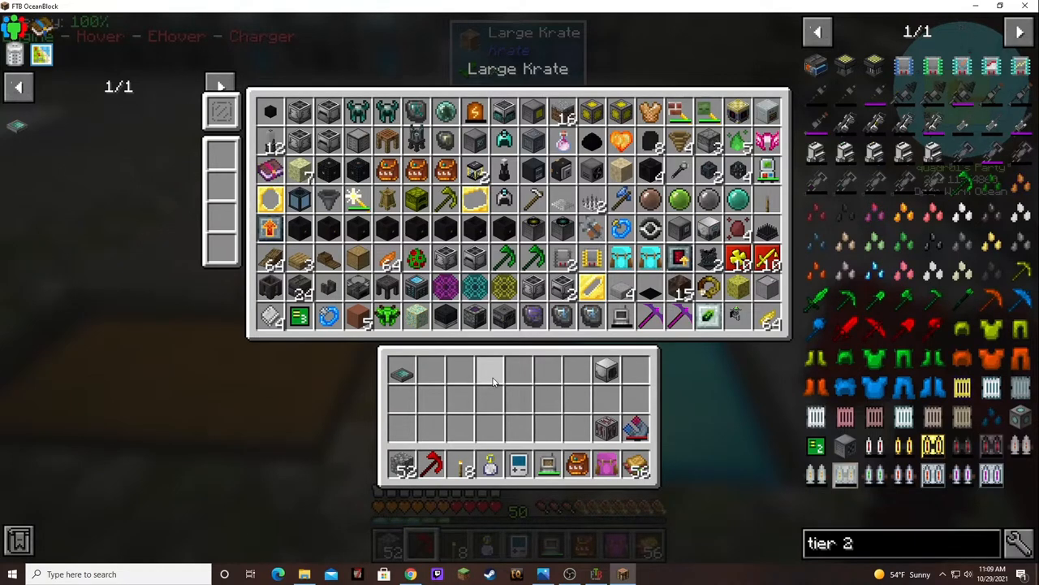
key(Escape)
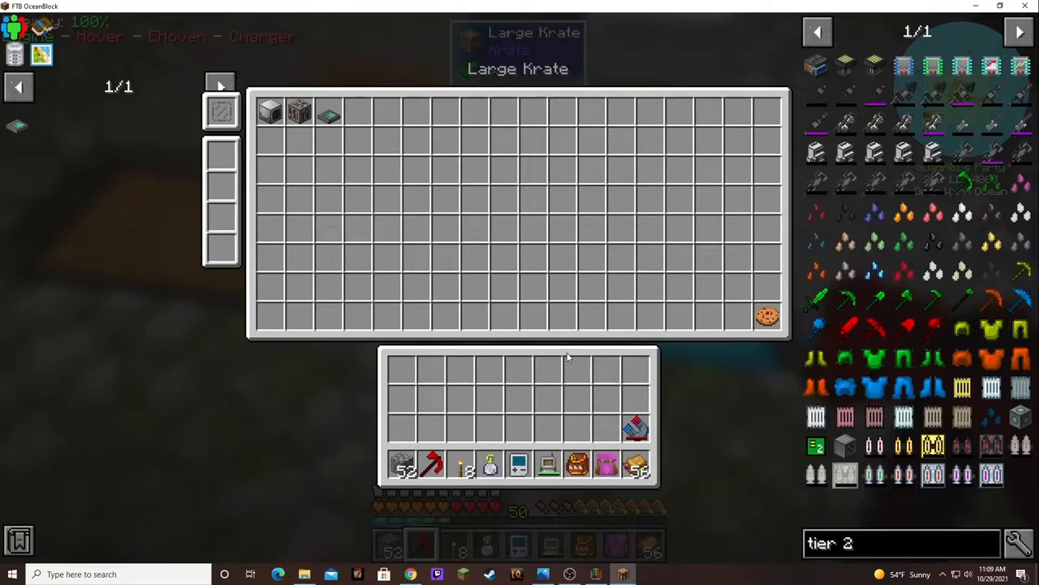
key(Escape)
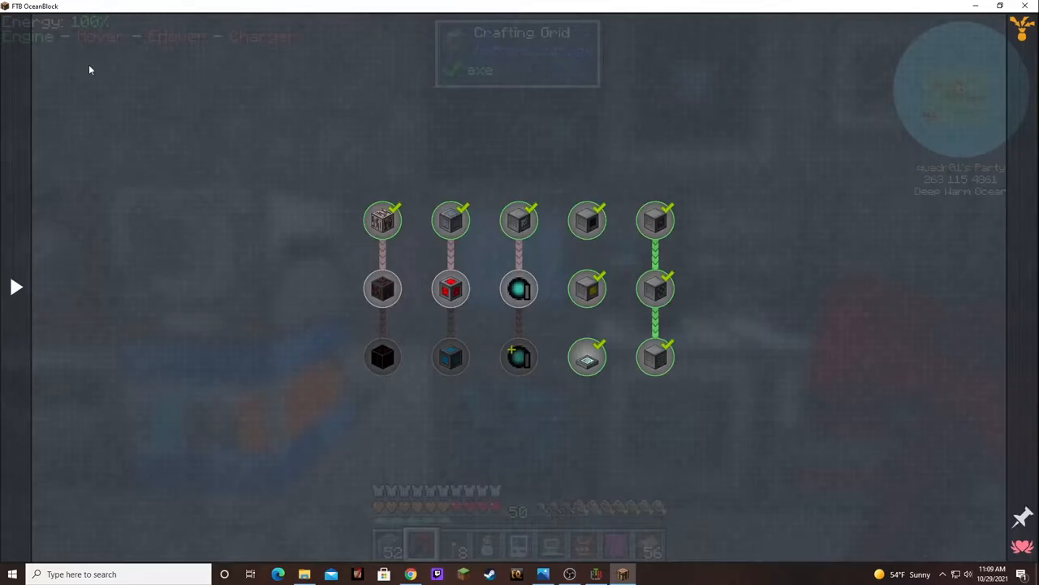
mouse_move(382, 289)
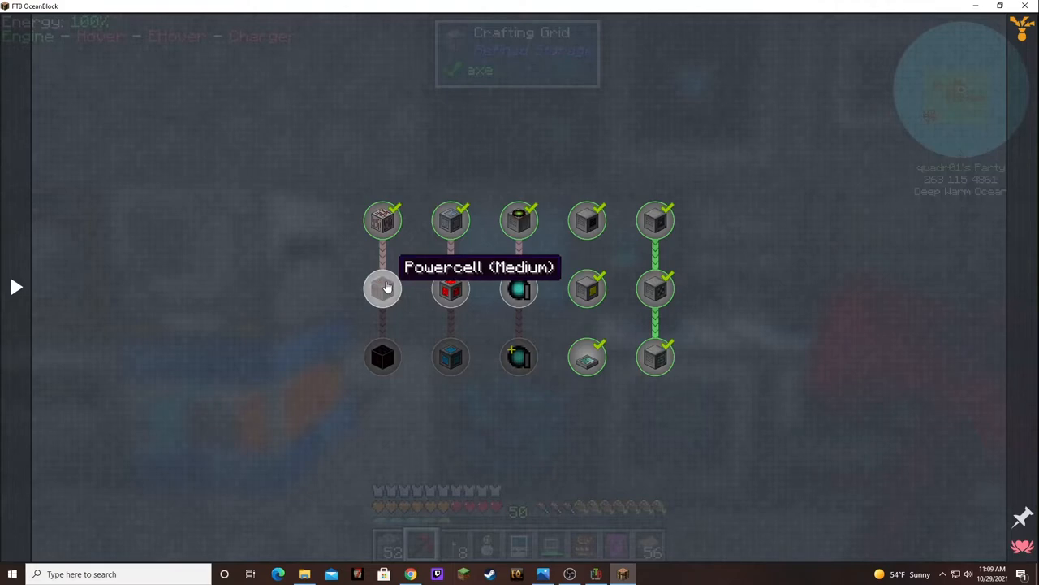
Step: Check the Powercell (Medium) and Dimensional Cell crafting recipes from their quests
click(383, 289)
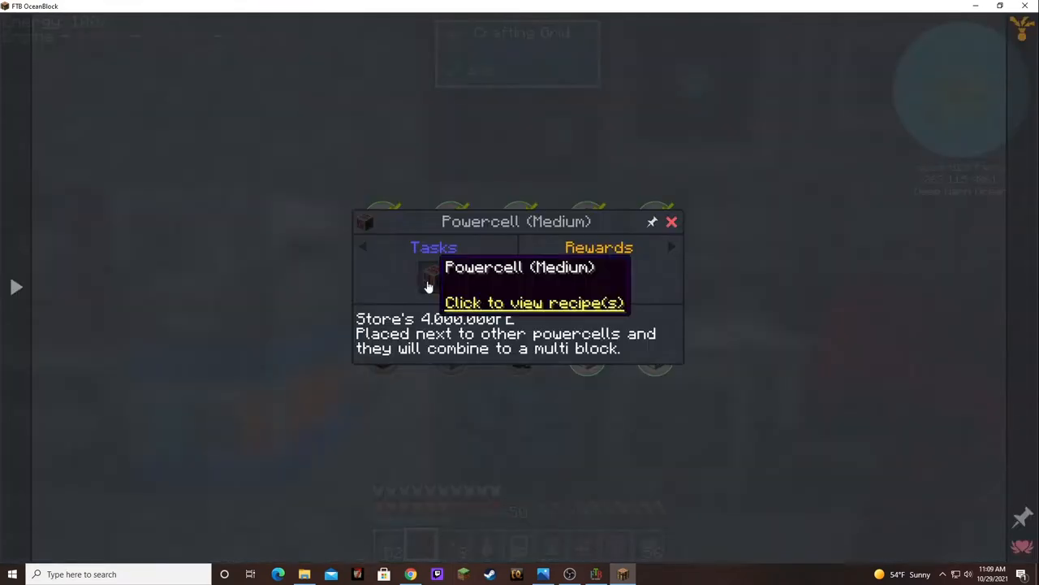
click(535, 302)
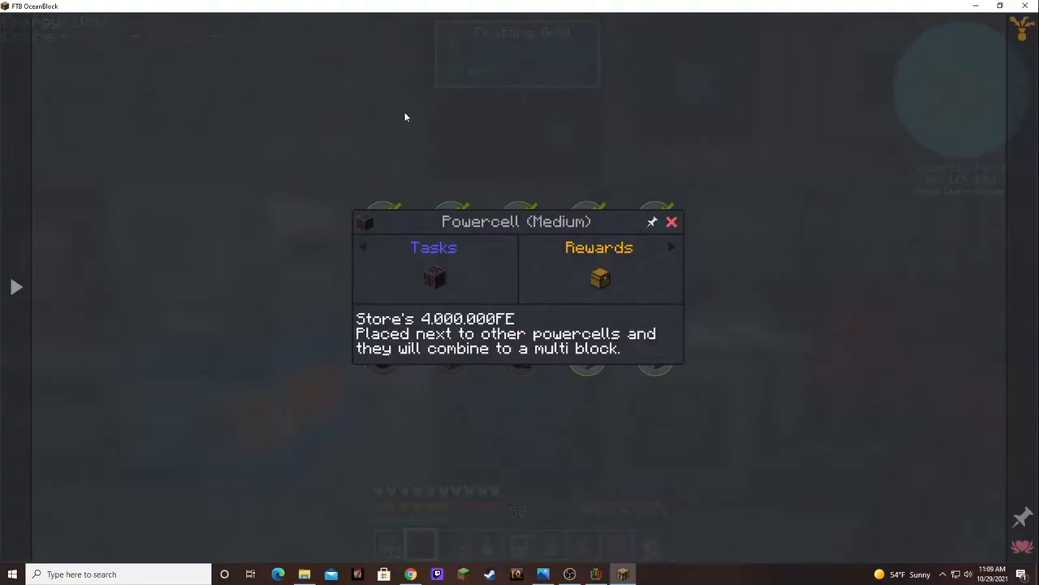
click(672, 221)
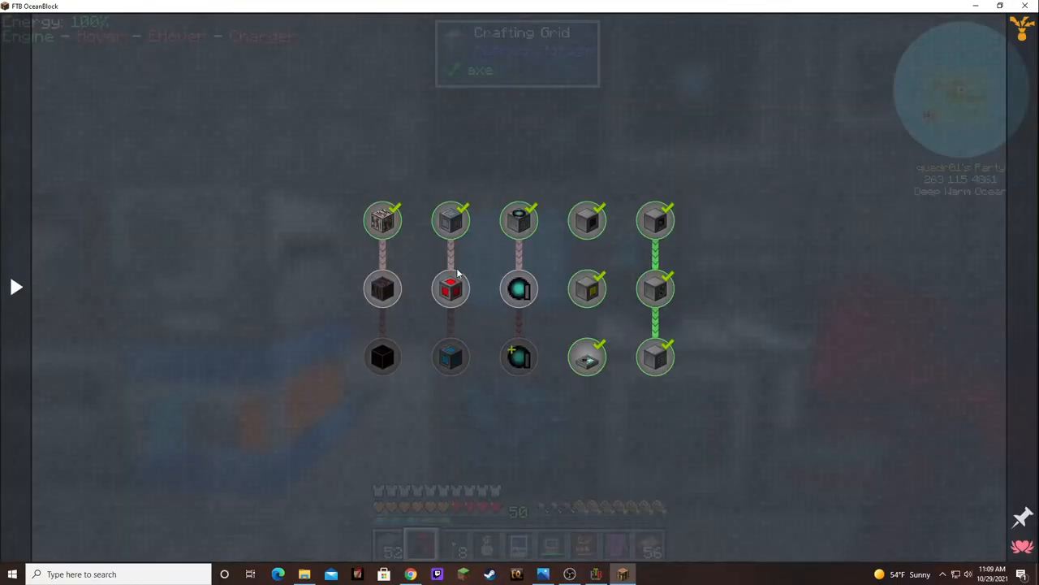
click(452, 289)
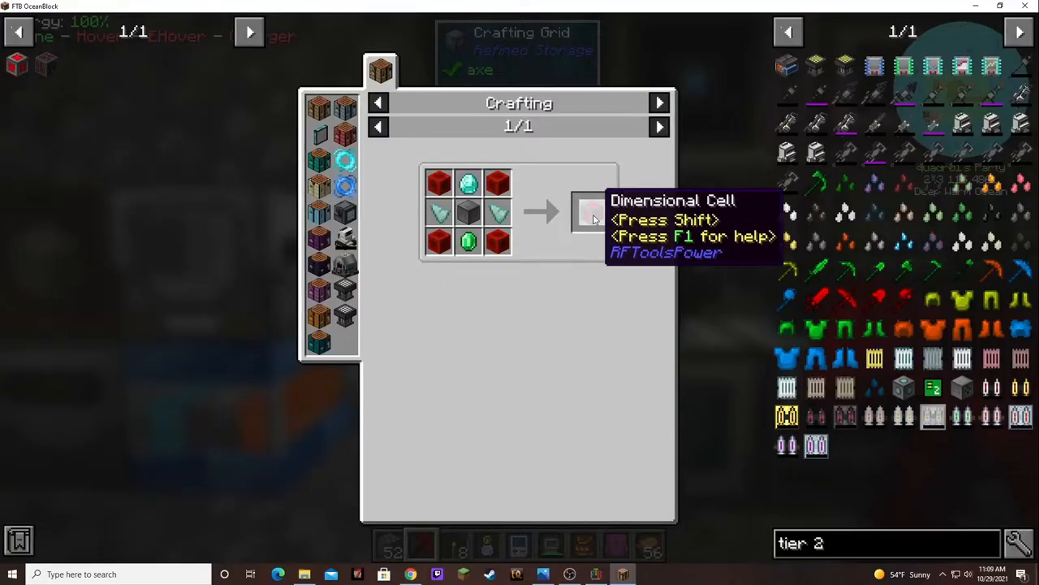
mouse_move(405, 96)
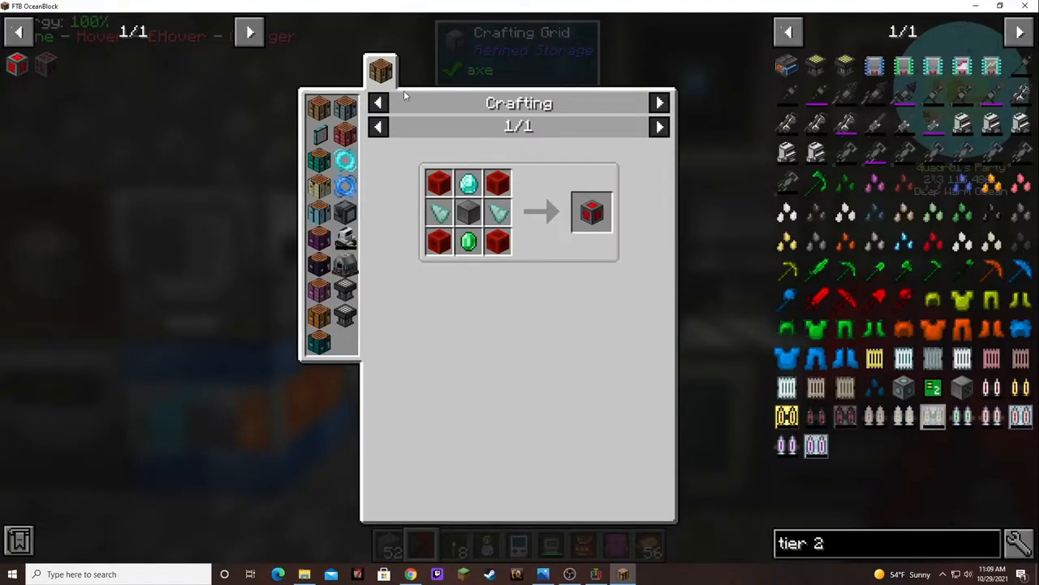
click(591, 211)
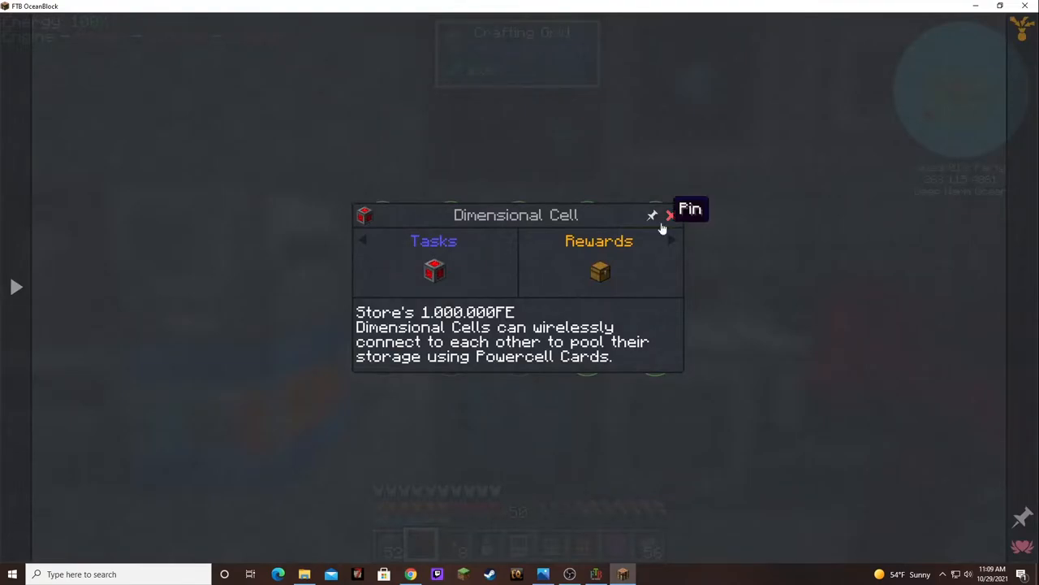
click(670, 214)
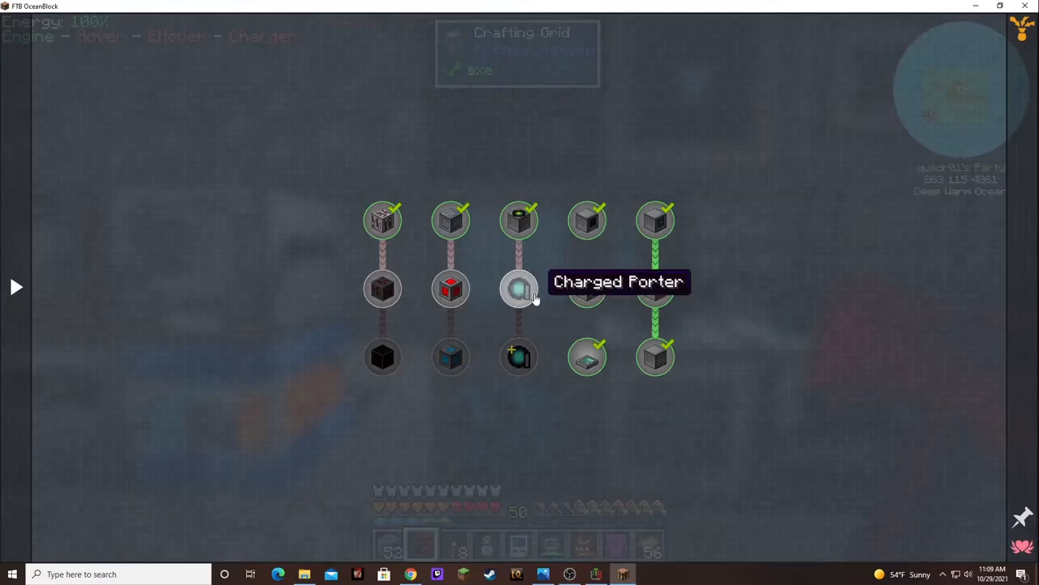
mouse_move(519, 289)
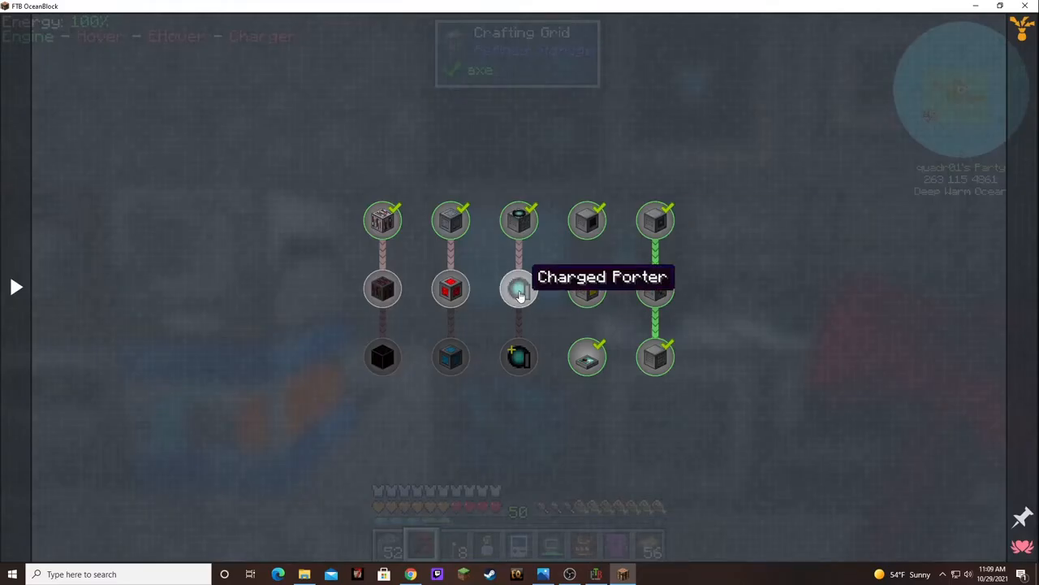
Step: Check the Charged Porter crafting recipe and return to its quest details
click(518, 289)
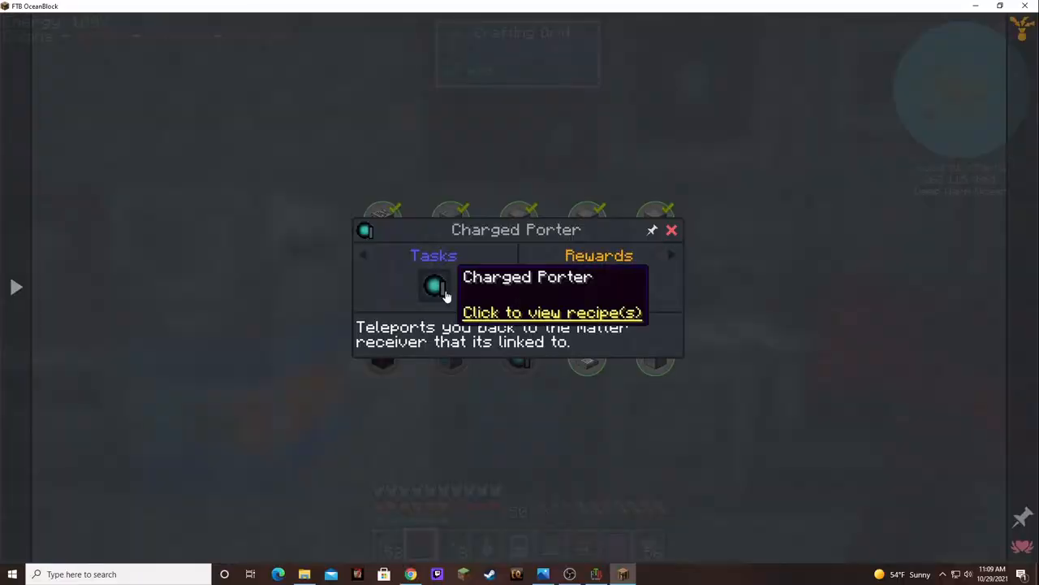
click(553, 312)
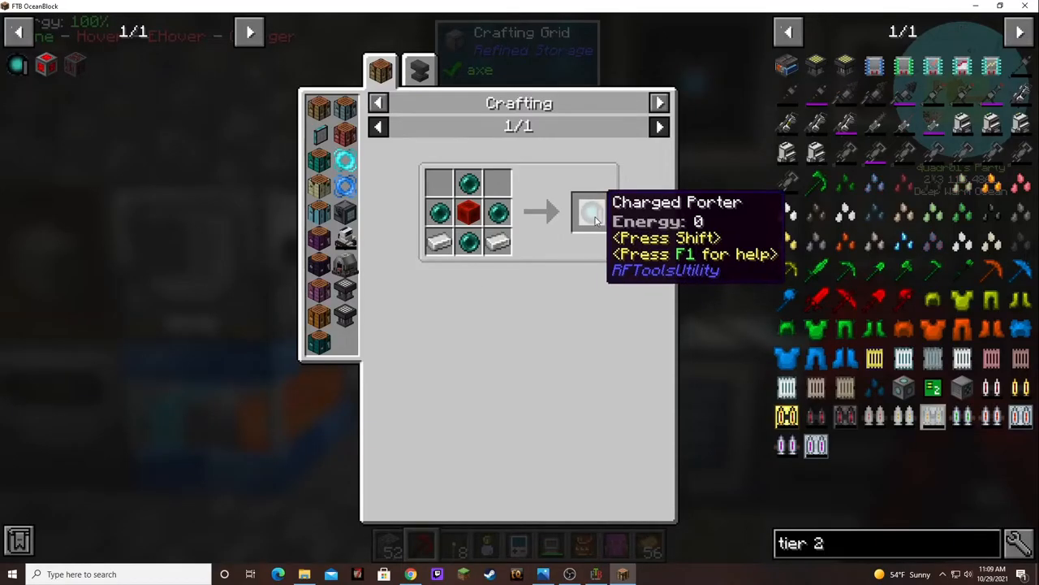
click(591, 211)
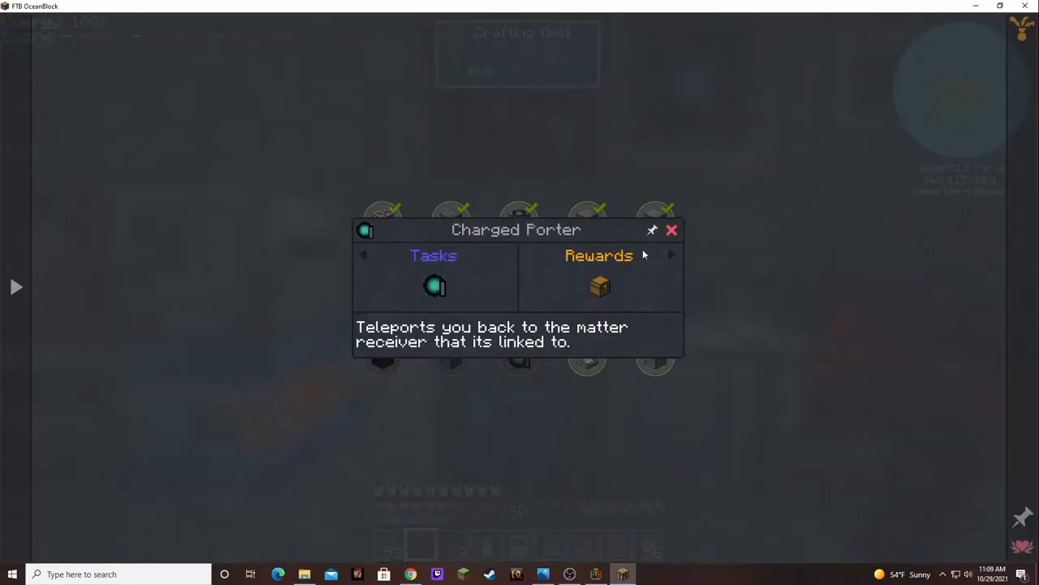
click(672, 231)
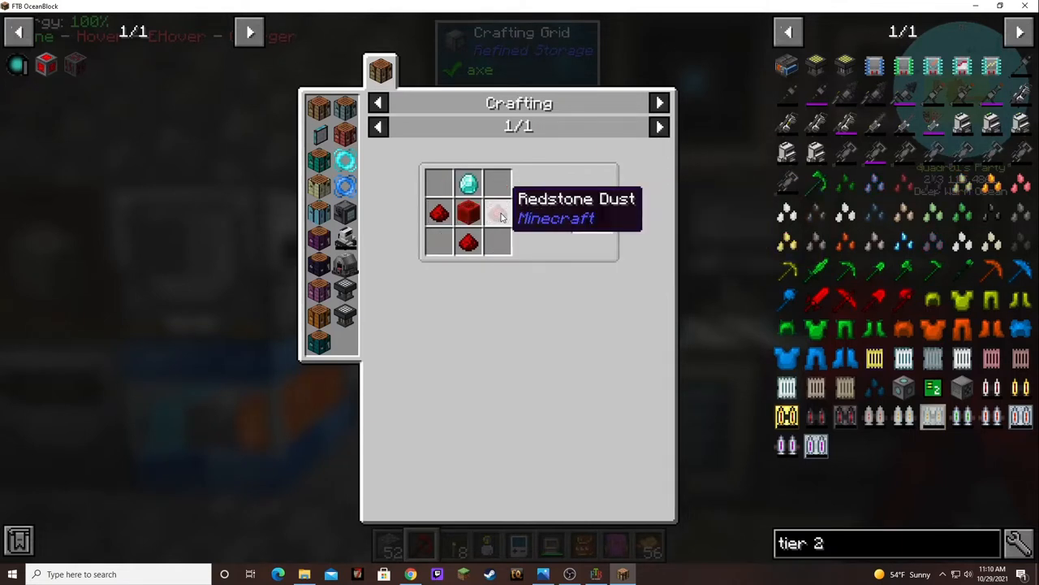
mouse_move(468, 214)
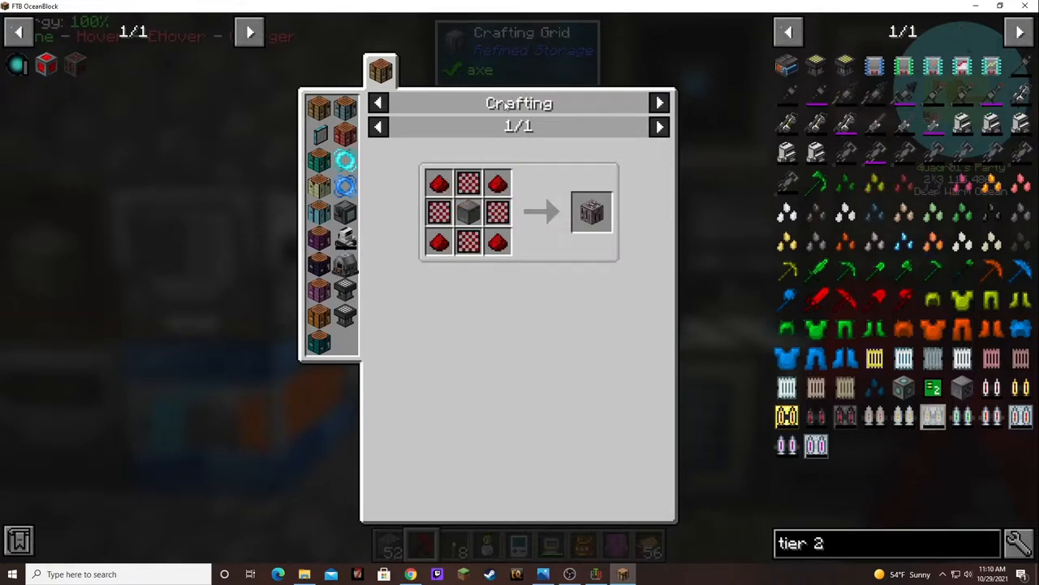
mouse_move(552, 274)
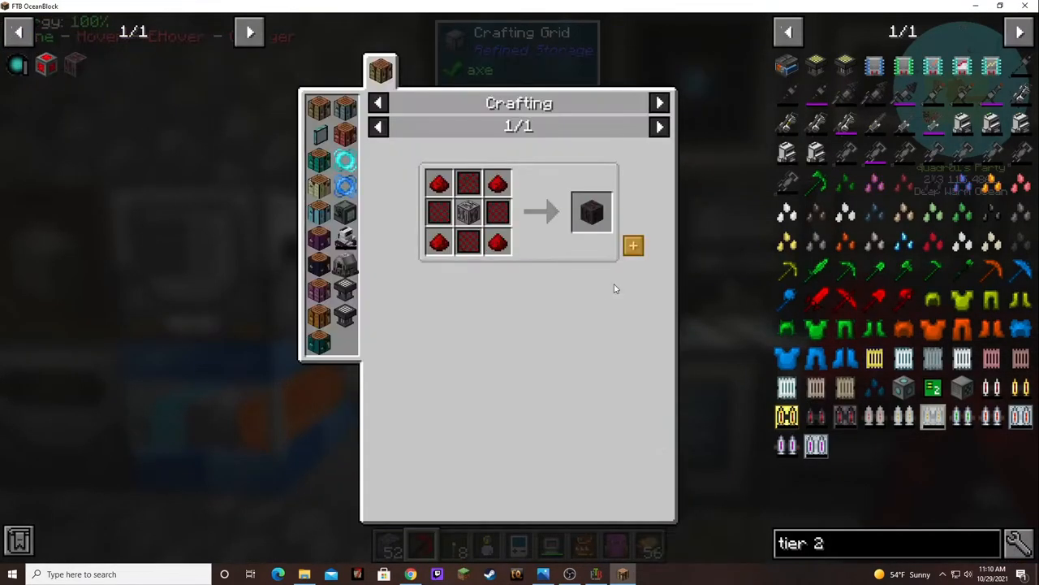
mouse_move(468, 213)
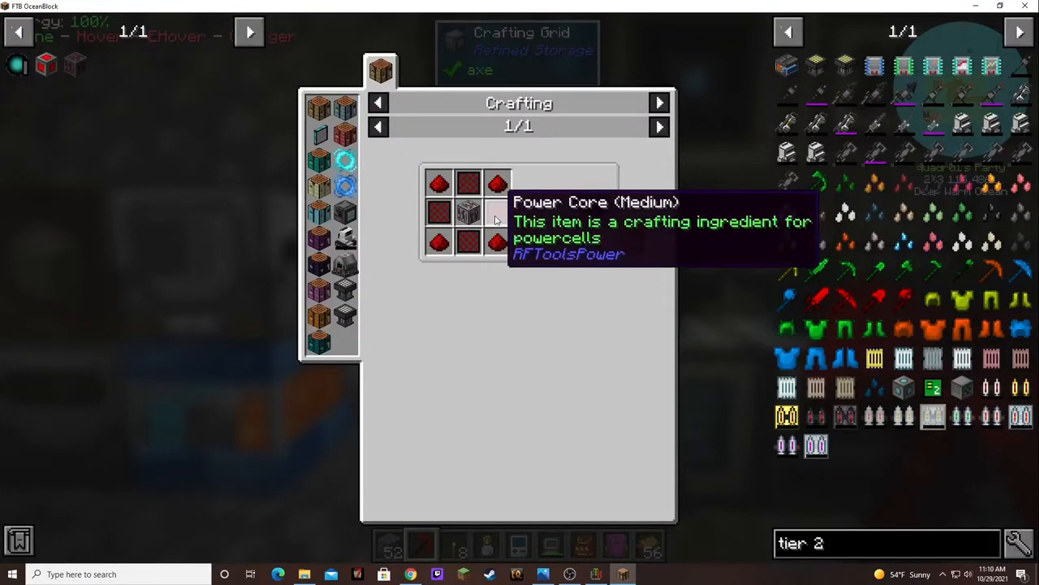
mouse_move(496, 219)
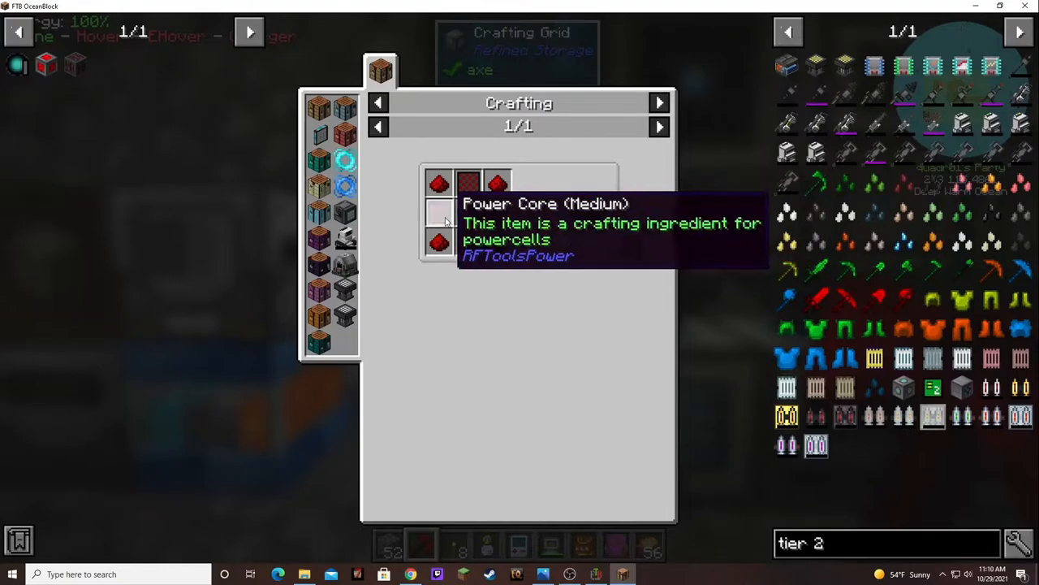
Step: Review the Power Core (Medium) crafting recipe in JEI and leave the recipe viewer
key(Escape)
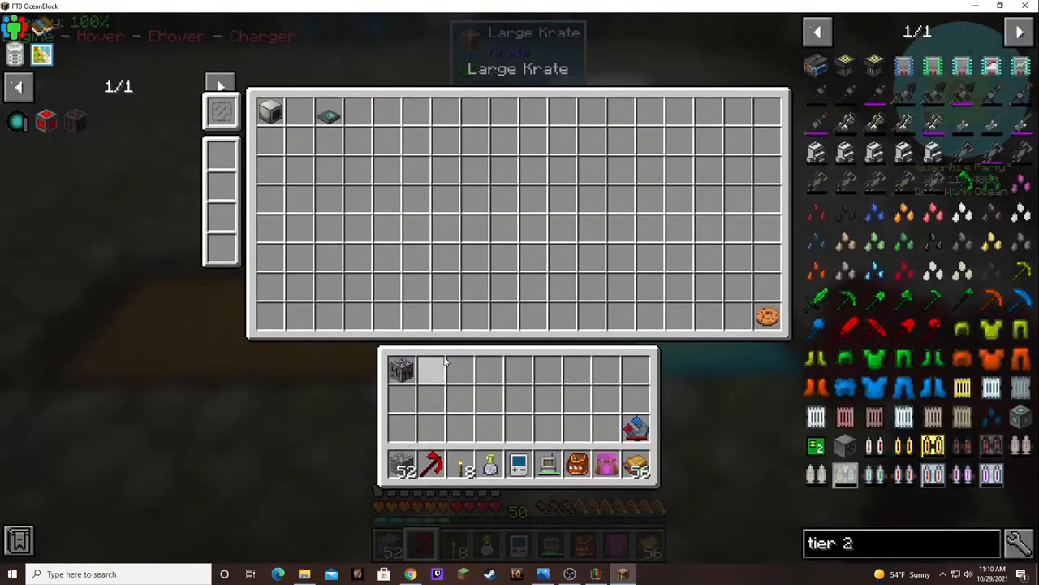
key(Escape)
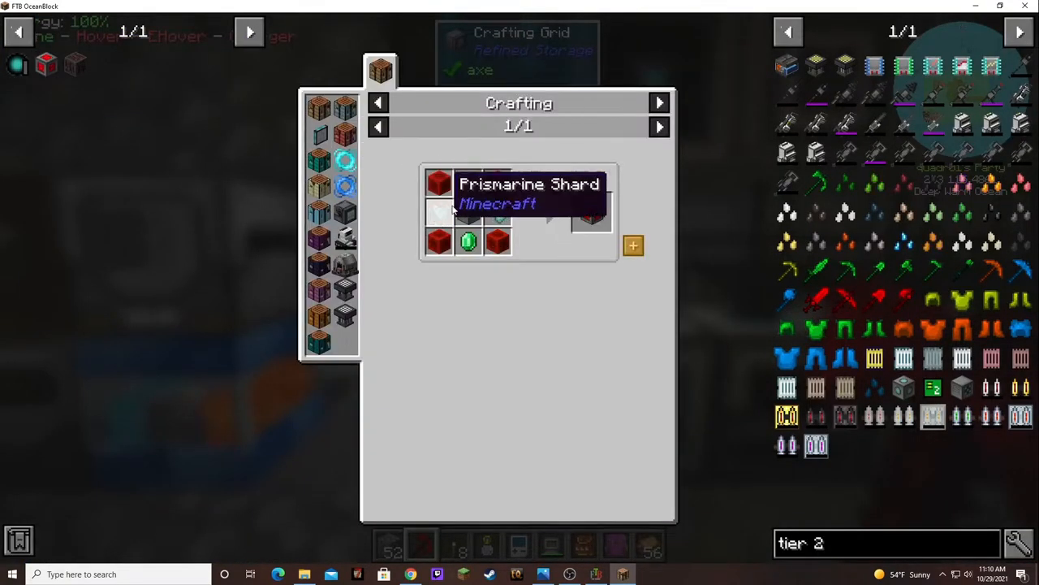
mouse_move(560, 282)
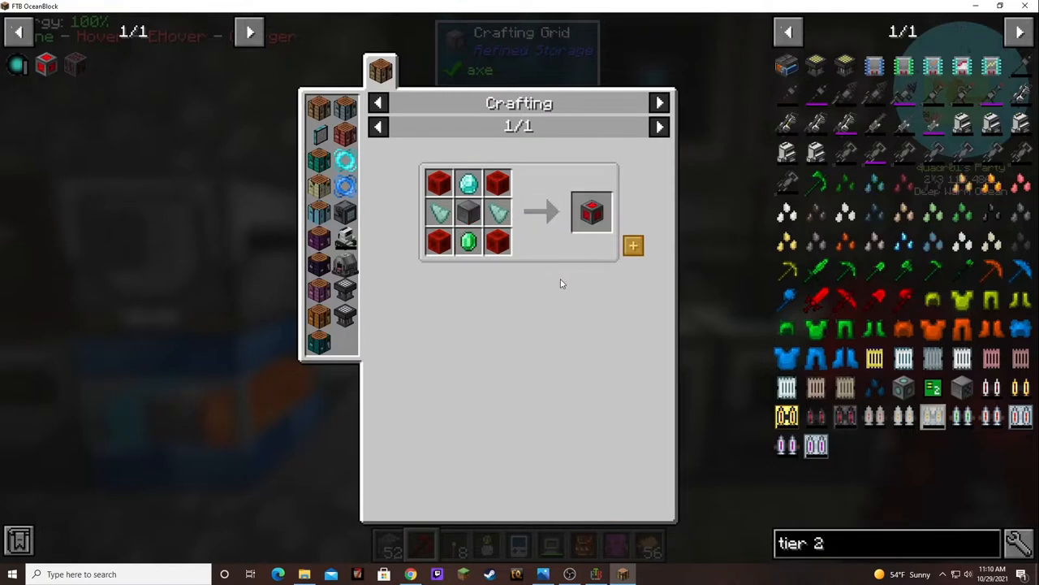
mouse_move(497, 212)
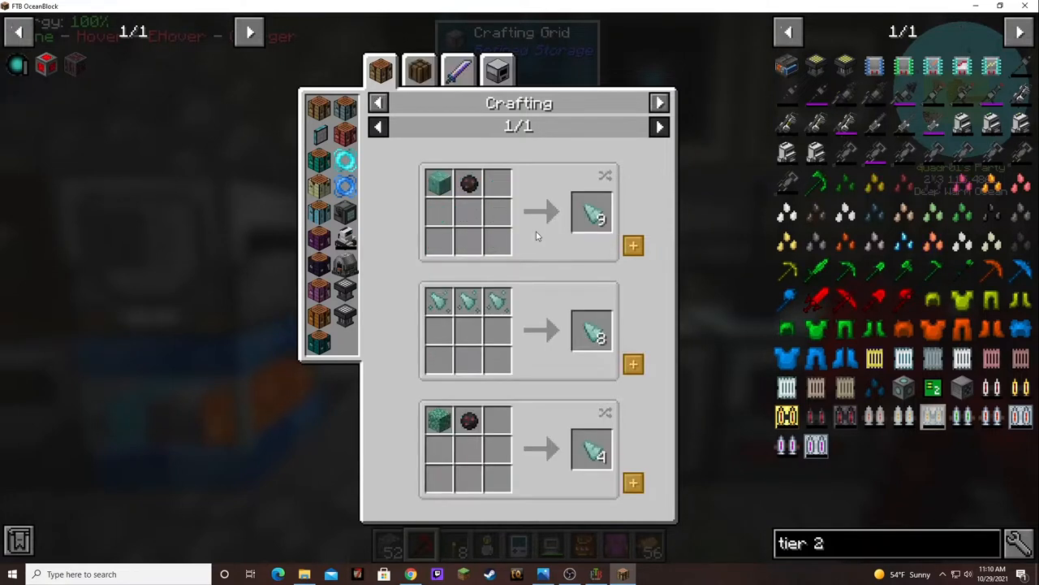
mouse_move(565, 259)
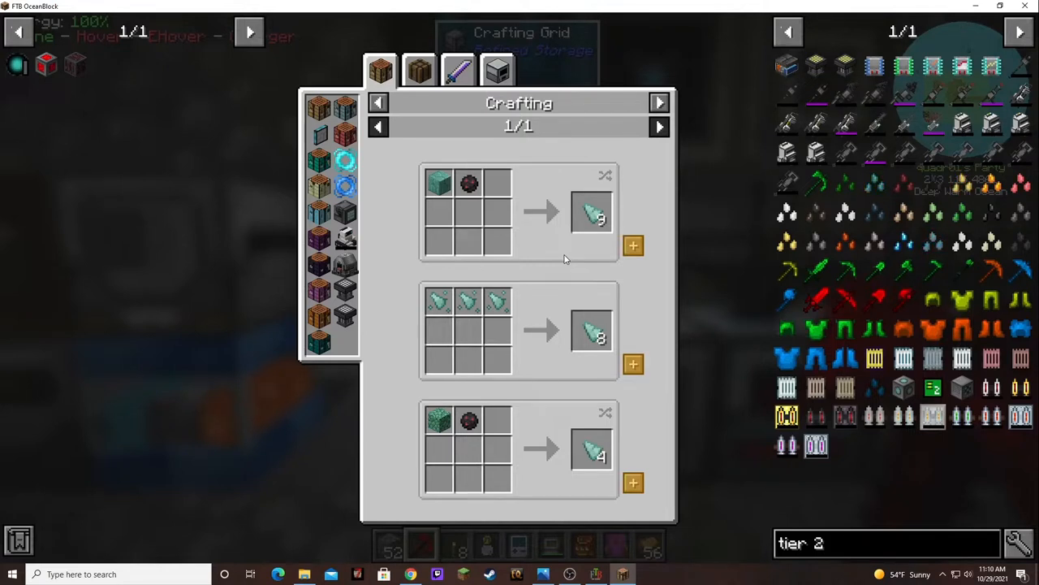
mouse_move(419, 70)
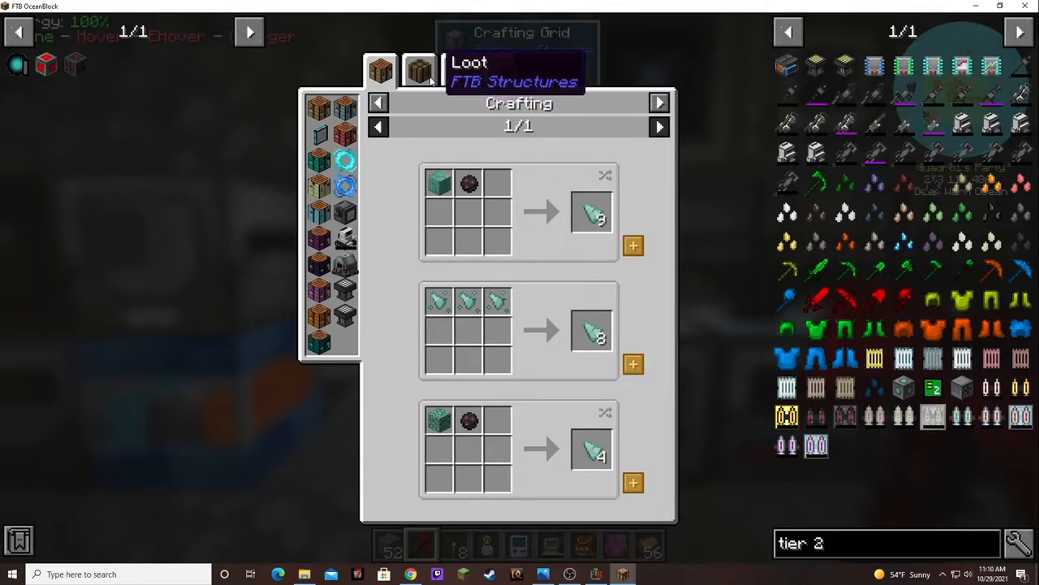
click(419, 72)
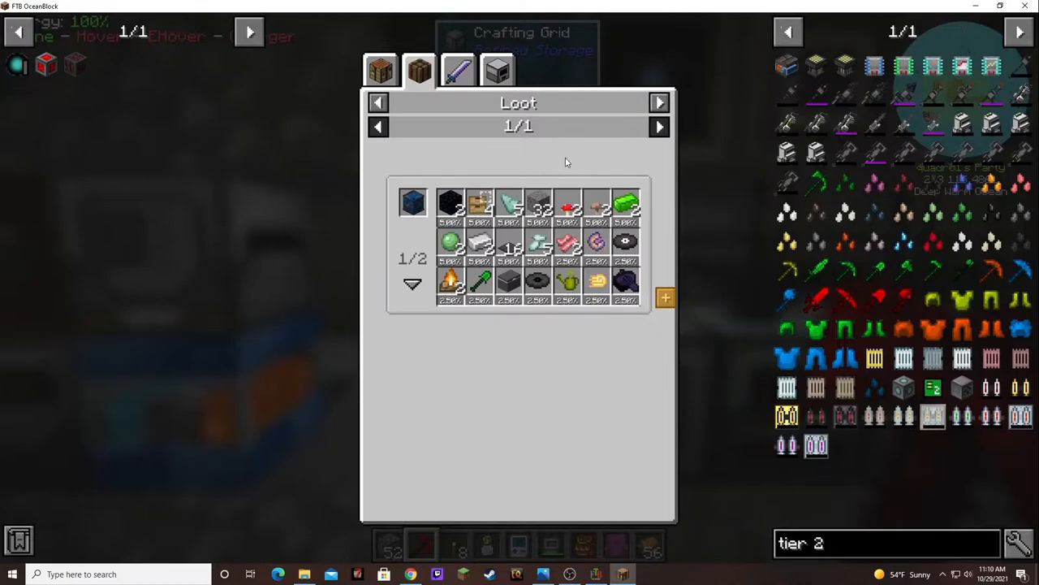
key(Escape)
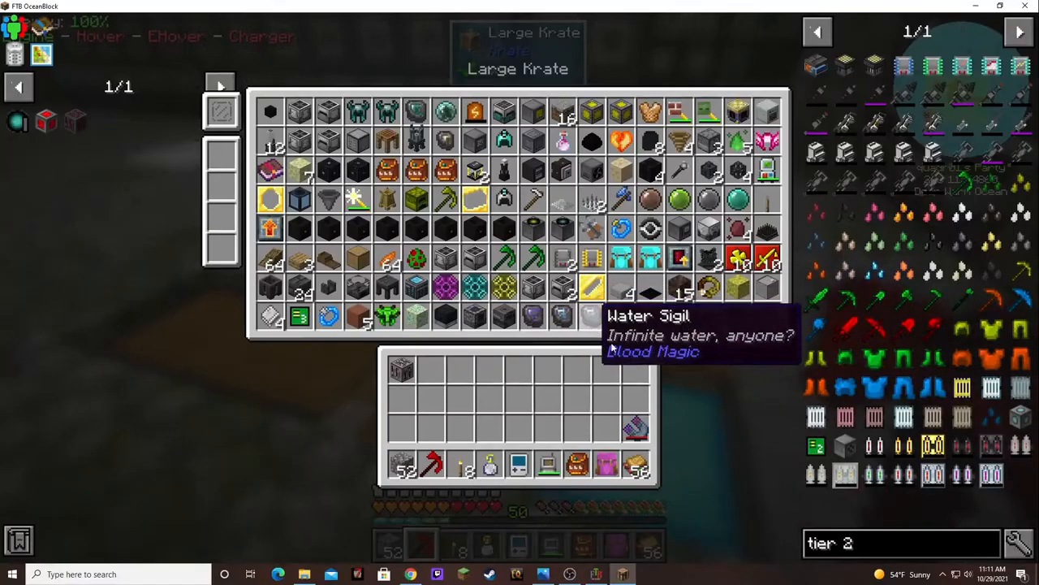
Step: Search 'pri' in the Refined Storage grid, then look up Prismarine Shard recipes over the krate
key(Escape)
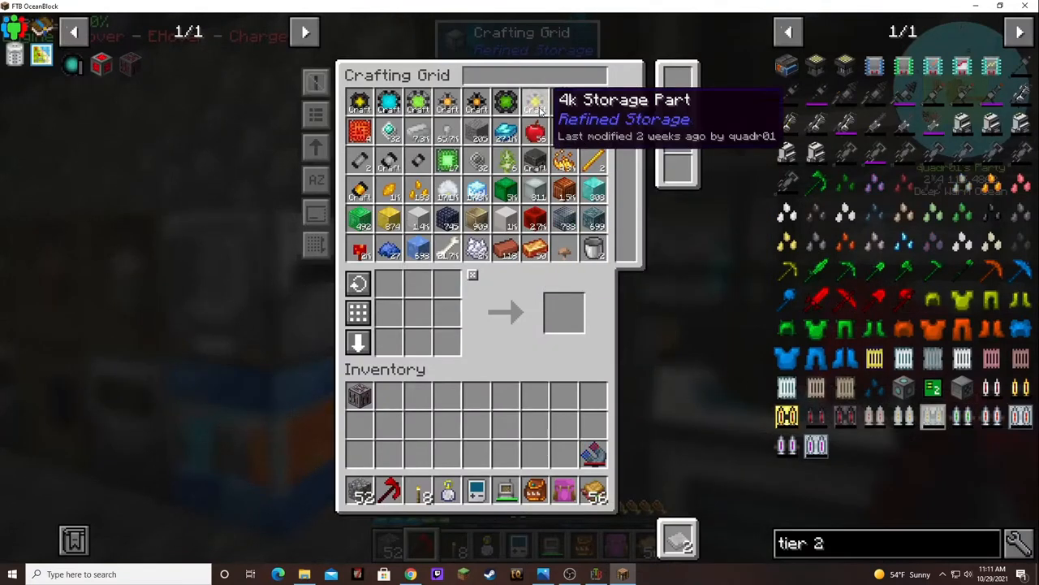
text(pr)
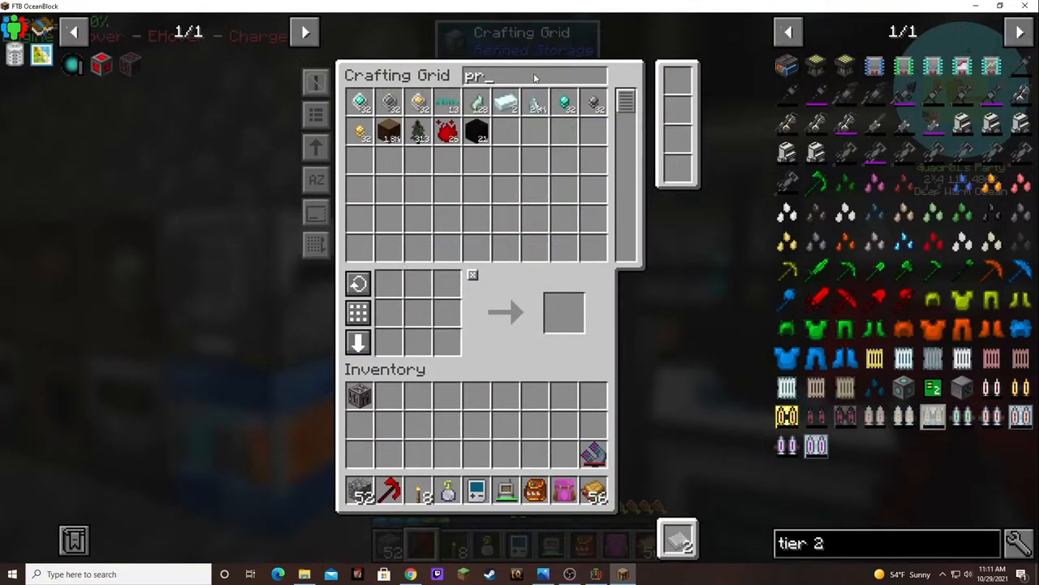
text(i)
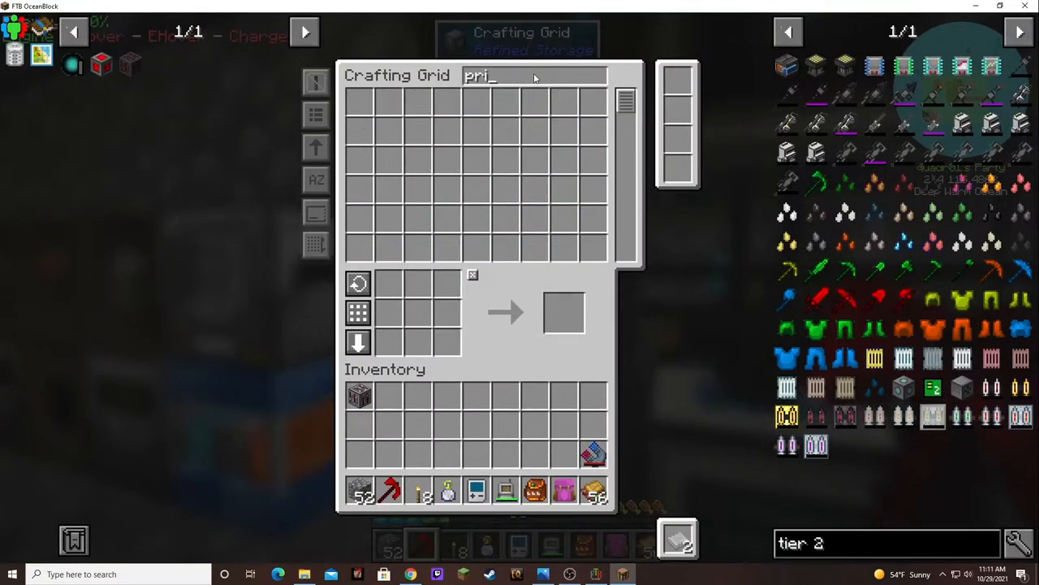
key(Escape)
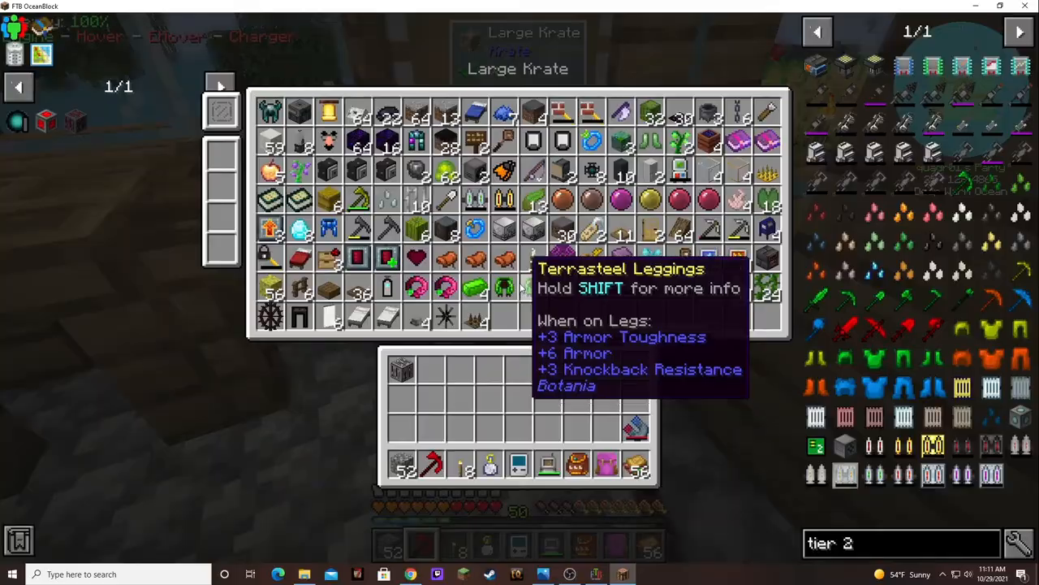
mouse_move(575, 325)
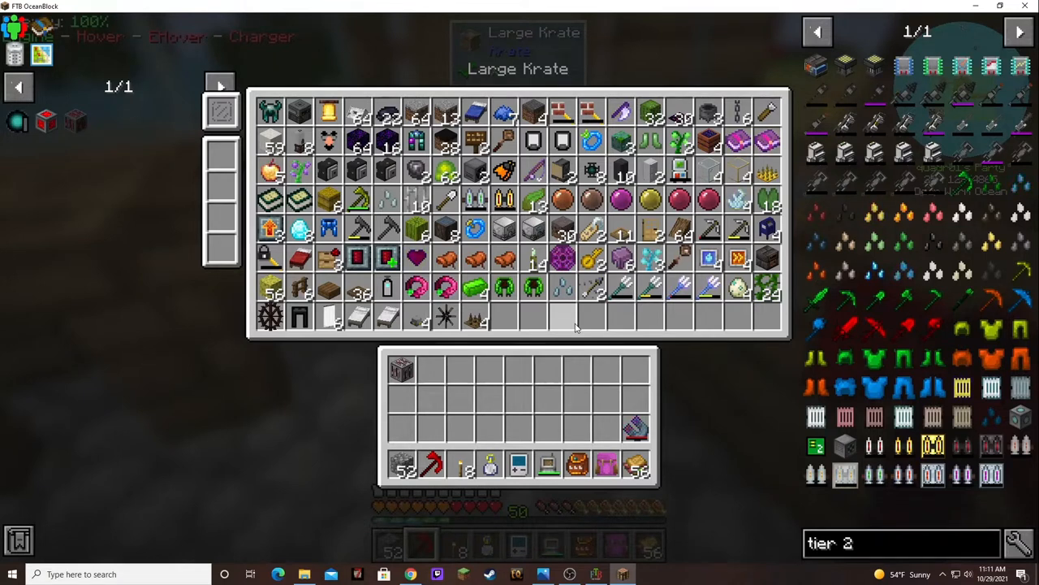
key(Escape)
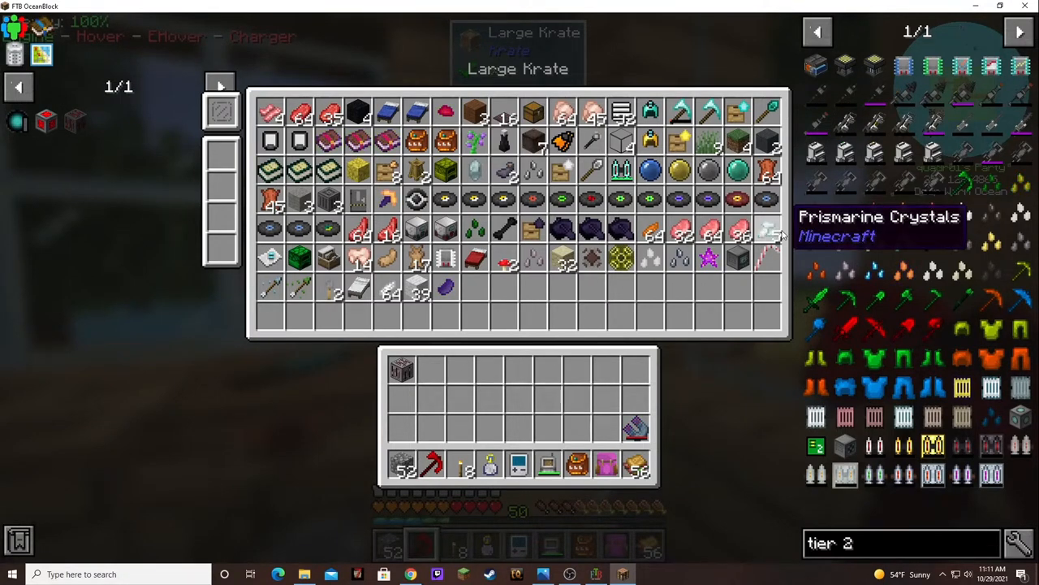
mouse_move(691, 312)
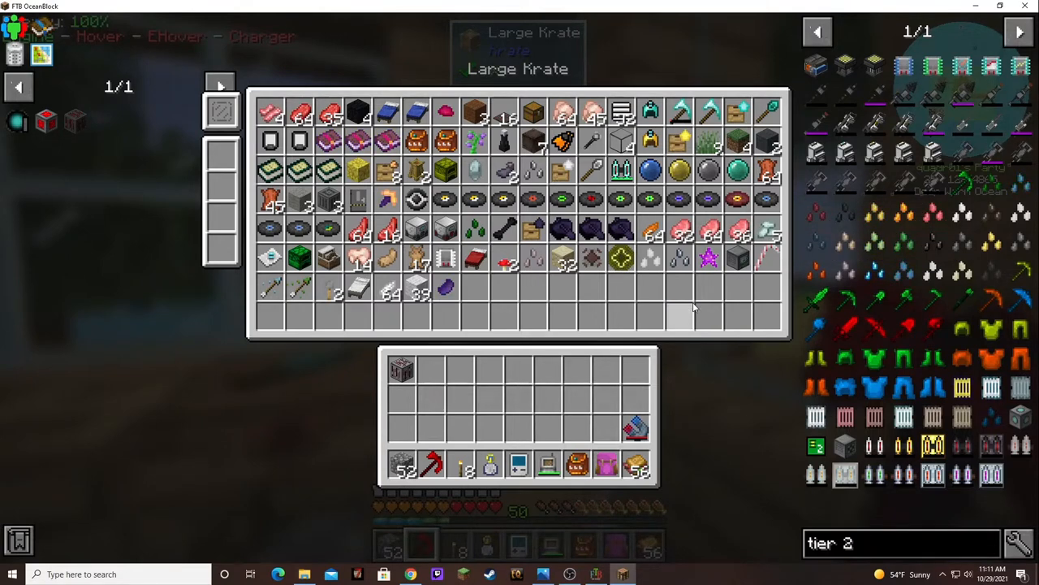
mouse_move(770, 235)
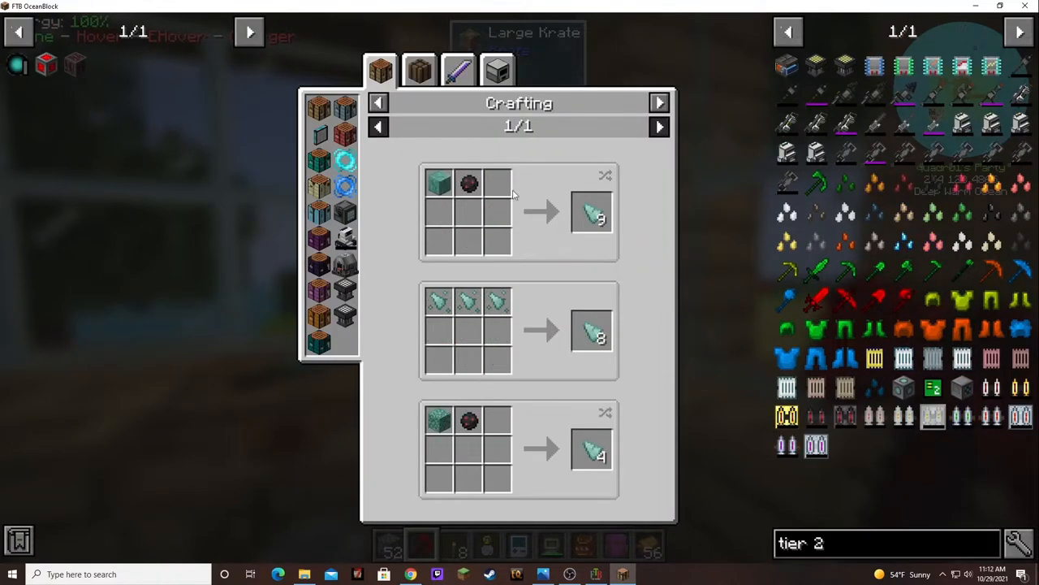
Step: Check the Multiservo Press prismarine shard recipes, then leave the krate for the Large Chest
click(497, 70)
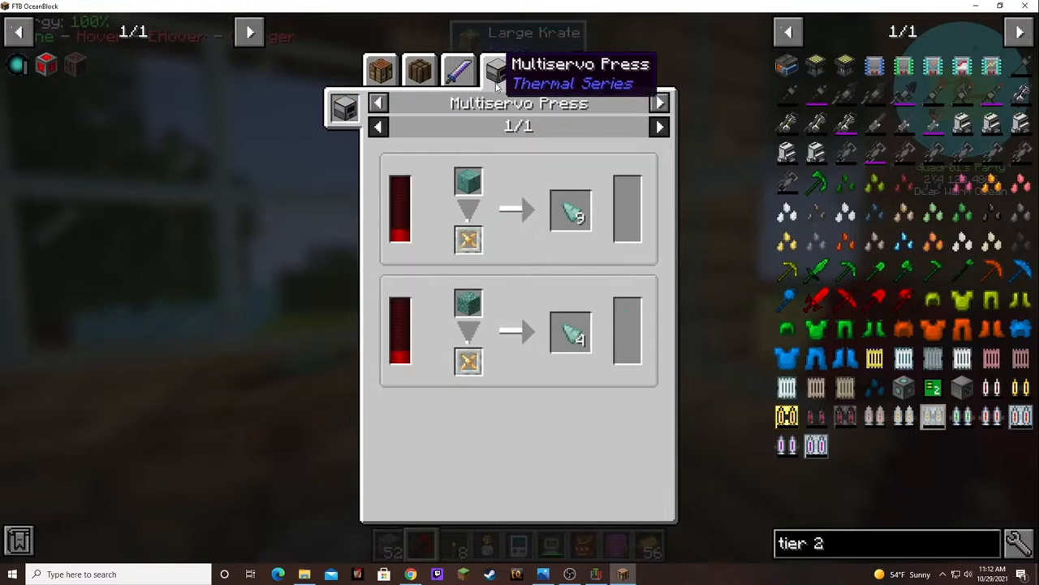
mouse_move(467, 181)
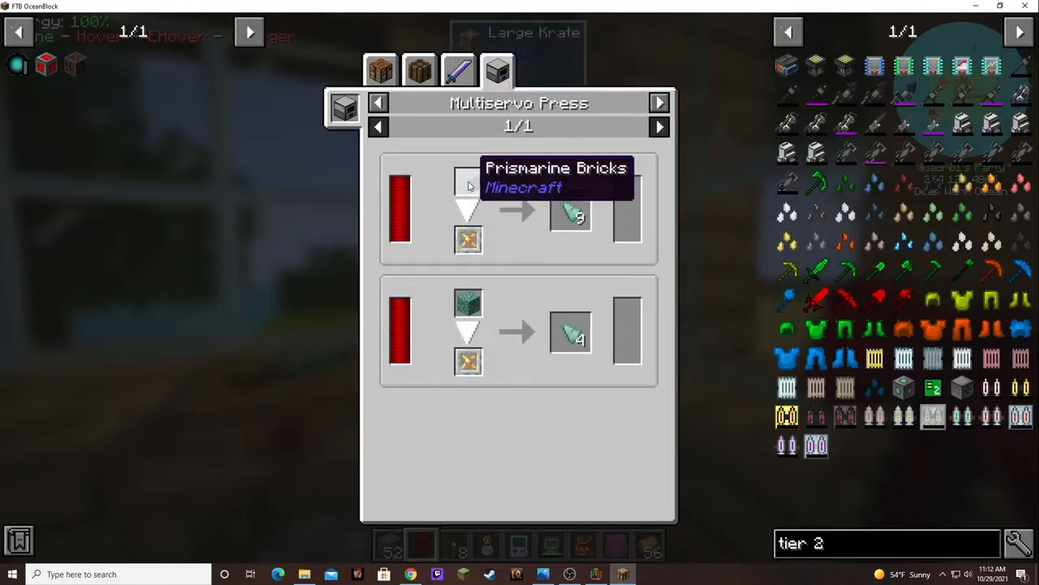
mouse_move(468, 302)
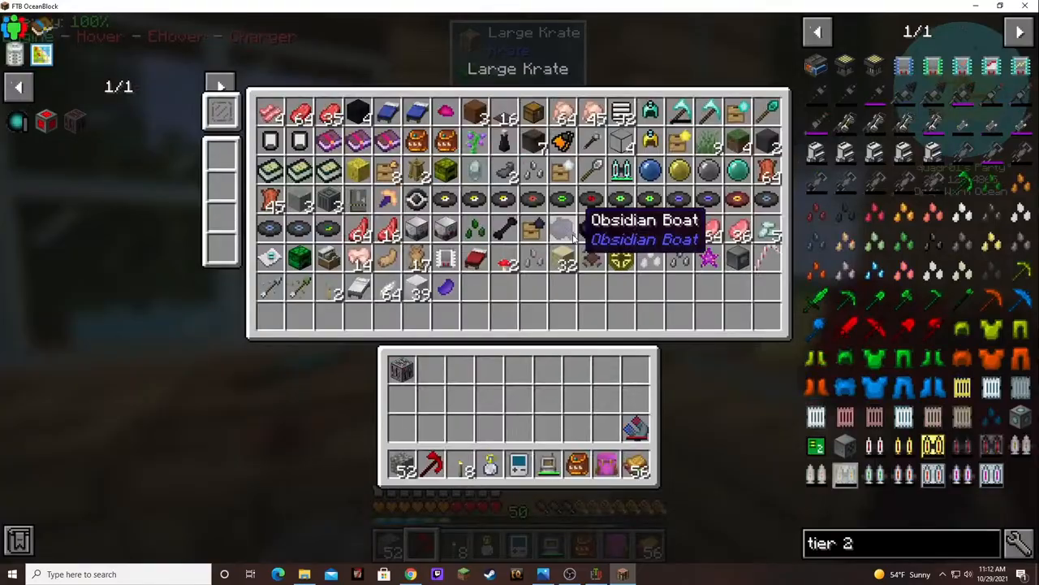
key(Escape)
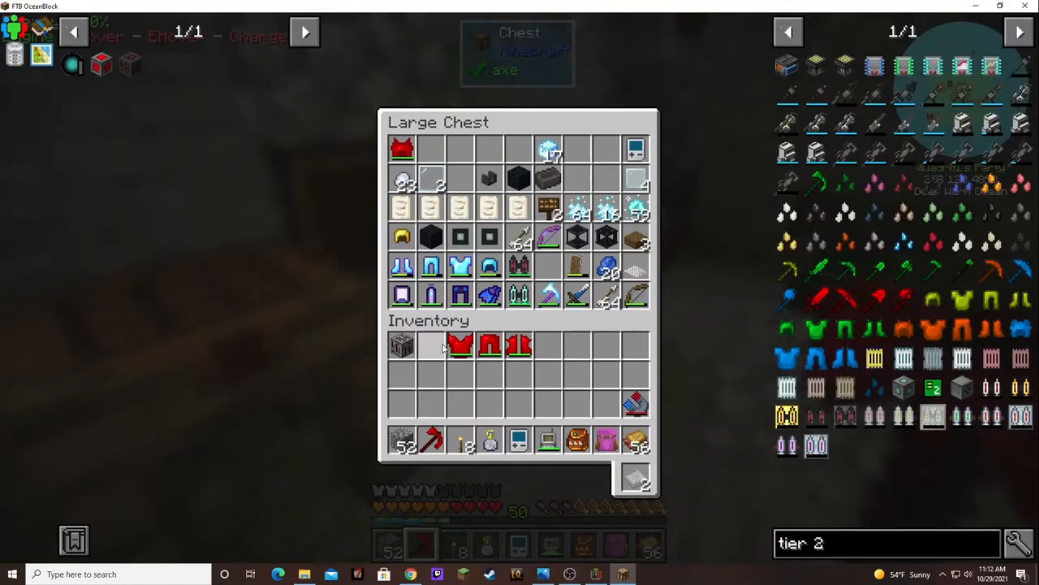
Step: Close the Large Chest and return to the game view of the island
key(Escape)
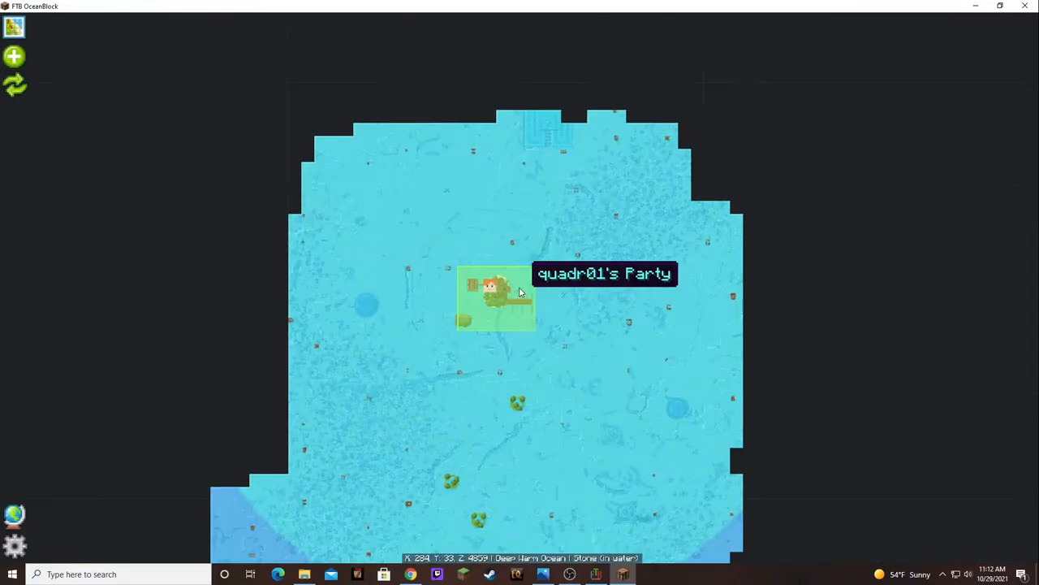
mouse_move(609, 461)
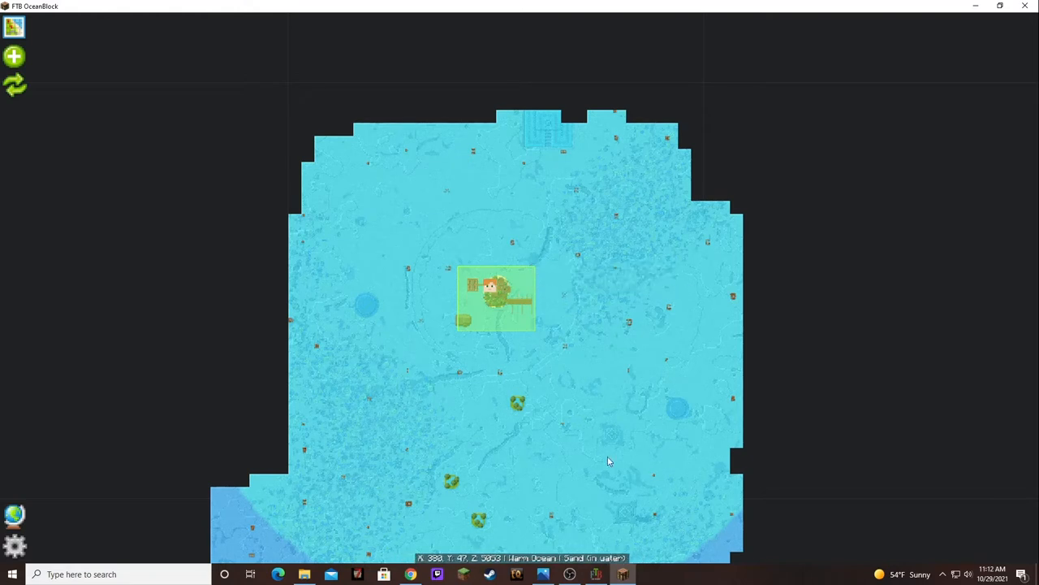
mouse_move(614, 465)
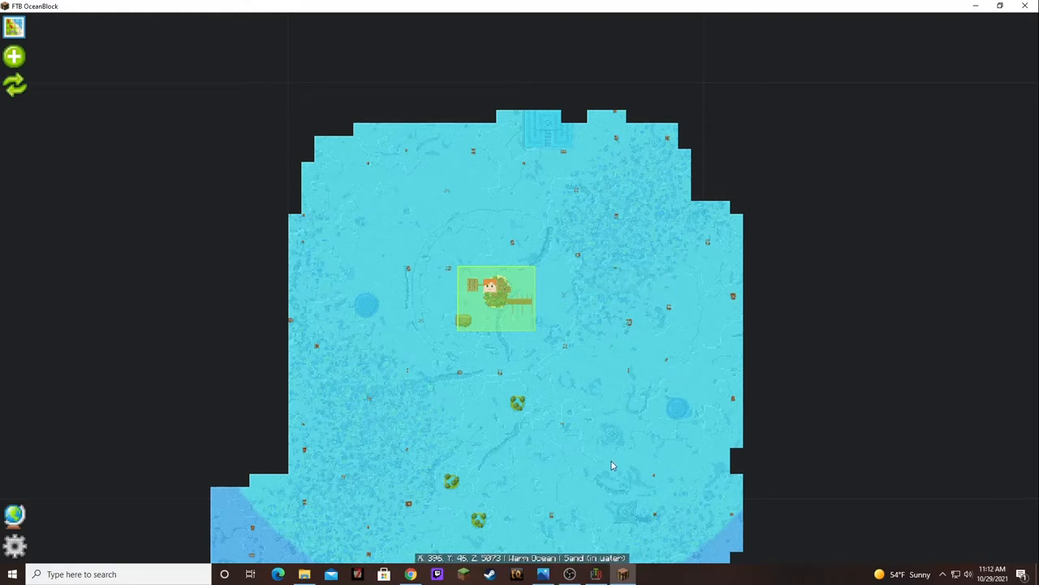
mouse_move(611, 440)
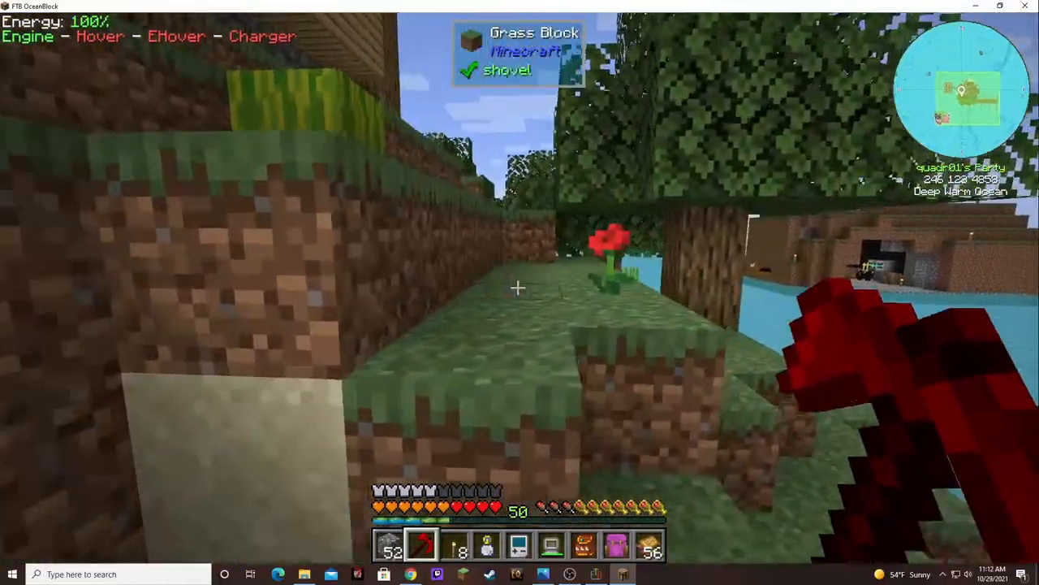
mouse_move(520, 293)
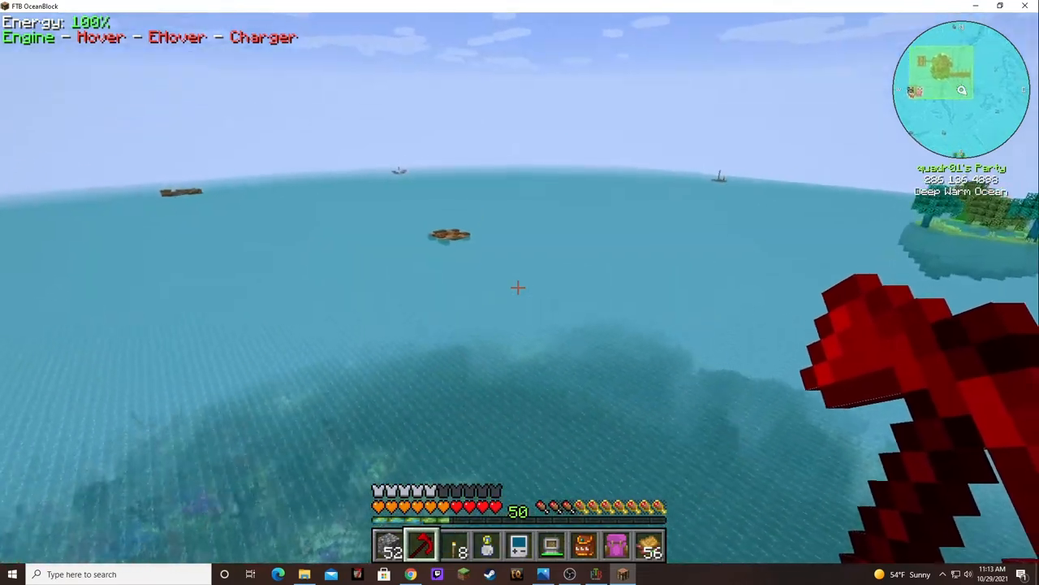
mouse_move(520, 292)
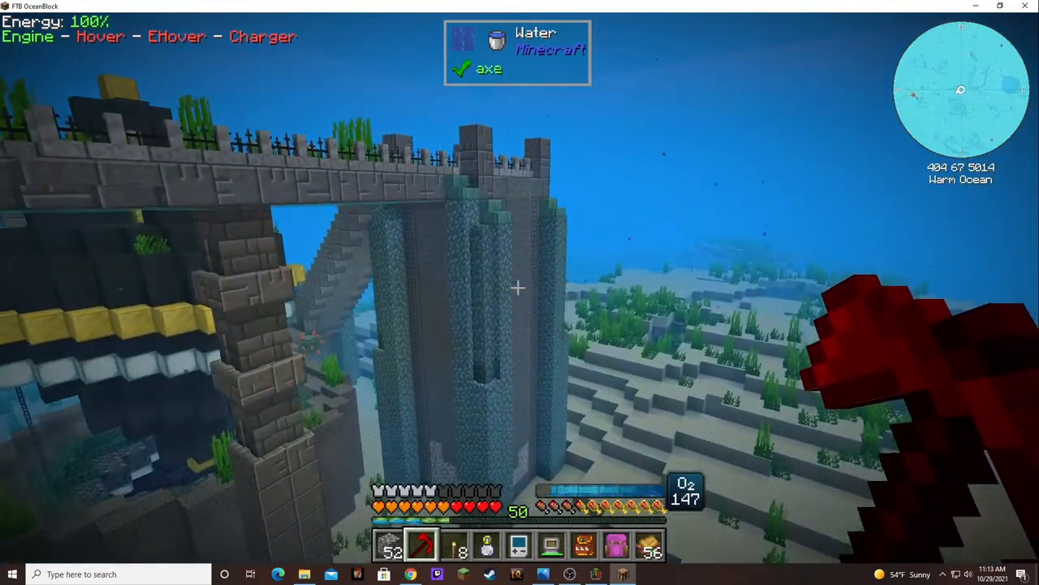
mouse_move(520, 292)
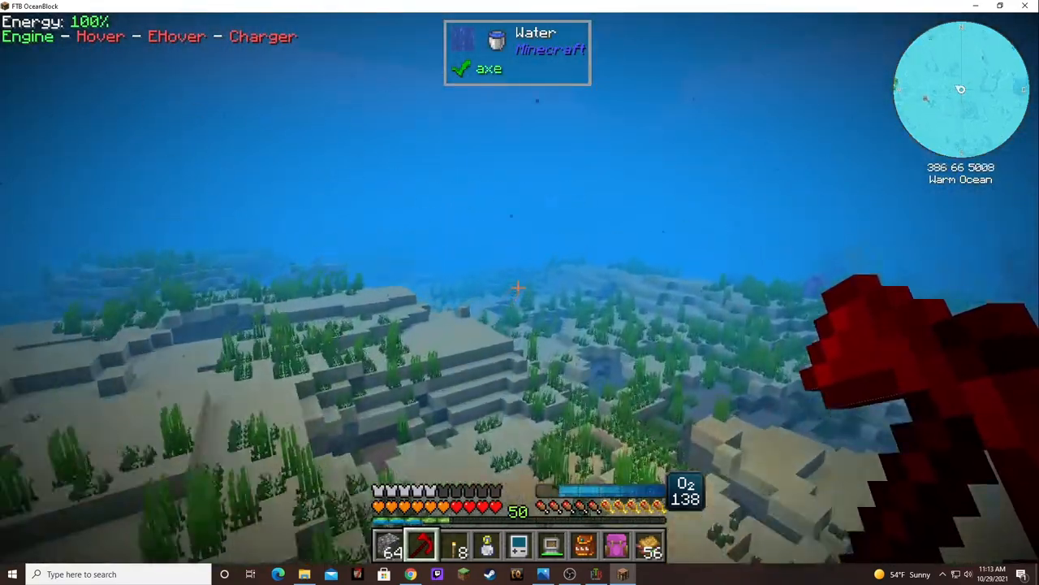
Step: Swim around the submerged ruin towers, briefly checking the inventory along the way
key(e)
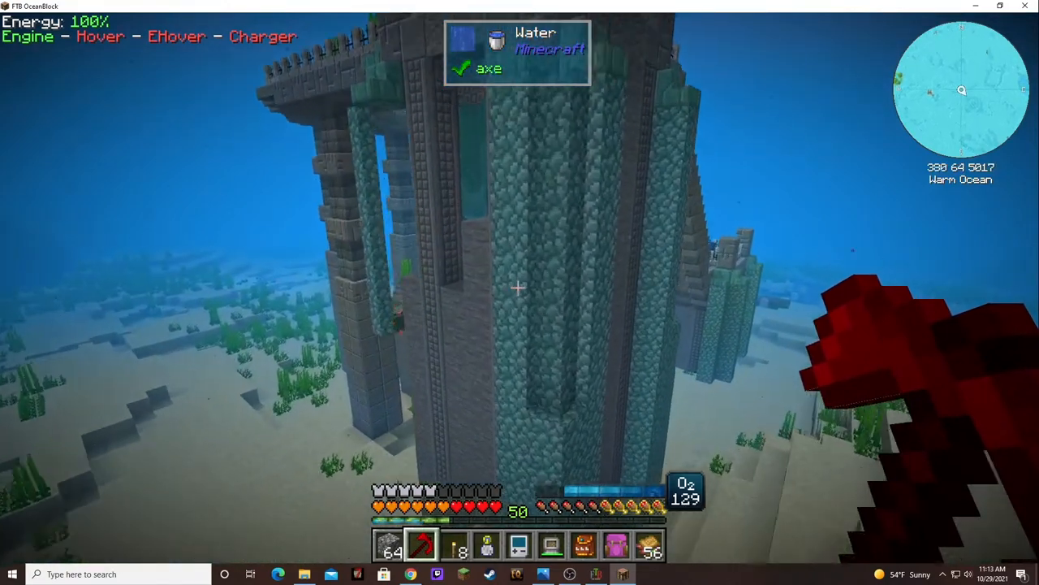
mouse_move(519, 292)
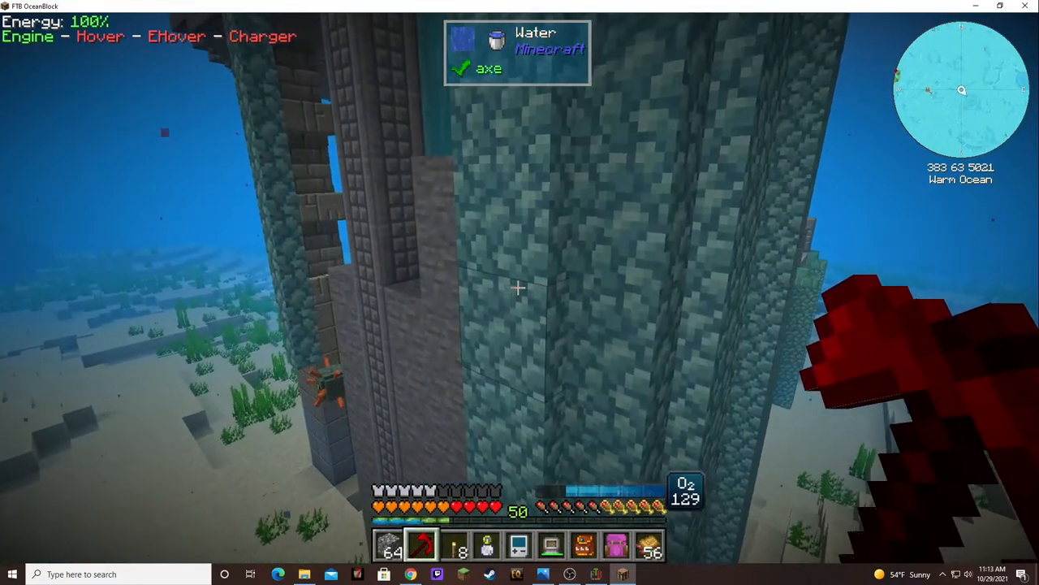
mouse_move(520, 293)
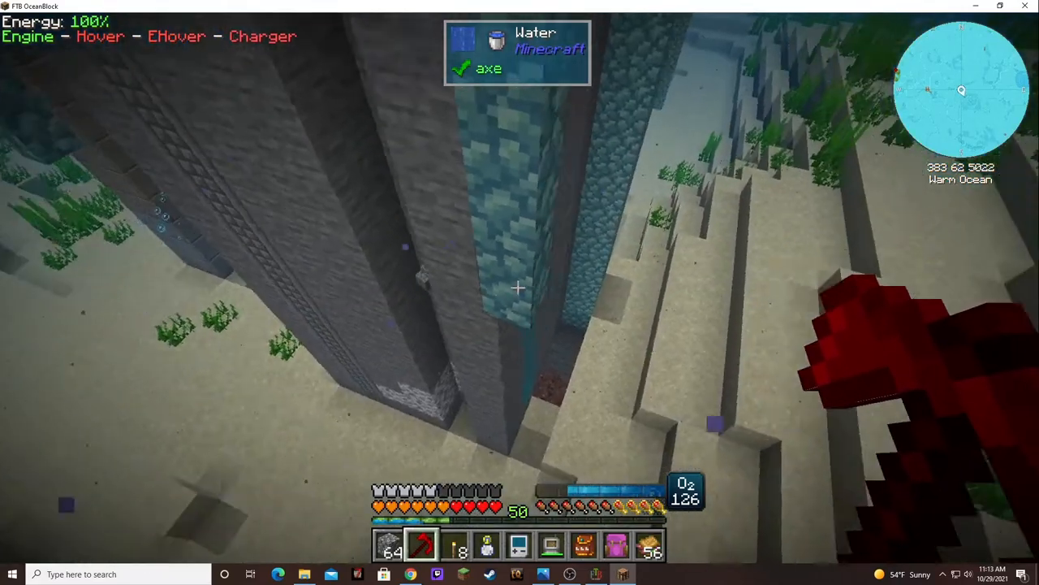
mouse_move(519, 290)
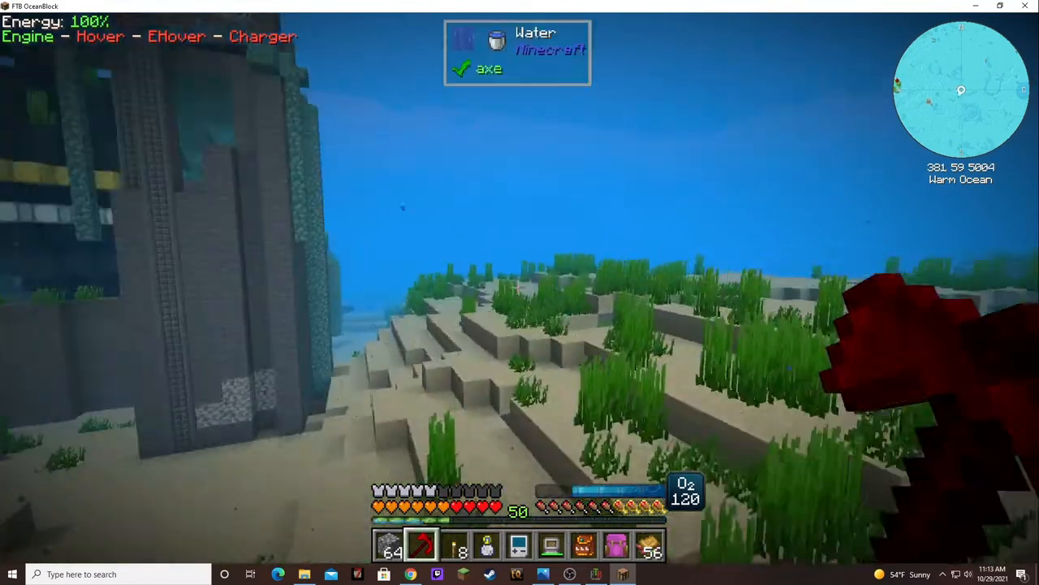
mouse_move(520, 292)
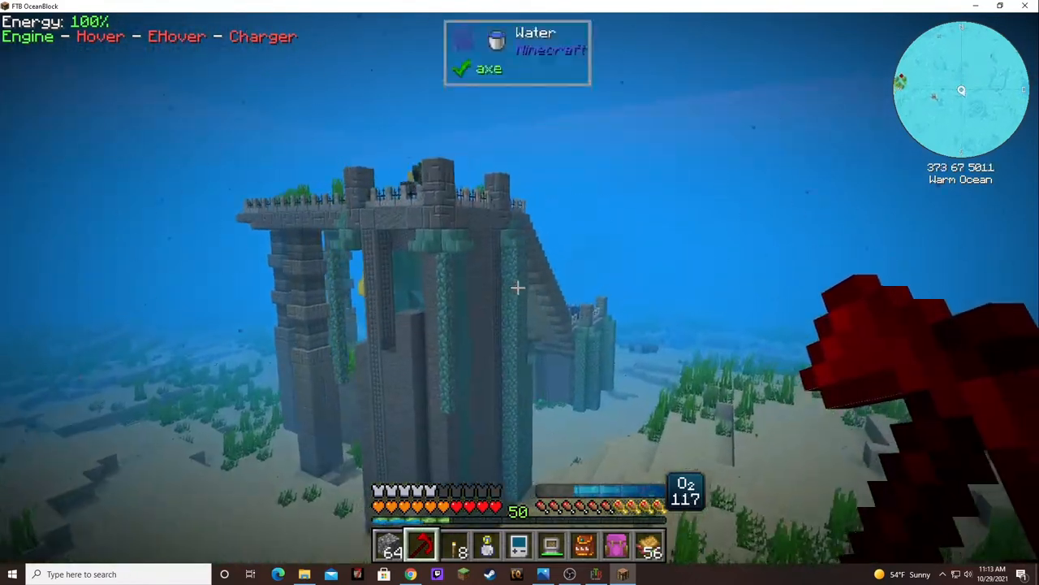
key(e)
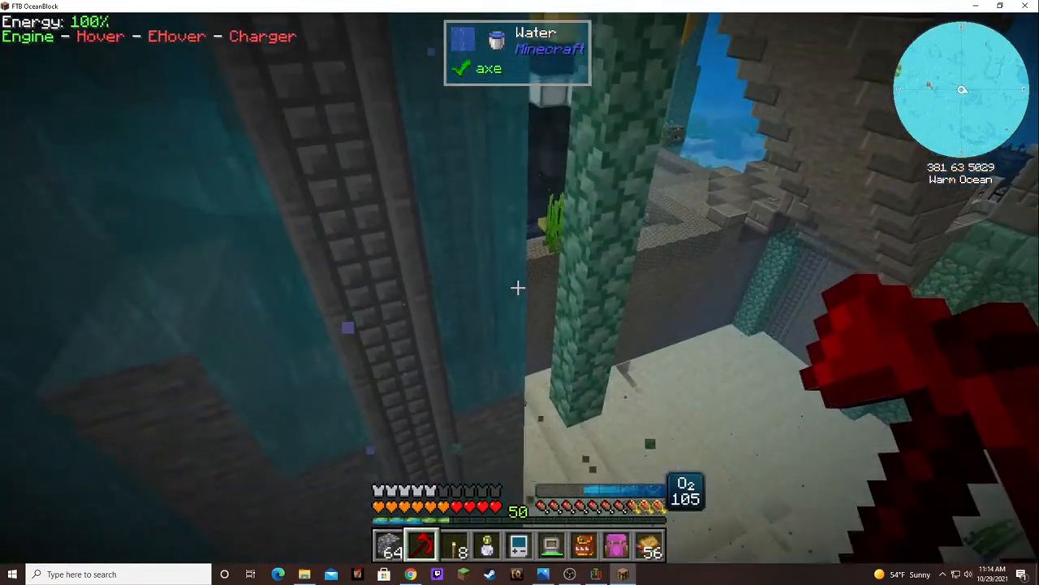
mouse_move(520, 292)
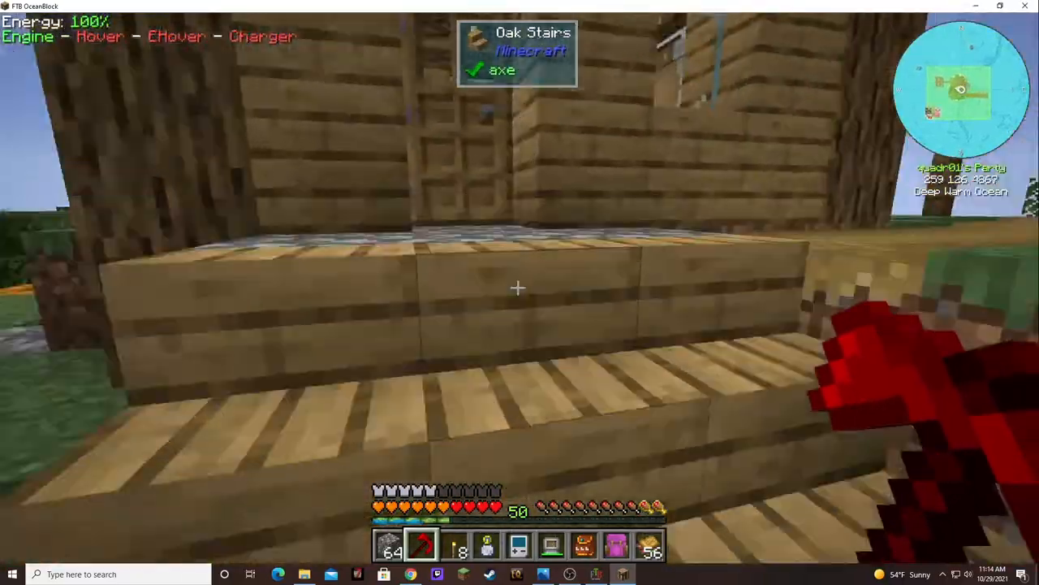
Step: Check the Multiservo Press recipe category from the wireless crafting grid
key(e)
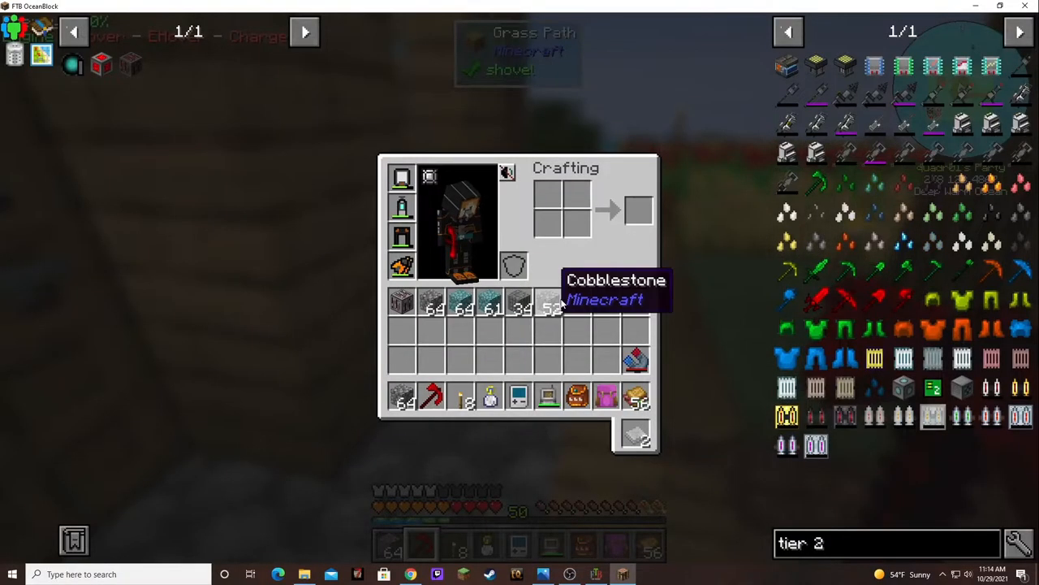
mouse_move(618, 321)
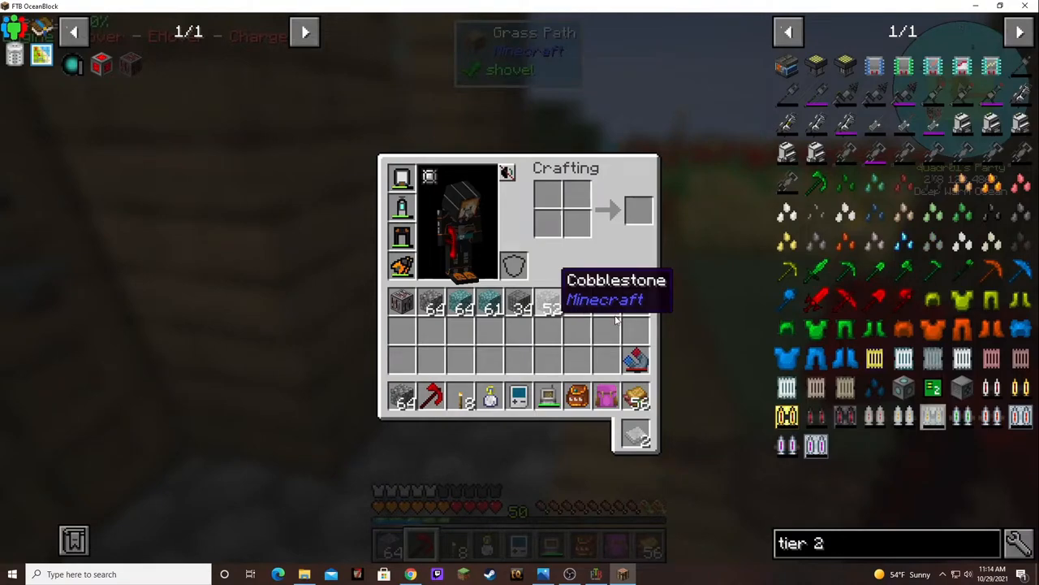
key(Escape)
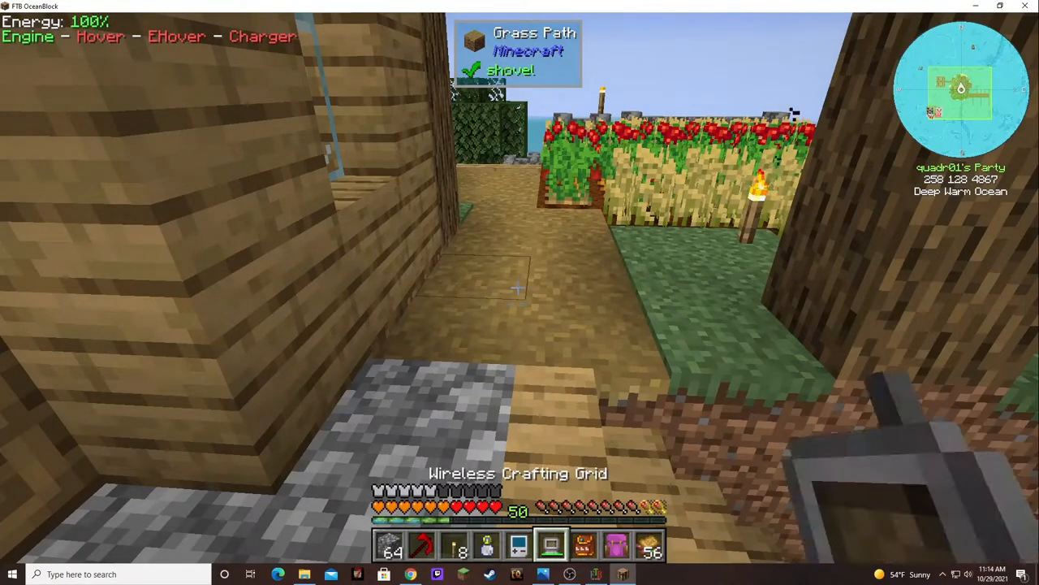
click(551, 544)
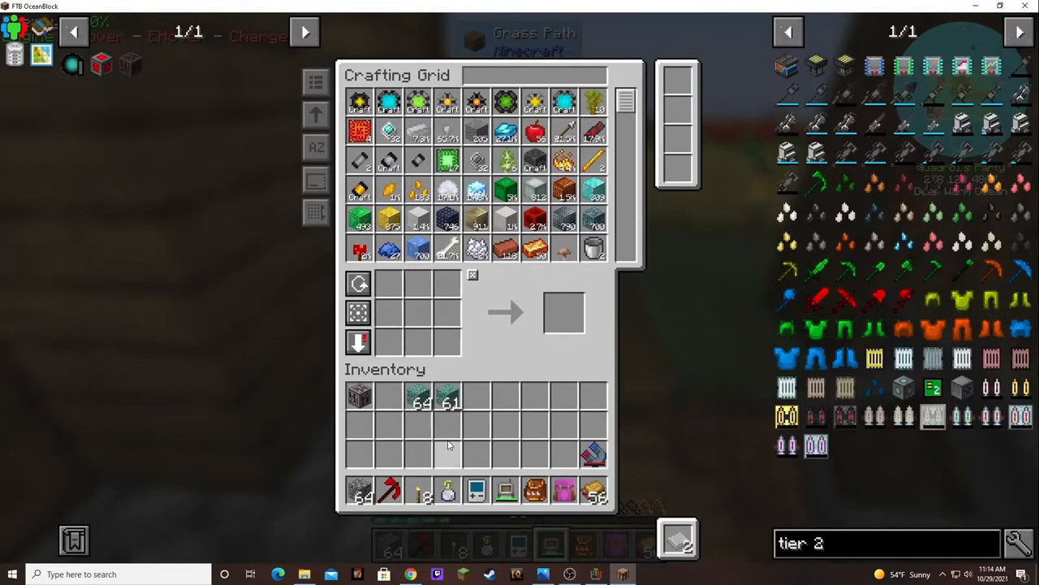
mouse_move(447, 403)
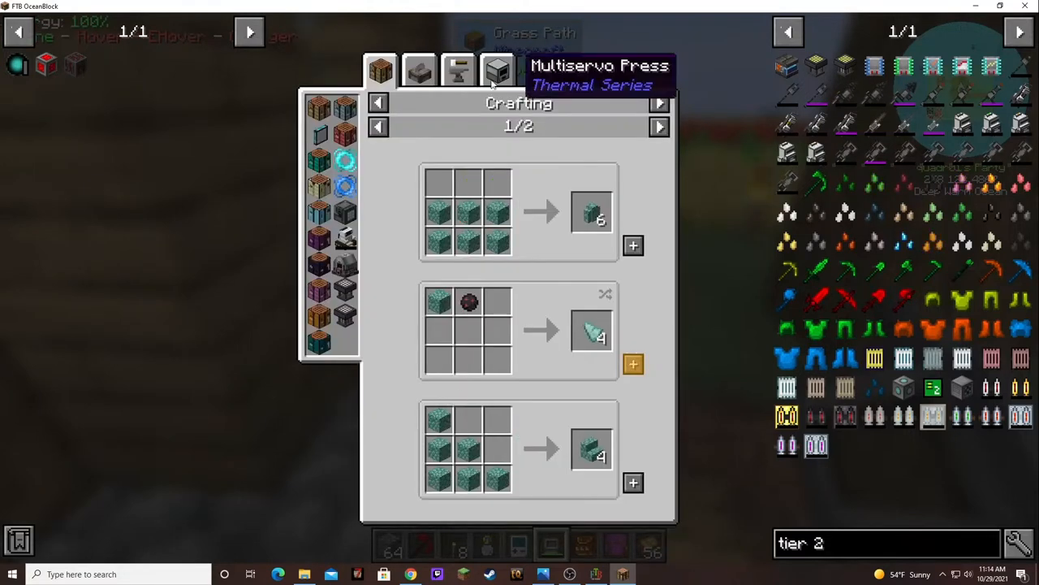
click(497, 70)
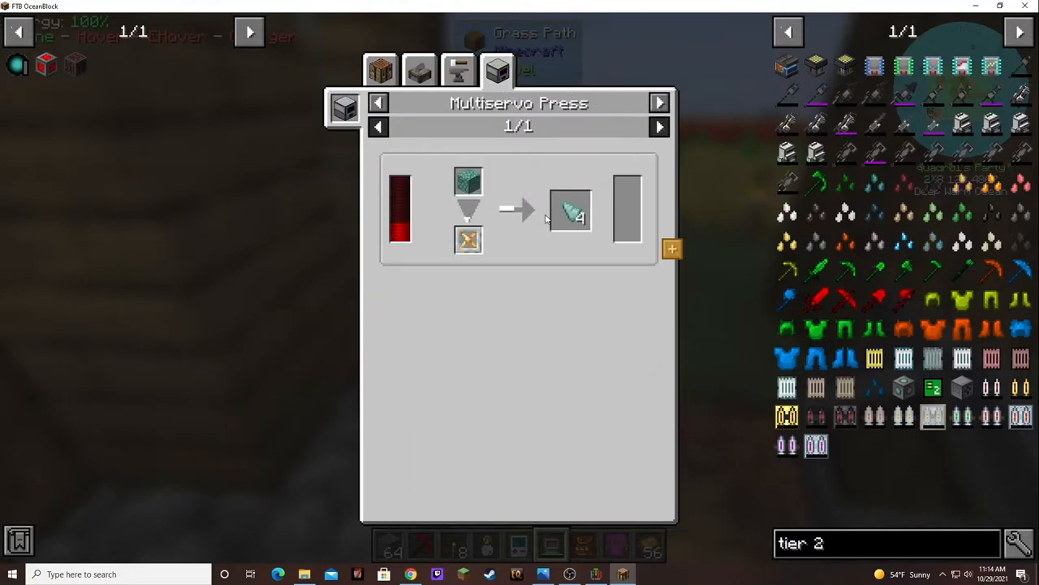
key(Escape)
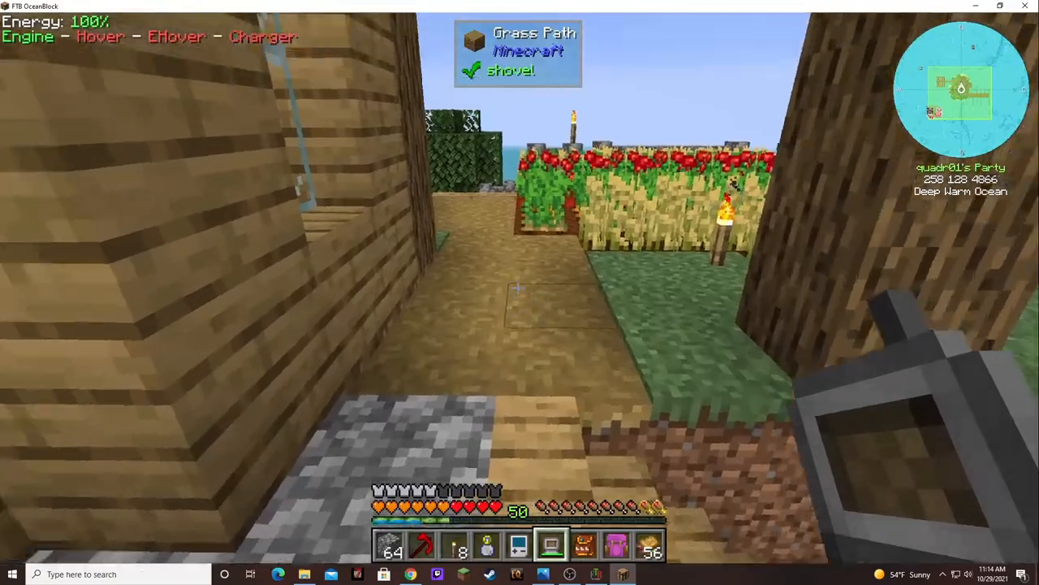
mouse_move(520, 292)
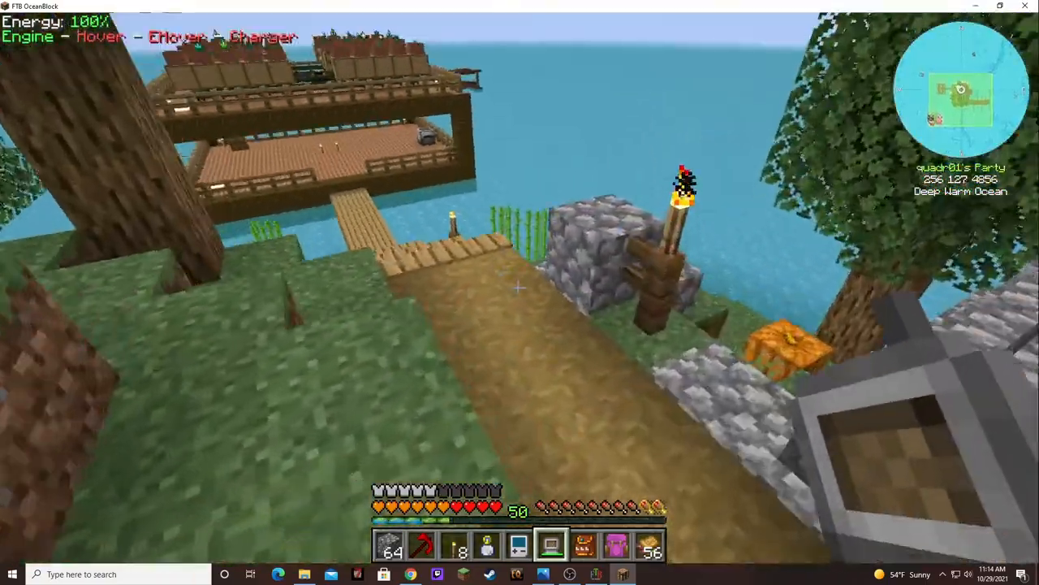
mouse_move(520, 289)
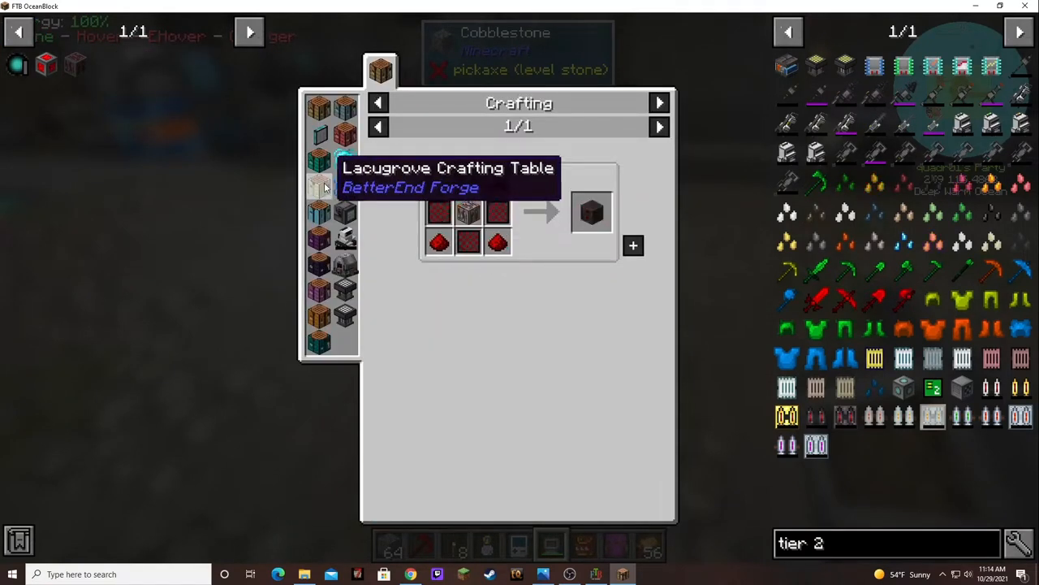
mouse_move(81, 133)
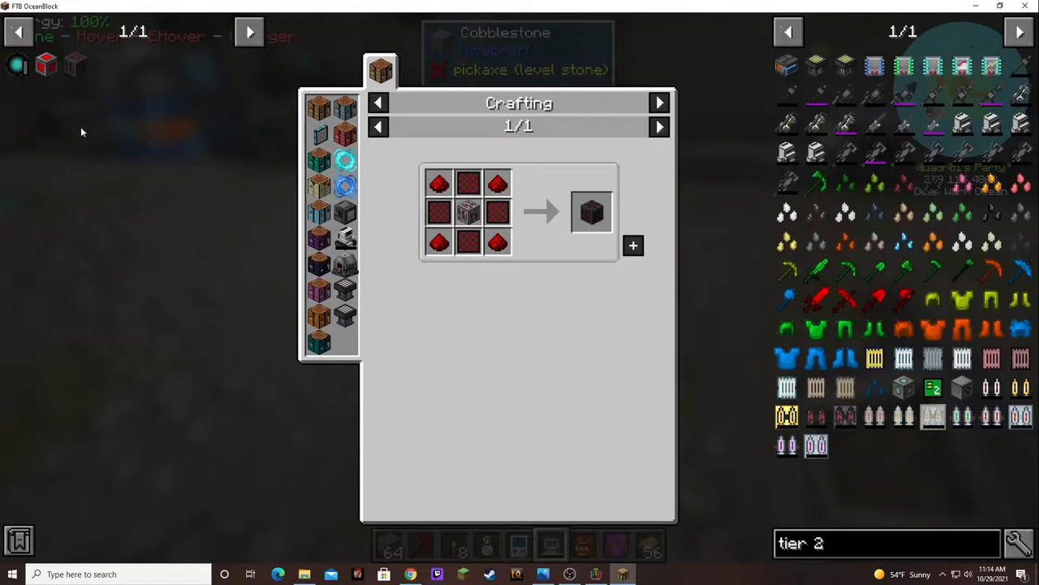
mouse_move(73, 67)
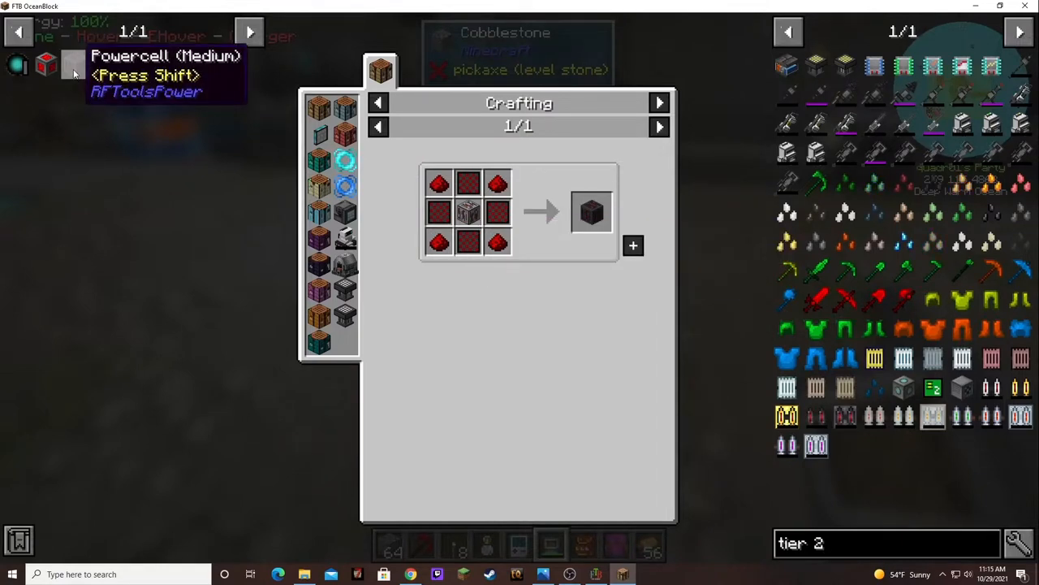
mouse_move(469, 214)
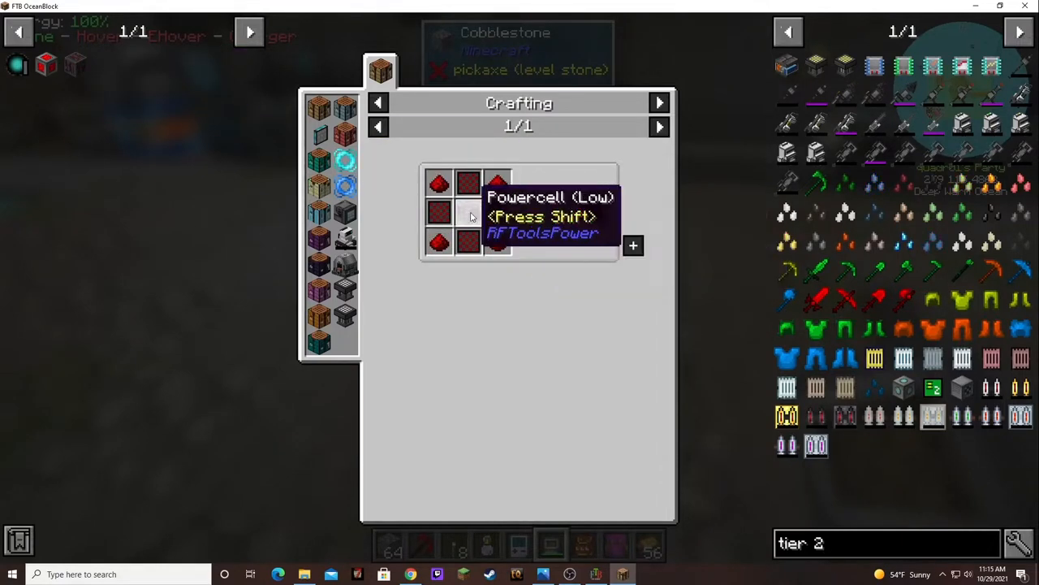
mouse_move(45, 66)
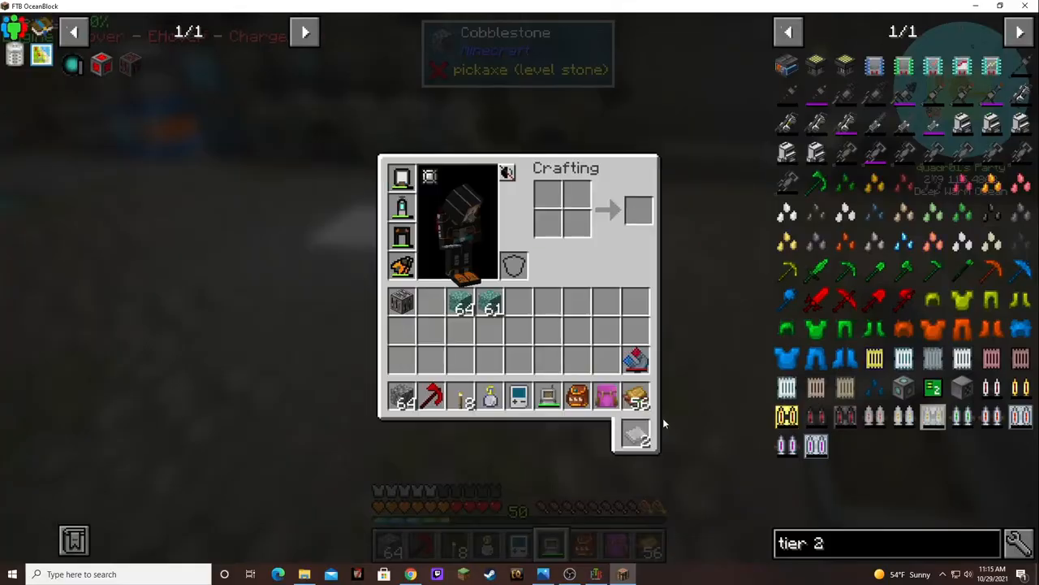
Step: View the Multiservo Press's own recipes showing prismarine pressed into shards
key(Escape)
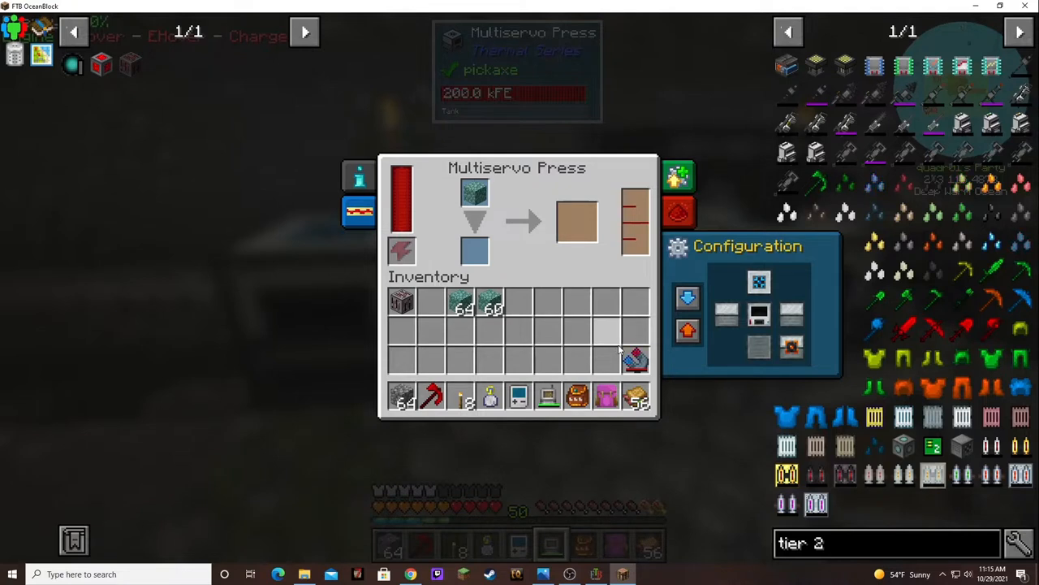
mouse_move(536, 253)
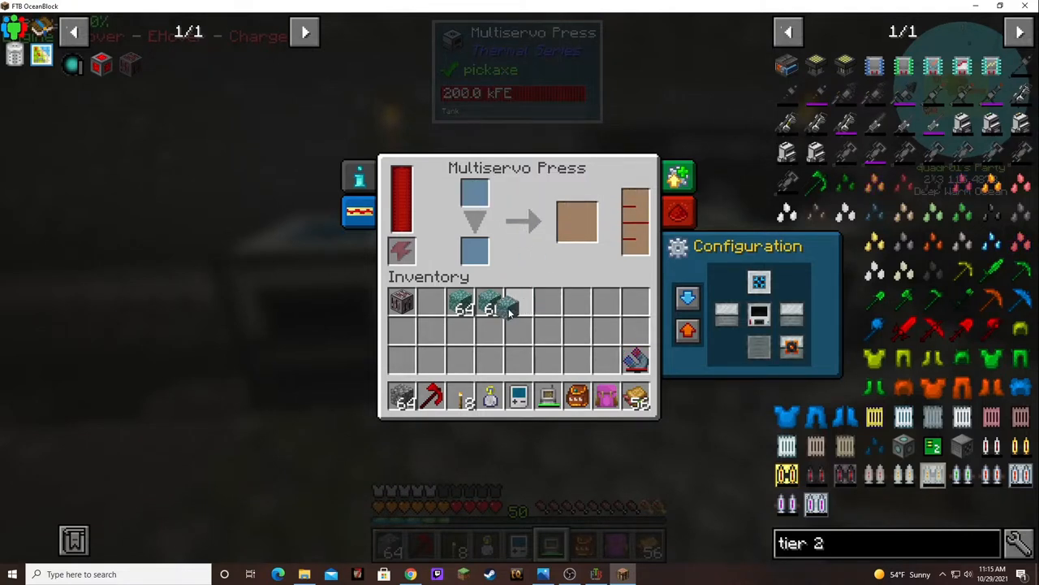
mouse_move(490, 307)
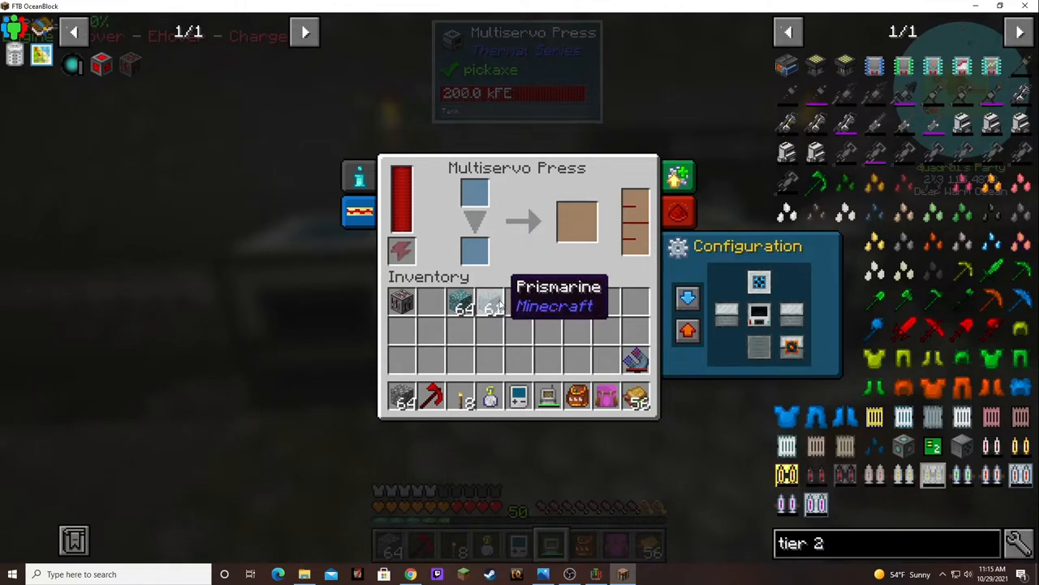
click(497, 68)
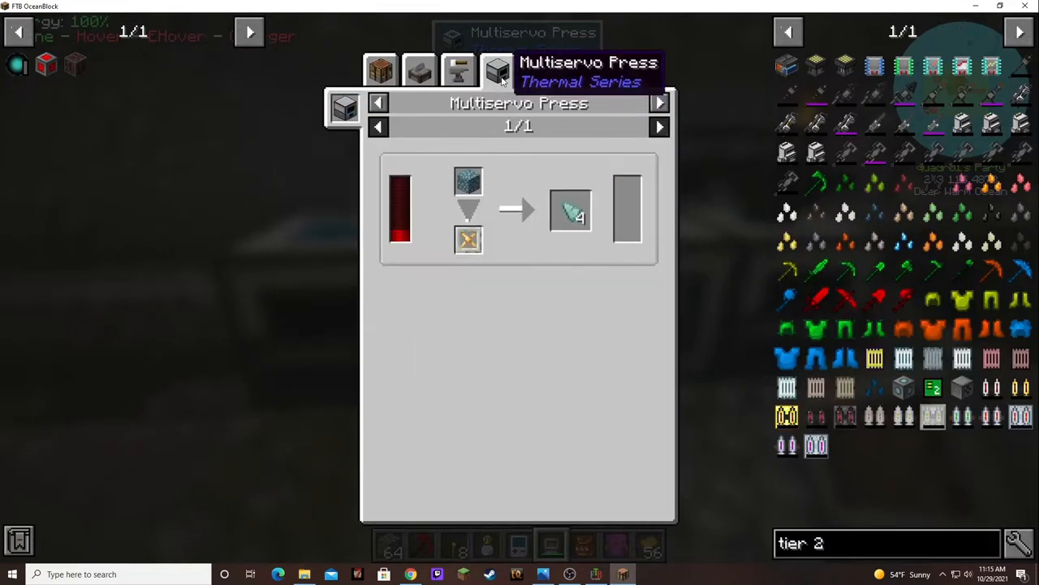
mouse_move(467, 240)
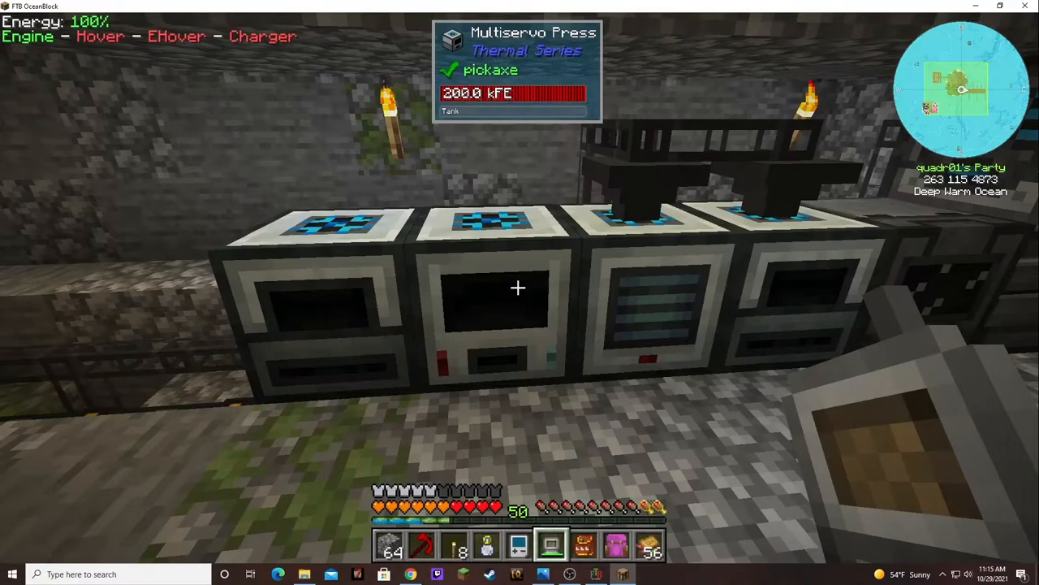
Step: Search 'unpack' in JEI and look up the Unpacking Die recipe with constantan plates
key(e)
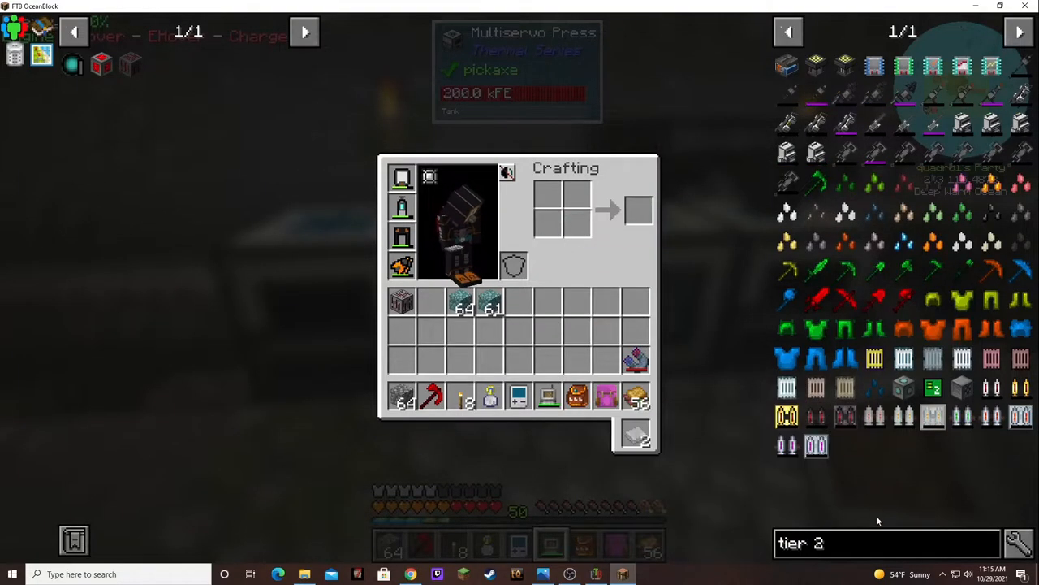
triple_click(885, 543)
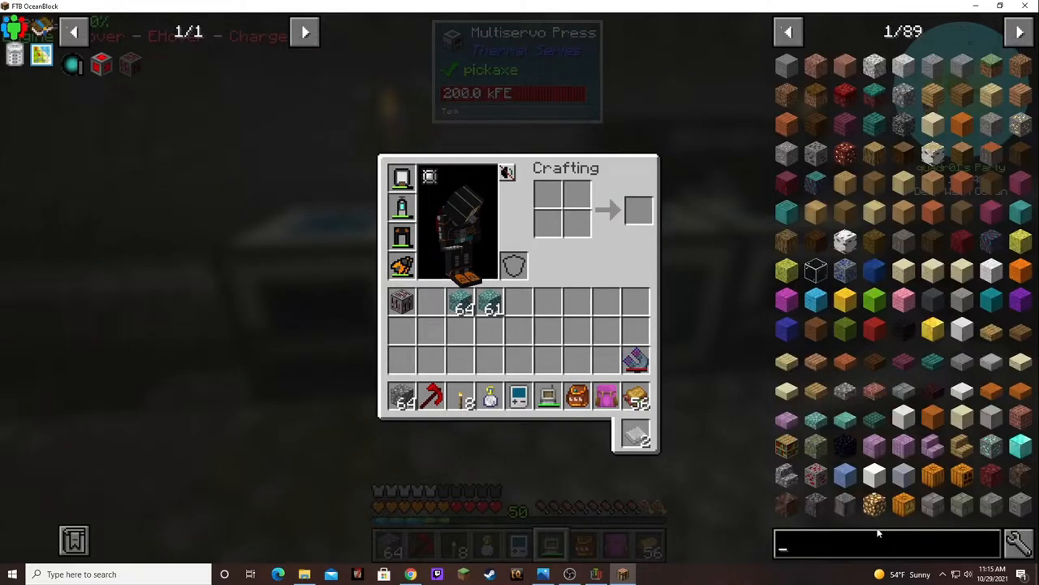
text(unpackin)
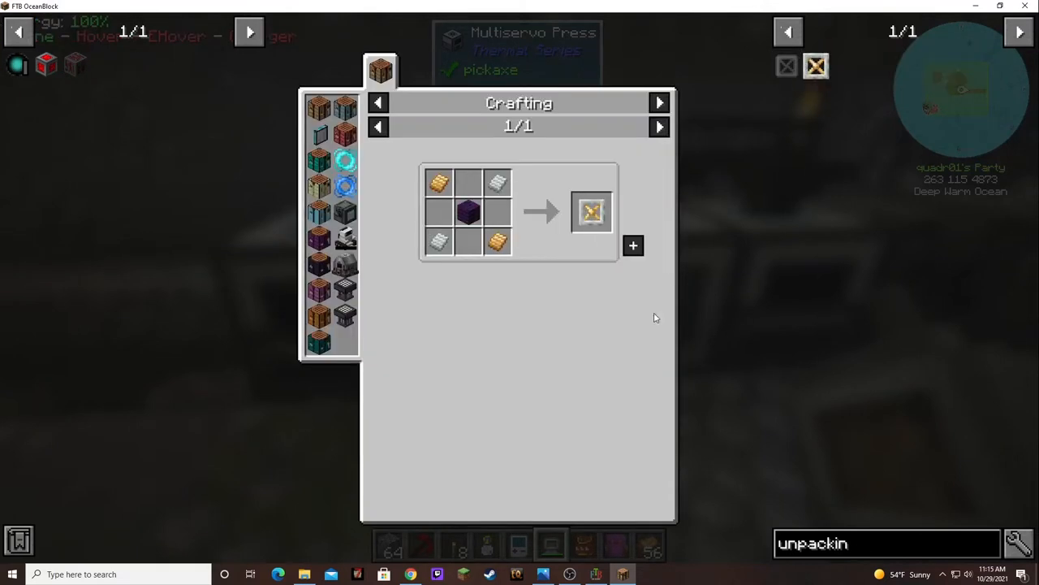
mouse_move(468, 213)
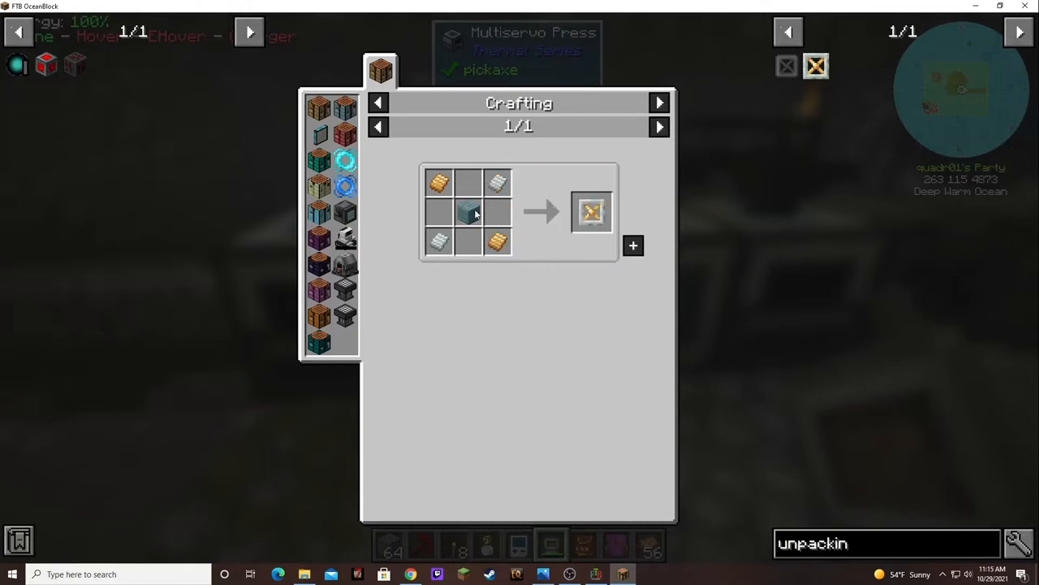
mouse_move(497, 241)
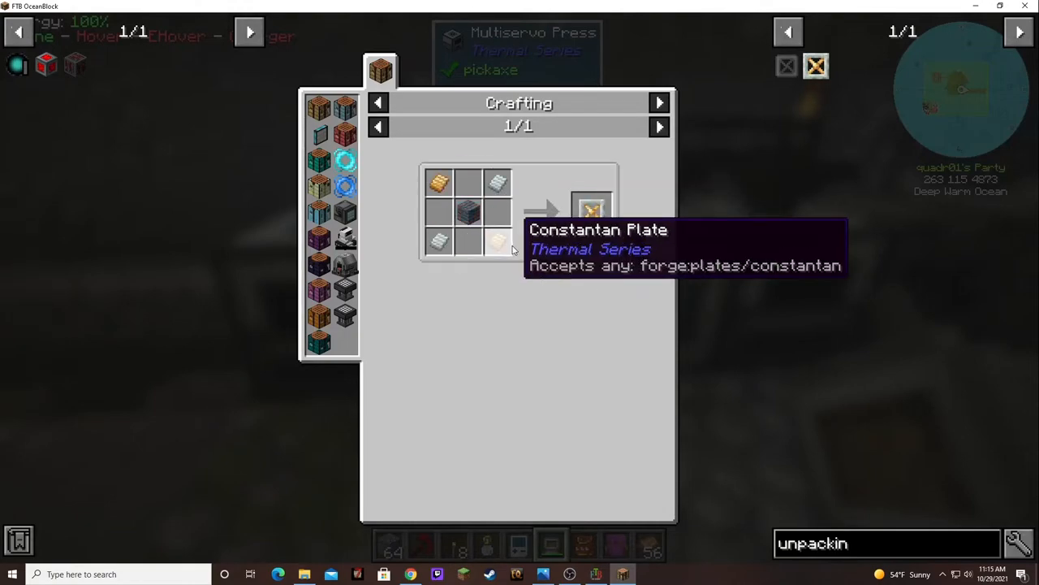
key(Escape)
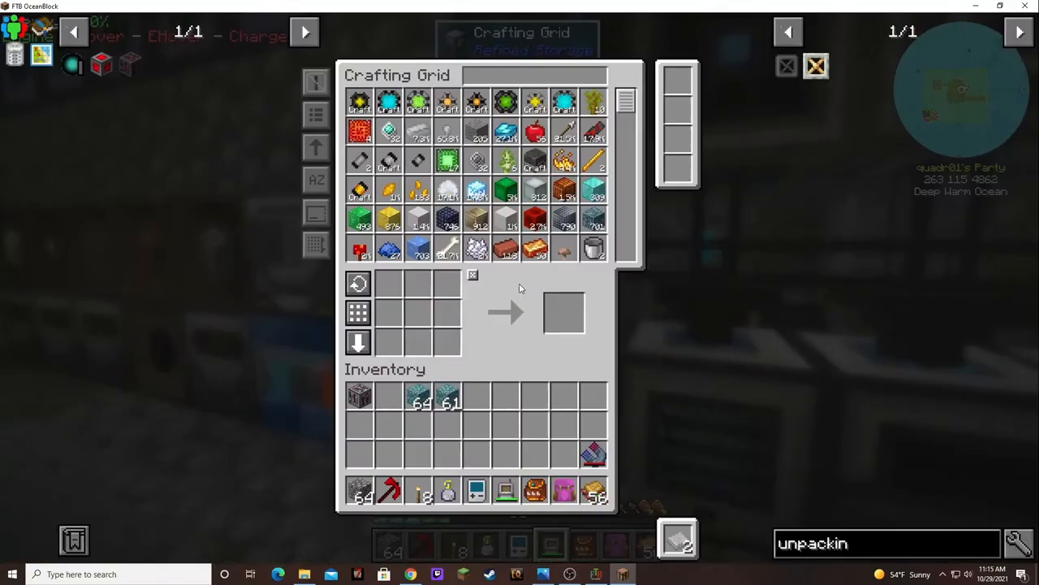
Step: Search the storage grid for copper and nickel, withdraw them, and leave the grid
click(528, 75)
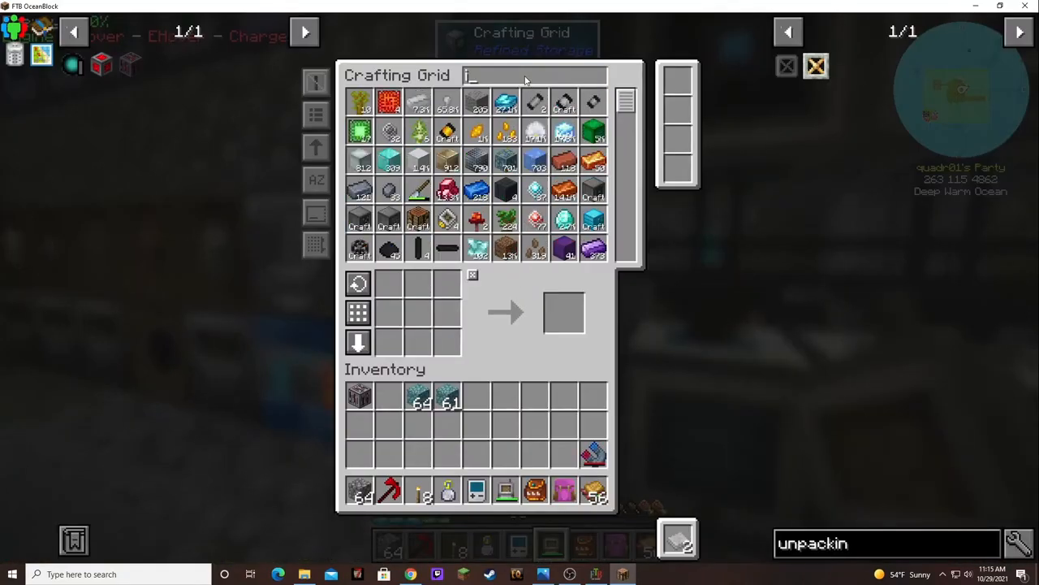
text(nvar)
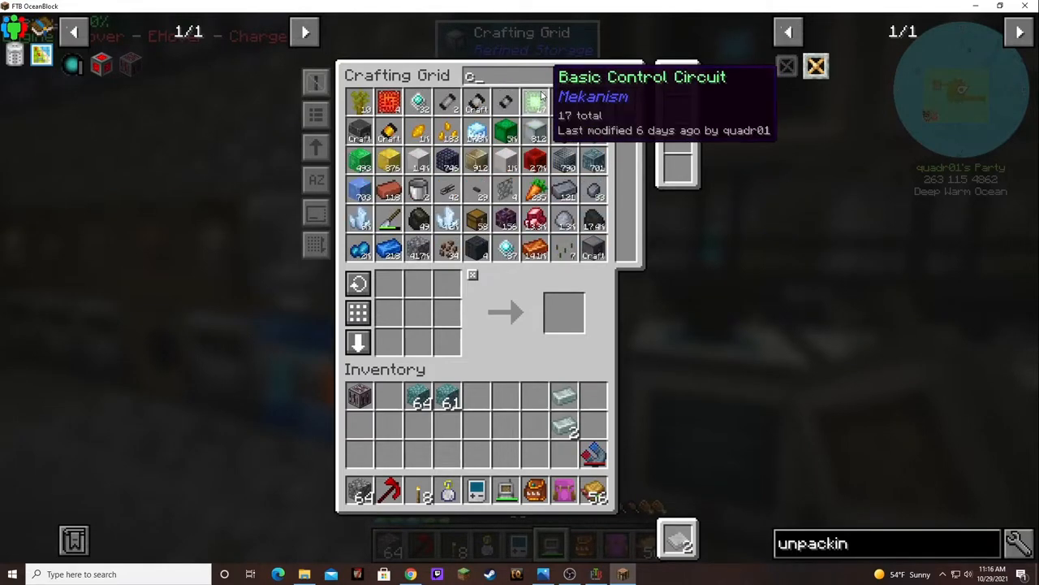
text(opp)
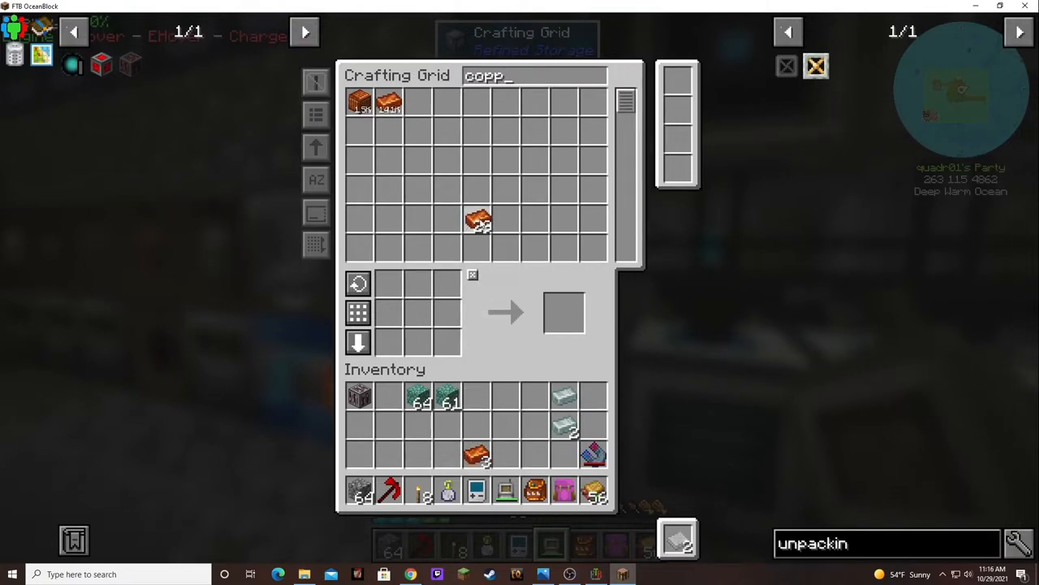
key(Backspace)
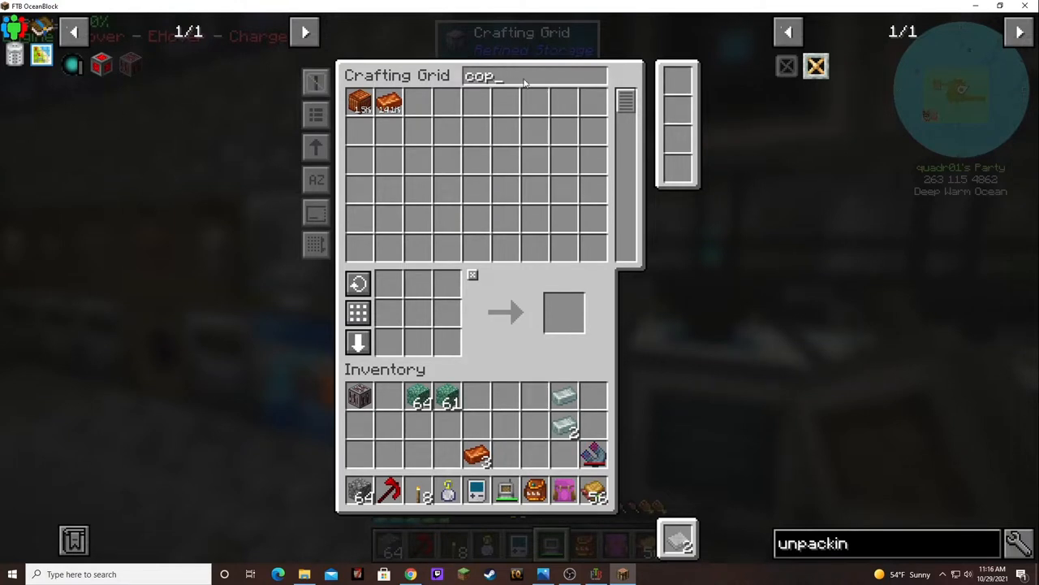
text(ni)
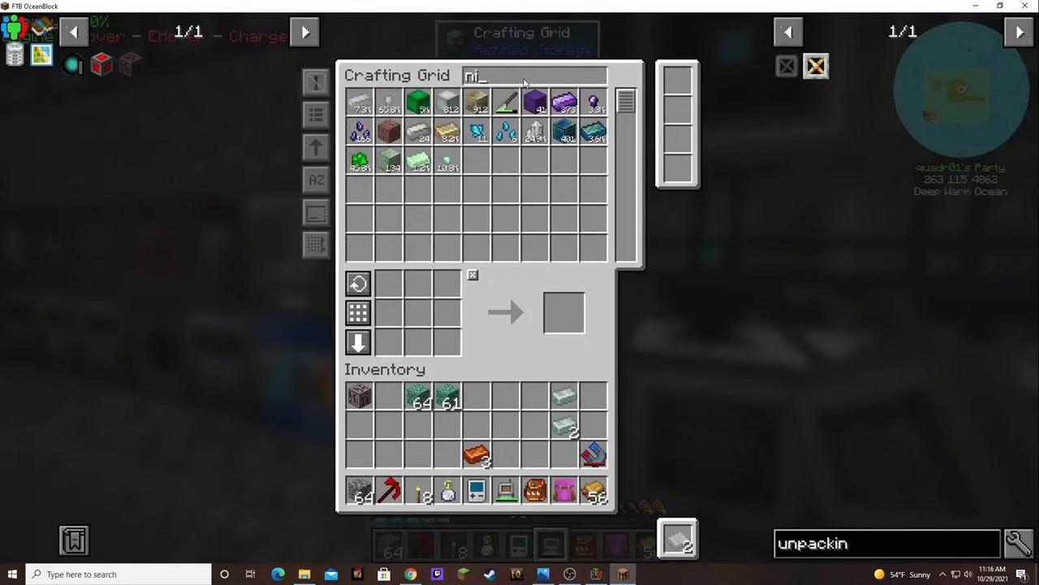
mouse_move(389, 100)
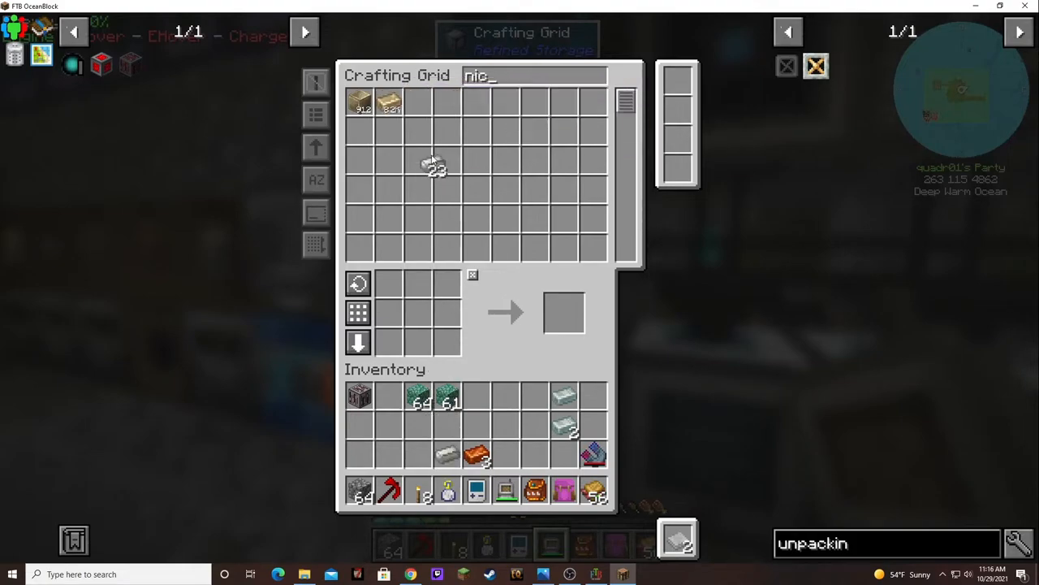
key(Escape)
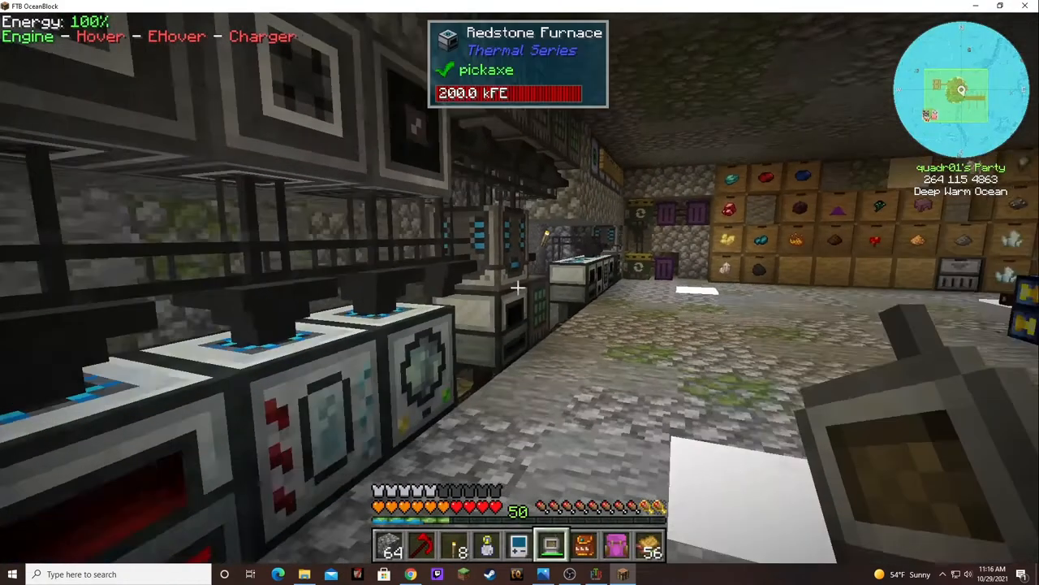
mouse_move(520, 292)
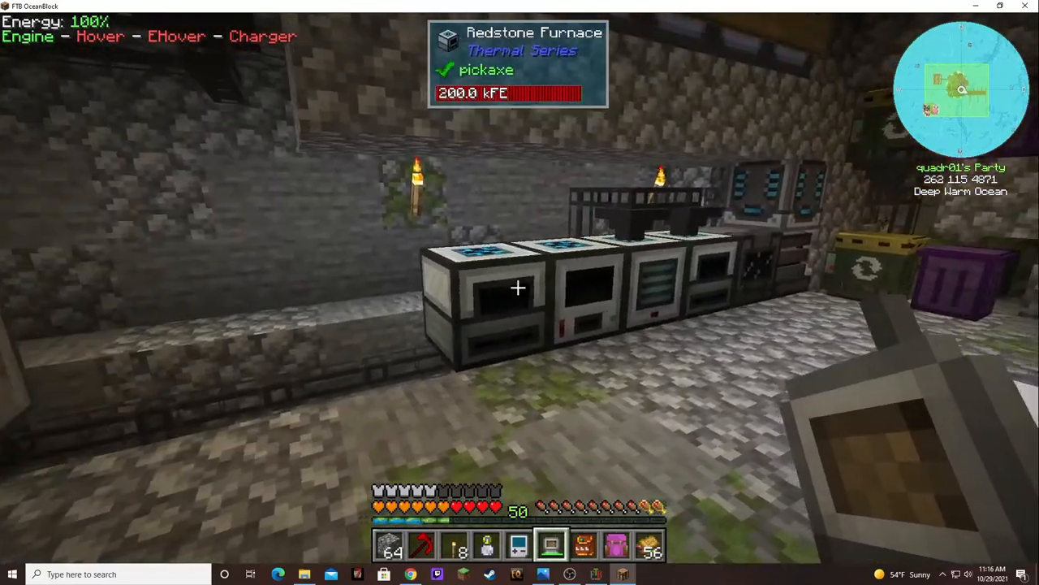
mouse_move(519, 292)
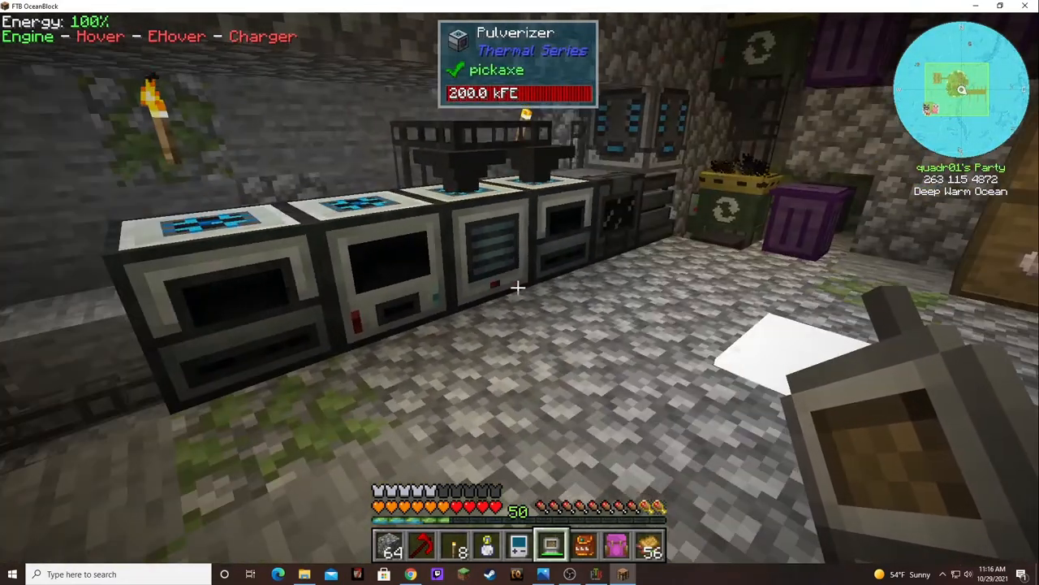
mouse_move(519, 292)
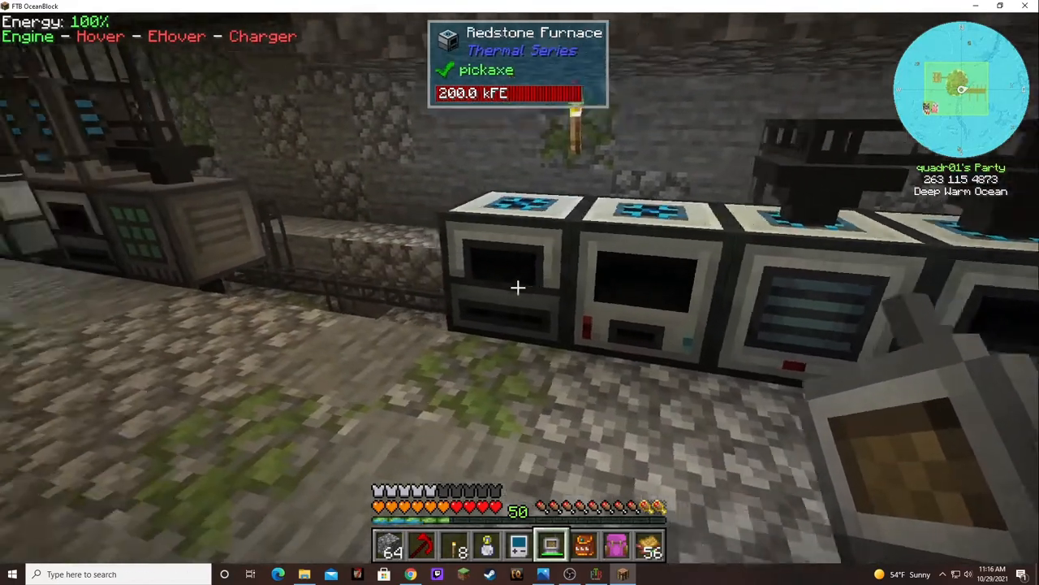
mouse_move(520, 292)
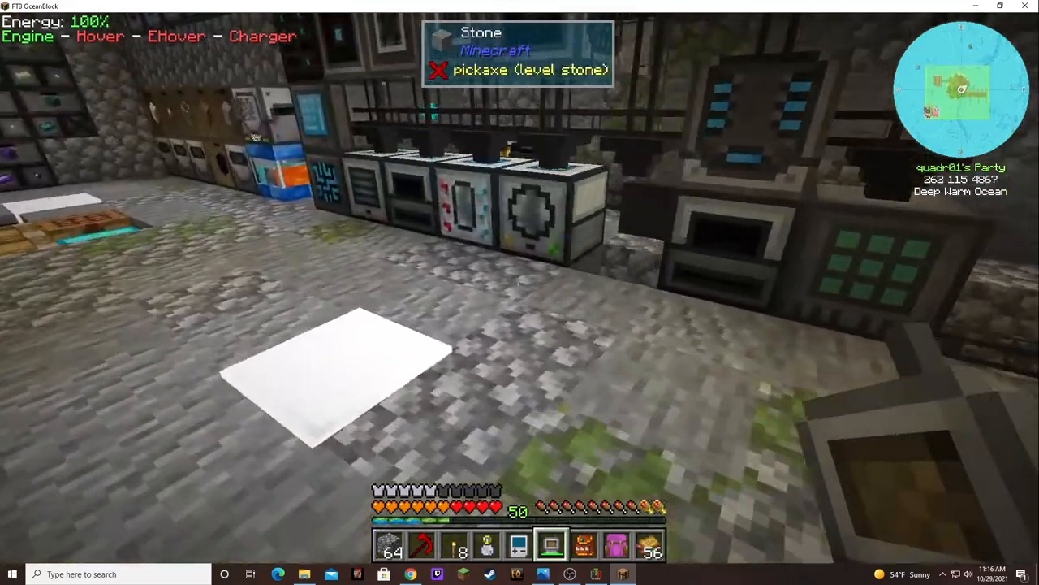
Step: Look up 'ind' in the crafting grid, then bring up the Induction Smelter with copper smelting
key(e)
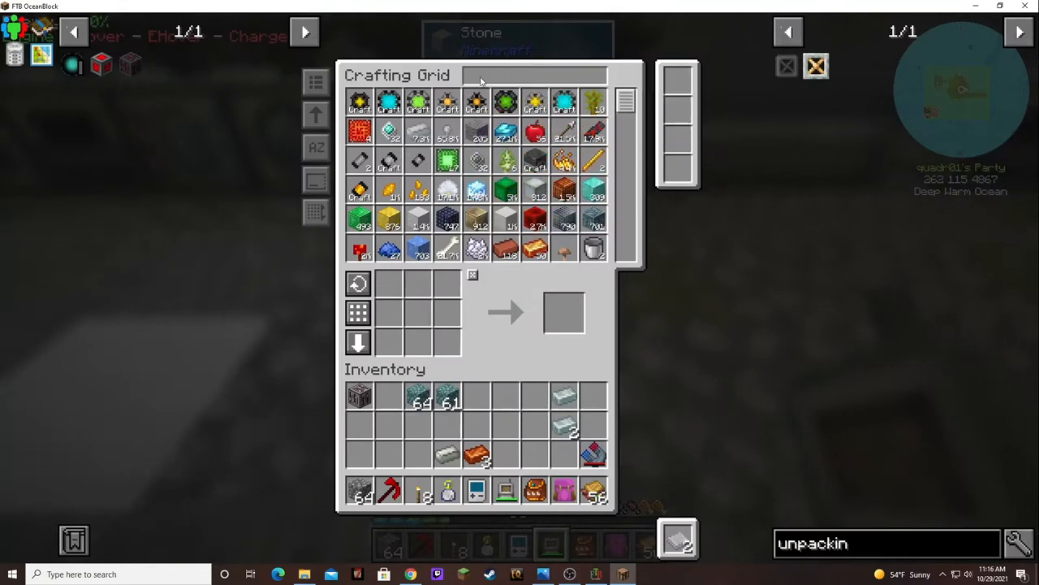
text(ind)
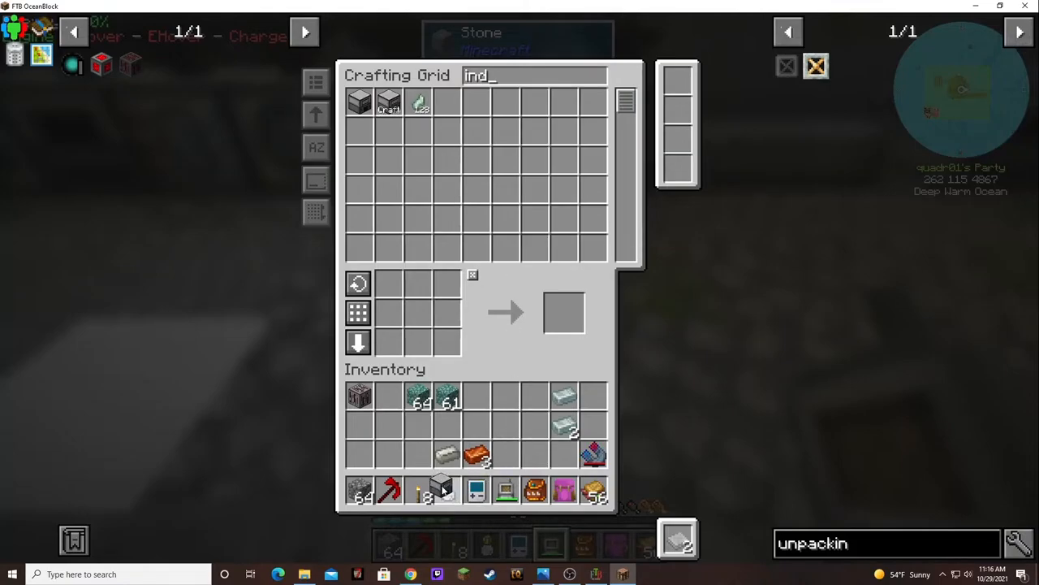
key(Escape)
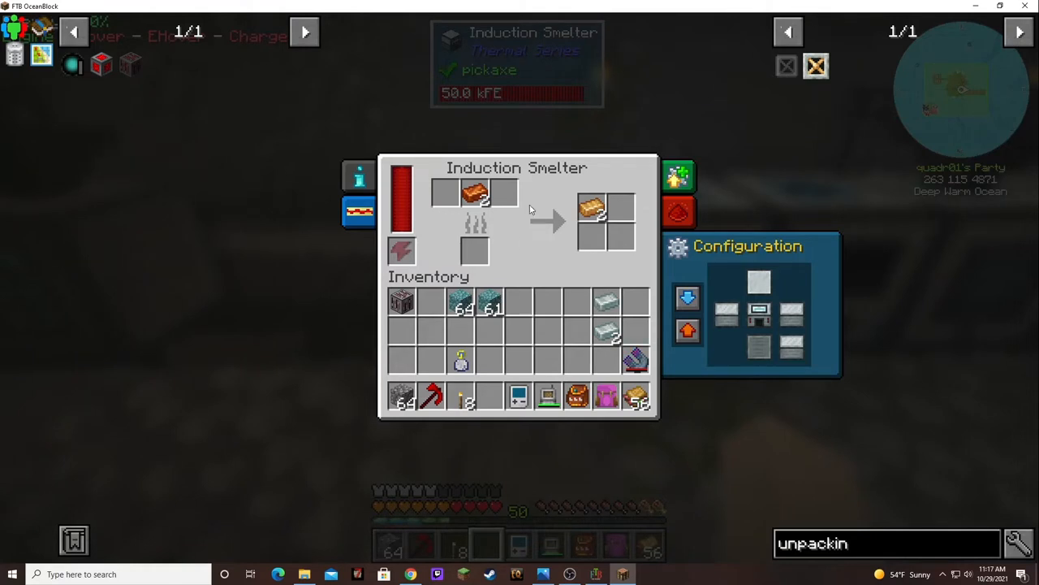
Step: Collect the smelted copper ingots and run them through the Multiservo Press into plates
click(593, 210)
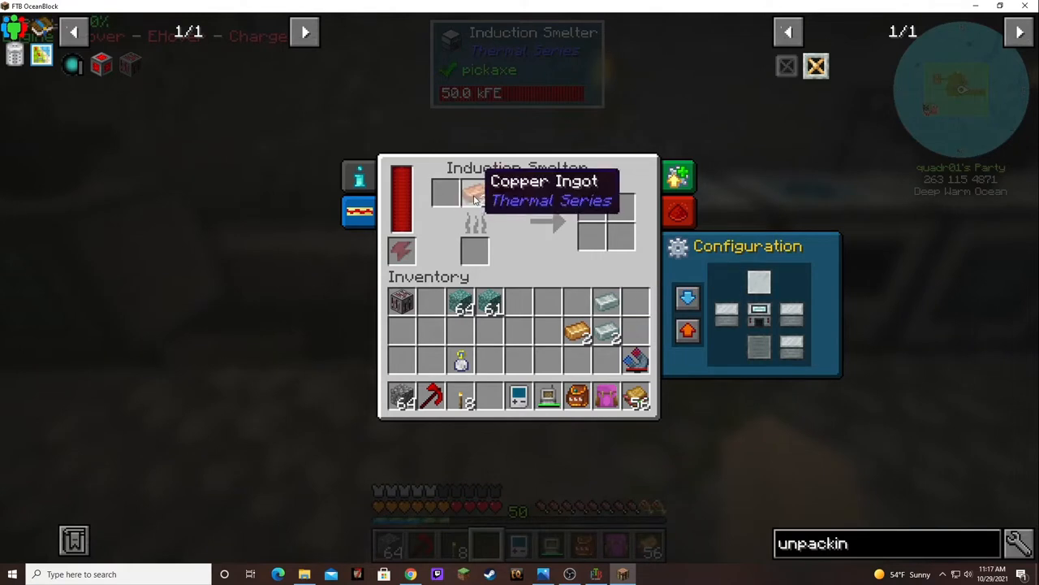
mouse_move(520, 302)
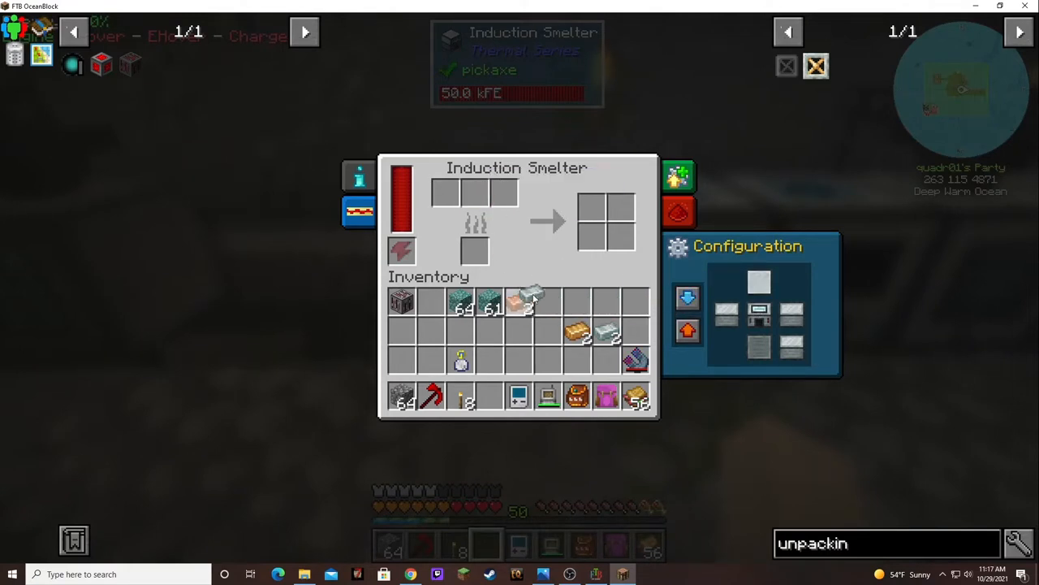
key(Escape)
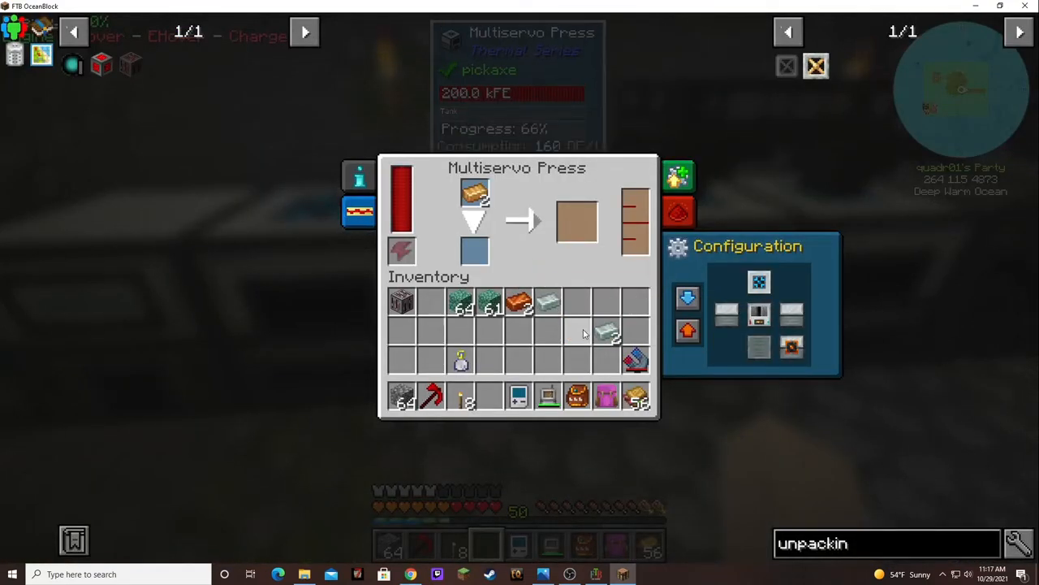
mouse_move(578, 224)
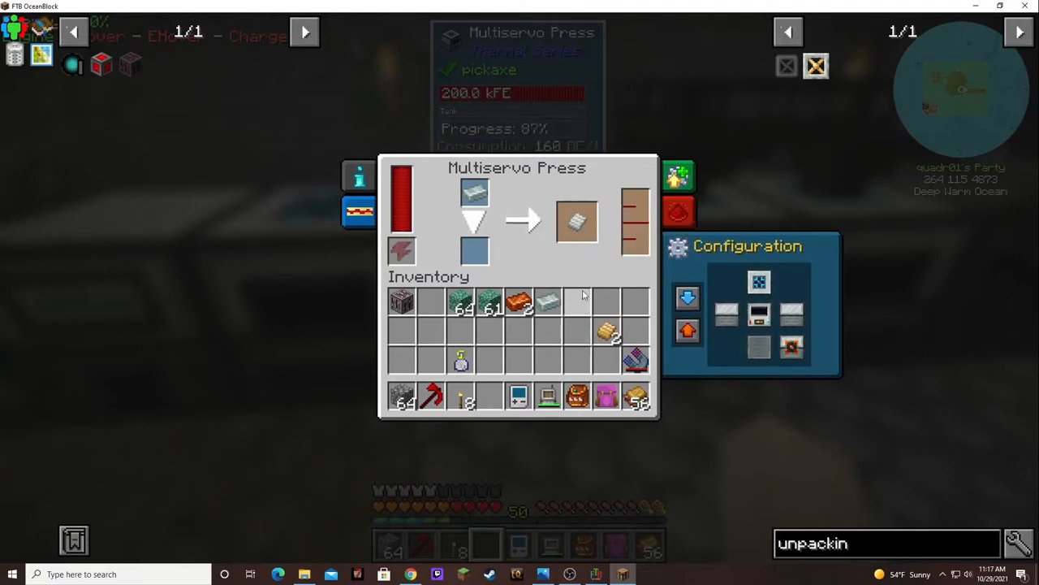
key(Escape)
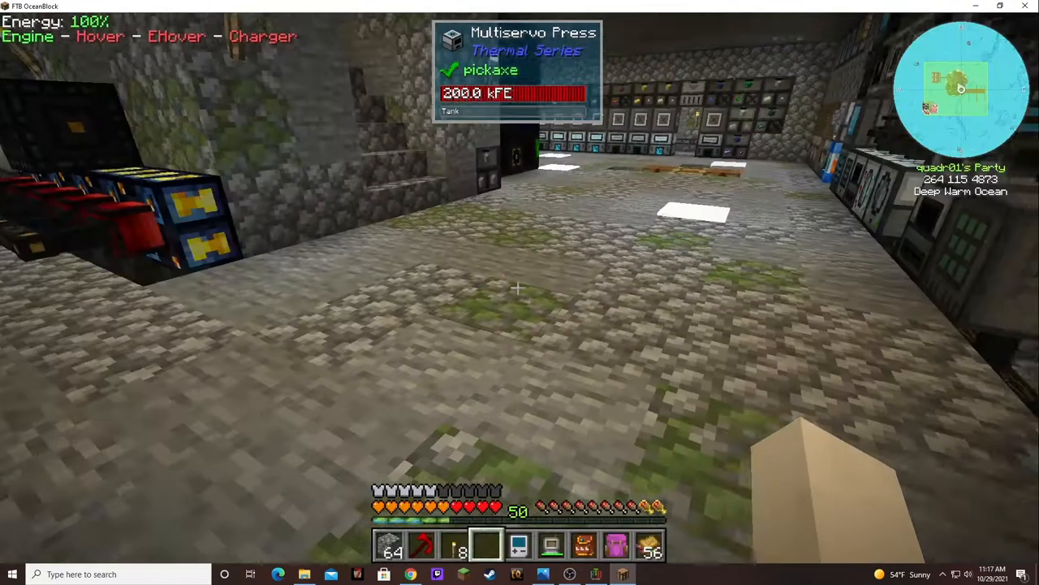
Step: Craft an Unpacking Die from its recipe with oak planks and fit it into the Multiservo Press
key(e)
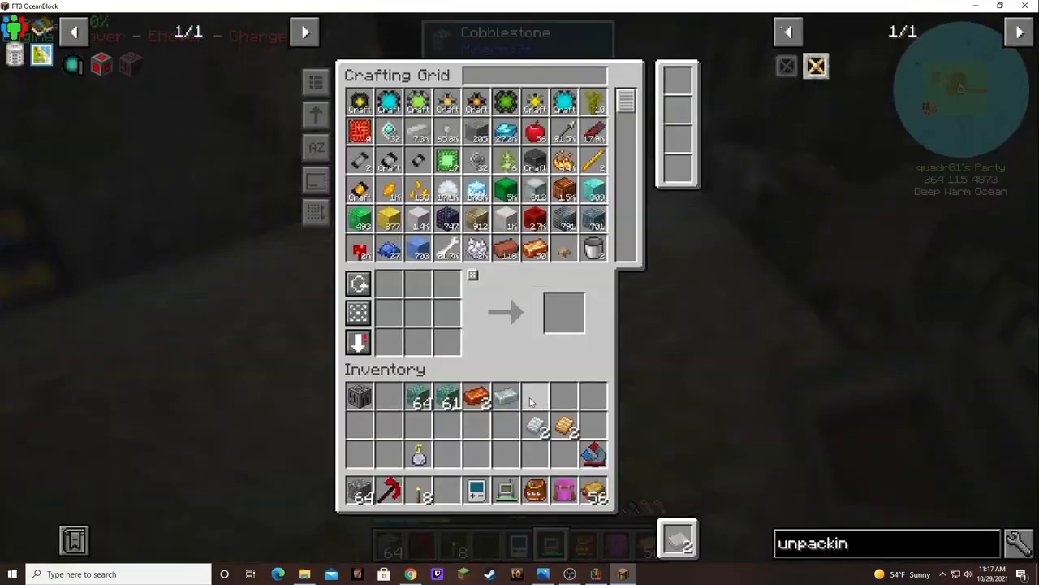
key(Escape)
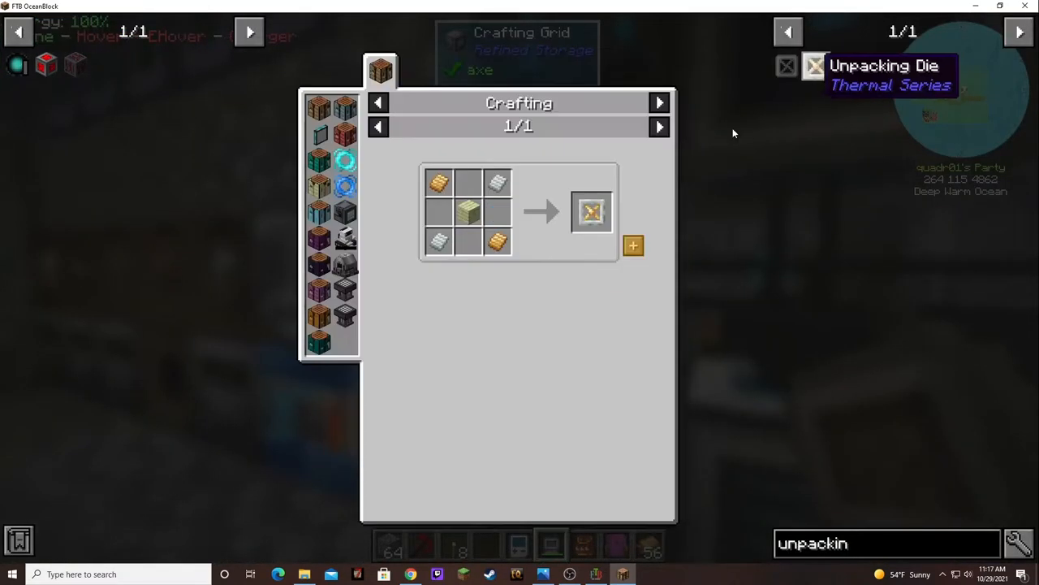
mouse_move(468, 213)
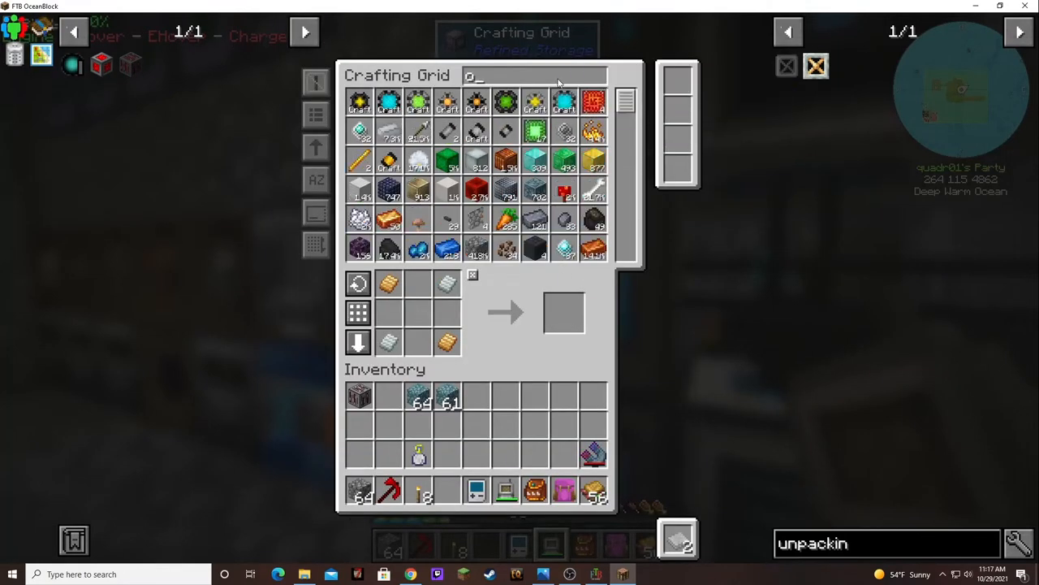
text(ak)
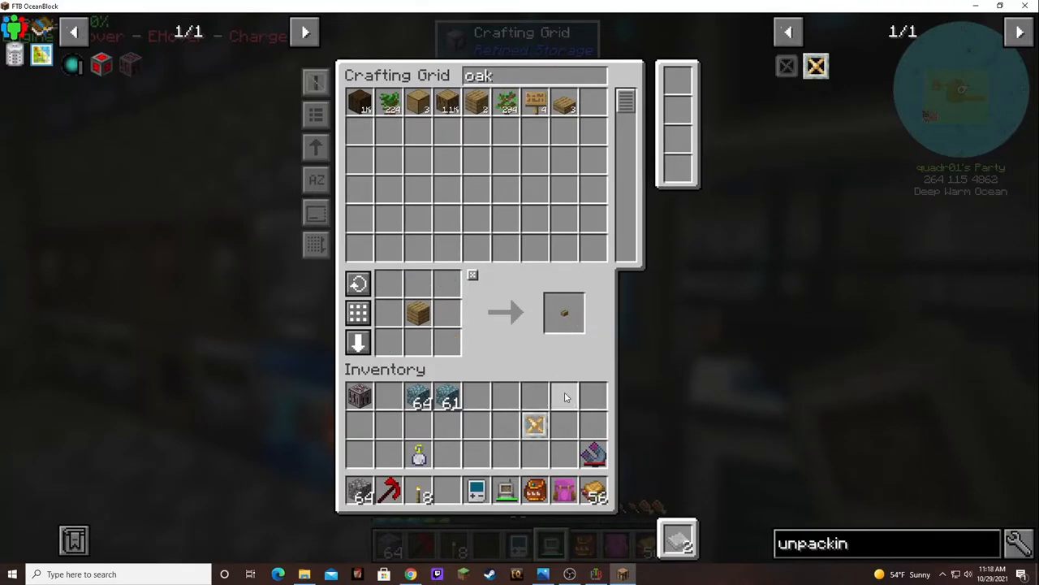
key(Escape)
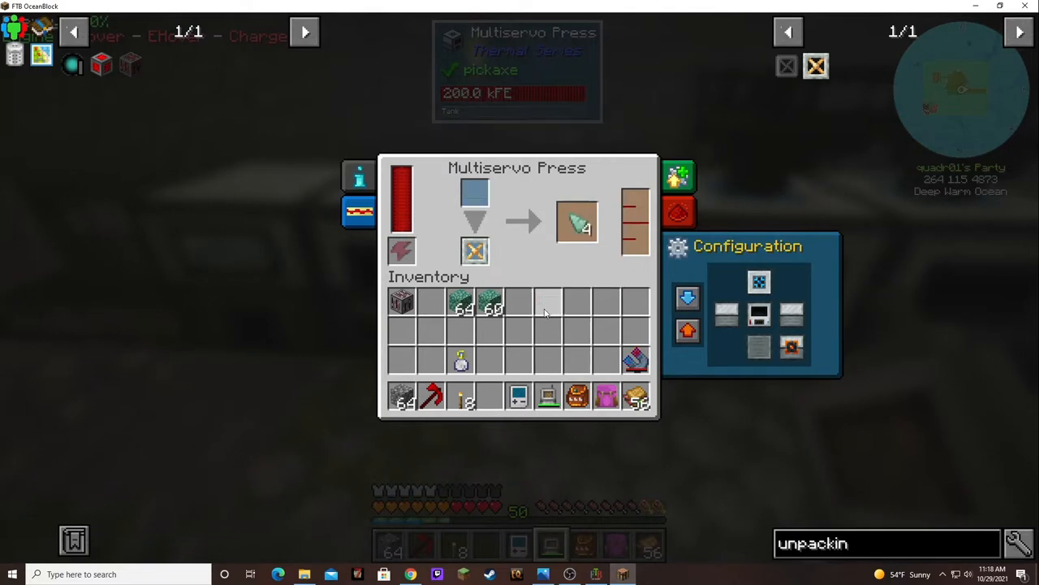
Step: Feed prismarine into the press, collect the 24 shards, and return to the crafting grid
click(576, 221)
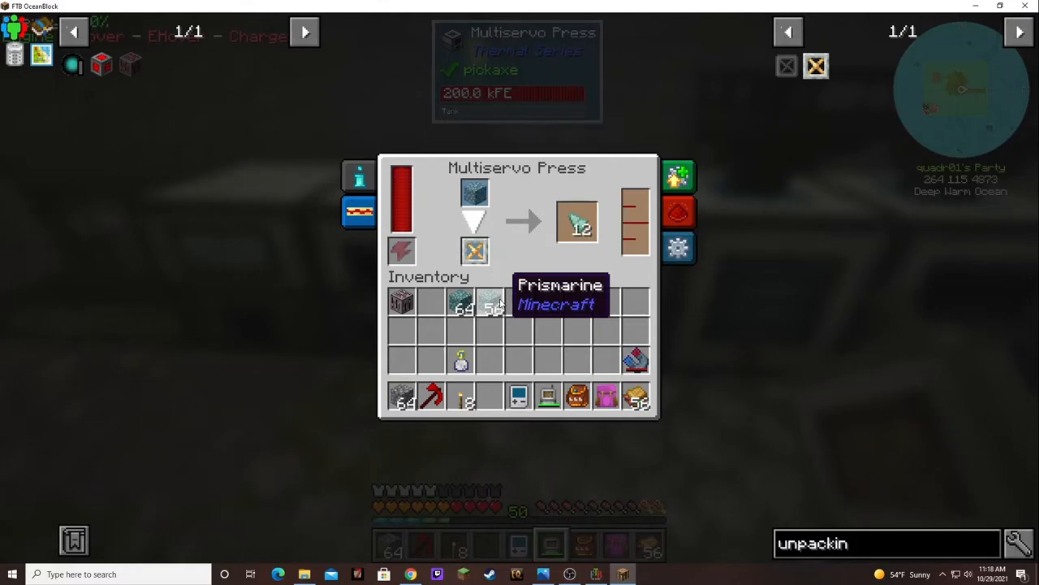
click(576, 224)
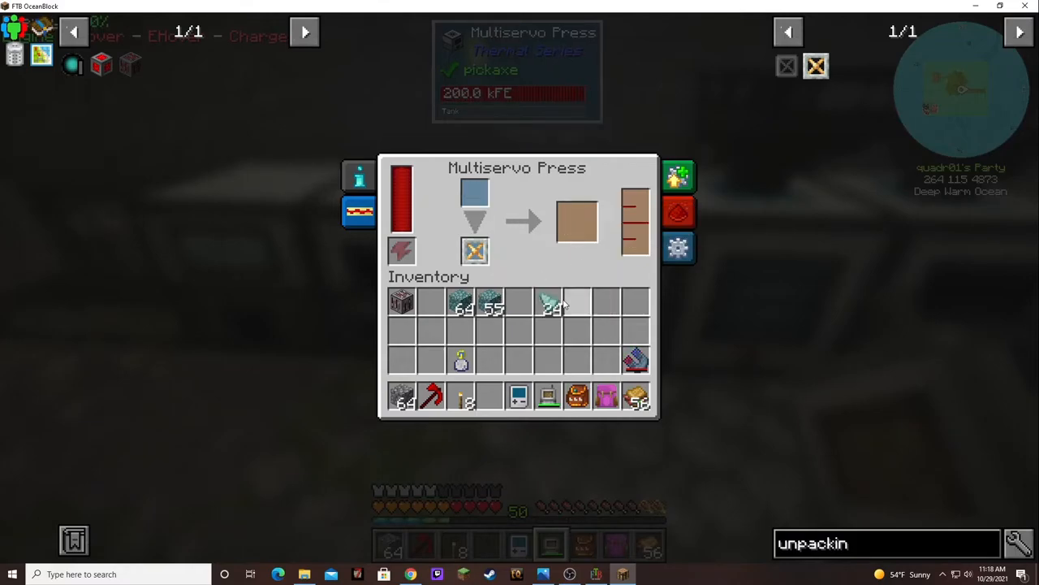
key(Escape)
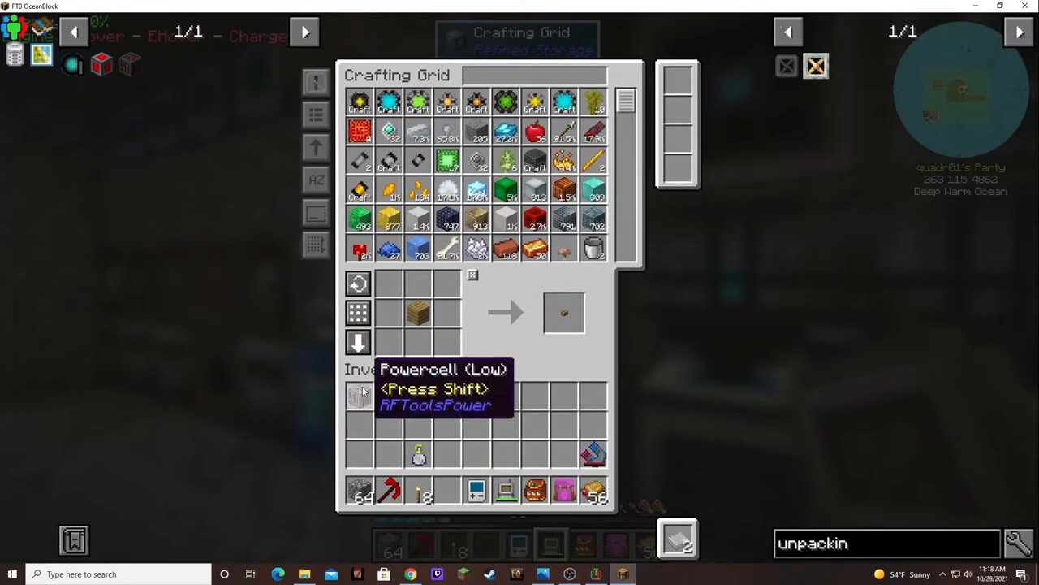
mouse_move(224, 177)
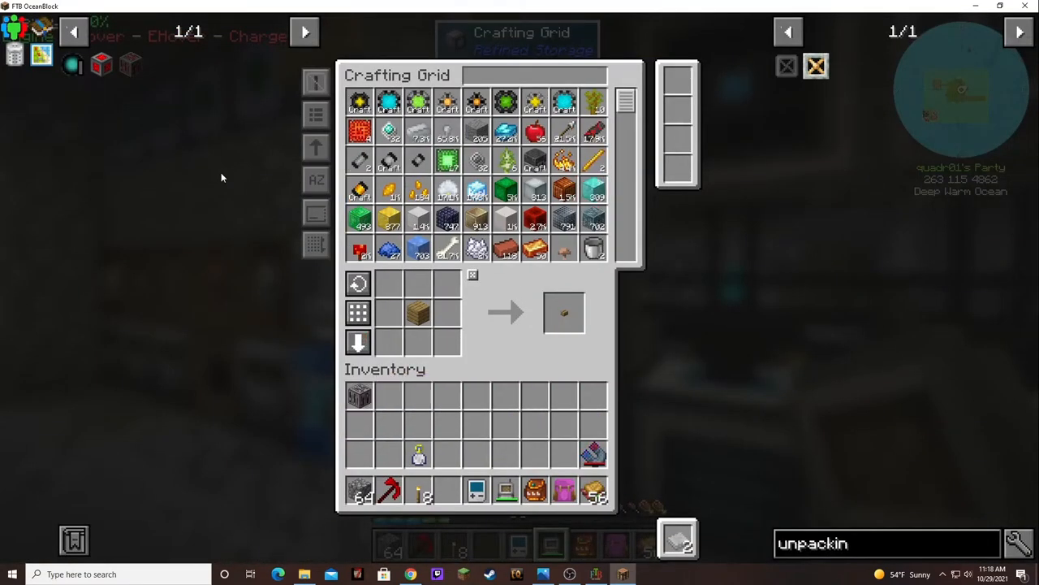
mouse_move(130, 65)
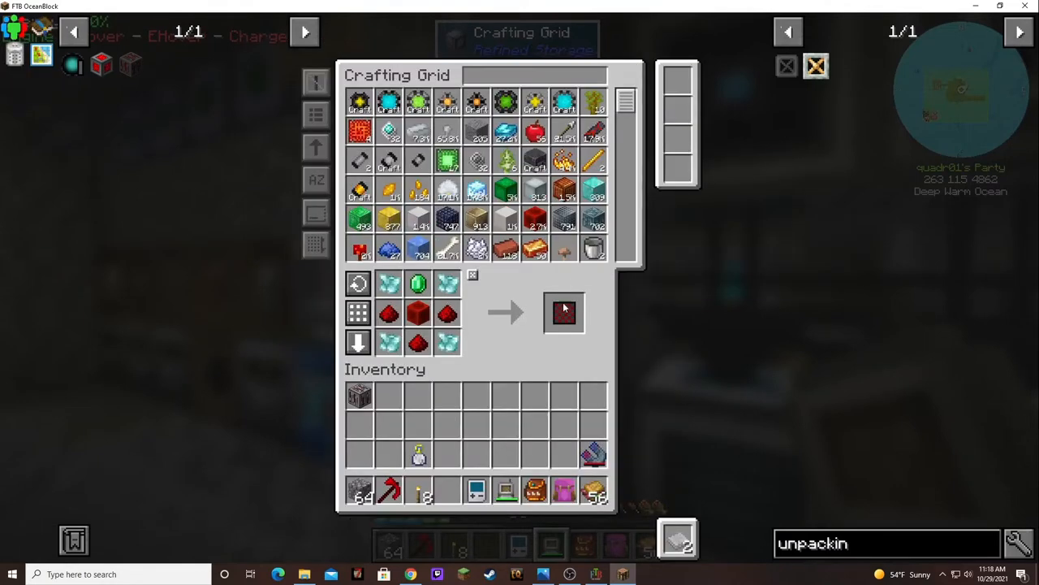
mouse_move(564, 312)
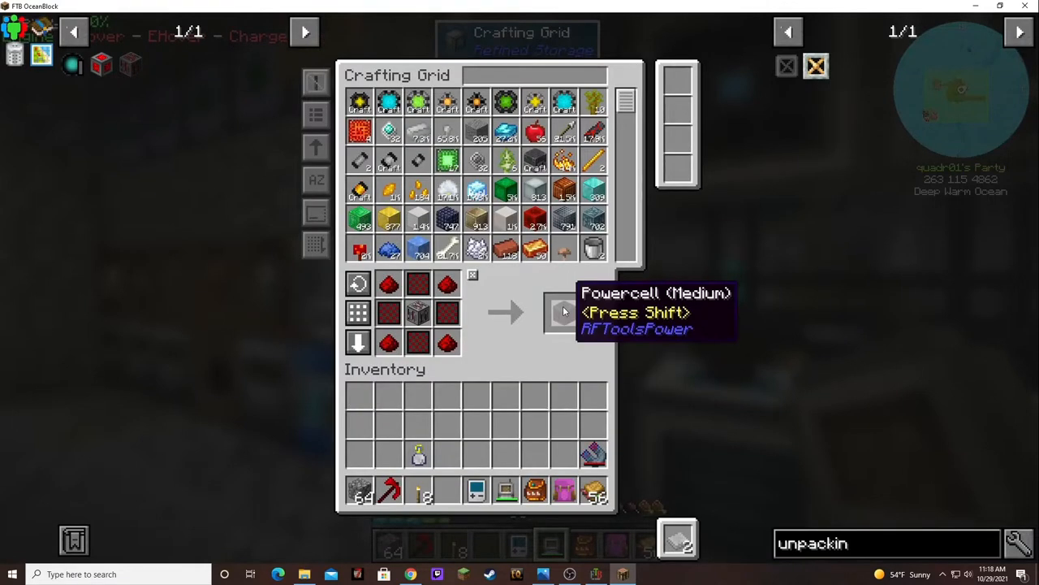
Step: Craft a Powercell (Medium) and a Dimensional Cell from their loaded recipes
click(562, 312)
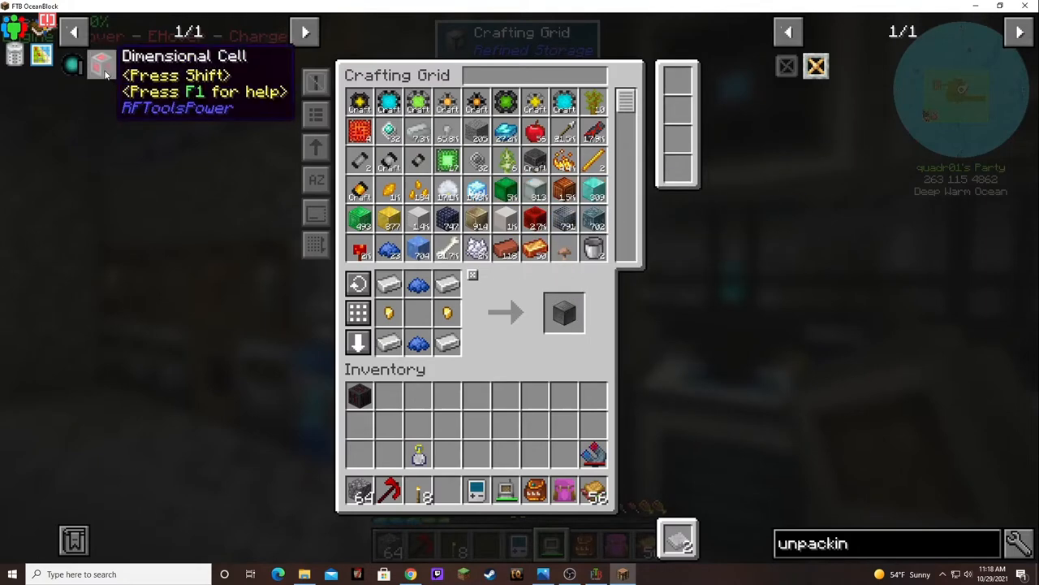
scroll(down, 3)
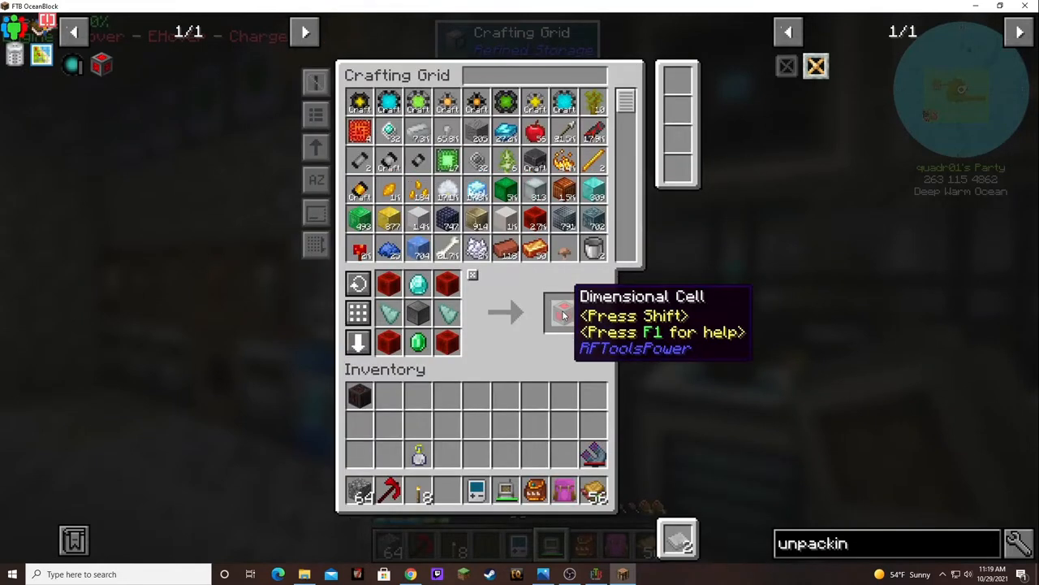
click(564, 312)
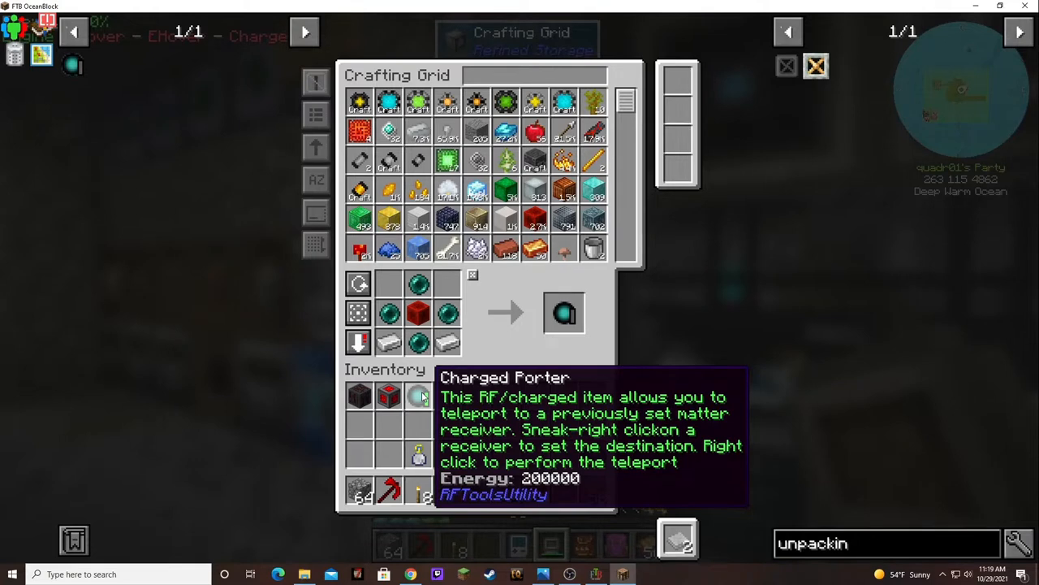
Step: Craft the Charged Porter and bring up the quest book on the Powercell (Low) quest
scroll(down, 3)
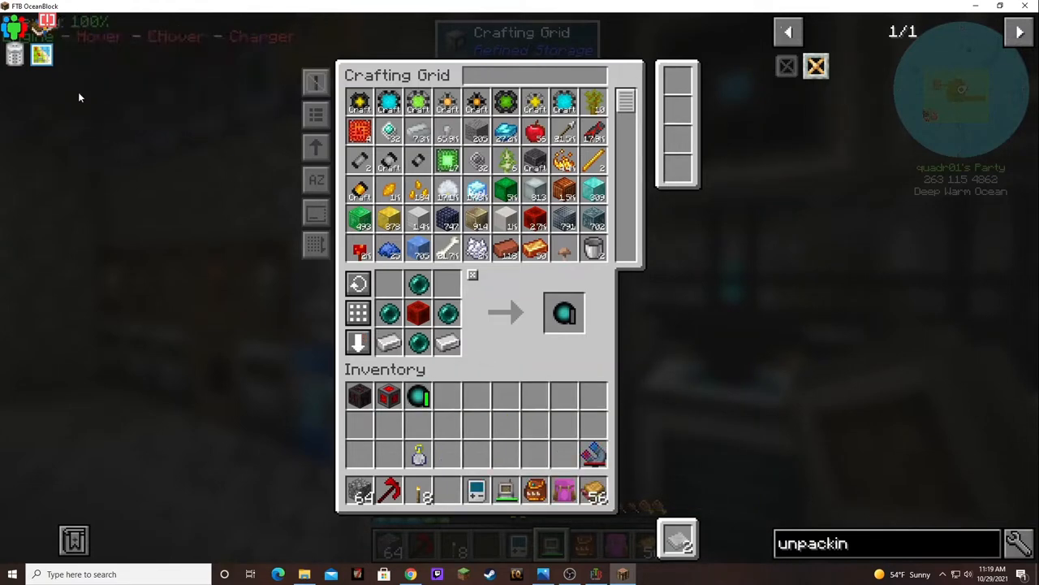
key(Escape)
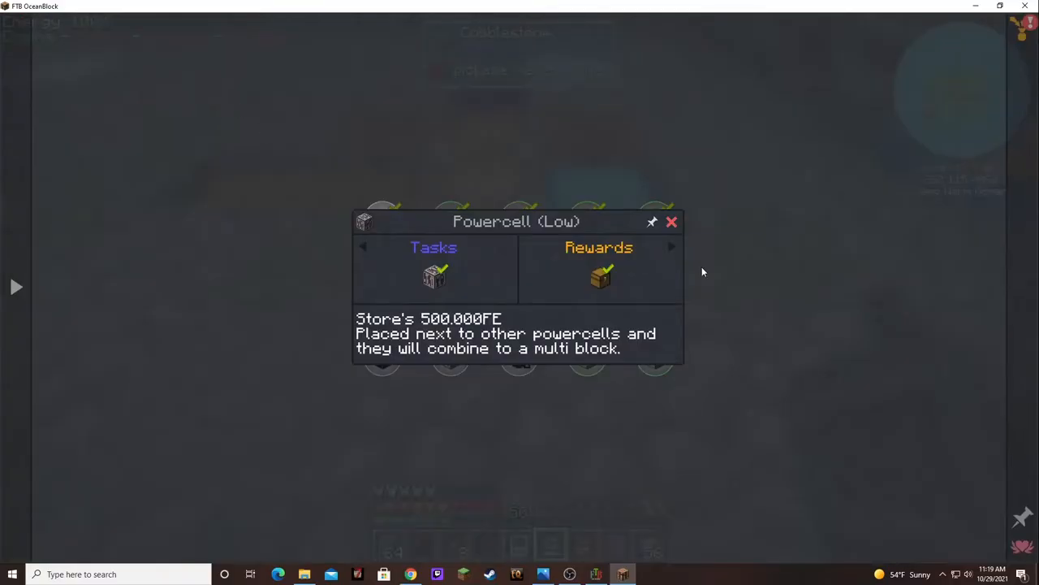
Step: Claim the Powercell (Medium) and Dimensional Cell quest rewards and equip the Great Fairy Ring
click(672, 221)
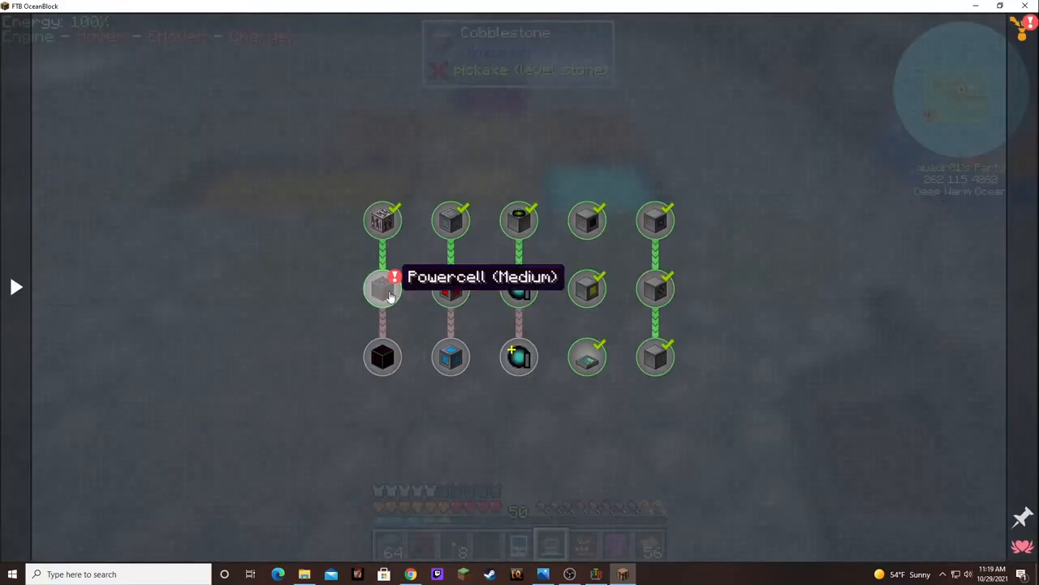
click(381, 289)
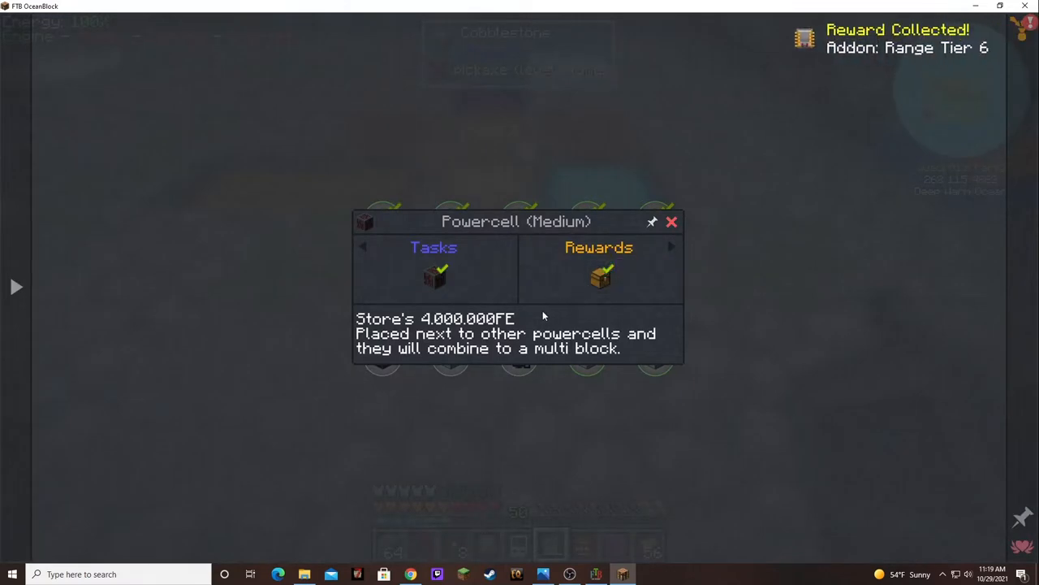
click(672, 220)
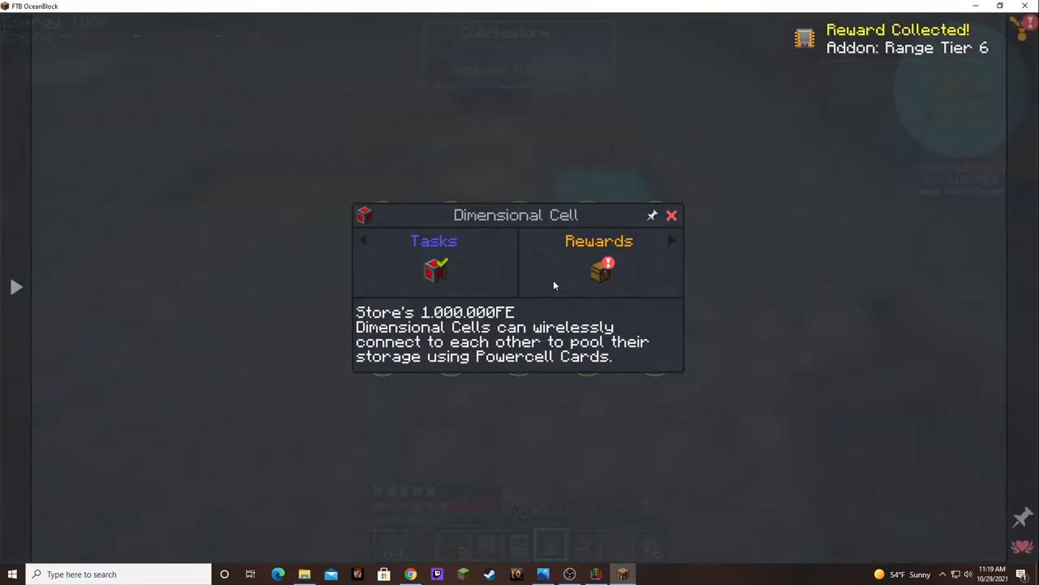
click(601, 270)
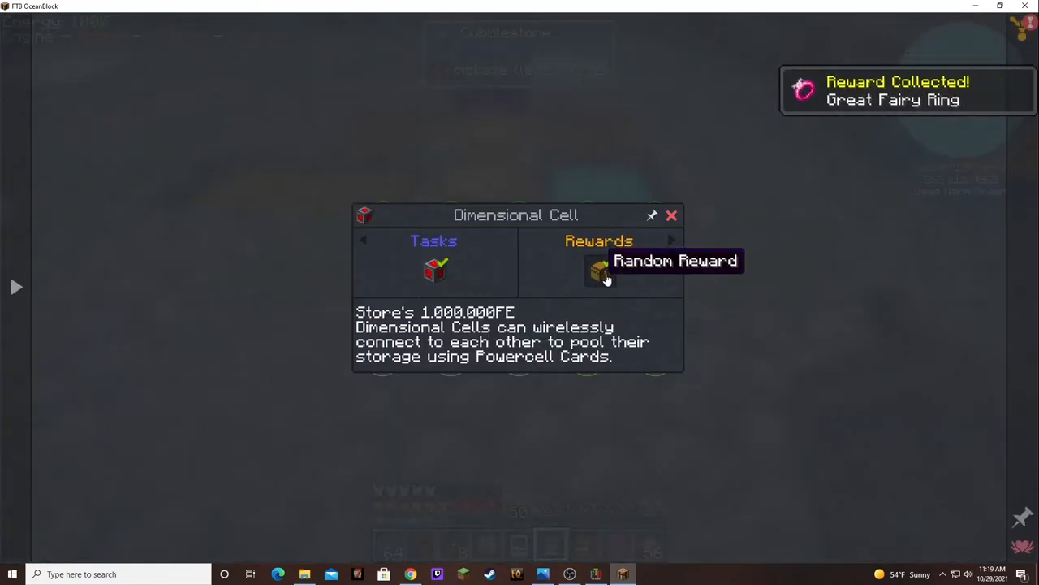
mouse_move(672, 214)
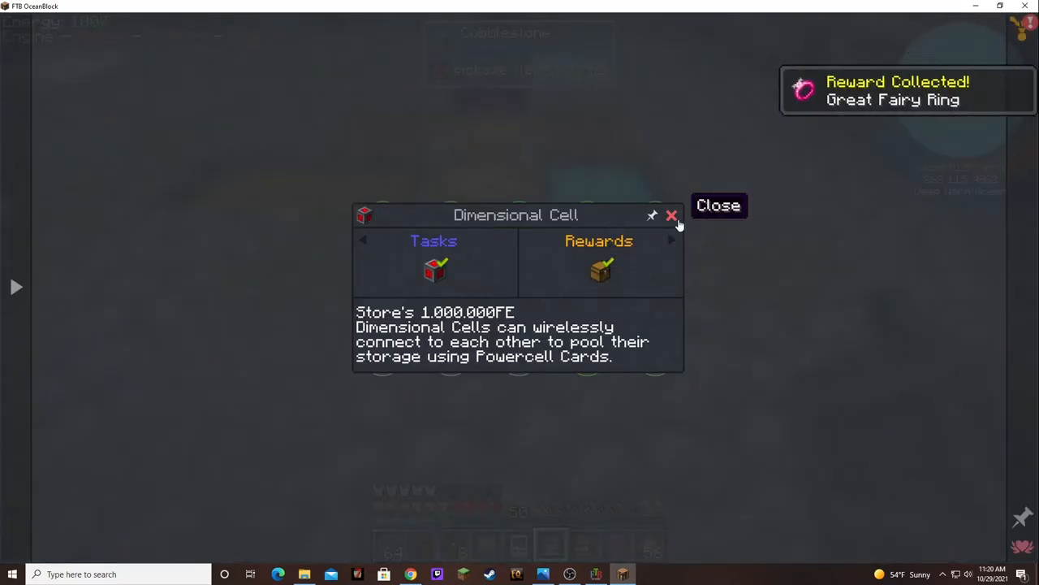
click(718, 205)
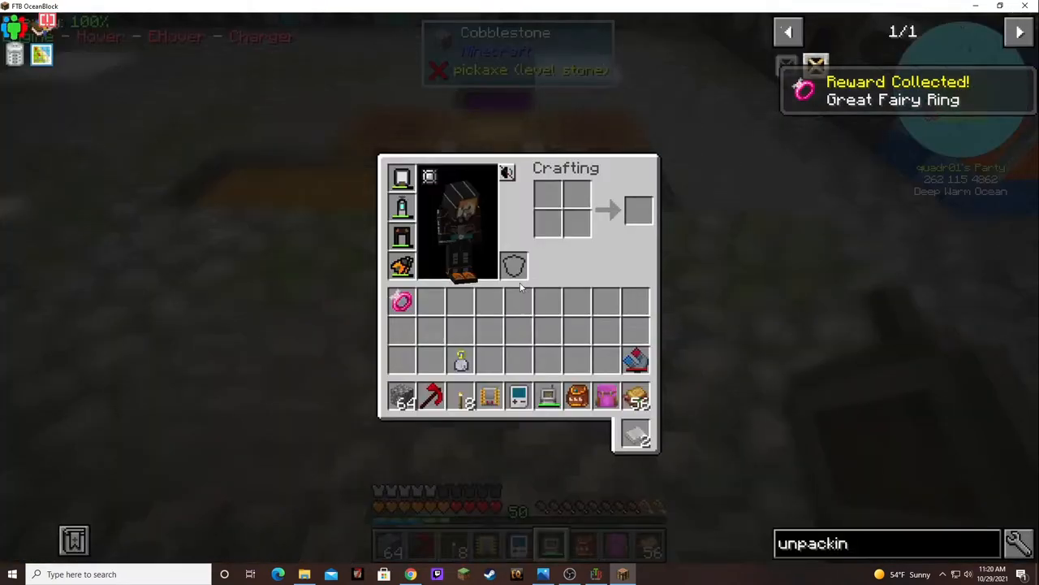
mouse_move(403, 302)
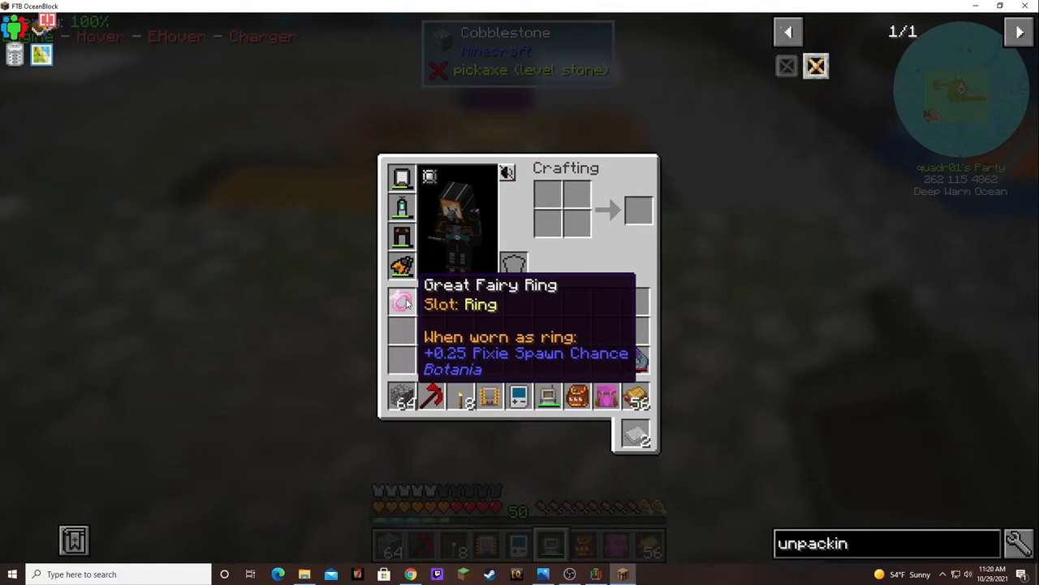
mouse_move(430, 191)
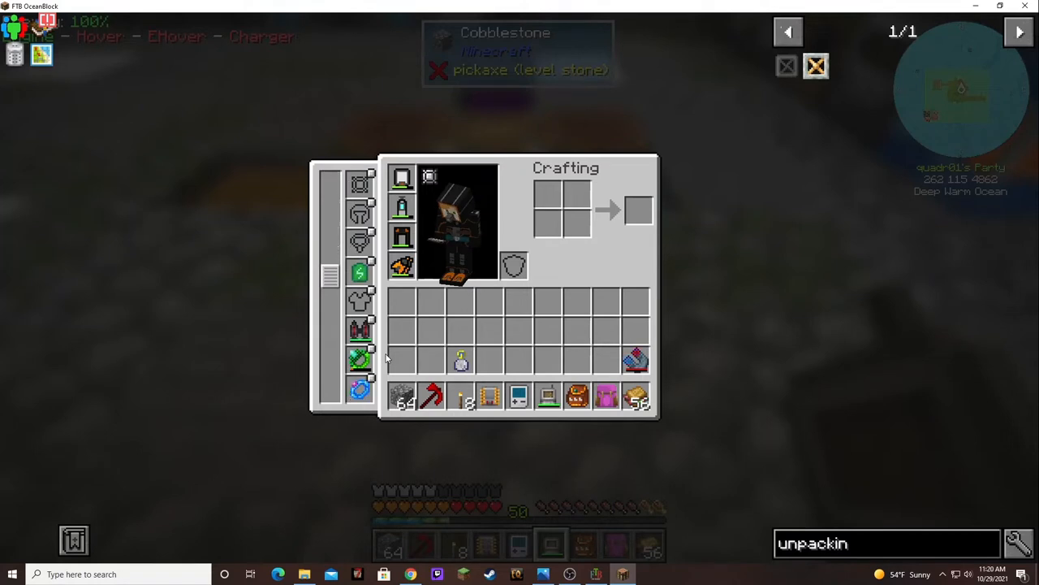
scroll(down, 3)
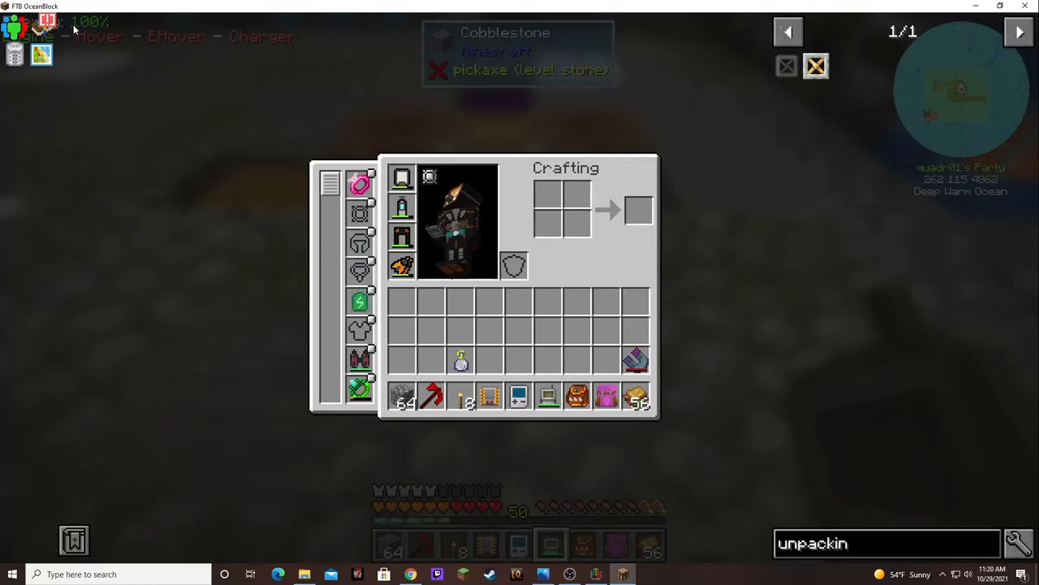
mouse_move(41, 30)
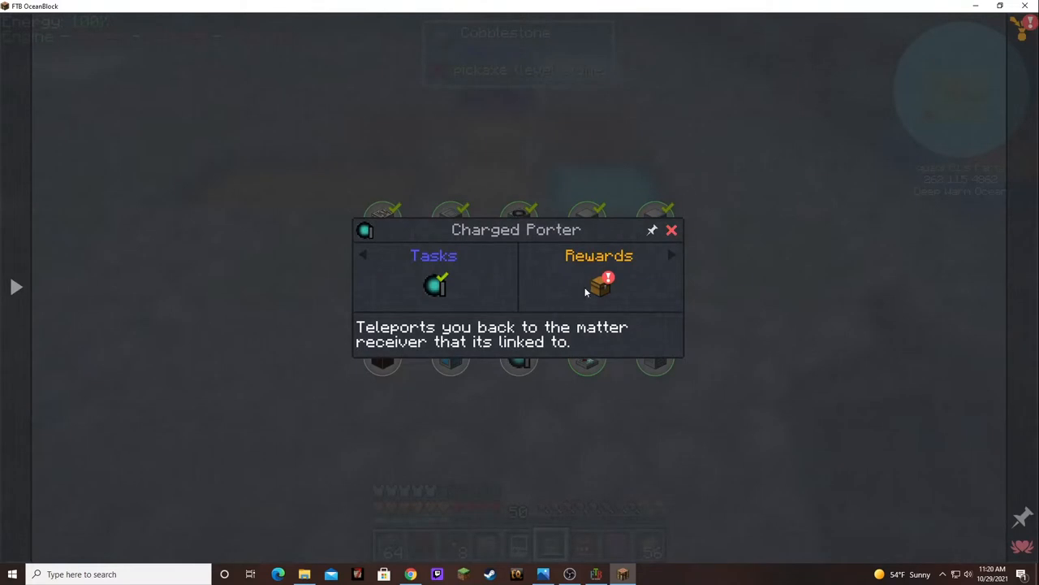
Step: Claim the Charged Porter quest's Crystalite Helmet and stow items in the Large Krate
click(601, 284)
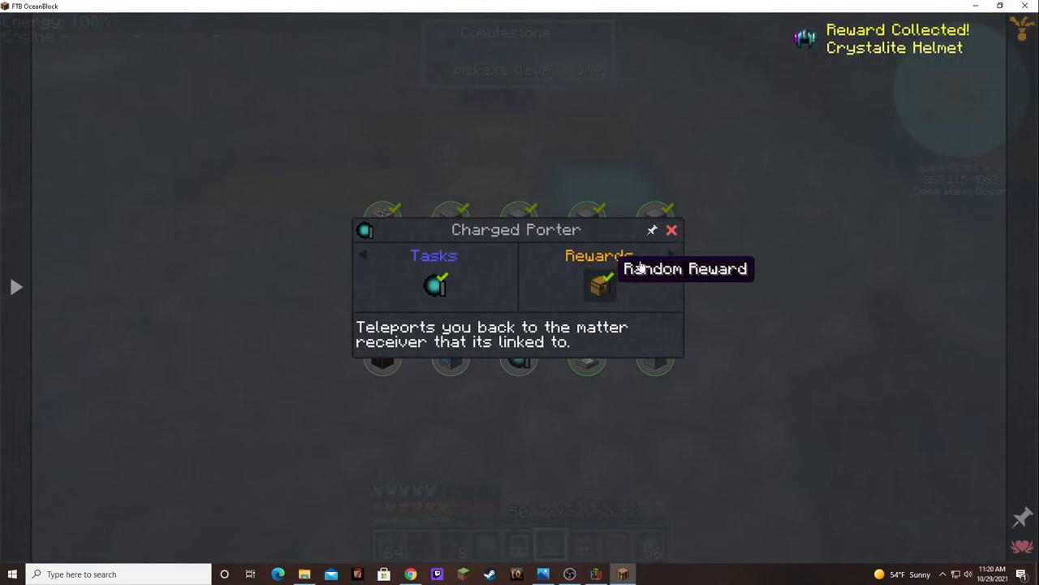
click(672, 230)
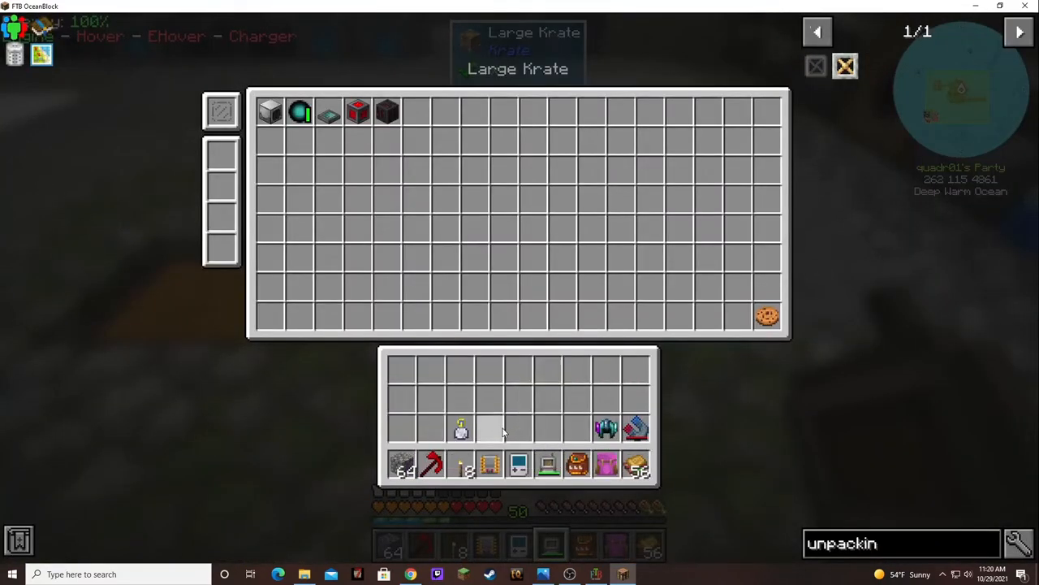
mouse_move(487, 377)
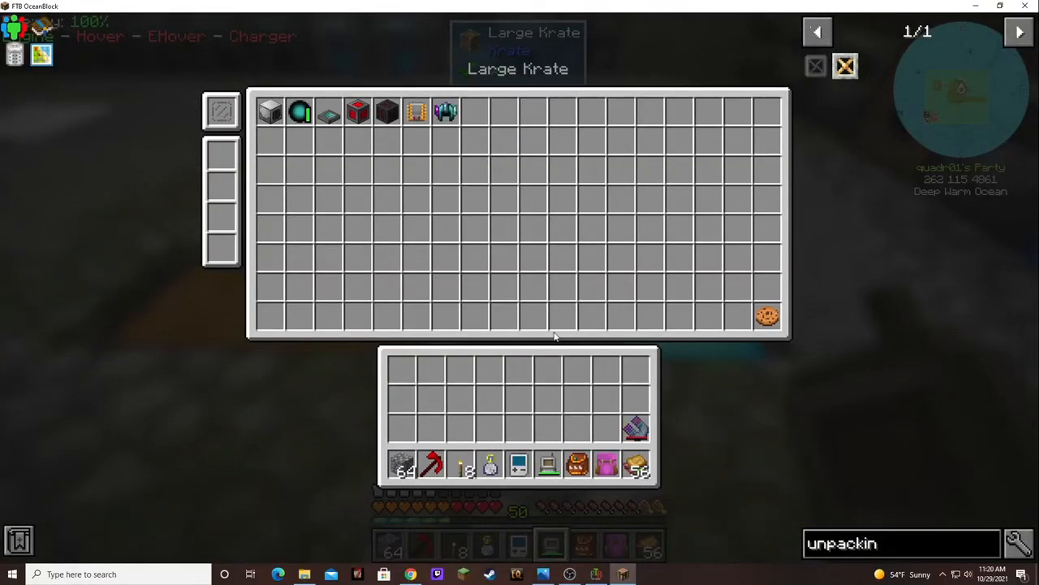
key(Escape)
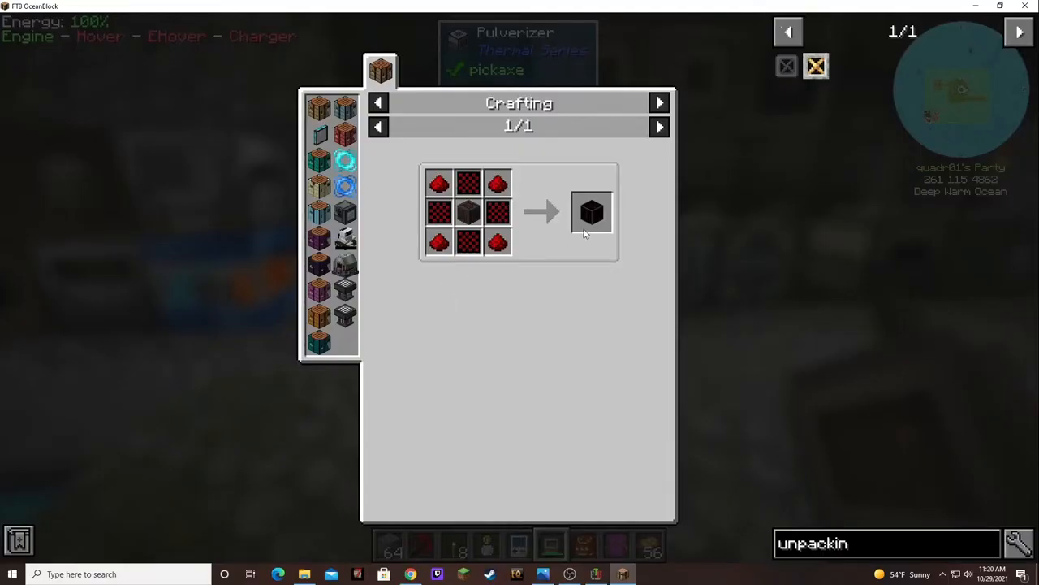
mouse_move(592, 211)
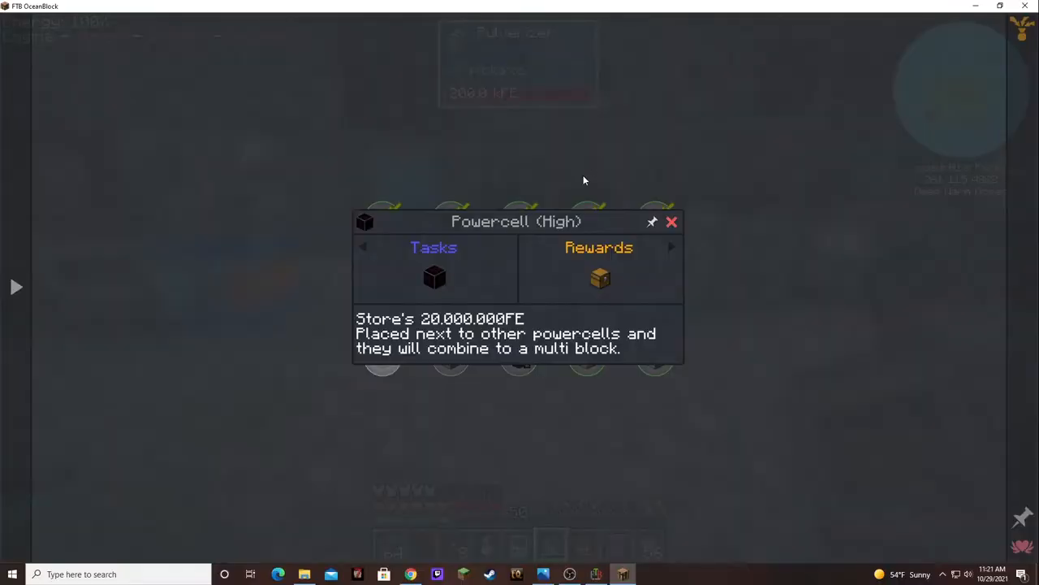
Step: Review the Powercell (High), Dimensional Cell (Advanced) and Advanced Charged Porter quest pages
click(673, 221)
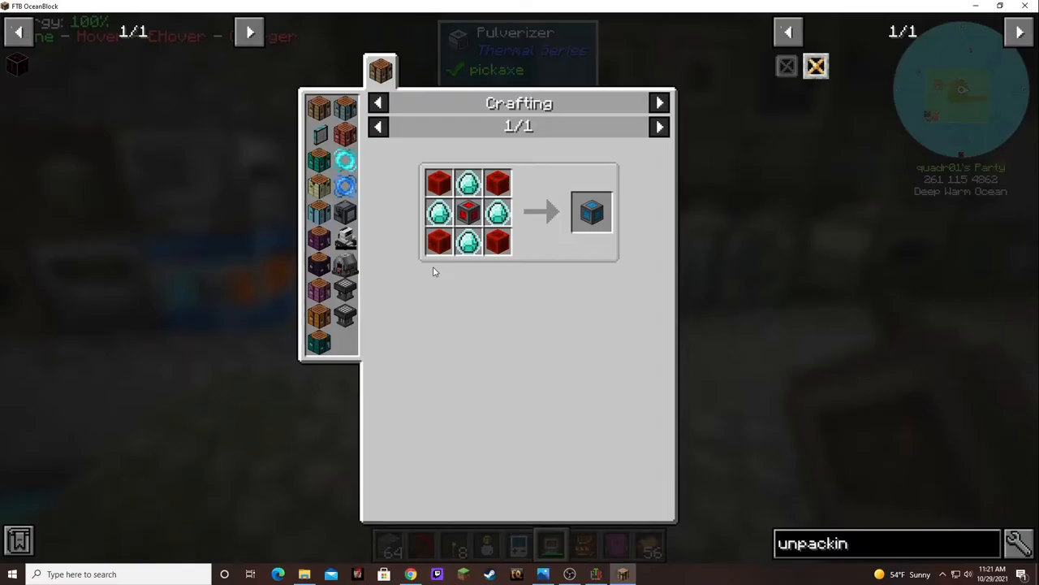
mouse_move(591, 213)
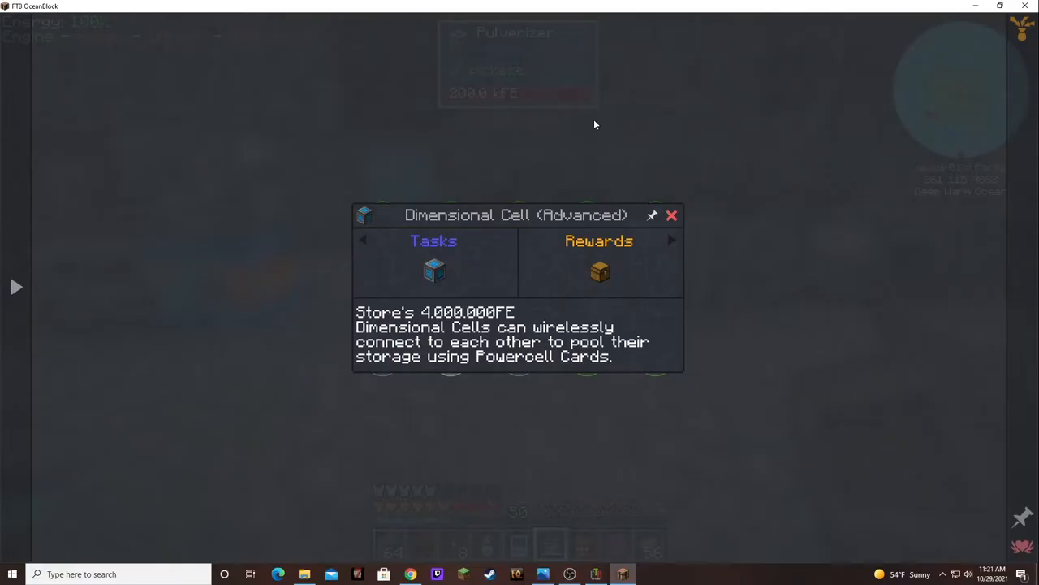
click(673, 215)
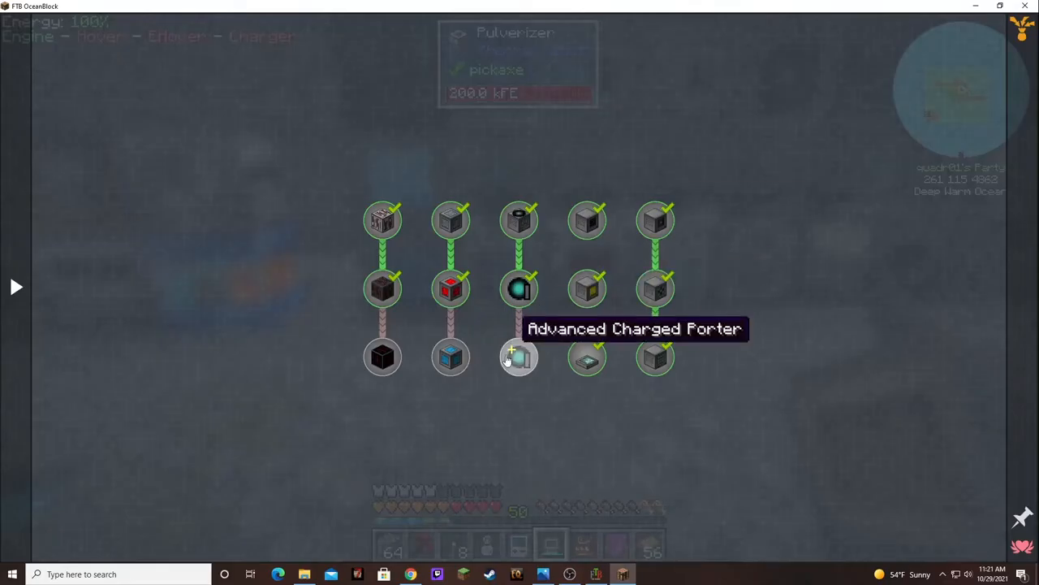
click(518, 357)
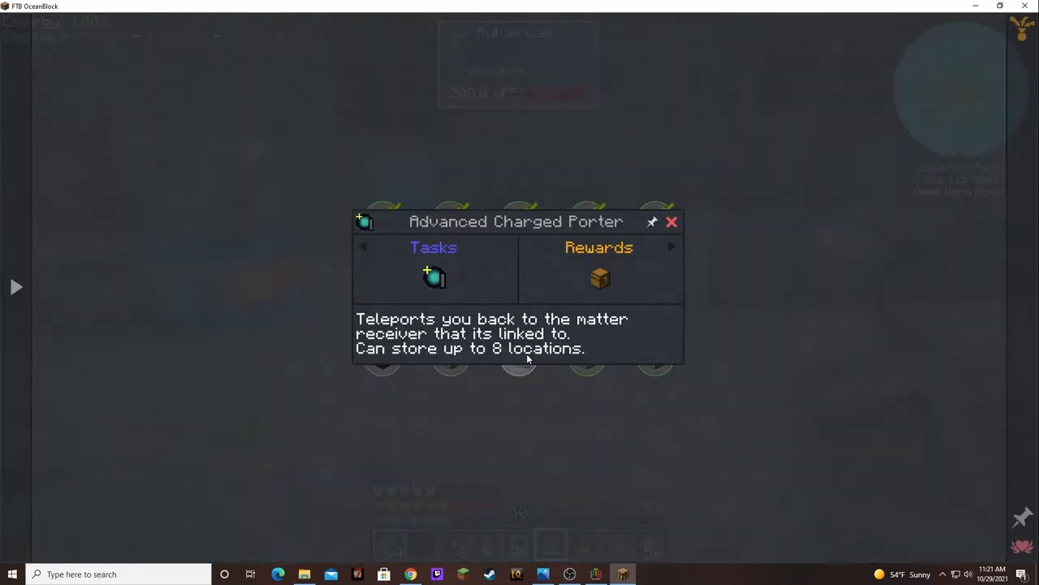
mouse_move(454, 282)
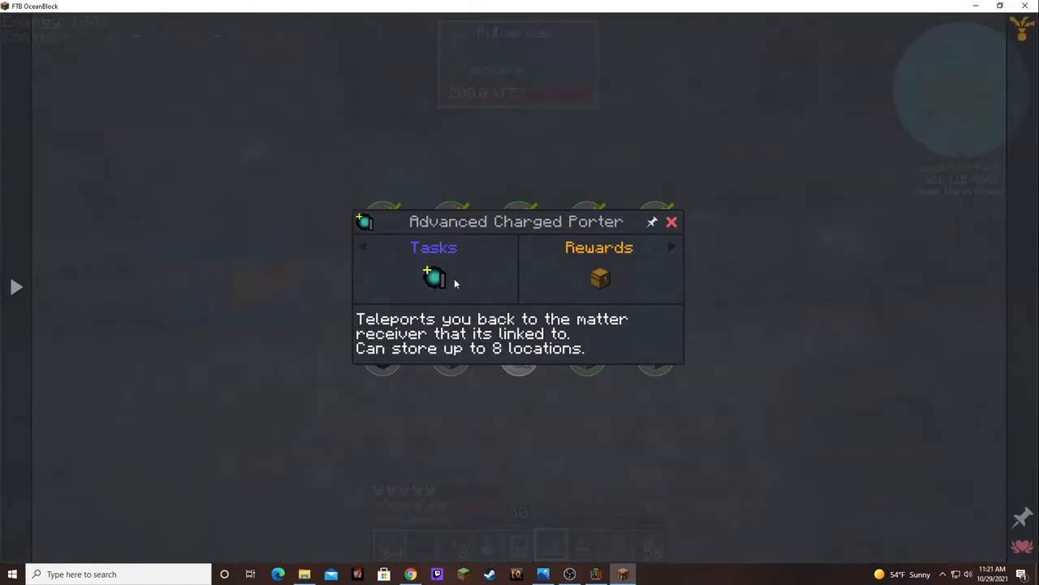
mouse_move(501, 283)
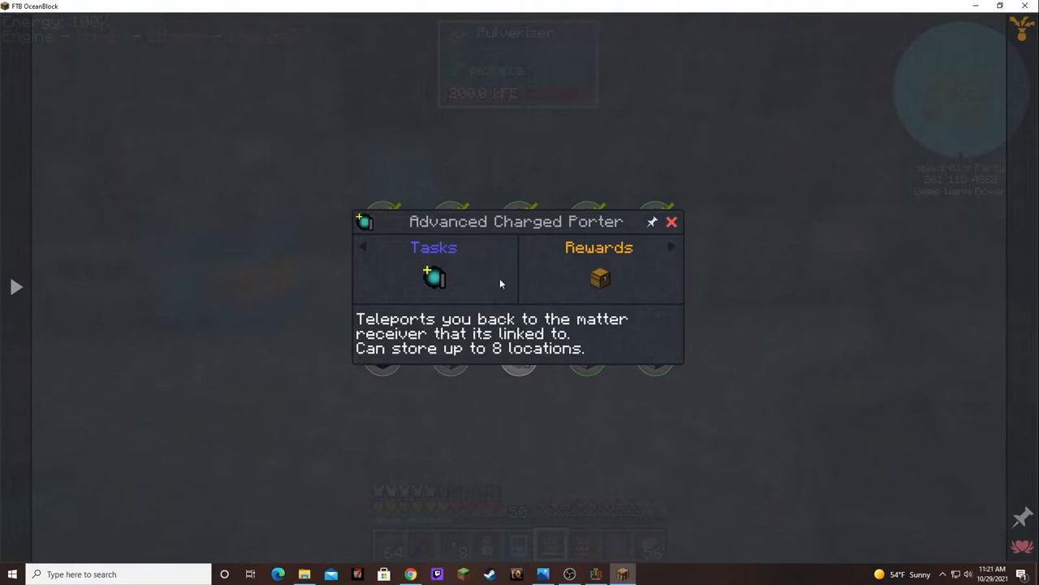
mouse_move(436, 277)
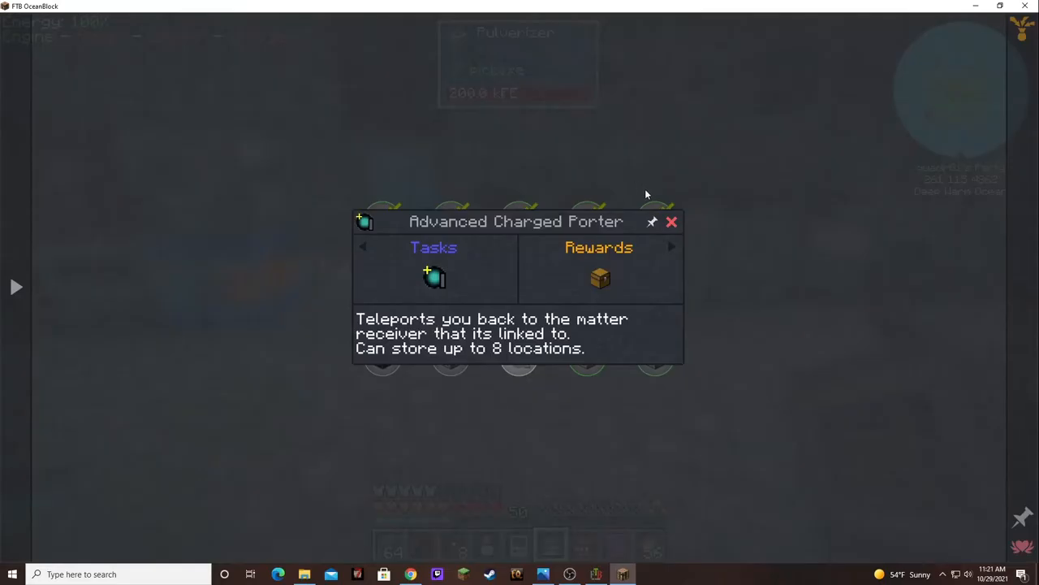
click(673, 221)
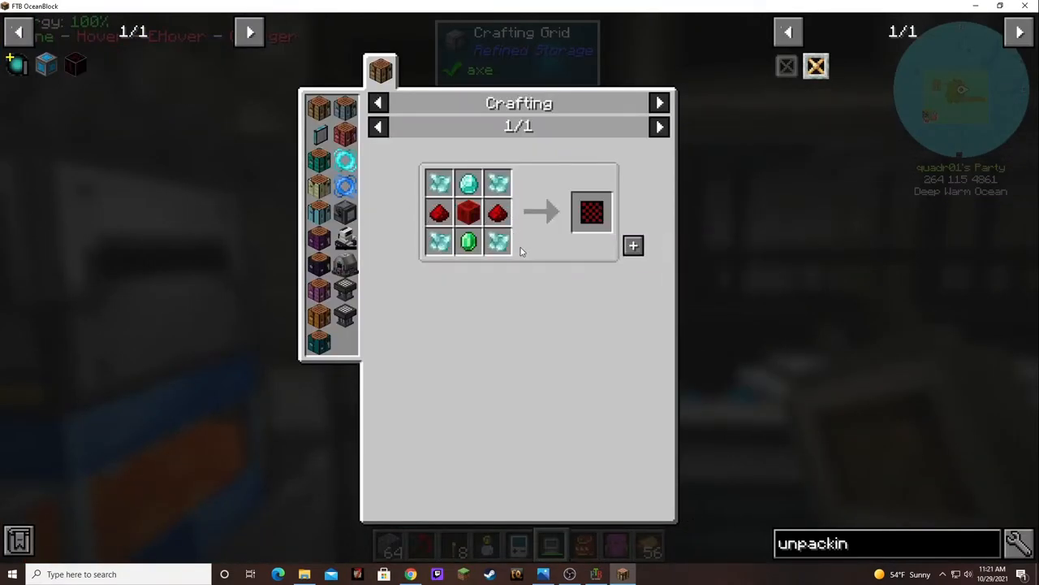
mouse_move(633, 247)
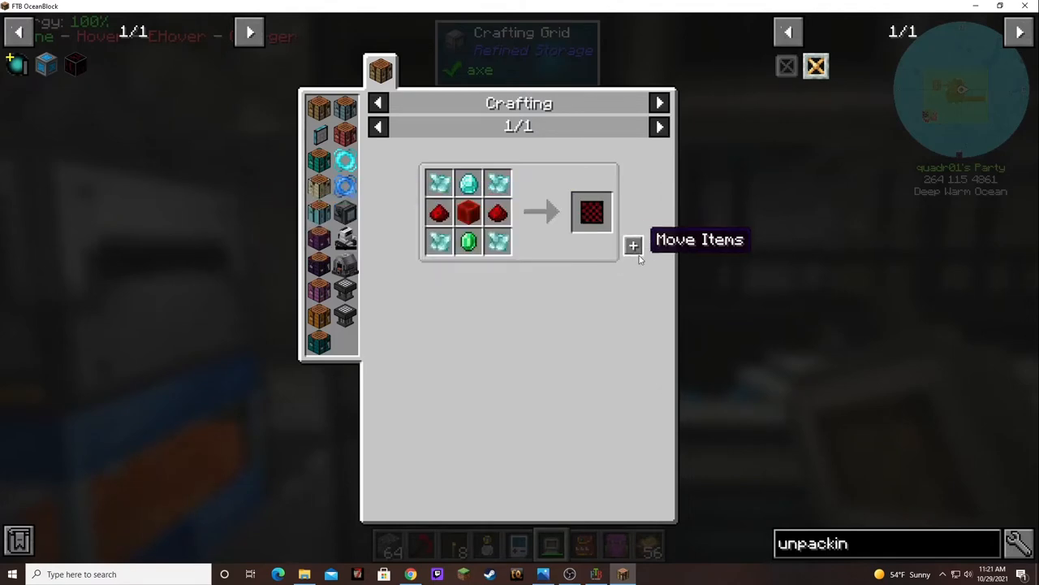
Step: Fill the crafting grid from the Powercell recipe in JEI and check the Large Krate's contents
click(633, 245)
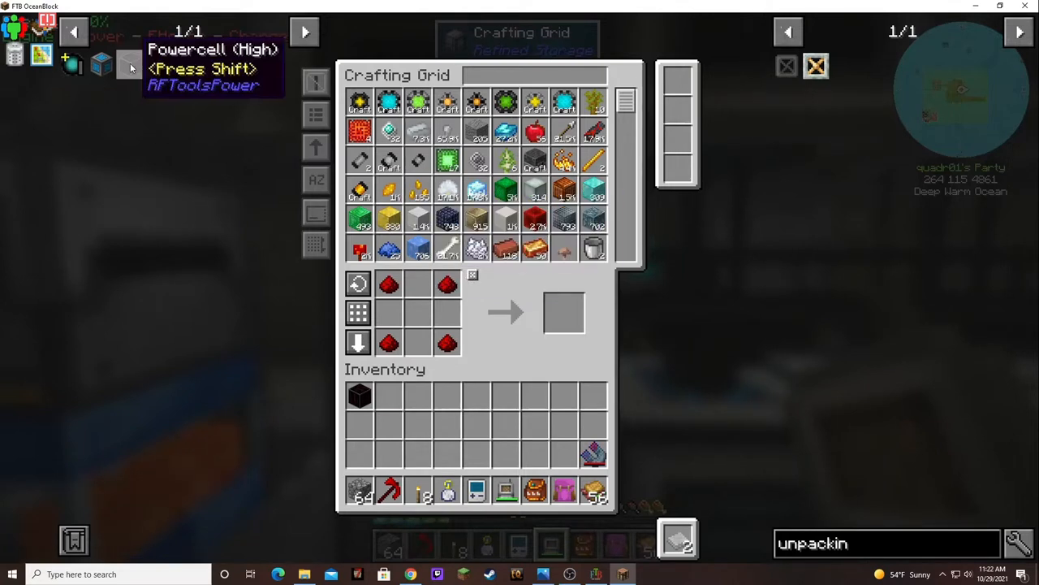
mouse_move(94, 68)
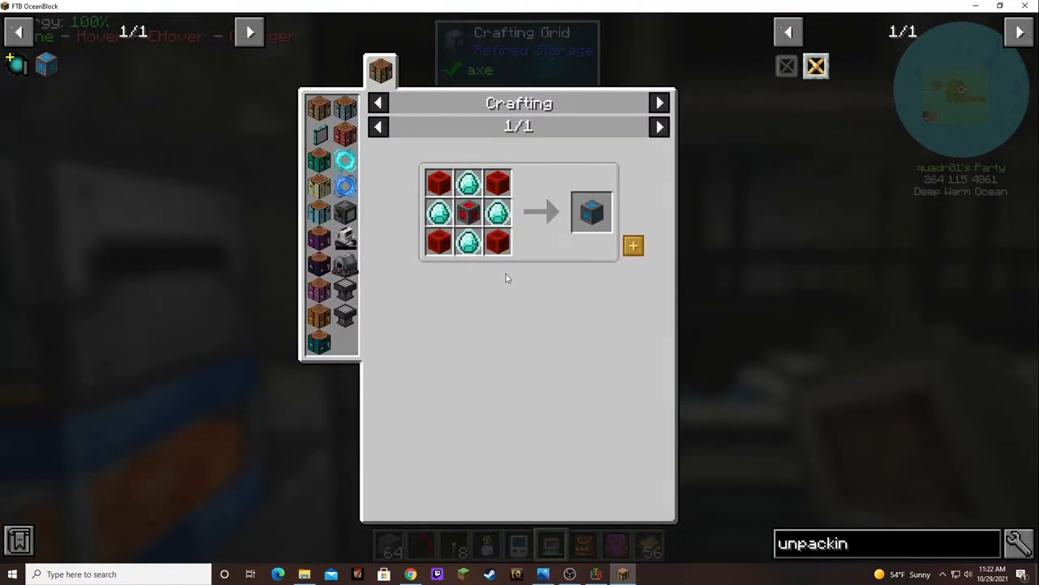
mouse_move(552, 328)
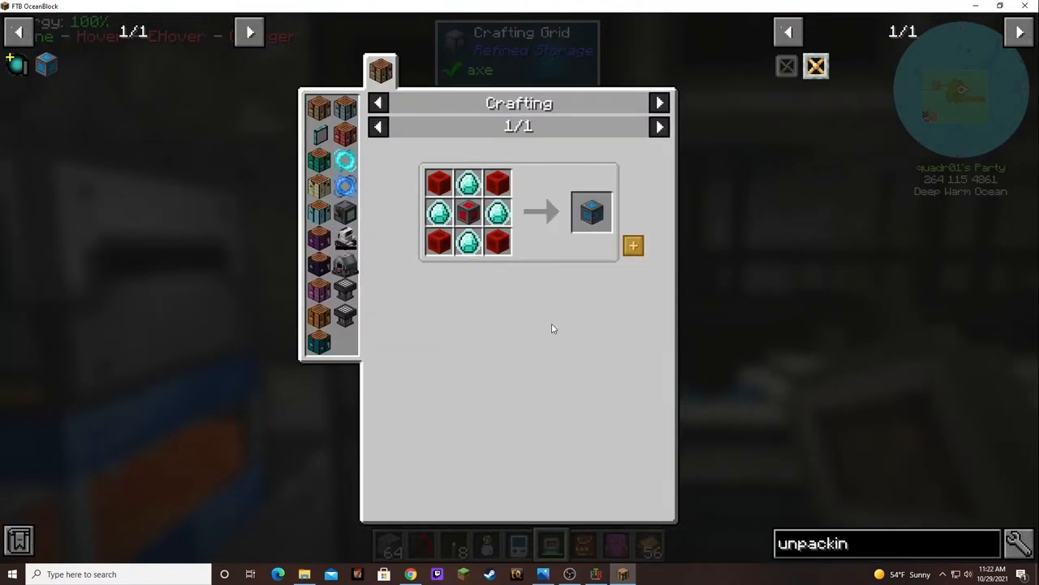
key(Escape)
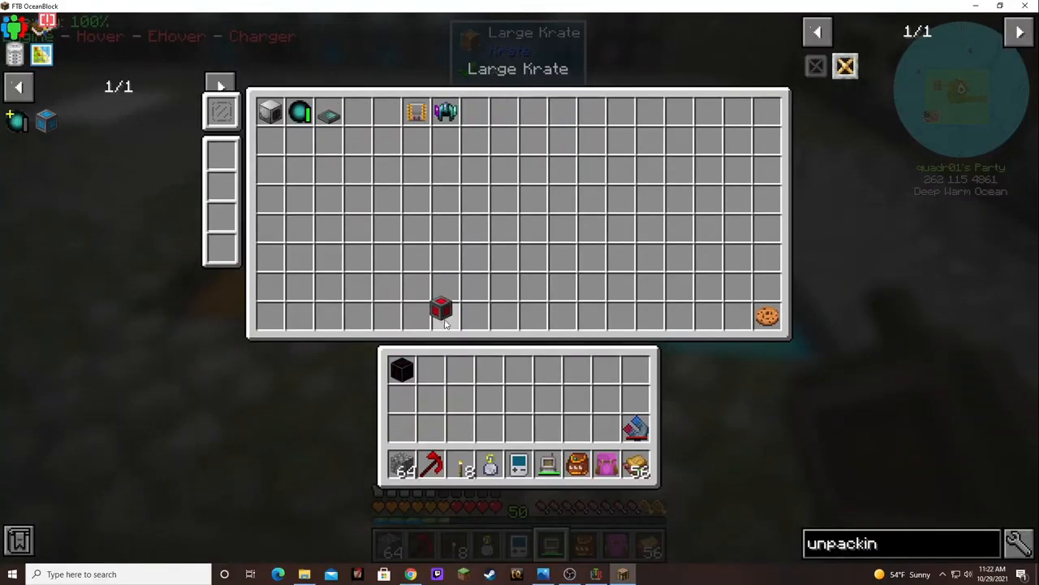
key(Escape)
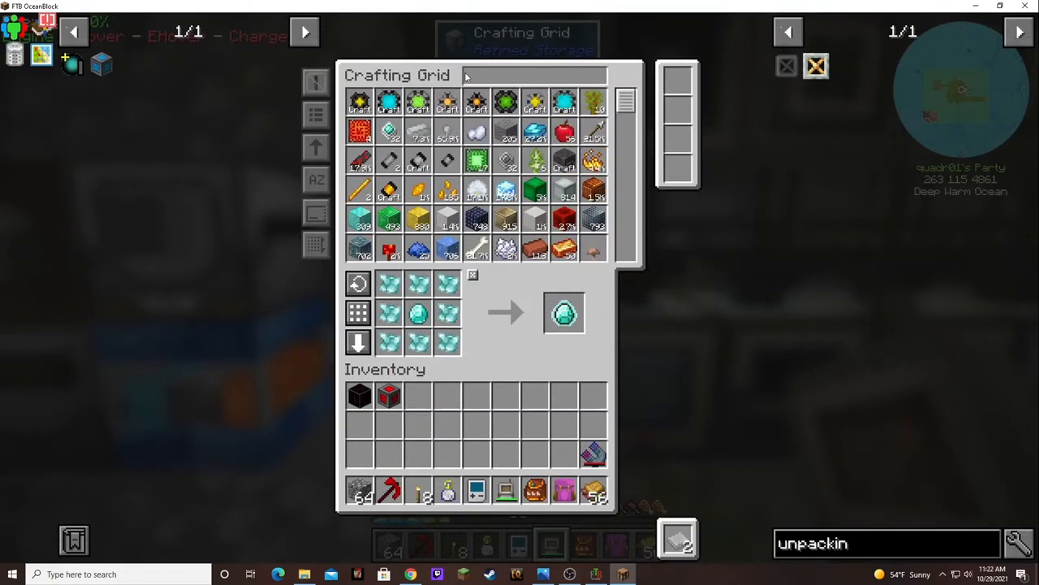
Step: Search storage for 'sha' and craft the Advanced Charged Porter from the JEI recipe
text(sha)
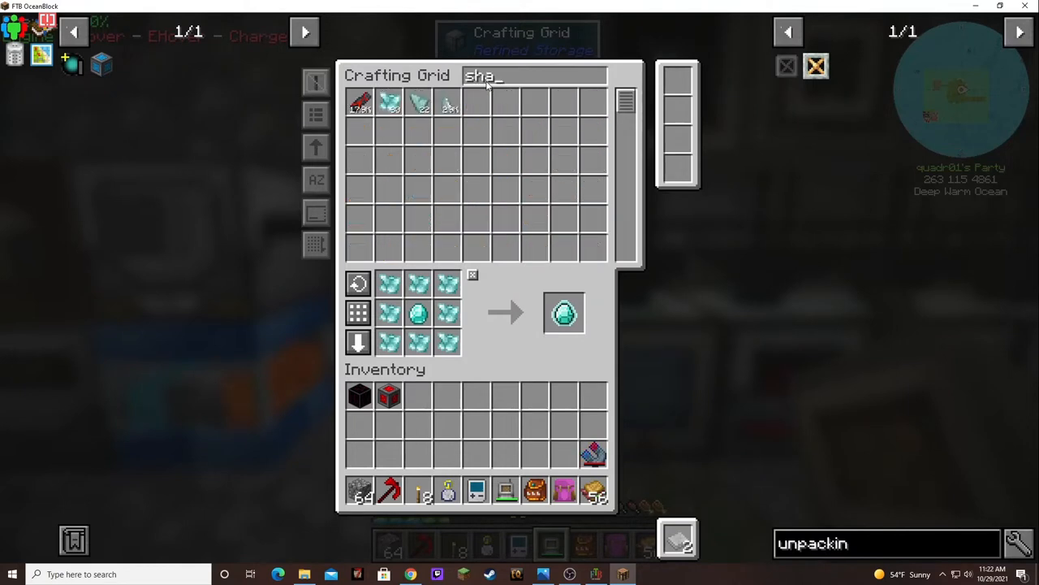
mouse_move(387, 122)
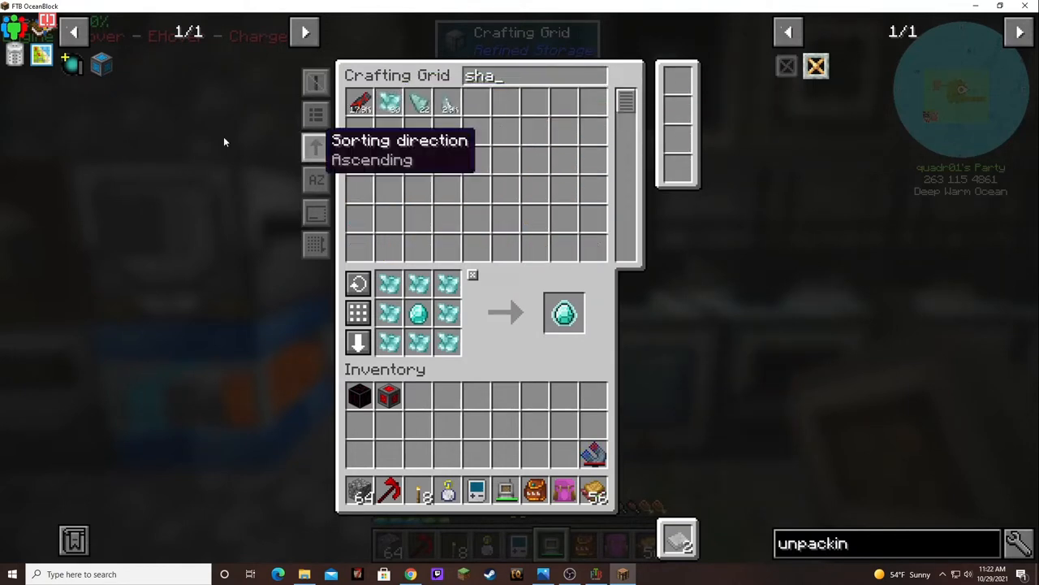
mouse_move(549, 331)
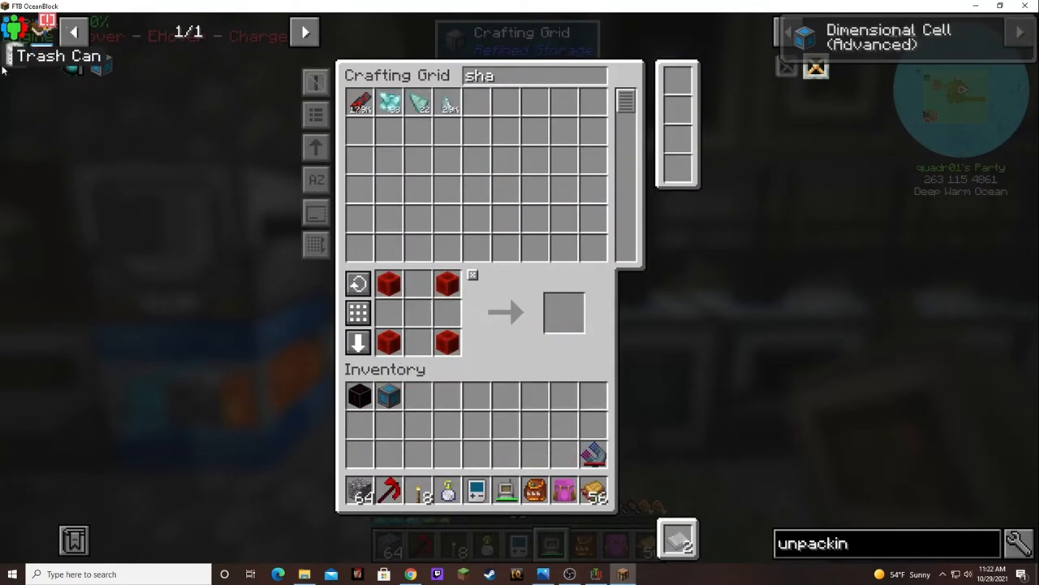
mouse_move(101, 68)
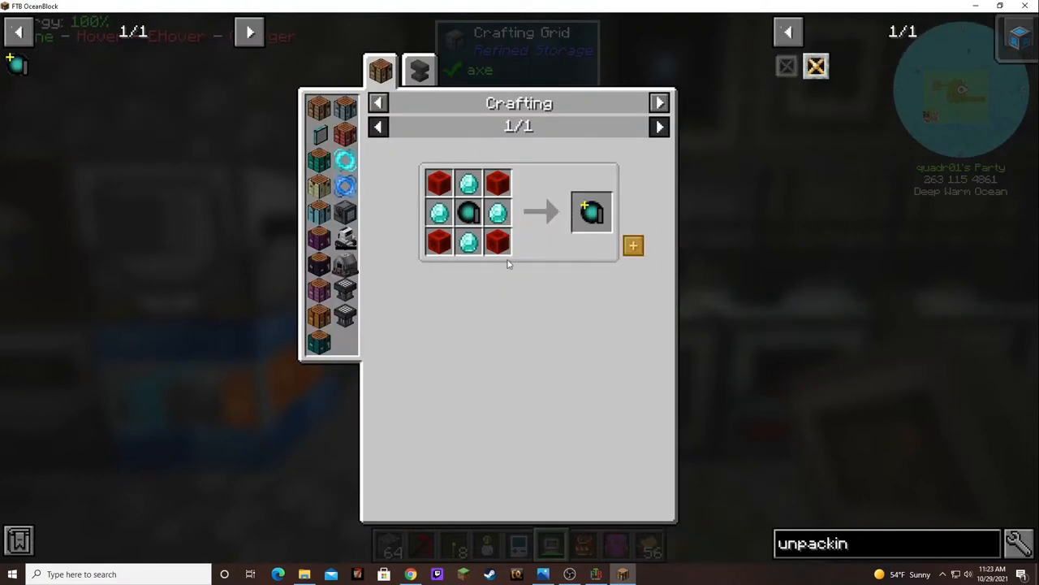
mouse_move(666, 332)
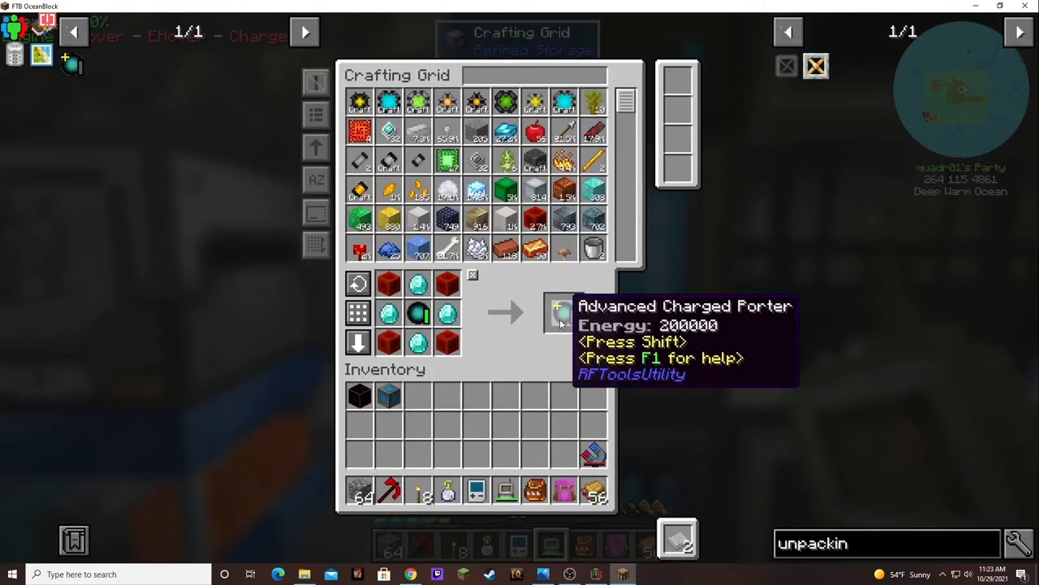
click(561, 312)
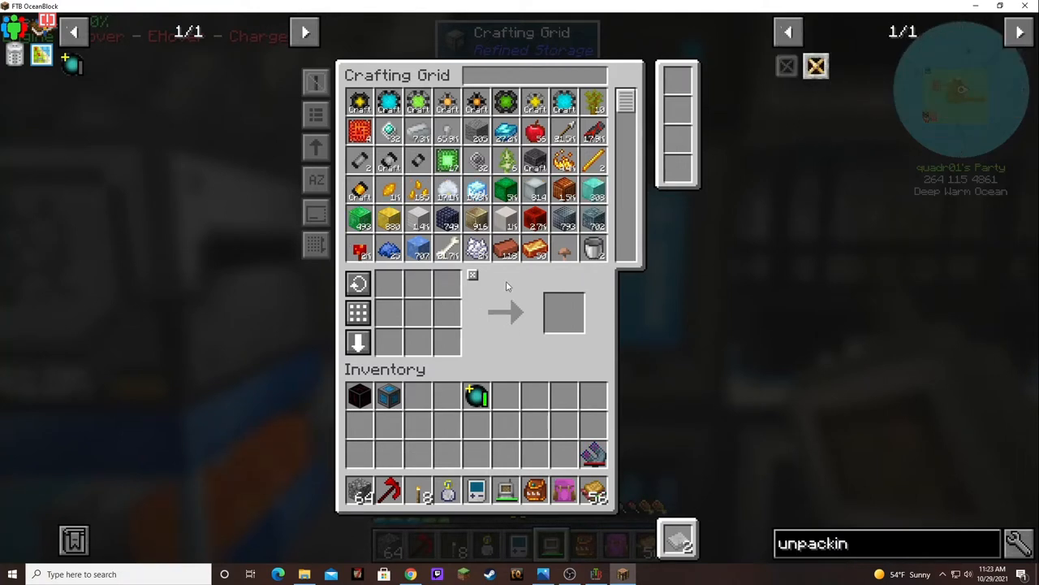
key(Escape)
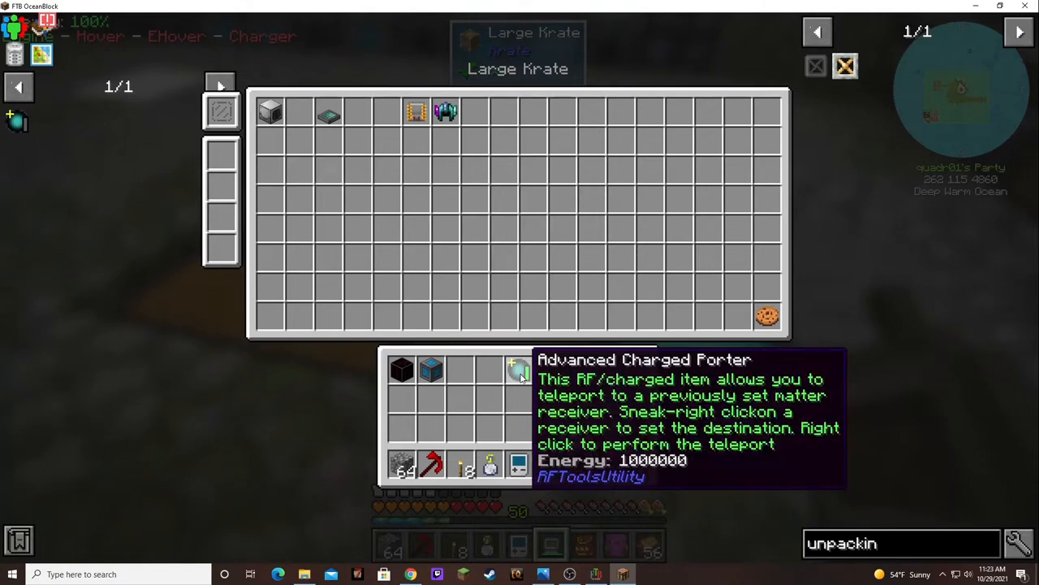
mouse_move(403, 371)
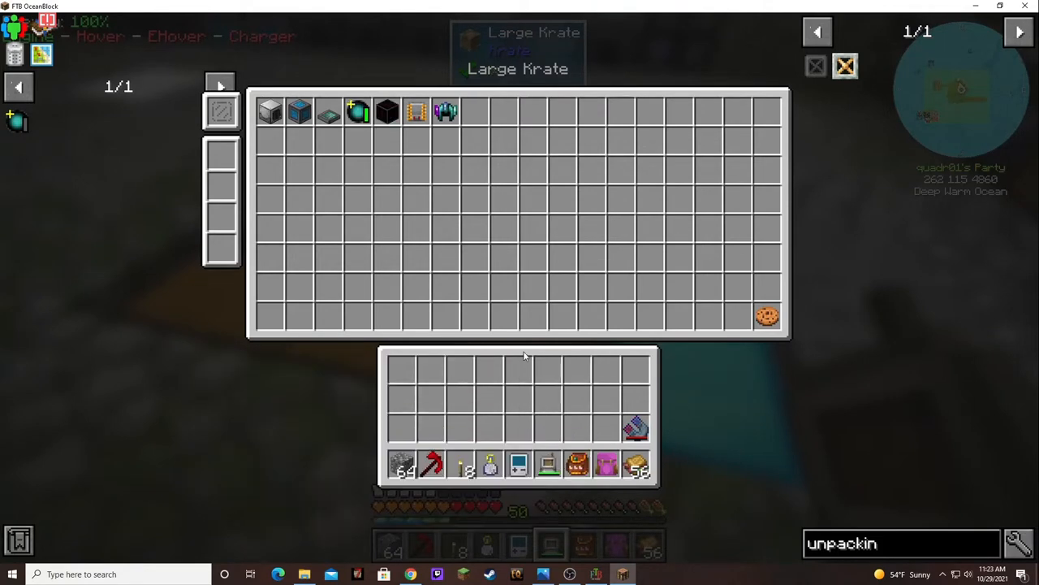
Step: Claim the Powercell (High) and Dimensional Cell (Advanced) quest rewards in the quest book
key(Escape)
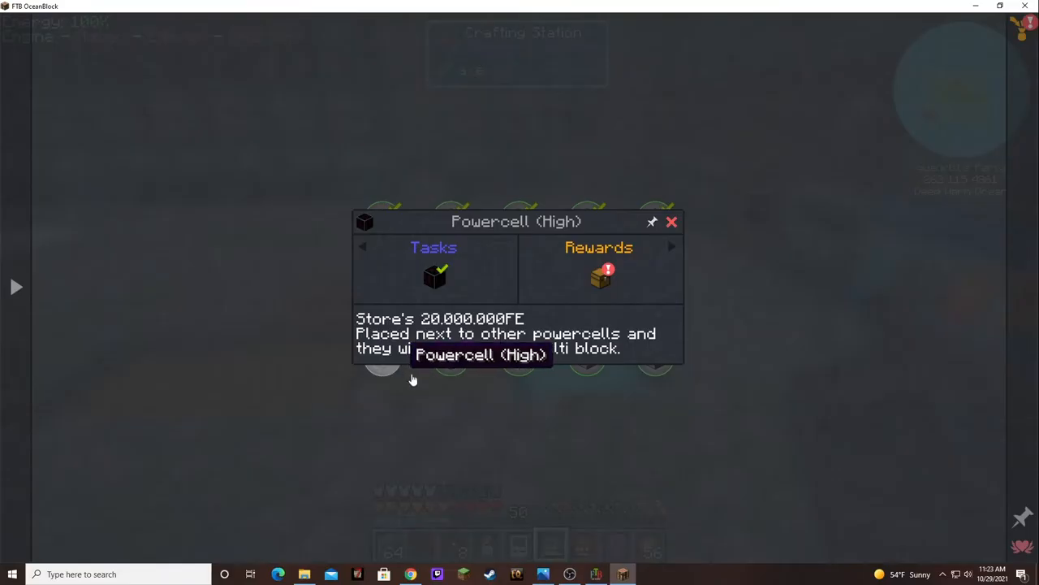
click(599, 279)
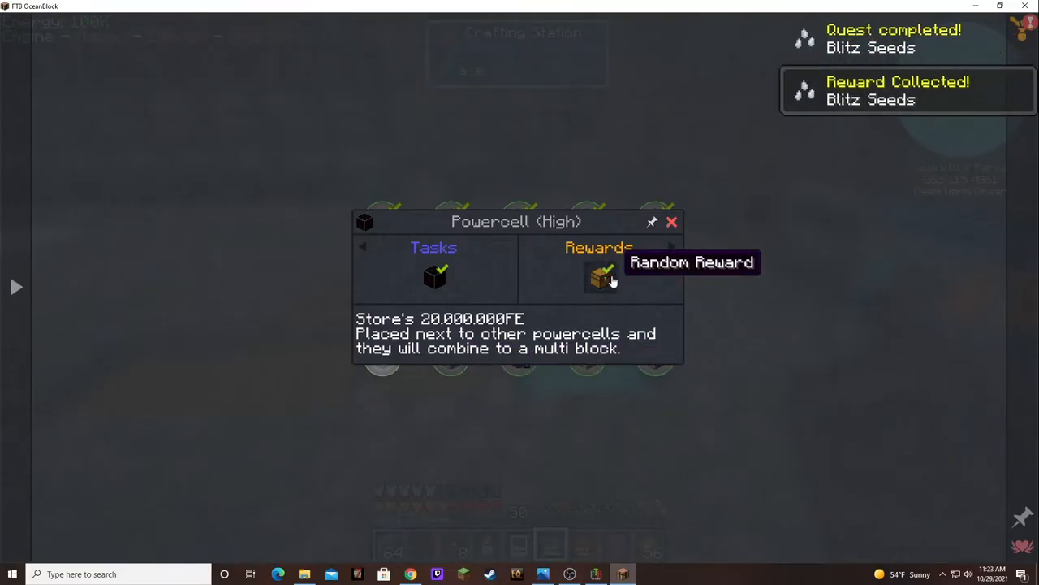
click(673, 221)
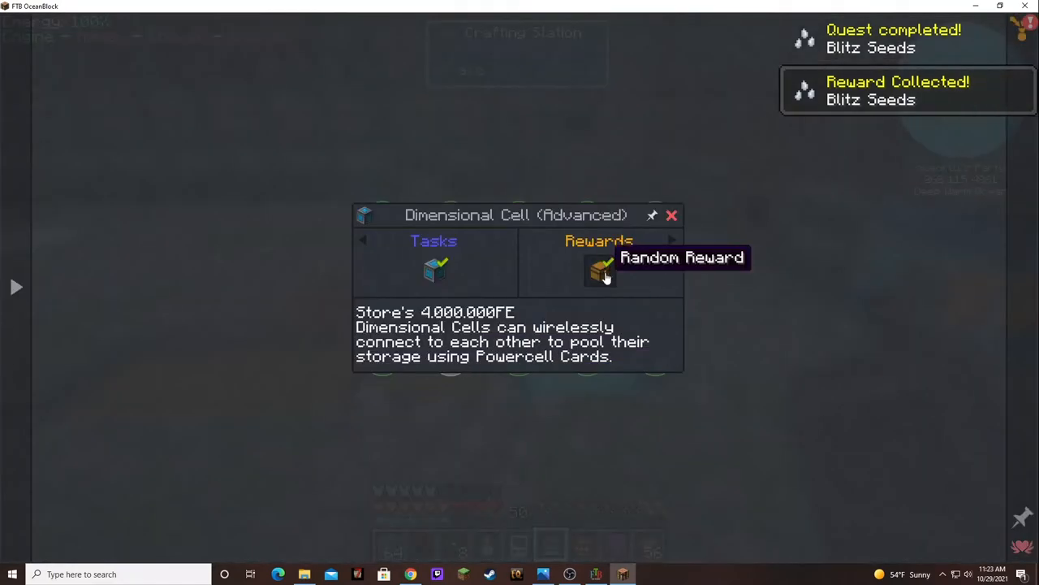
click(601, 270)
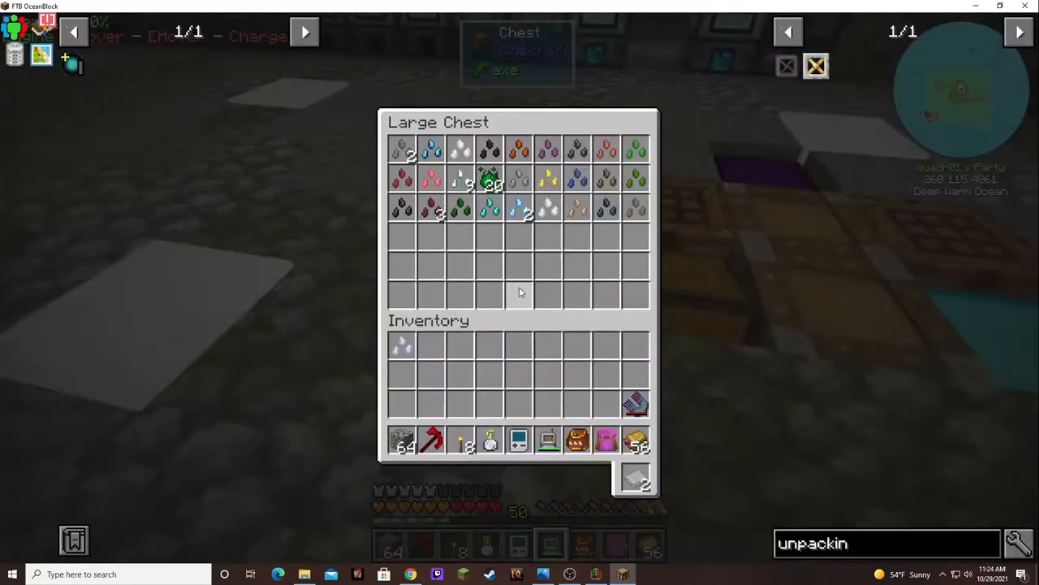
Step: Check the seed chest and the Diamond Chest before depositing items in the Large Krate
key(Escape)
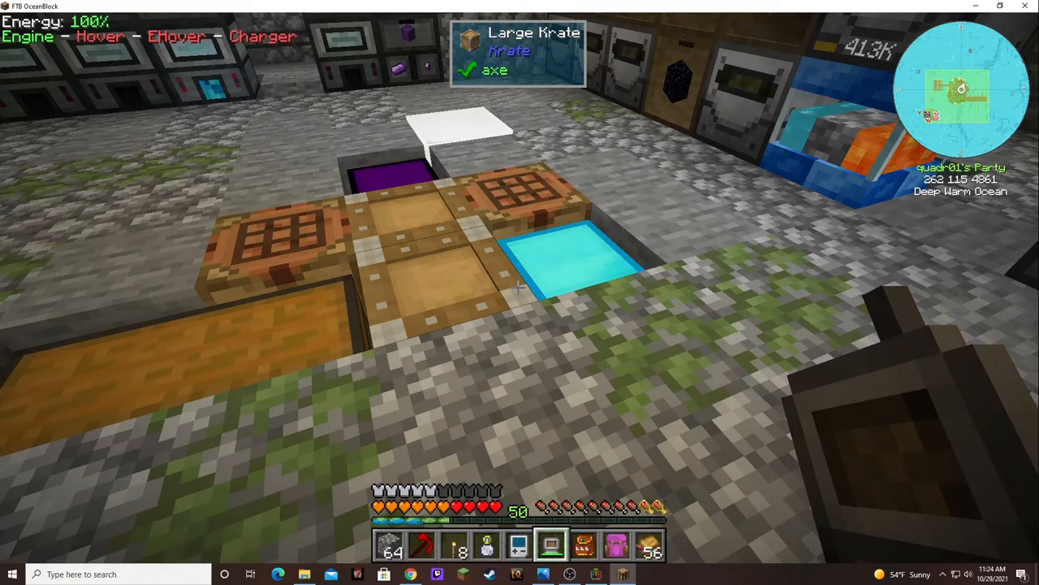
mouse_move(520, 293)
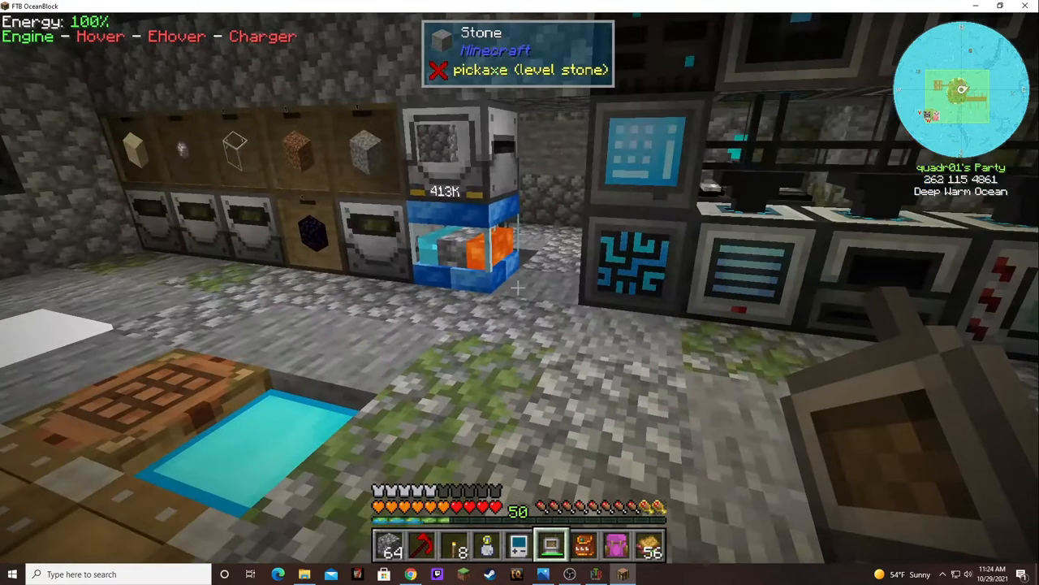
mouse_move(519, 293)
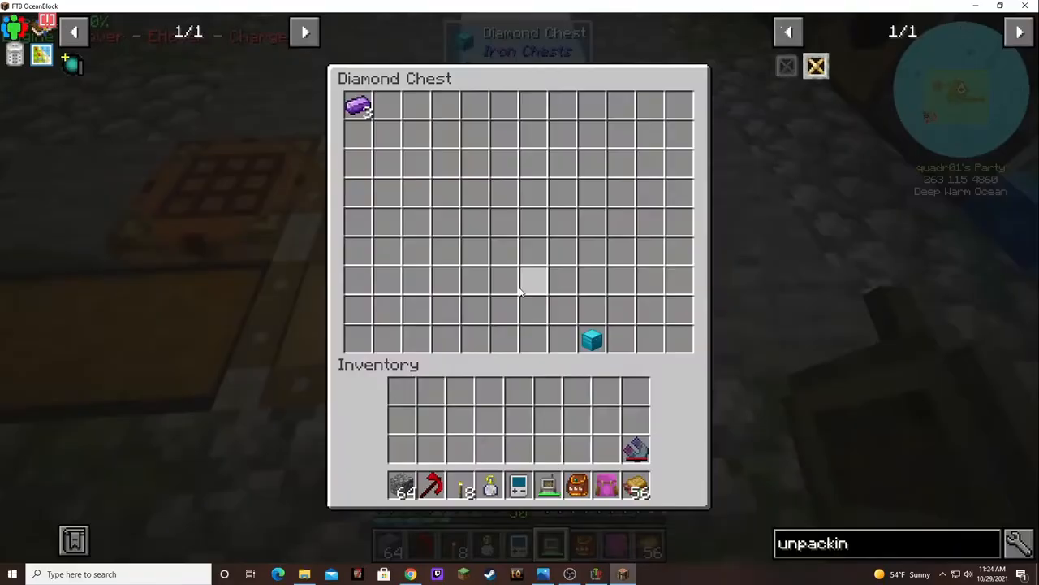
key(Escape)
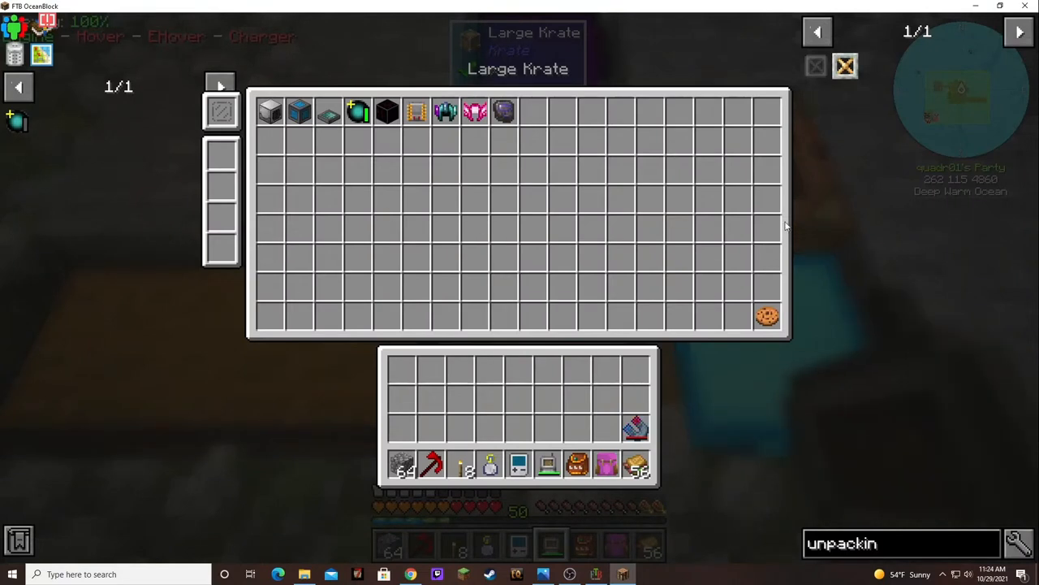
mouse_move(474, 175)
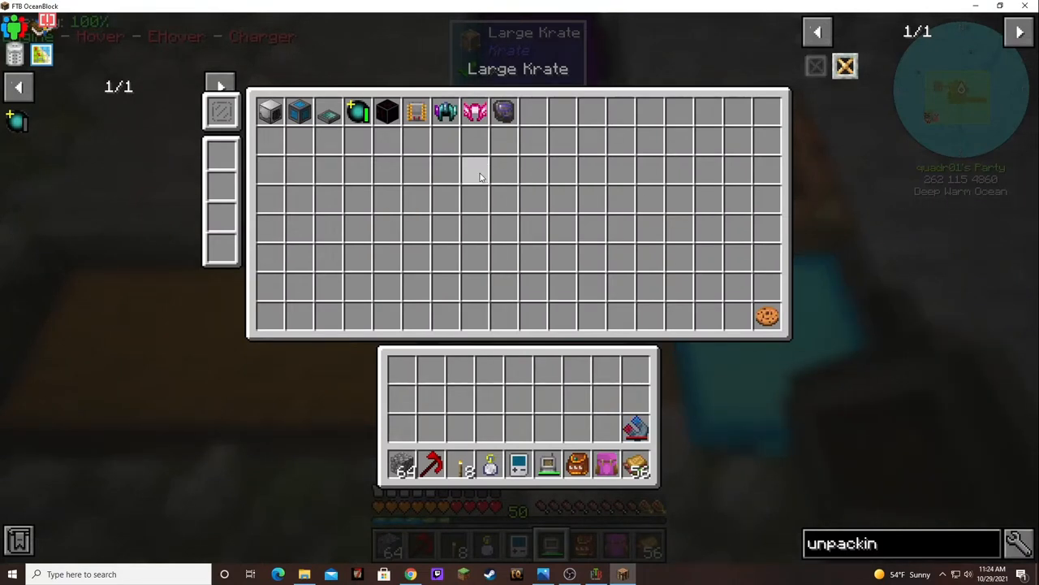
mouse_move(416, 143)
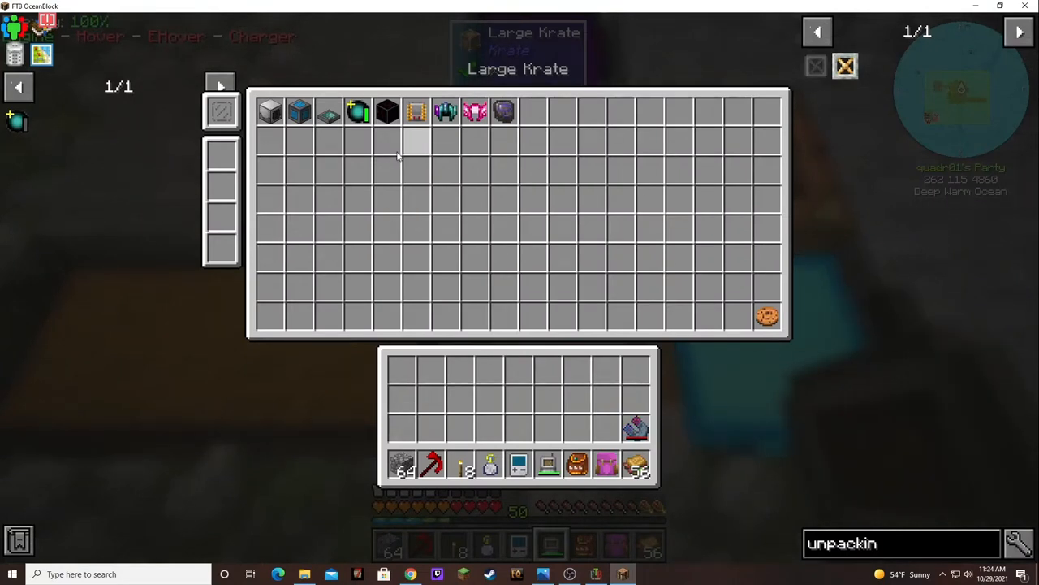
mouse_move(270, 110)
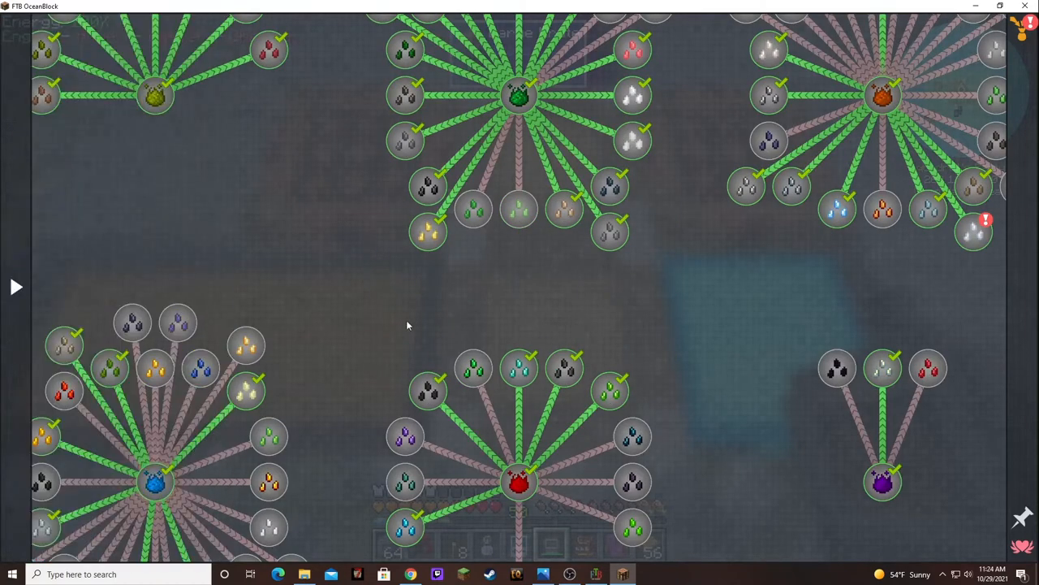
mouse_move(857, 249)
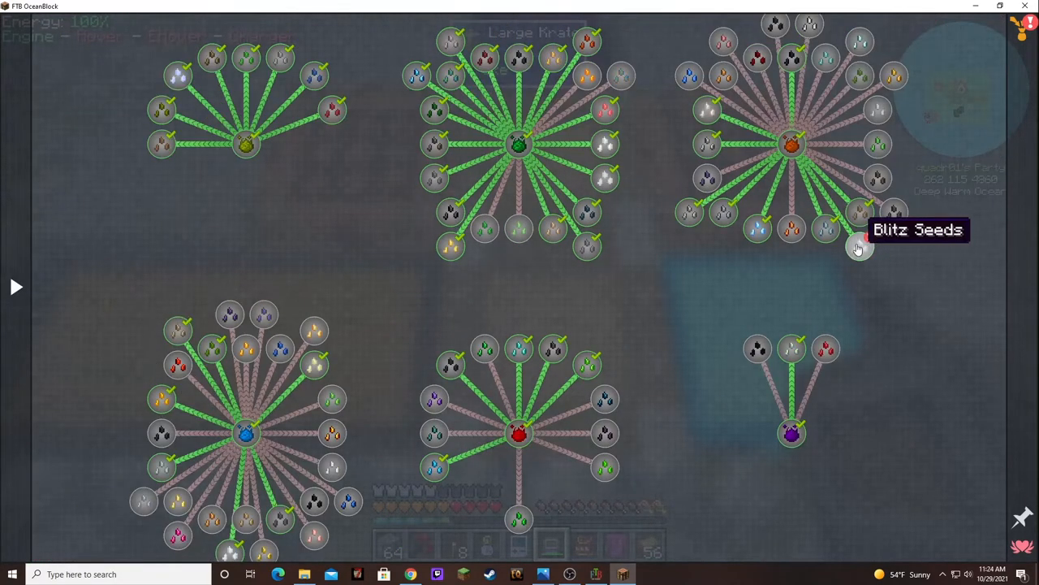
Step: Claim the Blitz Seeds quest reward, receiving a Herculean Flux Storage
click(858, 247)
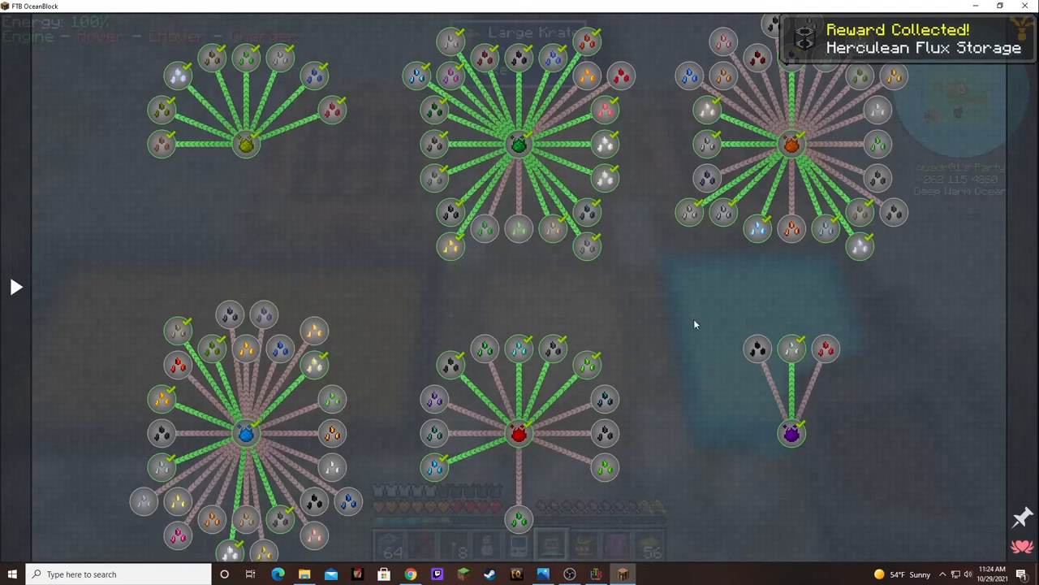
mouse_move(608, 367)
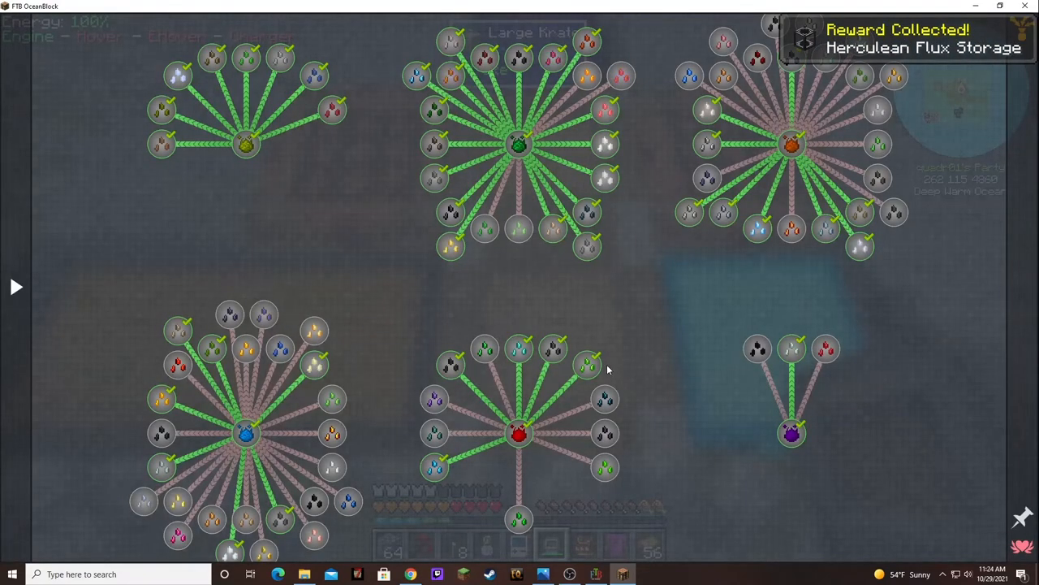
mouse_move(542, 328)
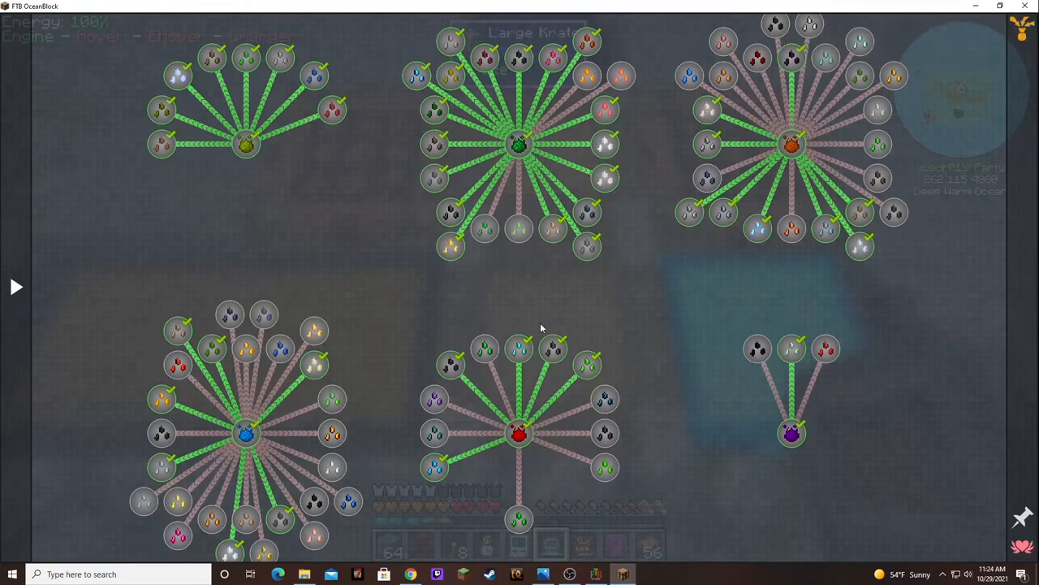
mouse_move(536, 321)
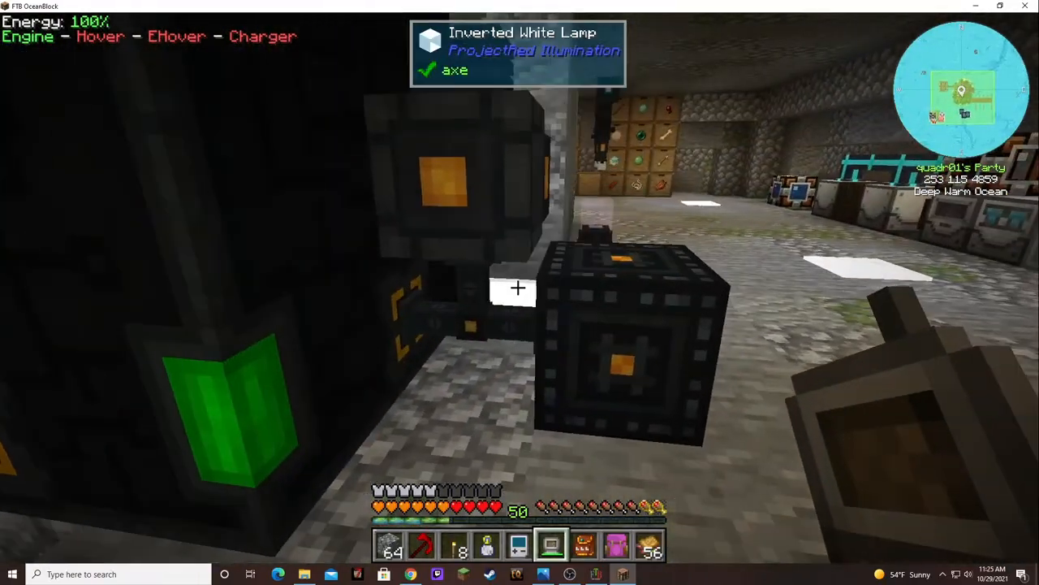
mouse_move(519, 292)
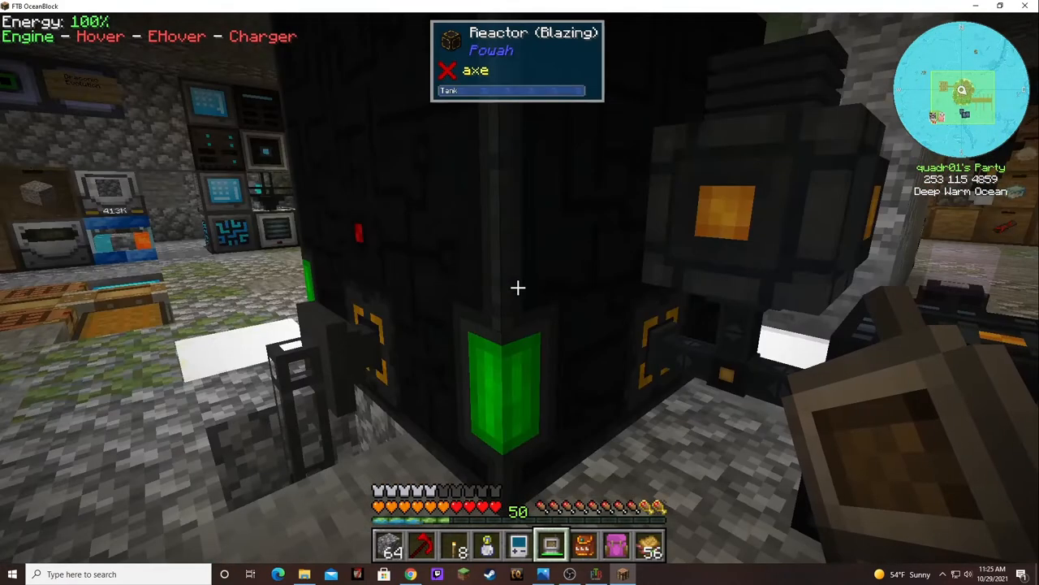
mouse_move(520, 292)
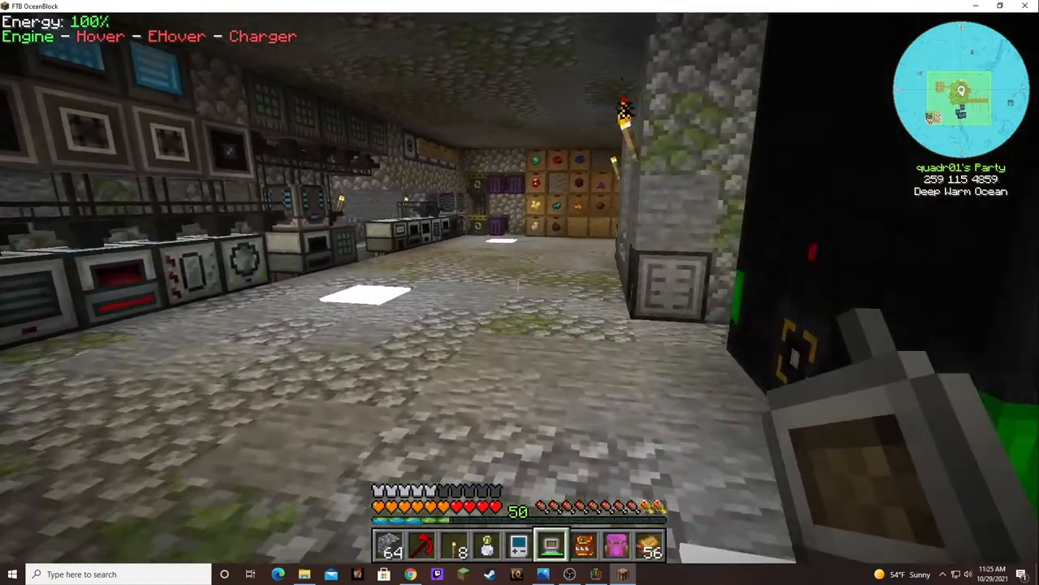
mouse_move(520, 292)
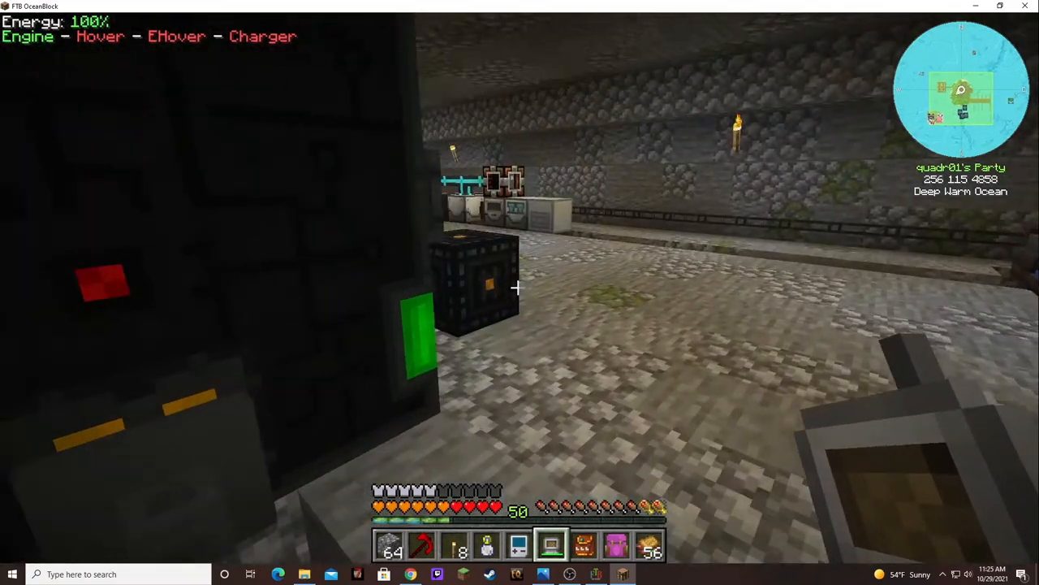
mouse_move(520, 293)
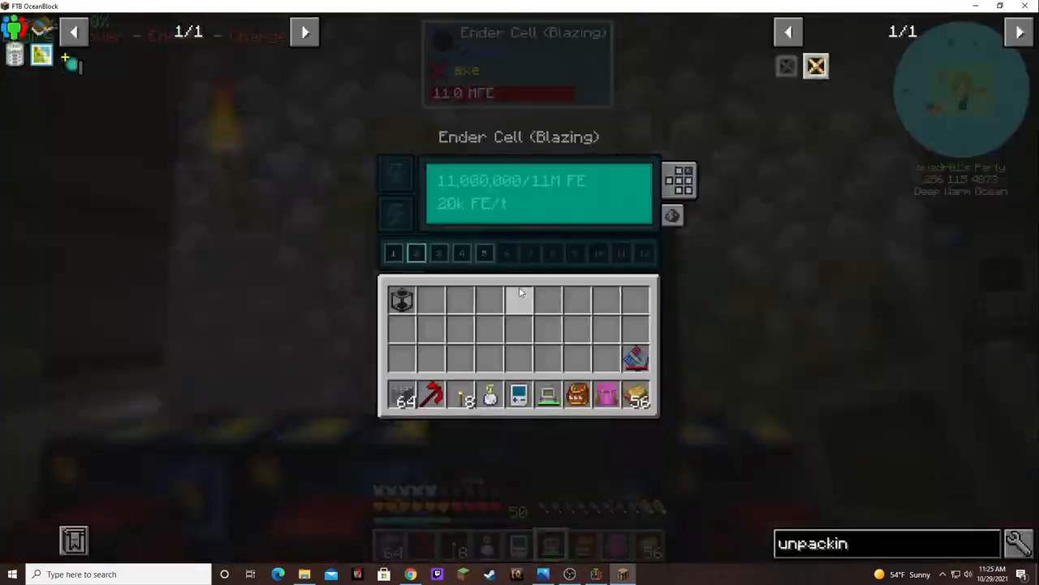
mouse_move(502, 203)
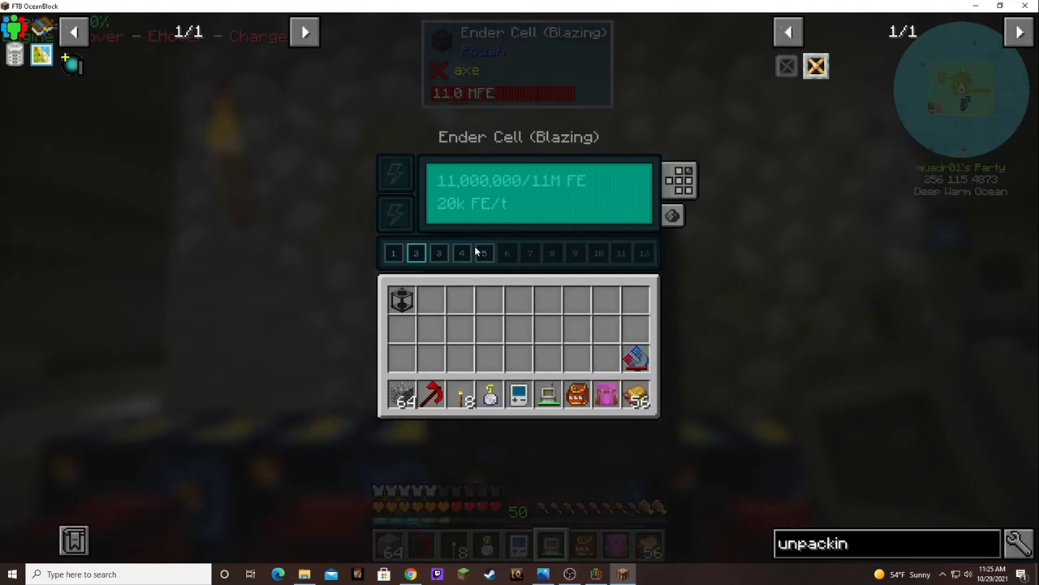
key(Escape)
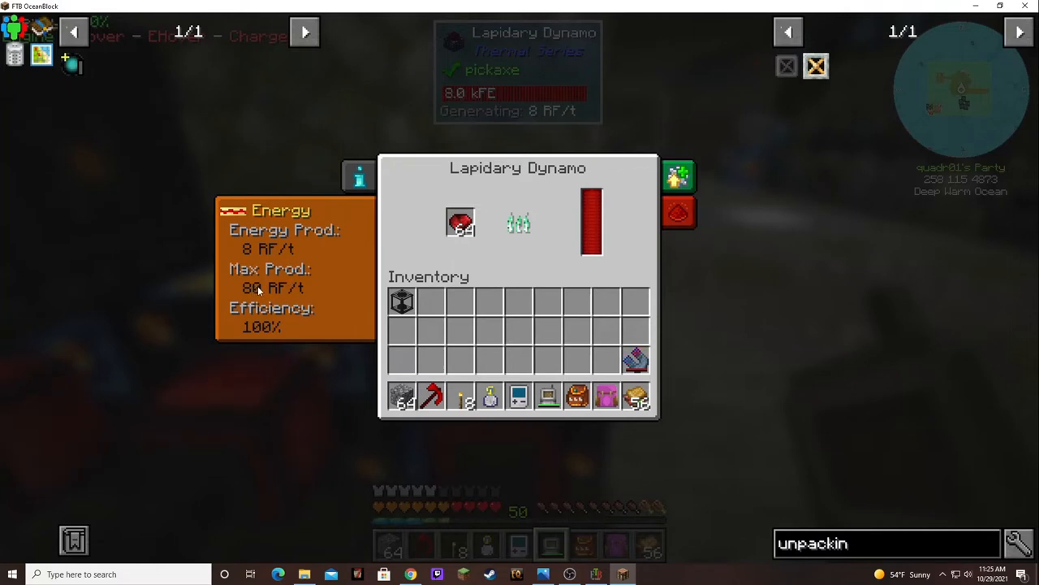
click(679, 176)
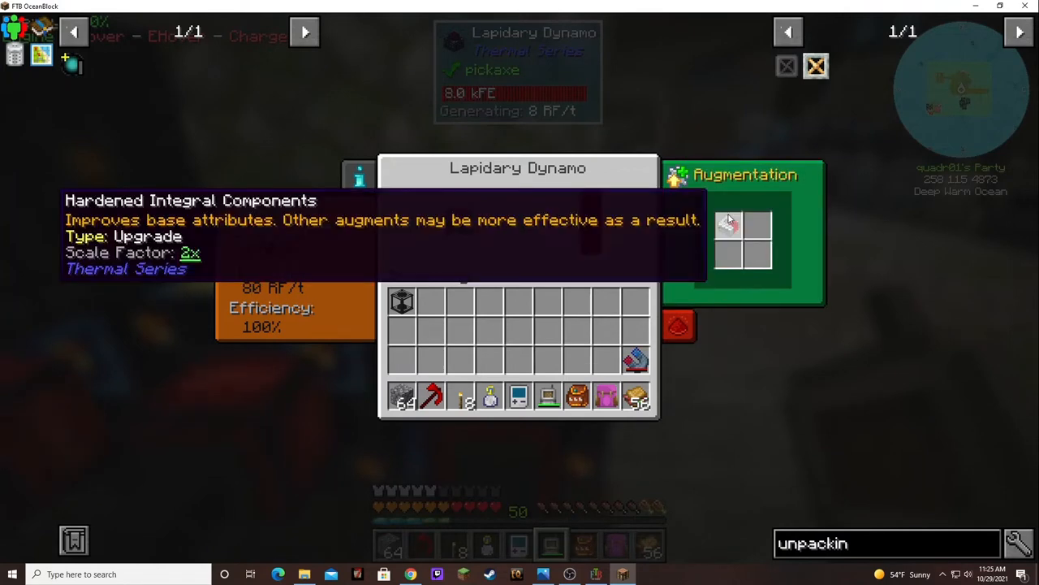
mouse_move(312, 296)
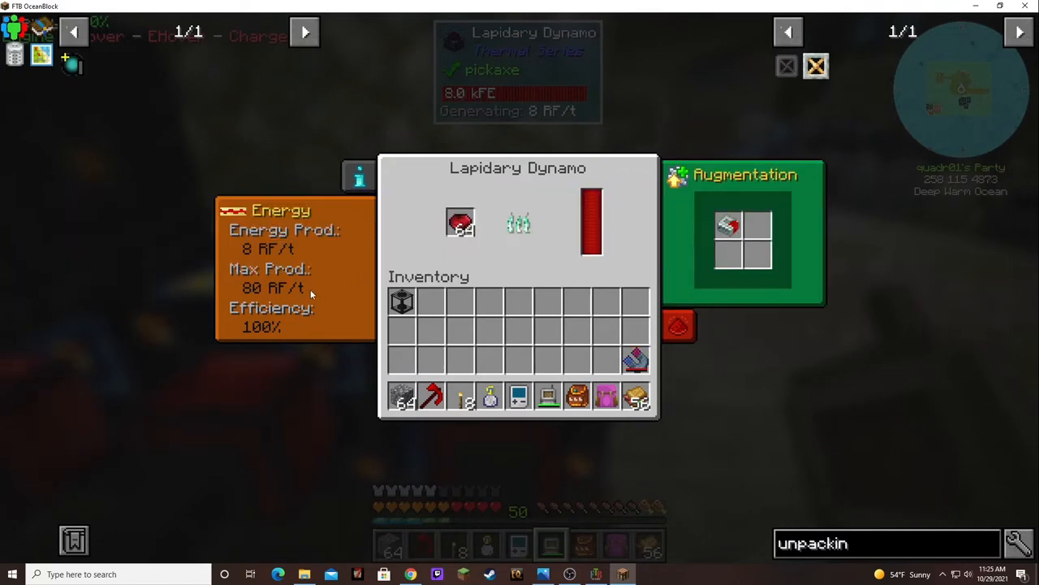
mouse_move(259, 307)
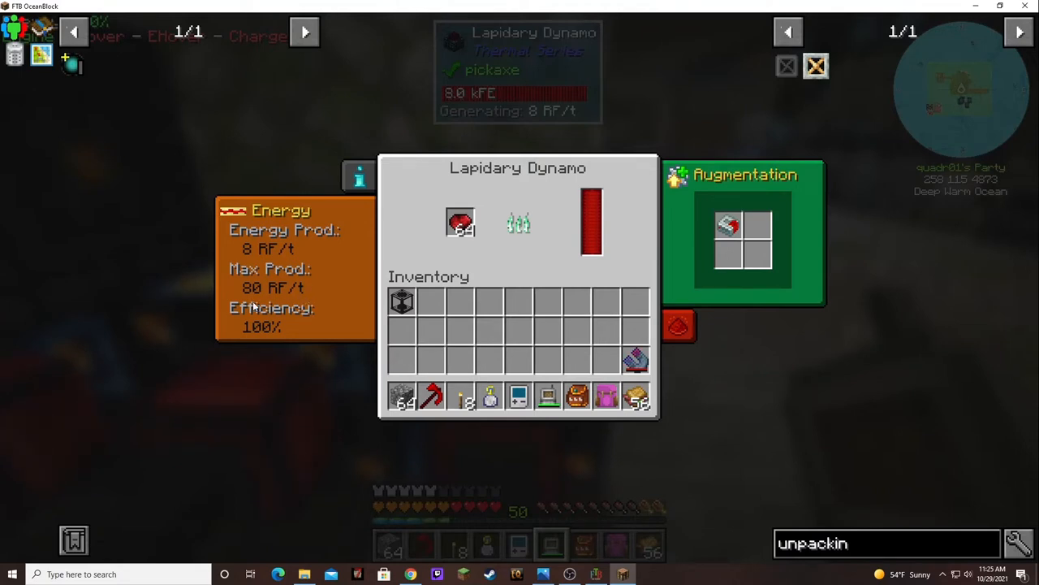
mouse_move(370, 284)
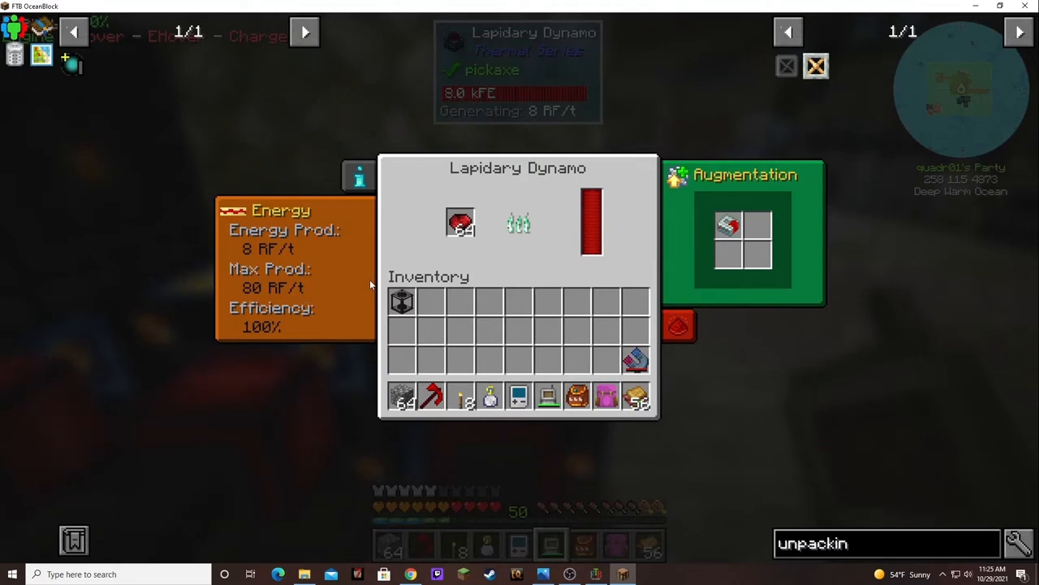
key(Escape)
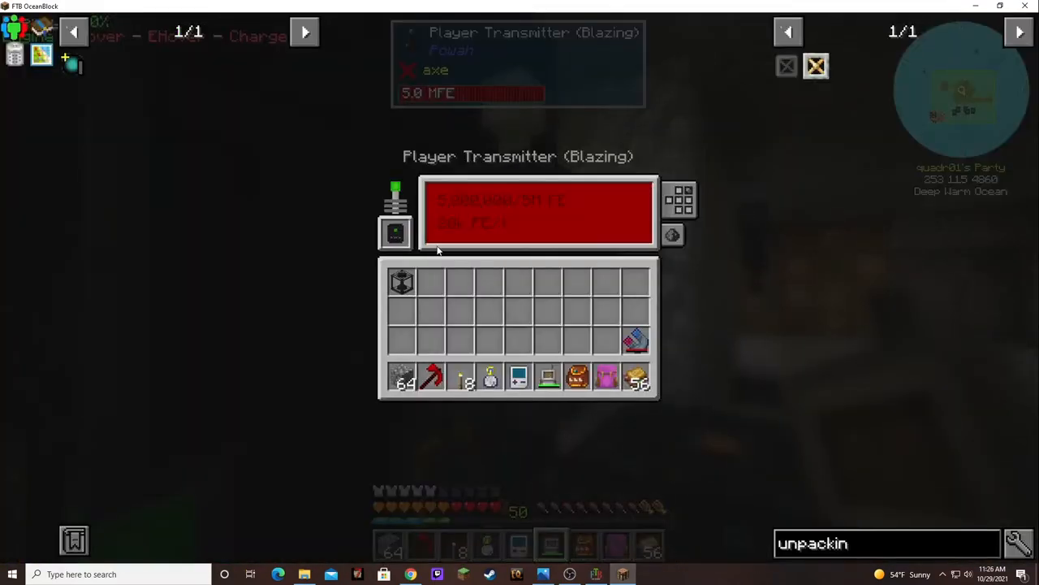
key(Escape)
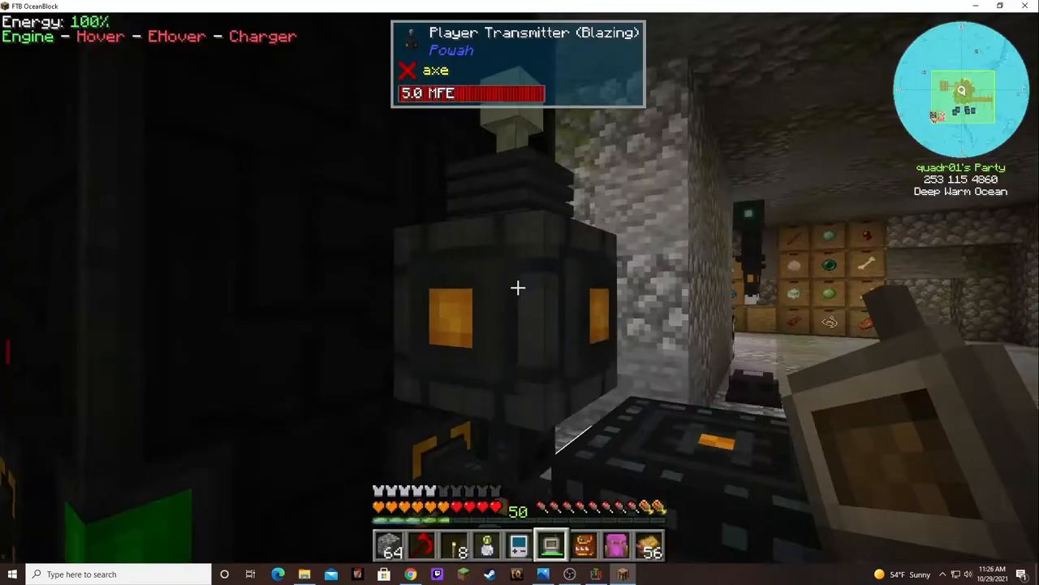
mouse_move(520, 293)
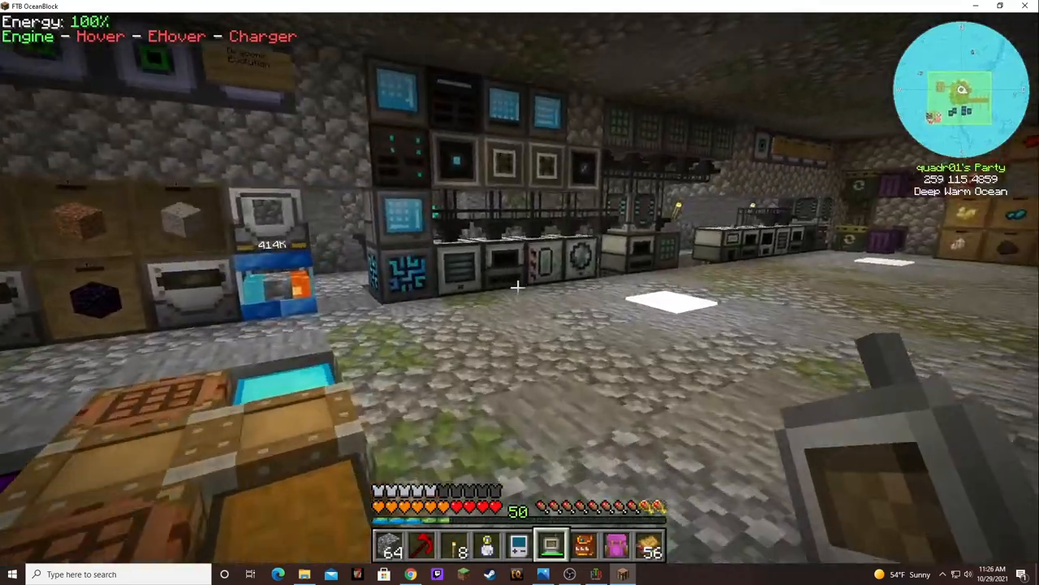
mouse_move(519, 292)
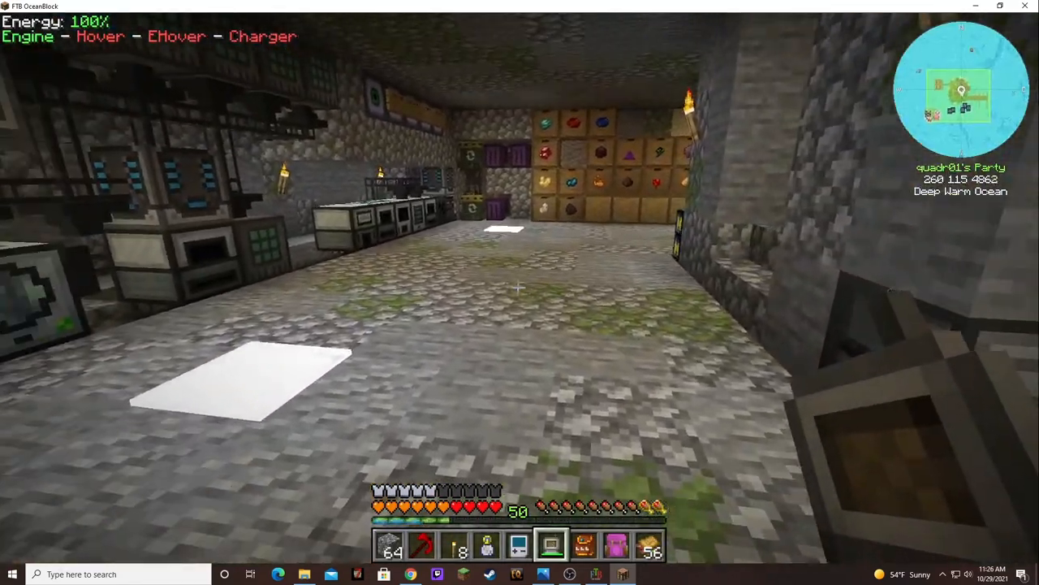
key(e)
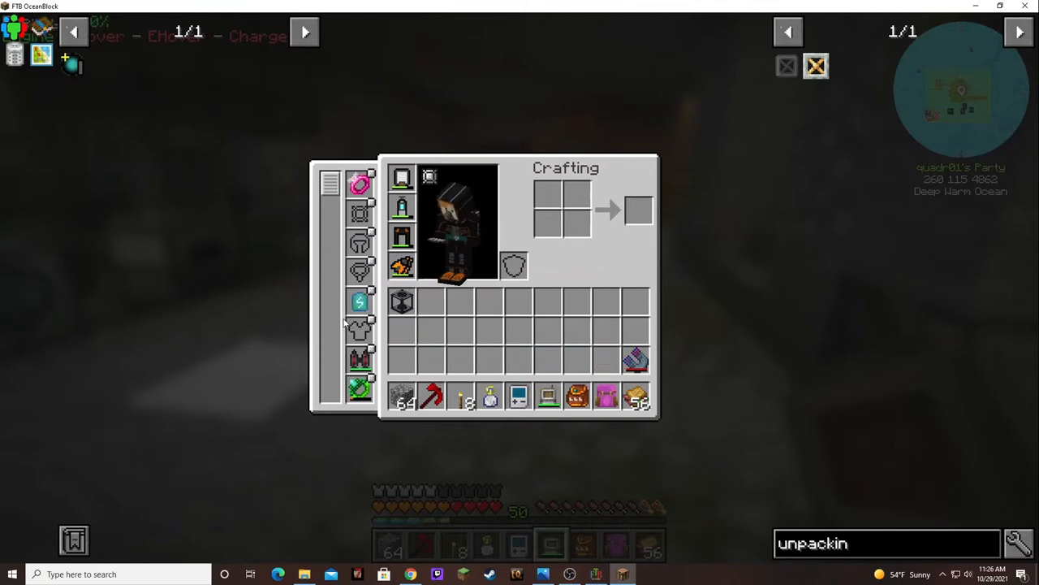
mouse_move(360, 302)
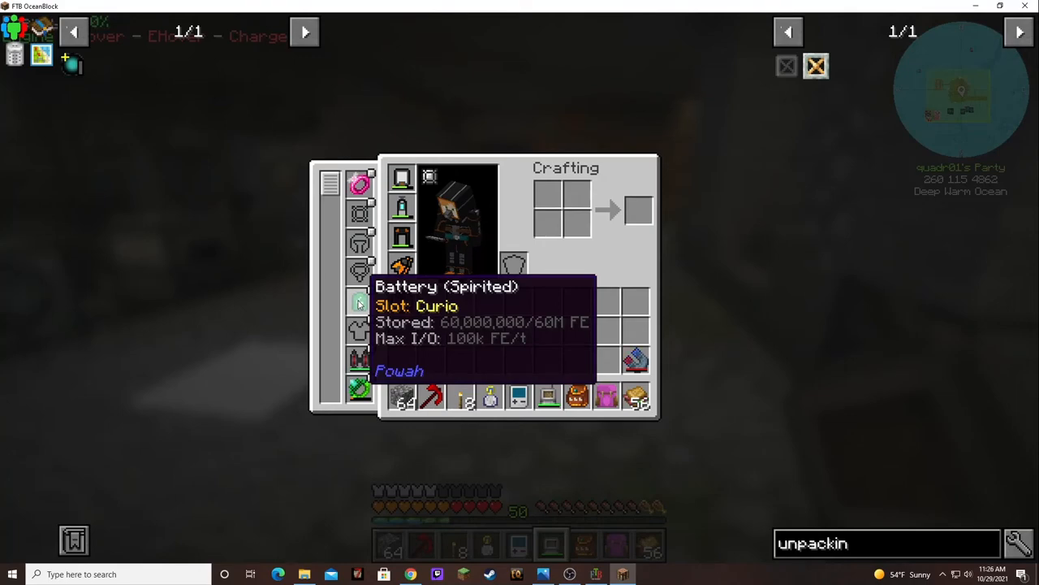
key(Escape)
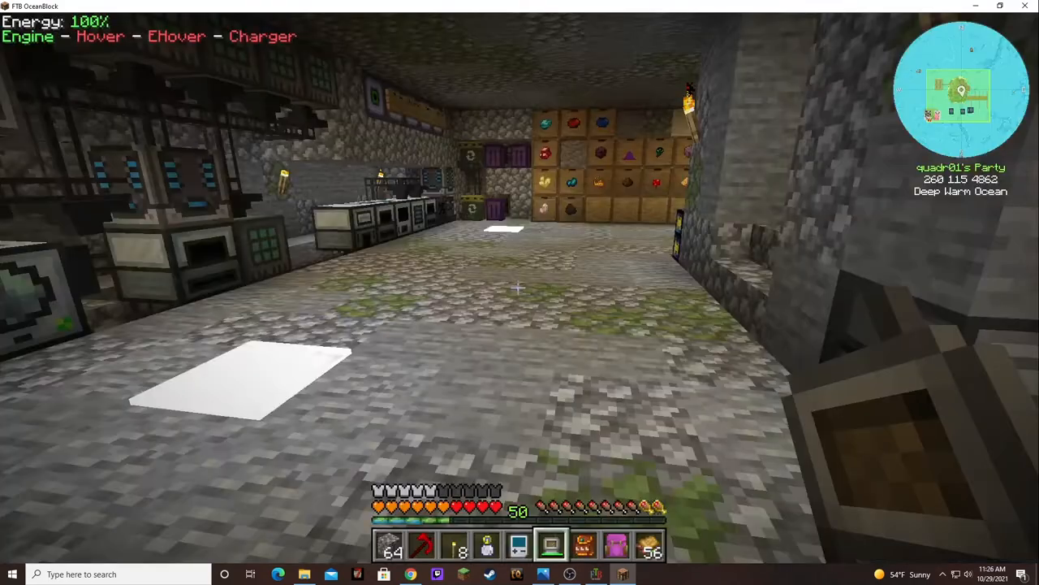
Step: Search the storage crafting grid for 'ess' and then 'spir' to find spirited items
click(551, 542)
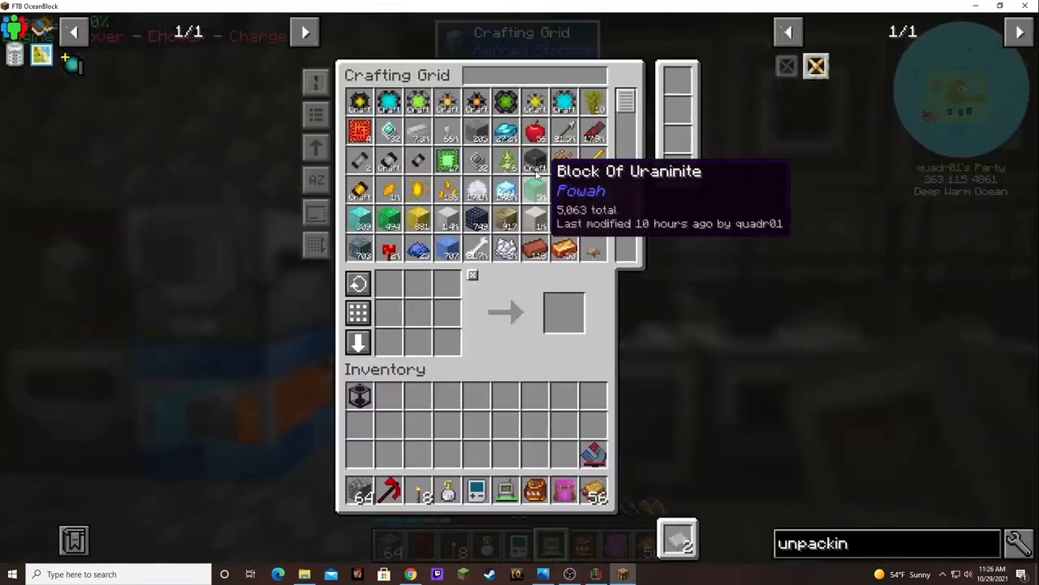
text(ess)
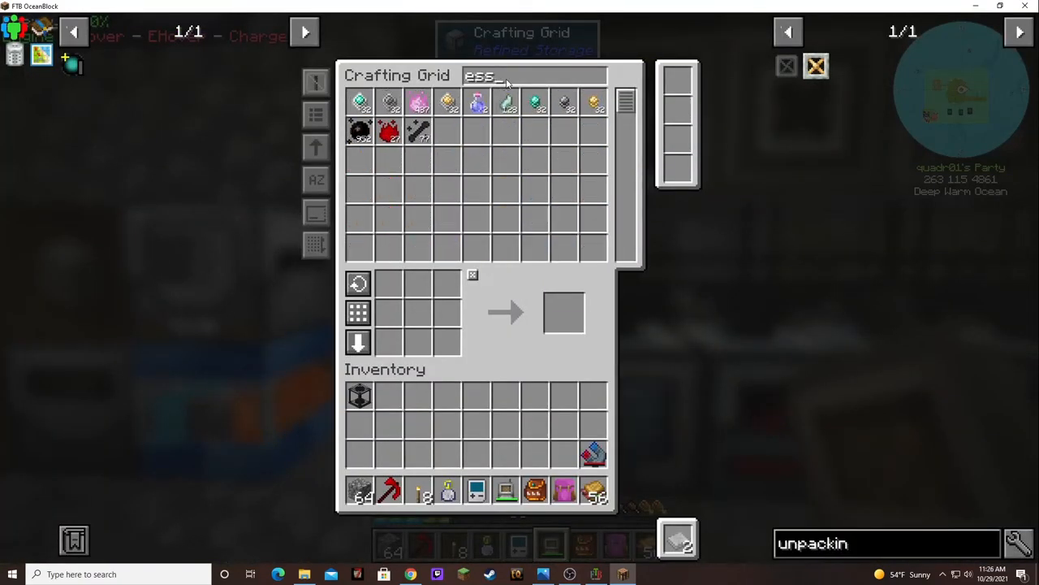
mouse_move(477, 101)
text(s)
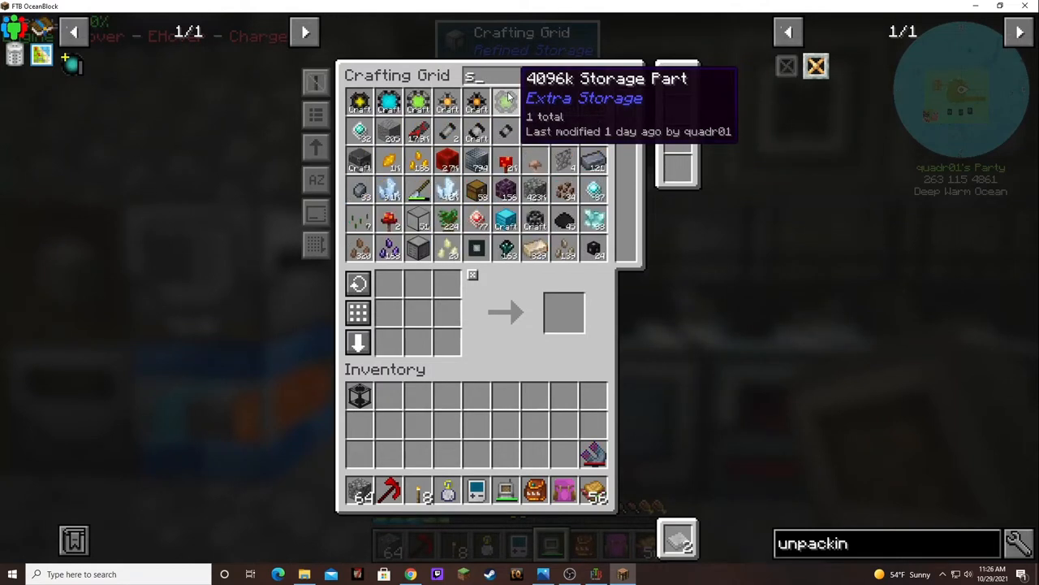
text(pir)
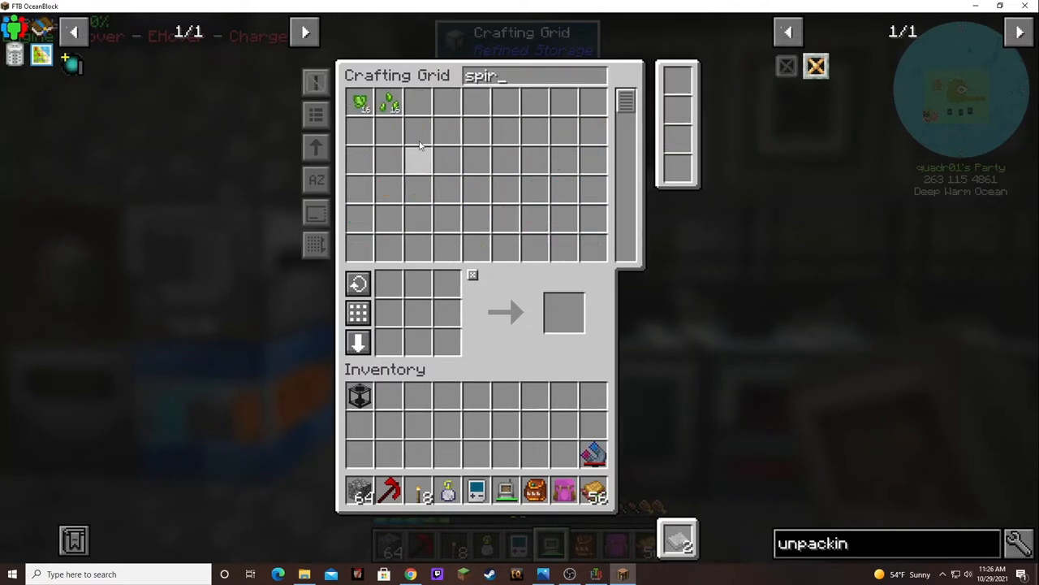
mouse_move(383, 166)
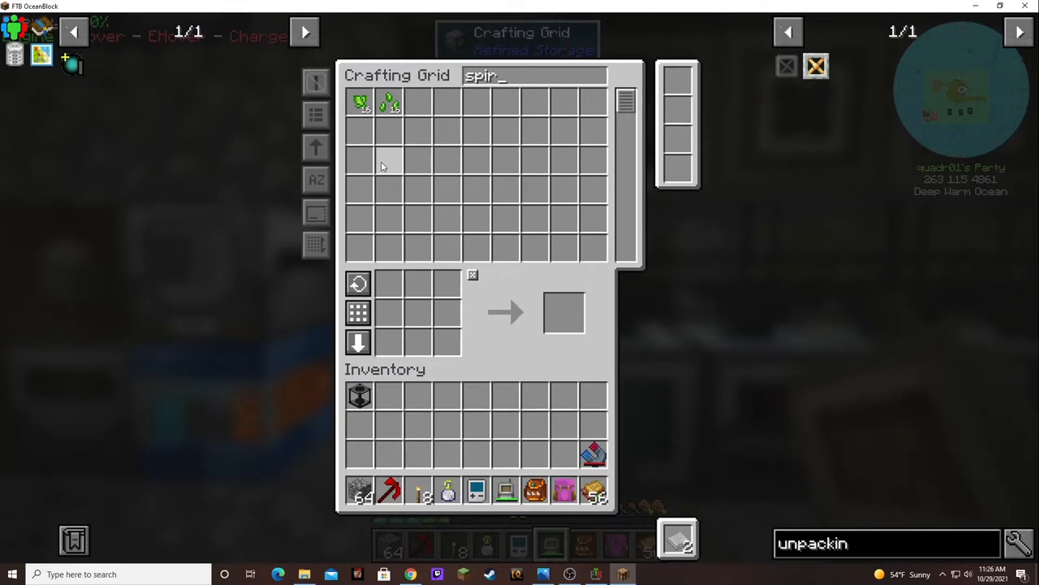
mouse_move(383, 153)
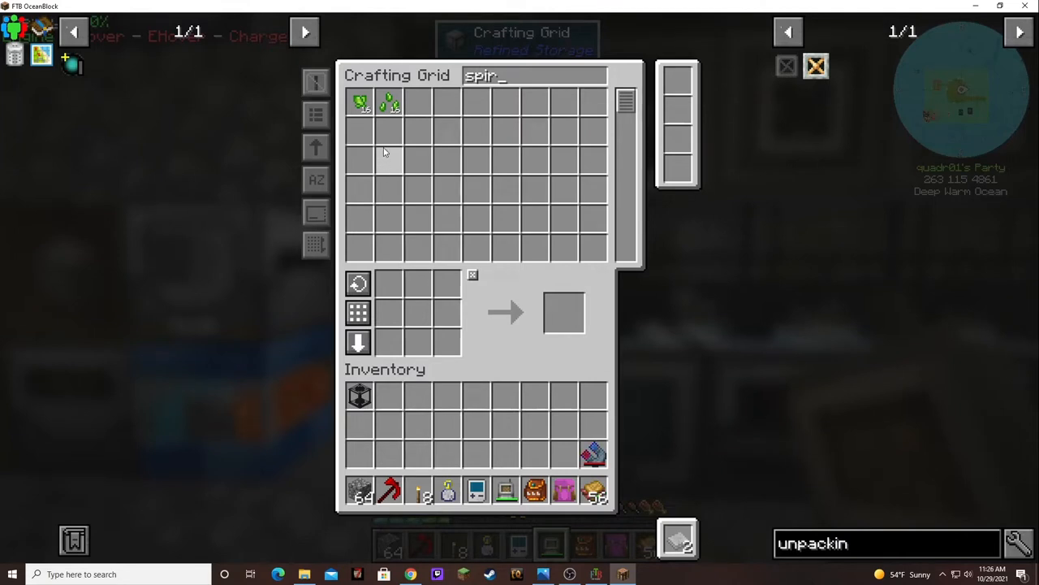
mouse_move(388, 104)
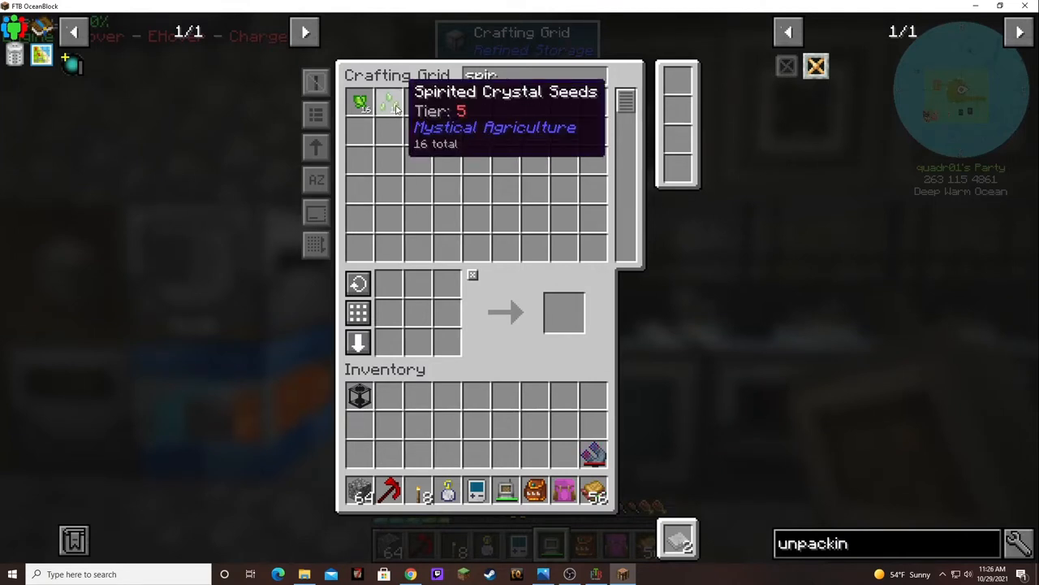
mouse_move(361, 106)
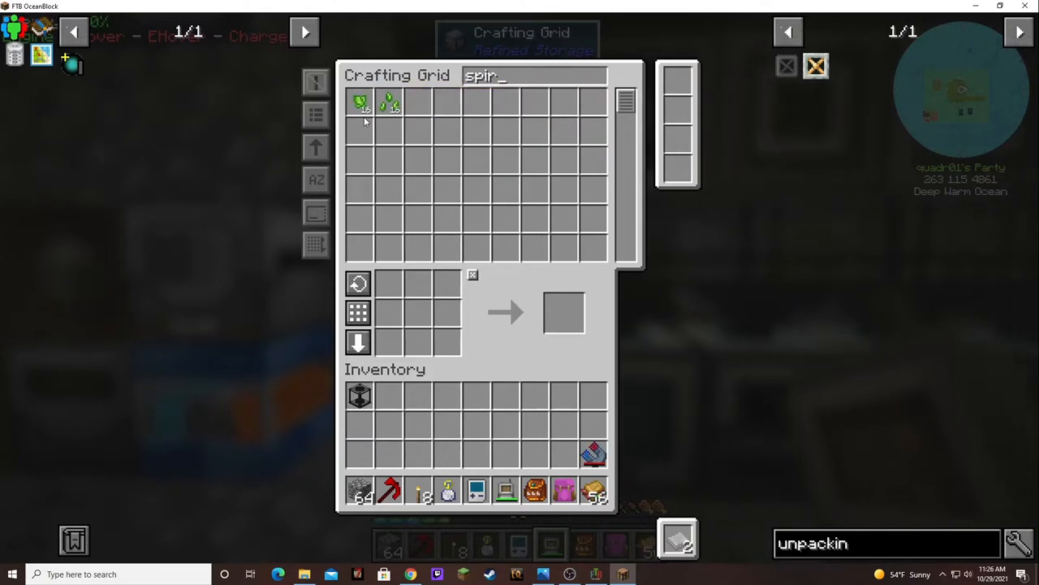
mouse_move(361, 104)
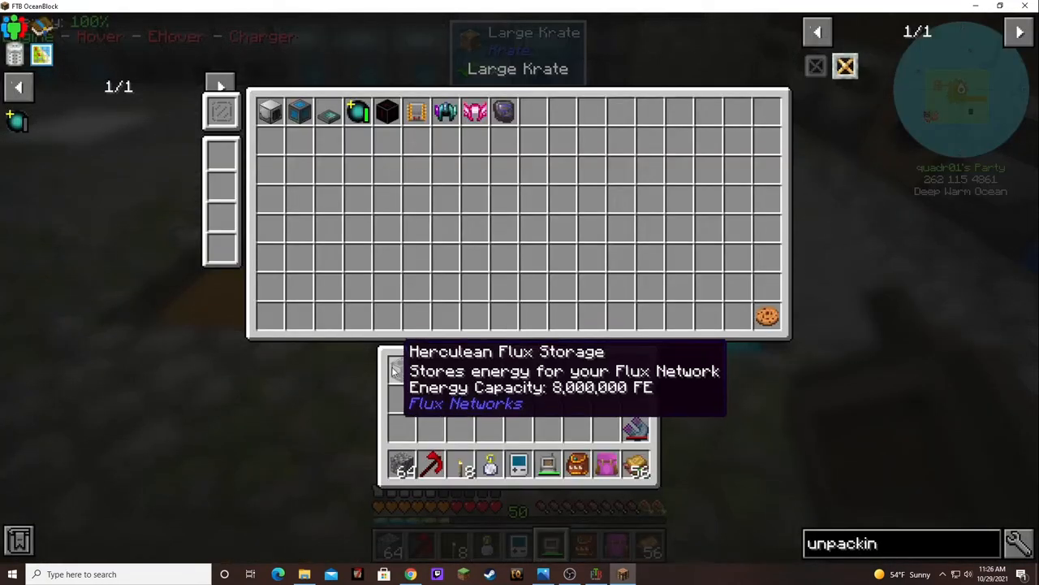
mouse_move(407, 359)
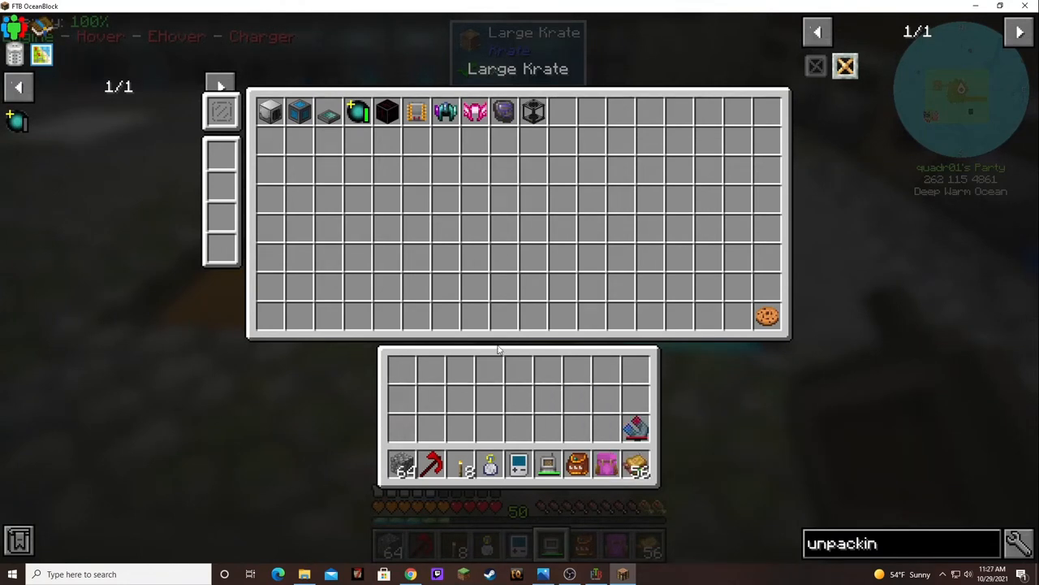
Step: Leave the Herculean Flux Storage in the Large Krate and check the player's inventory at base
key(Escape)
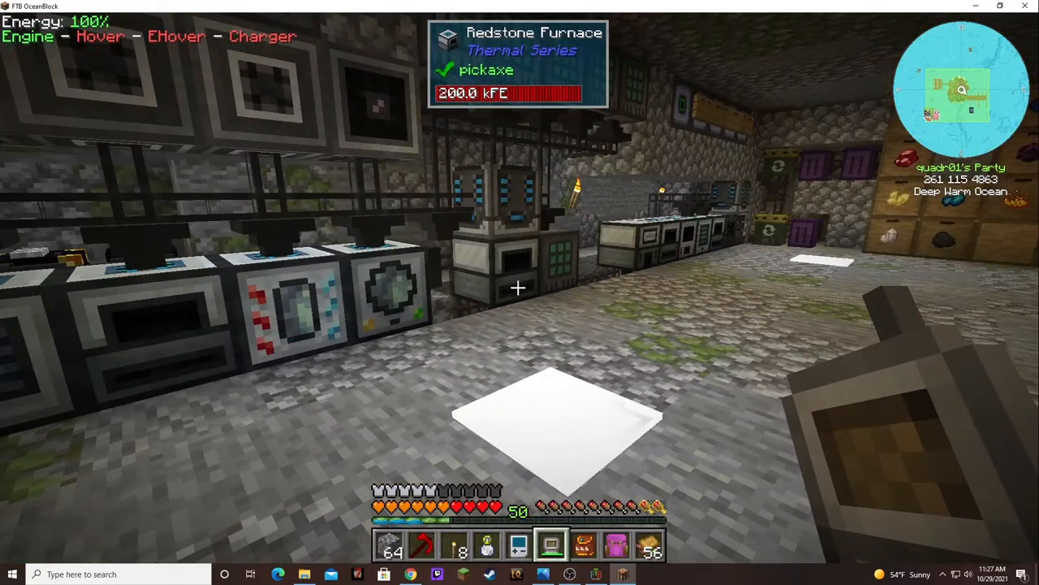
mouse_move(520, 292)
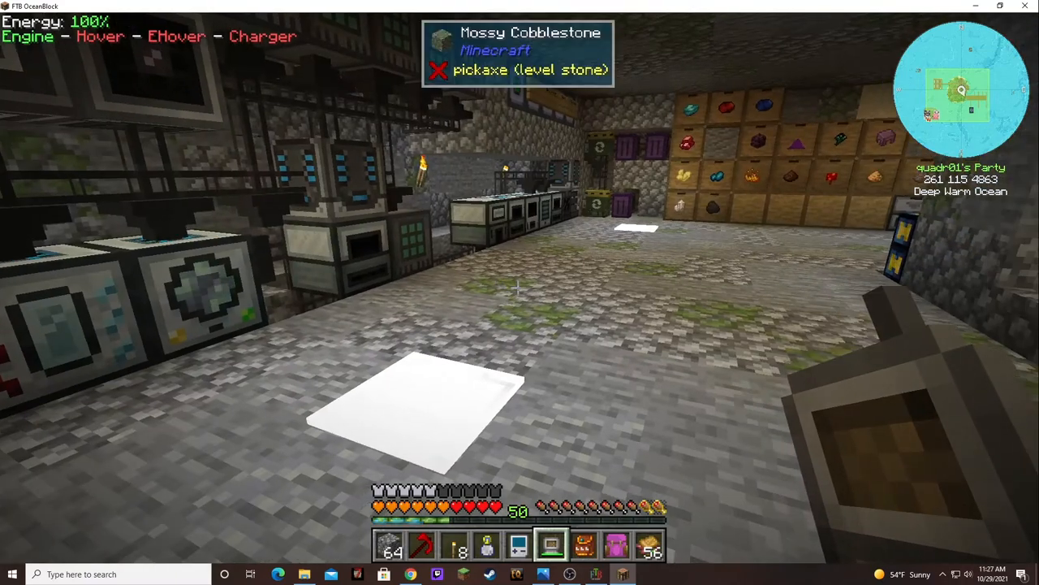
mouse_move(520, 293)
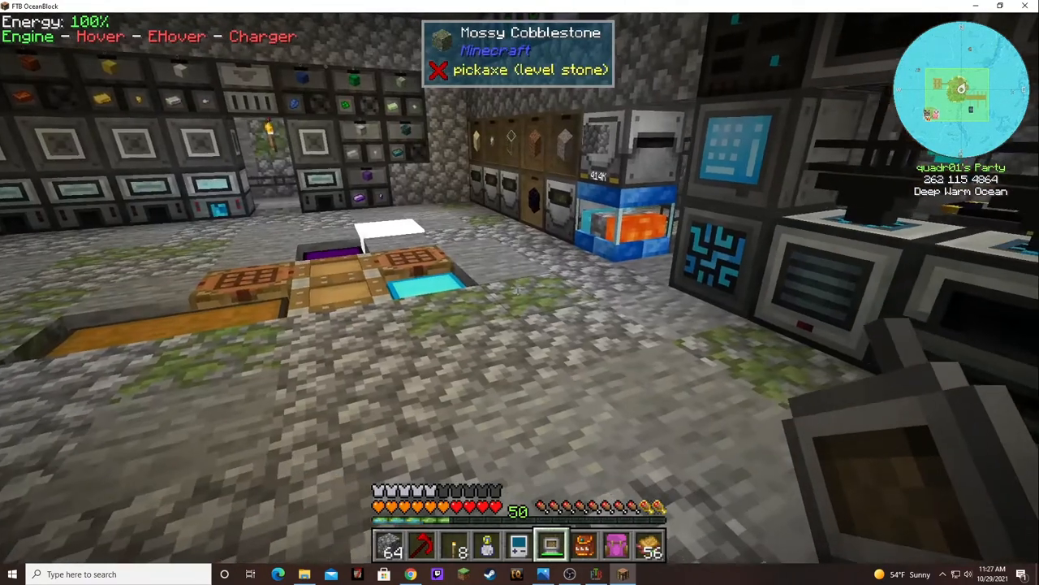
key(e)
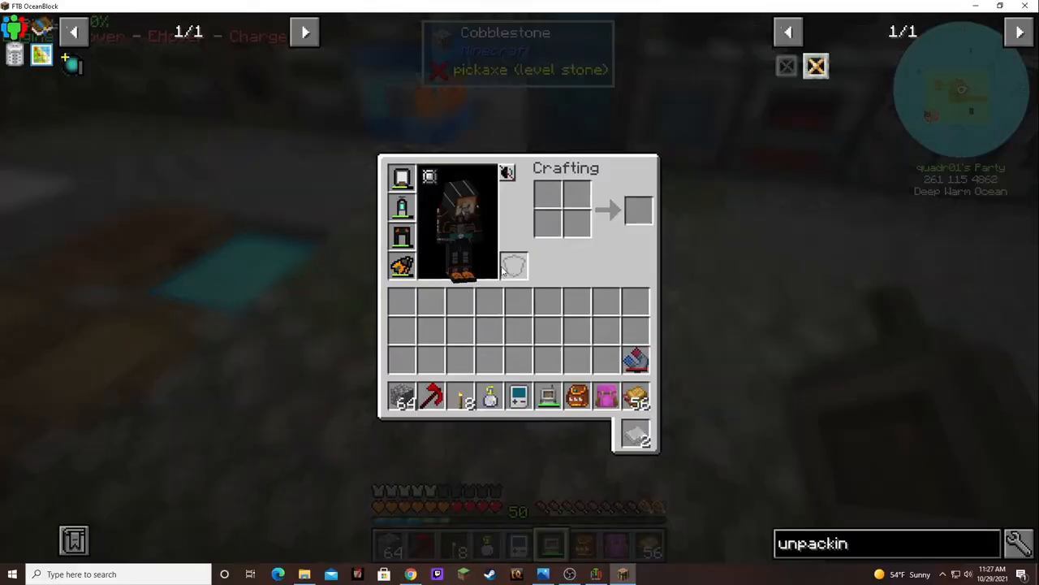
mouse_move(68, 63)
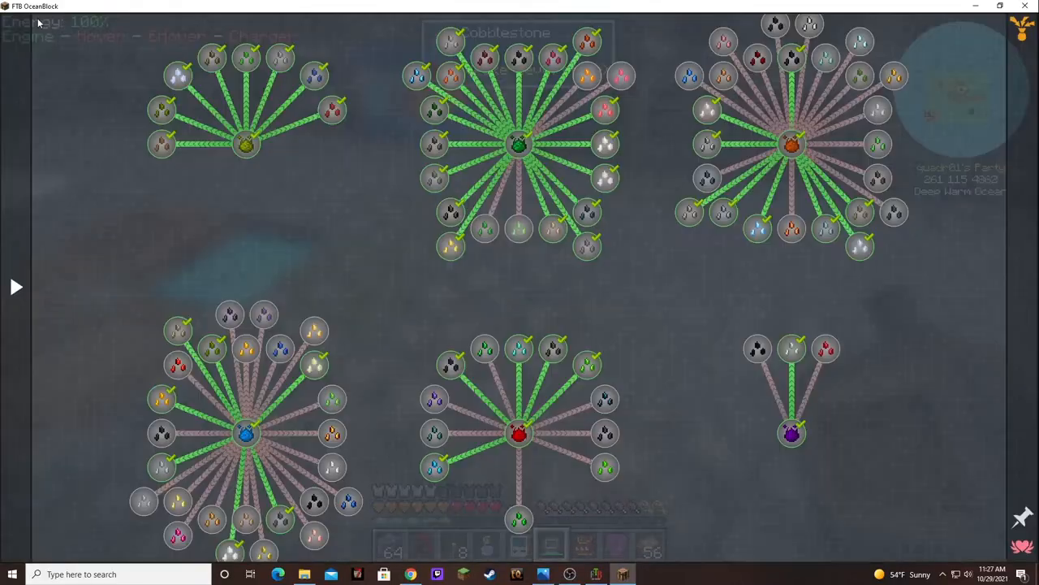
mouse_move(431, 259)
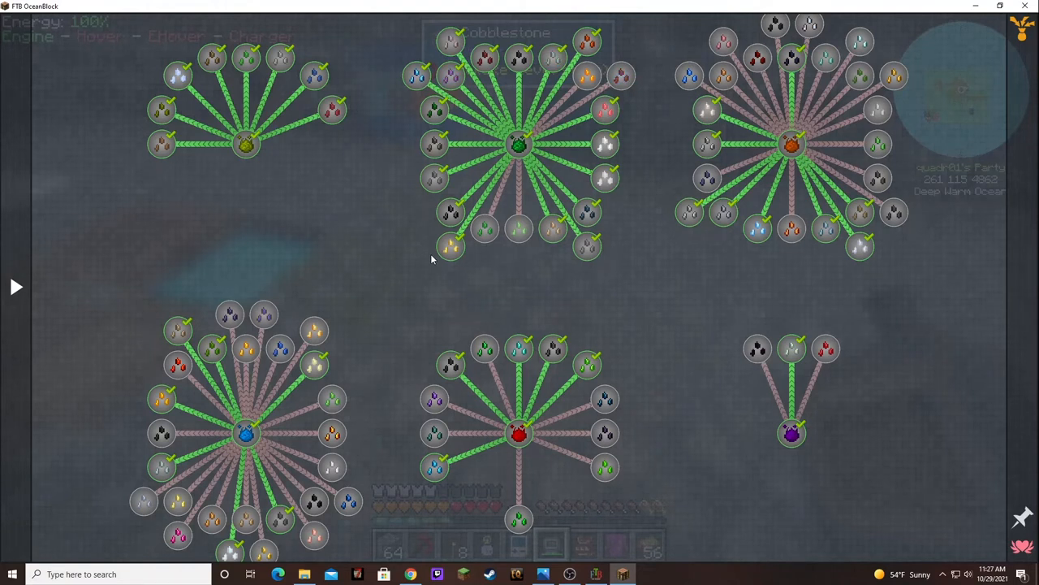
mouse_move(539, 264)
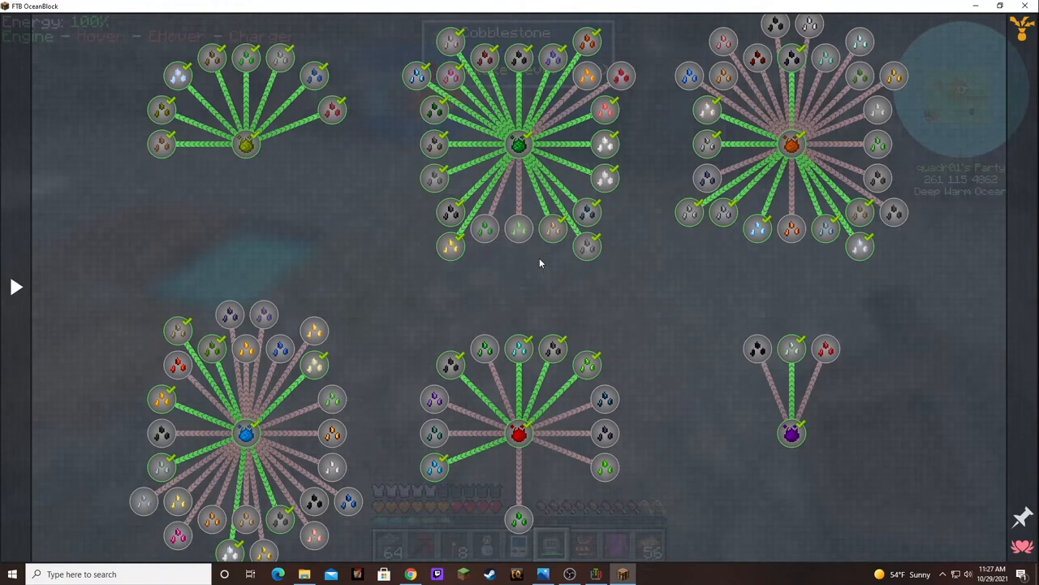
mouse_move(505, 237)
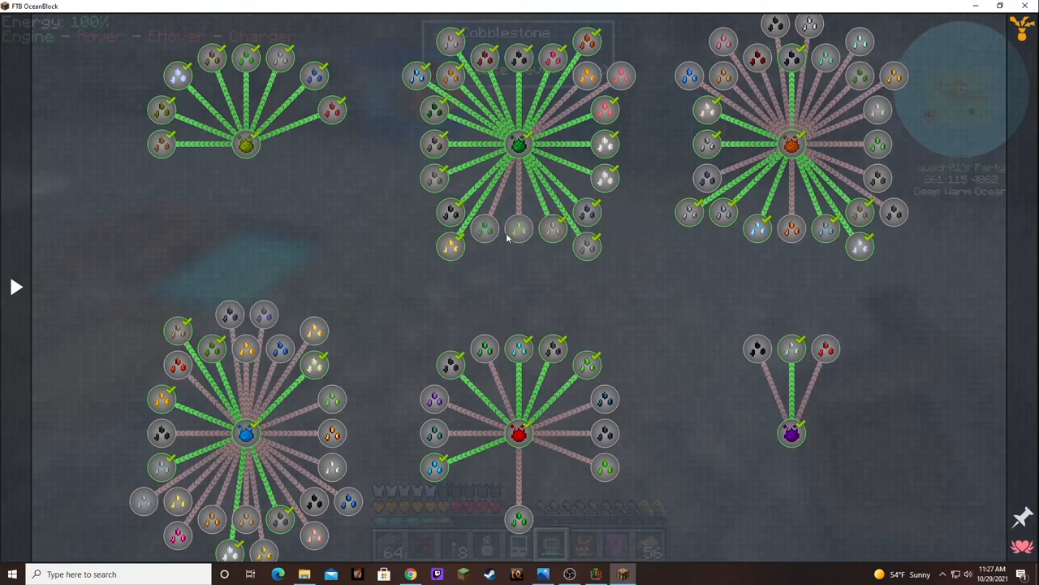
mouse_move(484, 230)
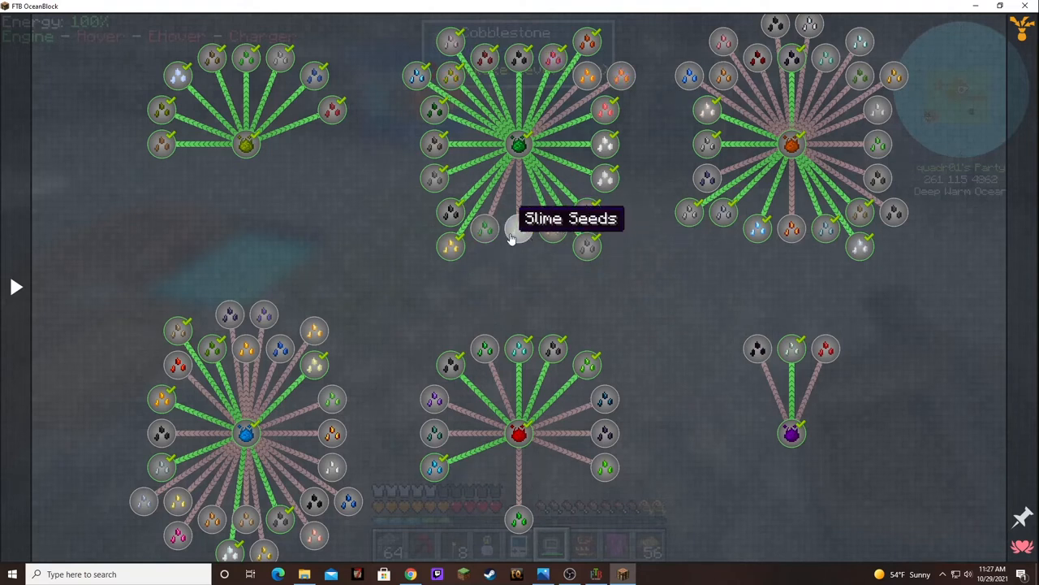
mouse_move(604, 107)
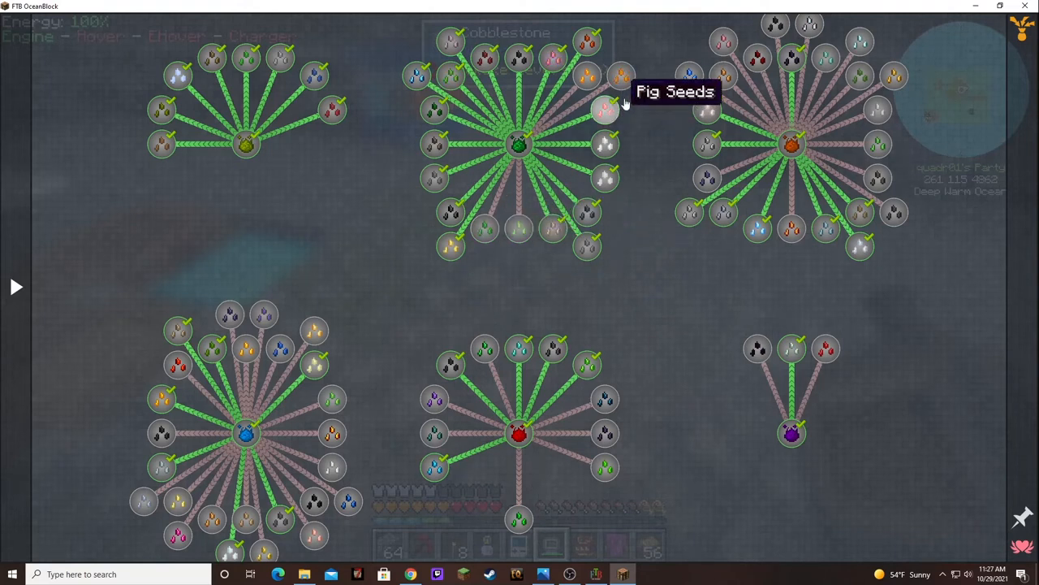
mouse_move(588, 76)
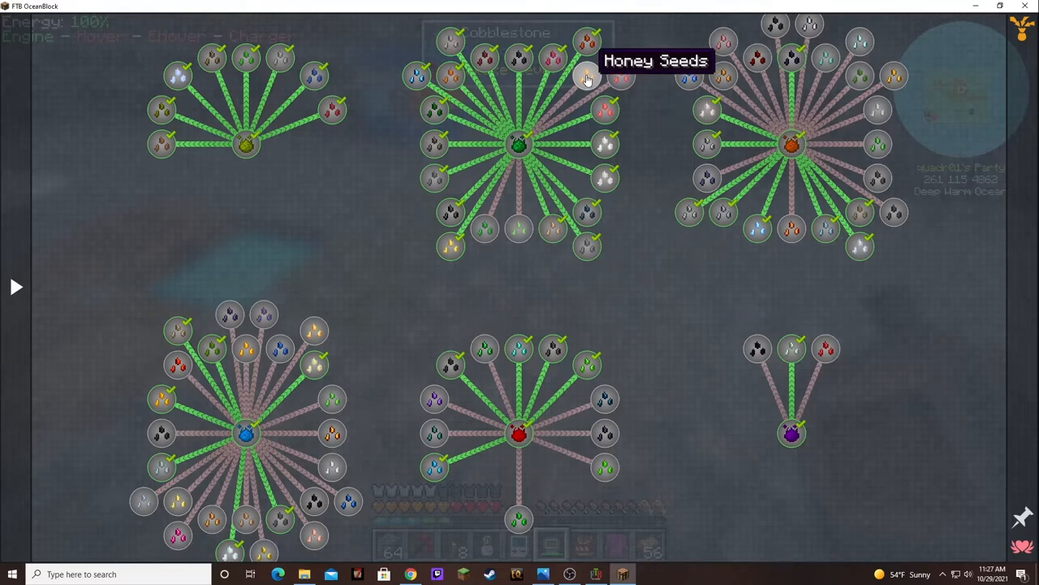
mouse_move(621, 84)
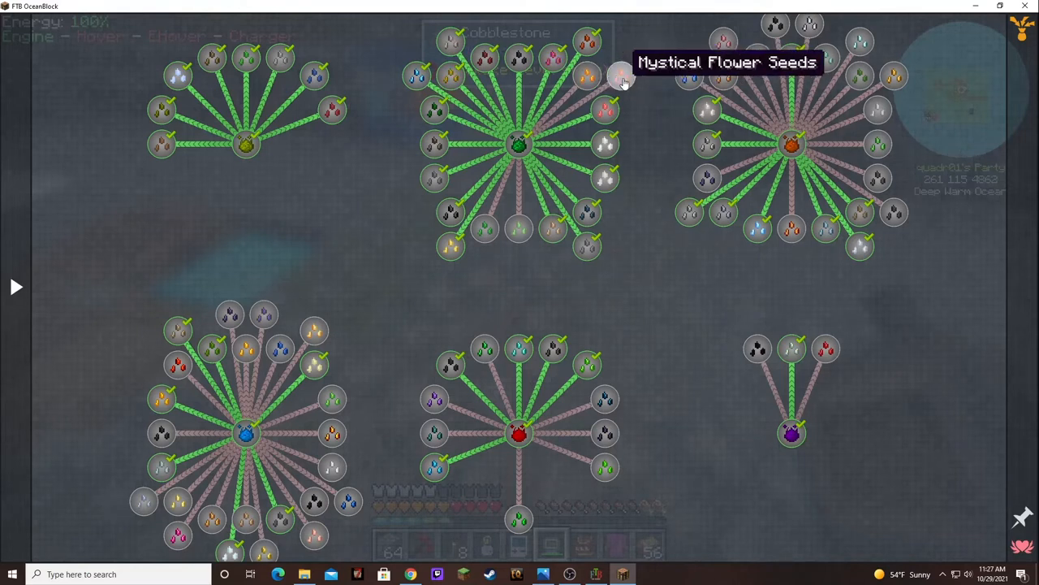
mouse_move(588, 78)
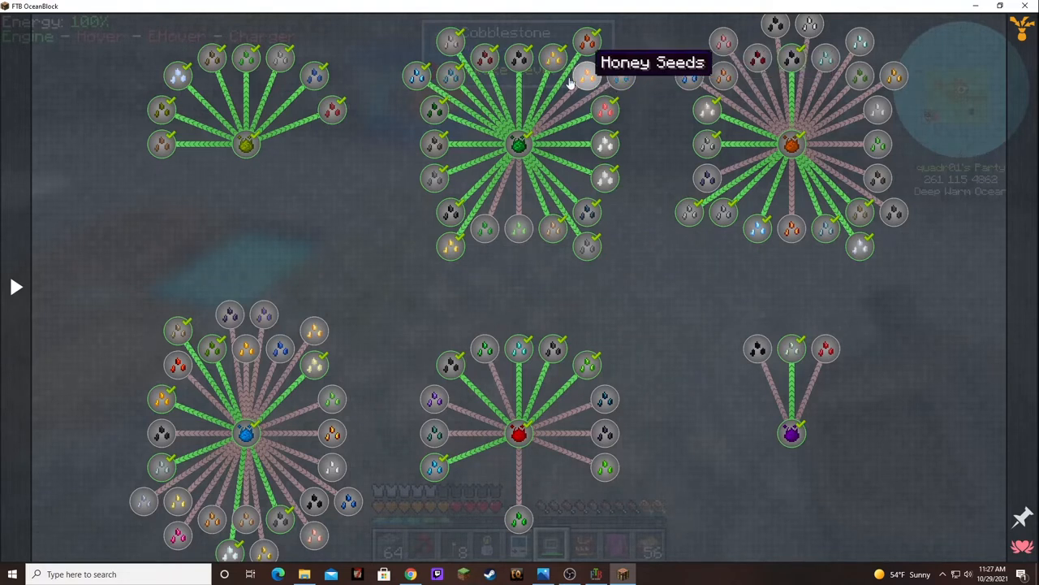
Step: Look up the Honey Seeds recipe from the Mystical Agriculture quest chapter
click(586, 78)
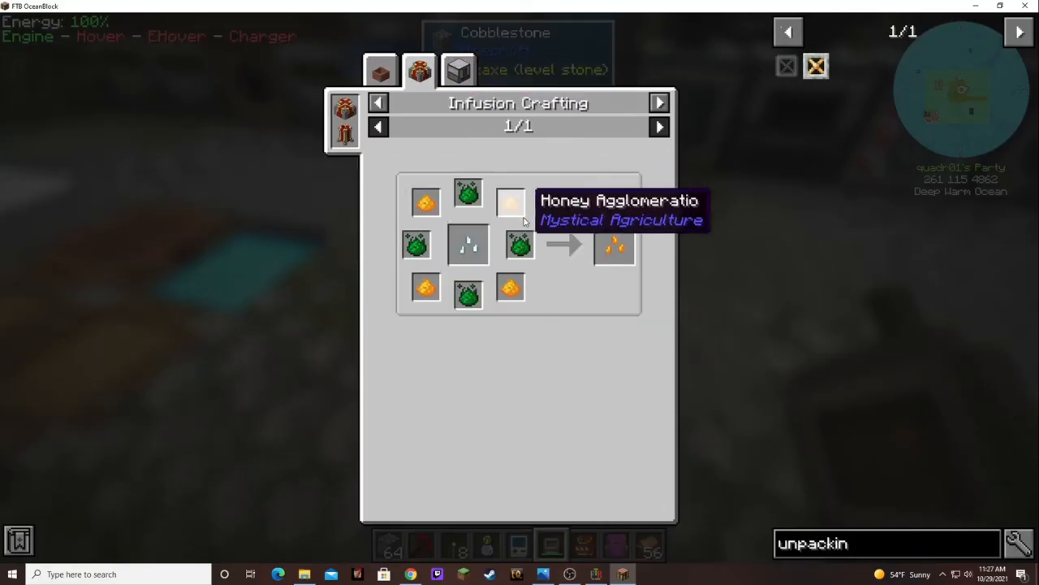
mouse_move(520, 208)
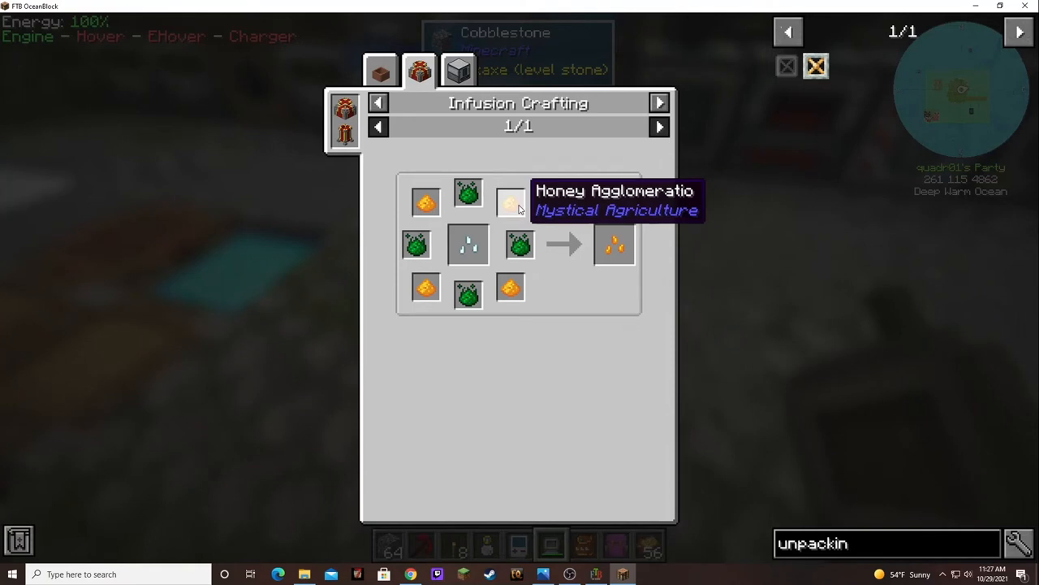
Step: Check how the honey ingredient is crafted, then return to and close the Honey Seeds quest
click(380, 70)
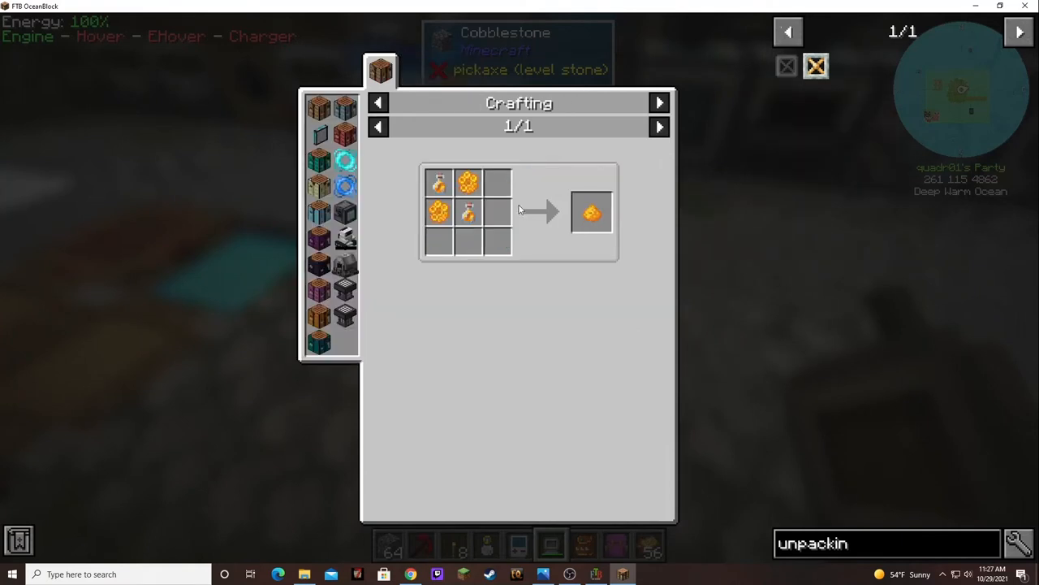
mouse_move(467, 212)
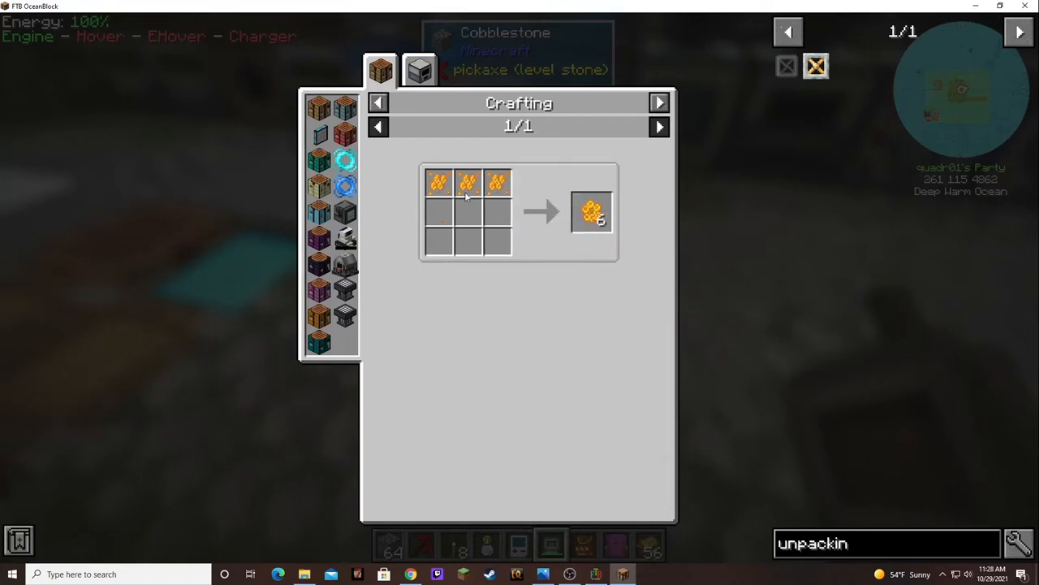
click(419, 68)
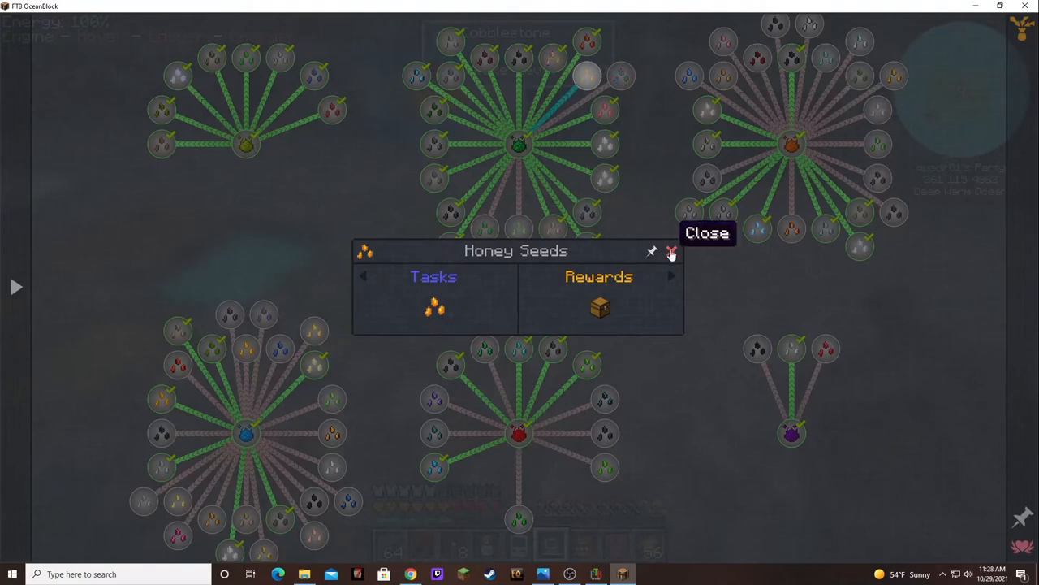
click(671, 250)
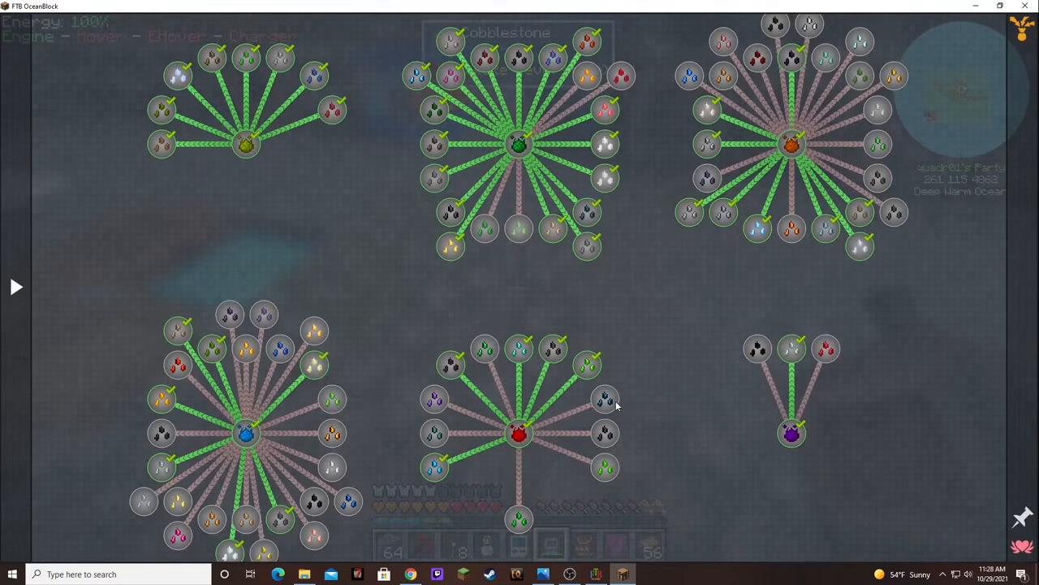
mouse_move(604, 398)
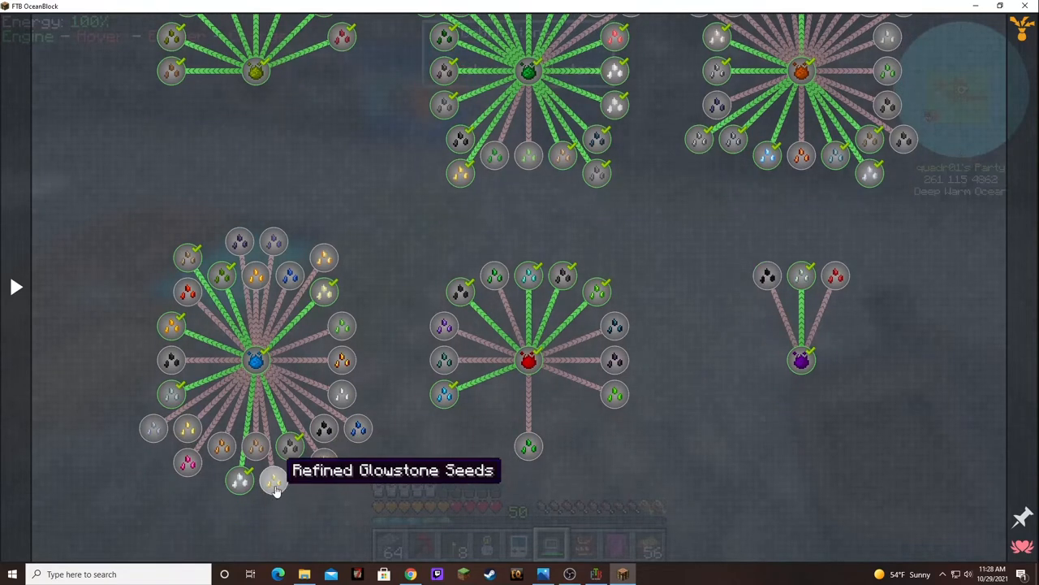
mouse_move(186, 430)
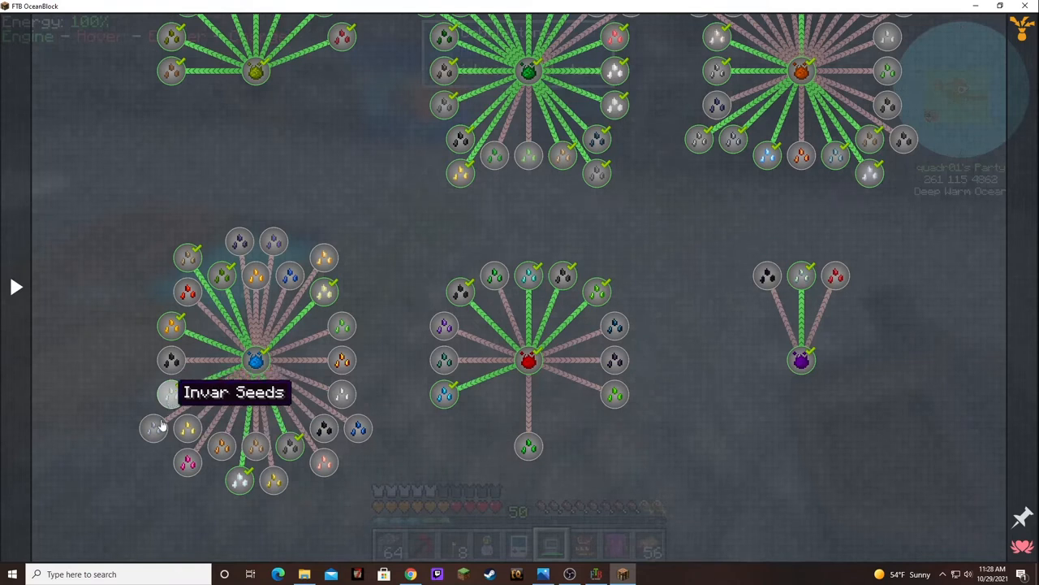
mouse_move(171, 361)
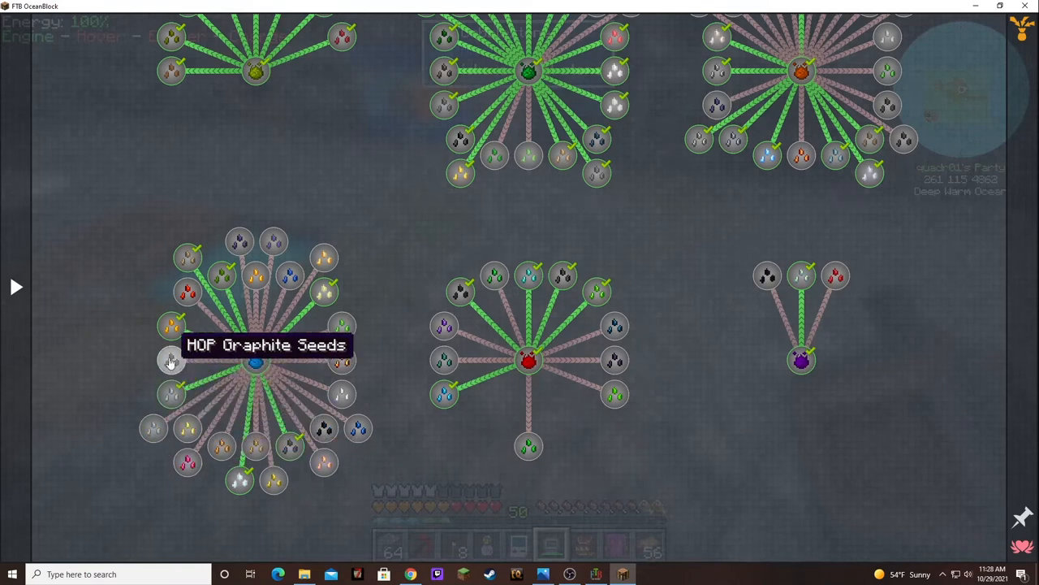
mouse_move(187, 292)
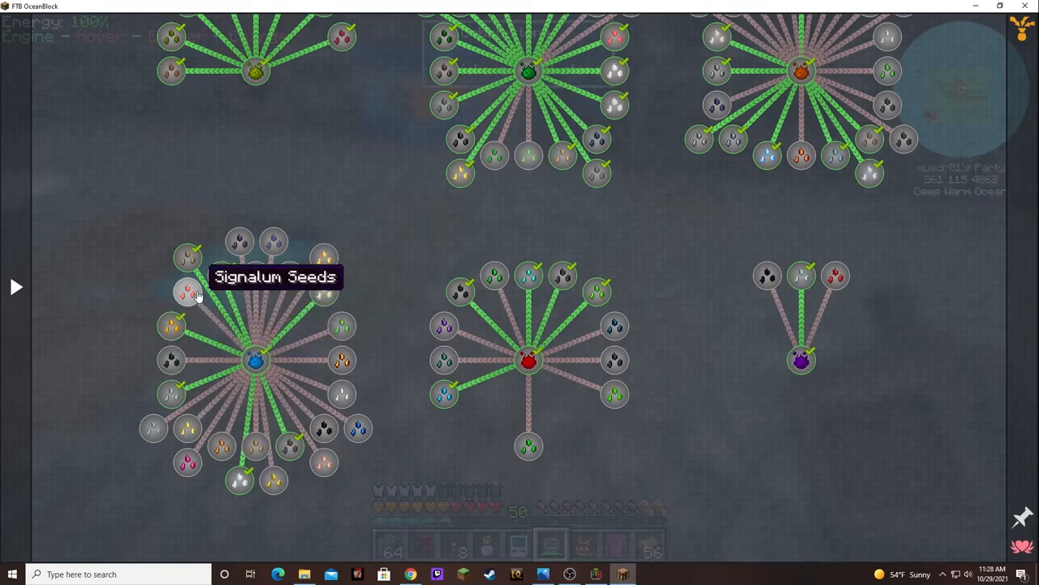
mouse_move(209, 306)
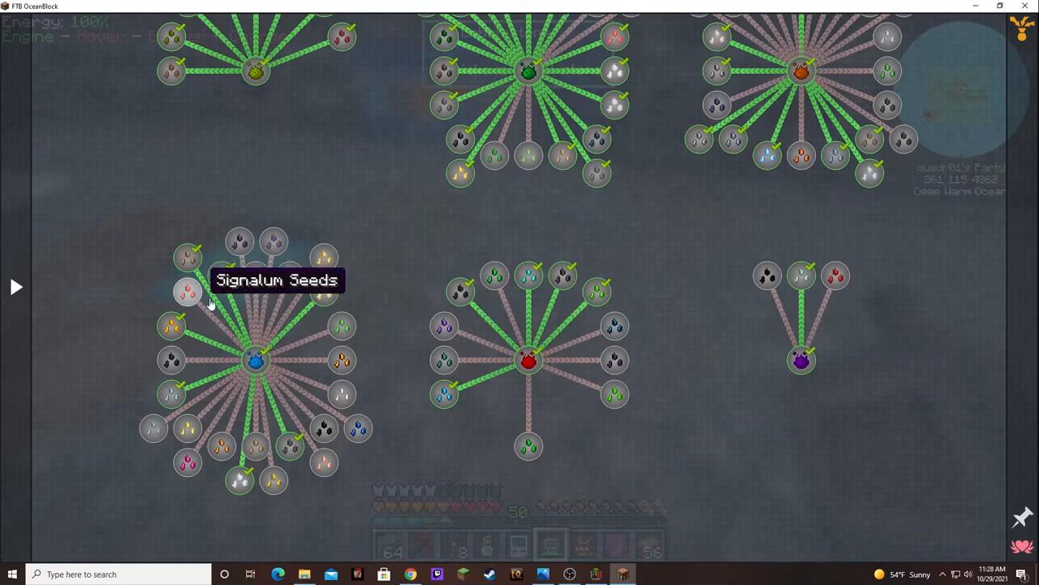
mouse_move(323, 258)
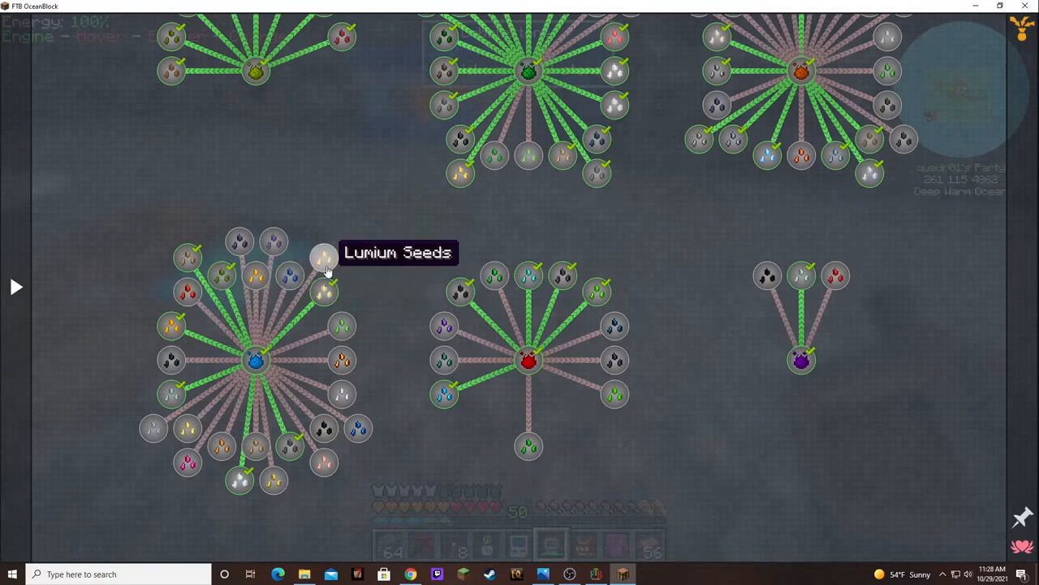
mouse_move(188, 292)
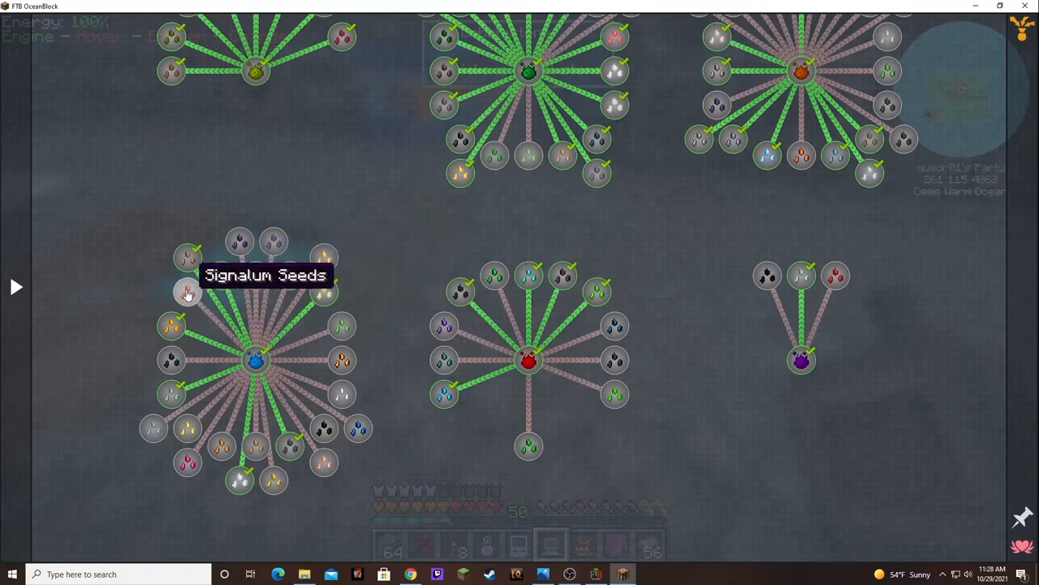
mouse_move(358, 429)
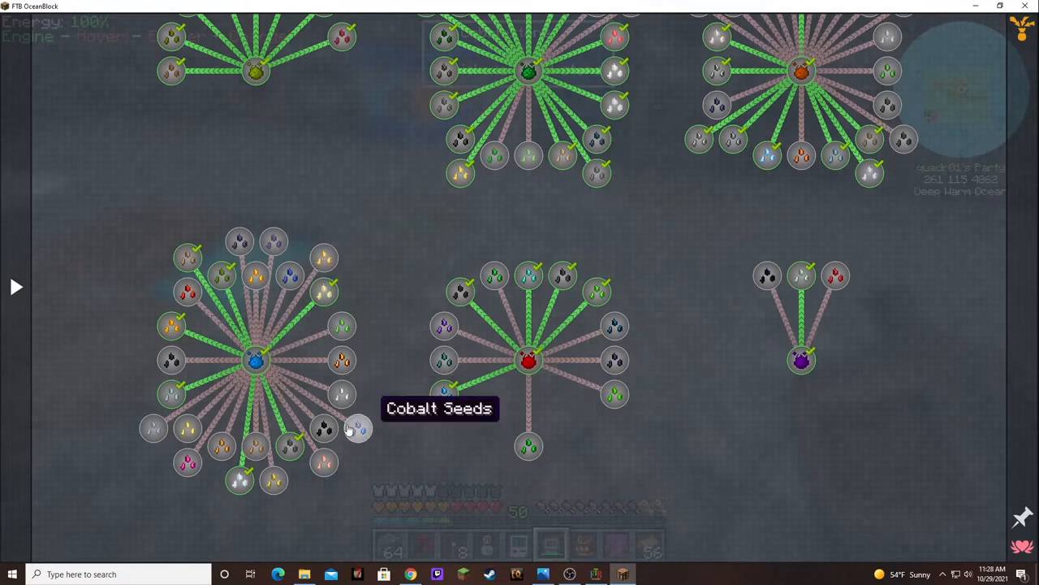
mouse_move(559, 422)
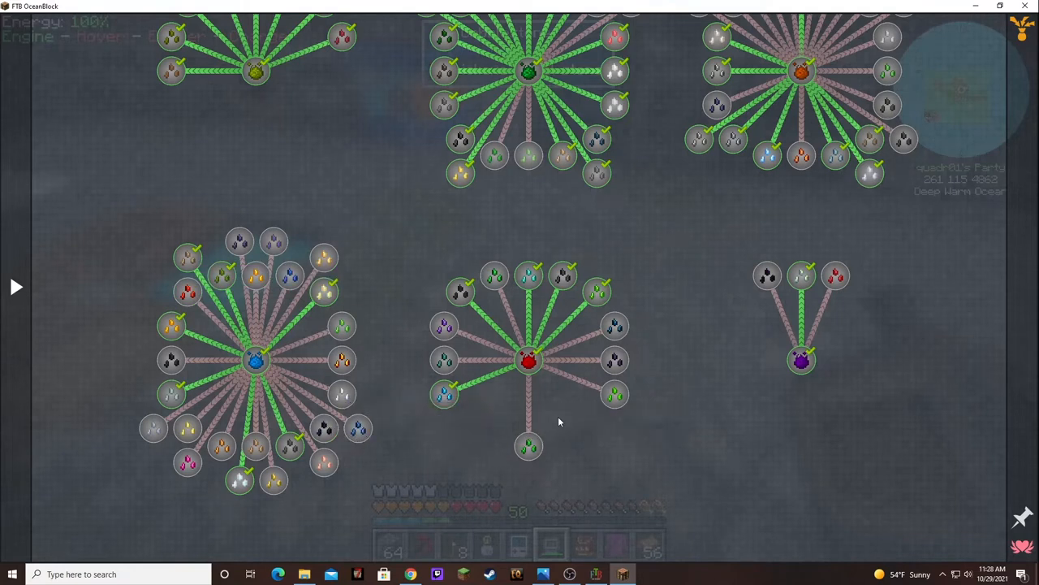
mouse_move(604, 340)
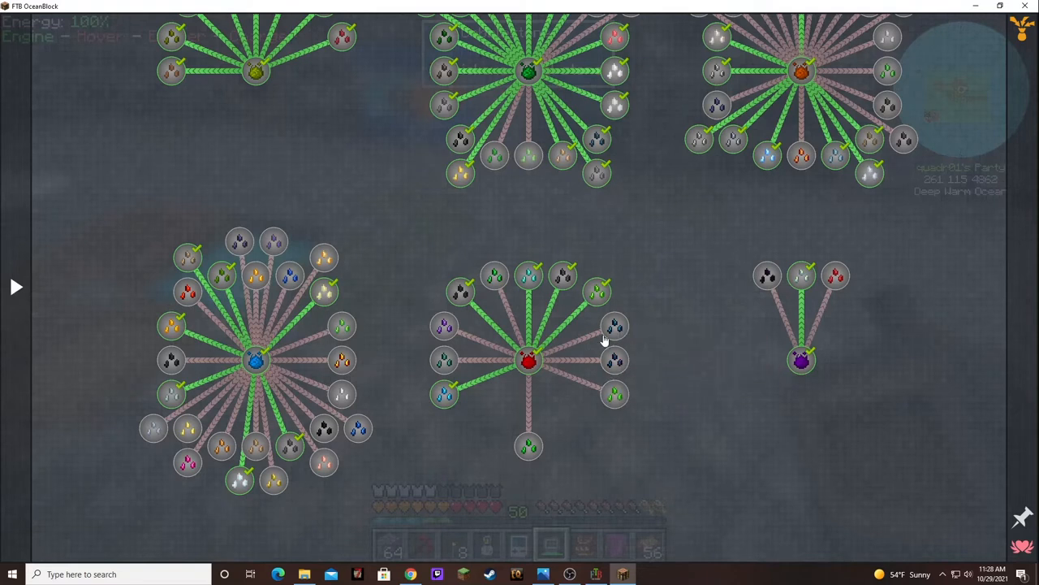
mouse_move(611, 328)
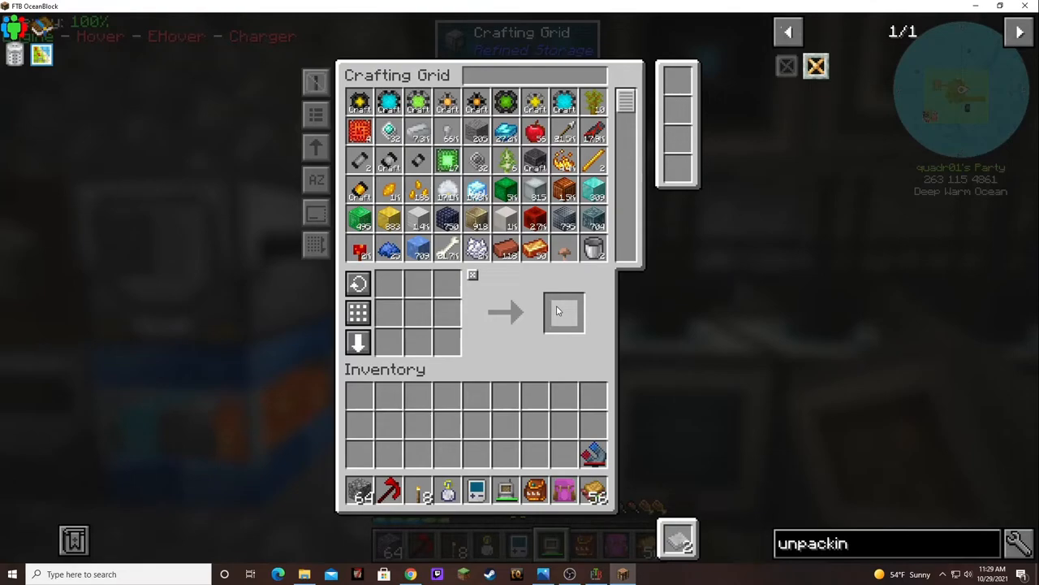
mouse_move(560, 315)
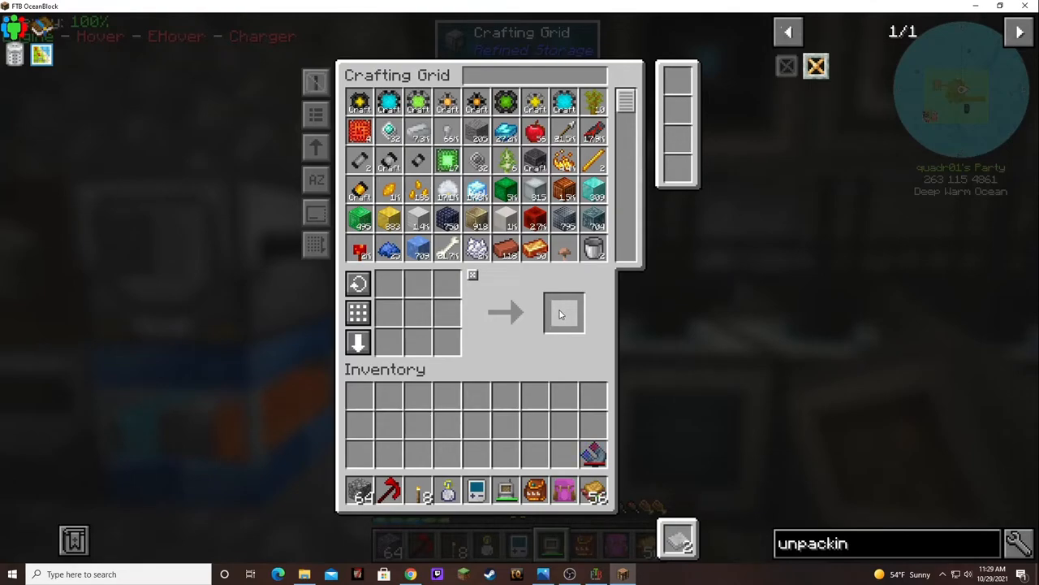
Step: Close the Refined Storage crafting grid to view the base's Thermal machines
key(Escape)
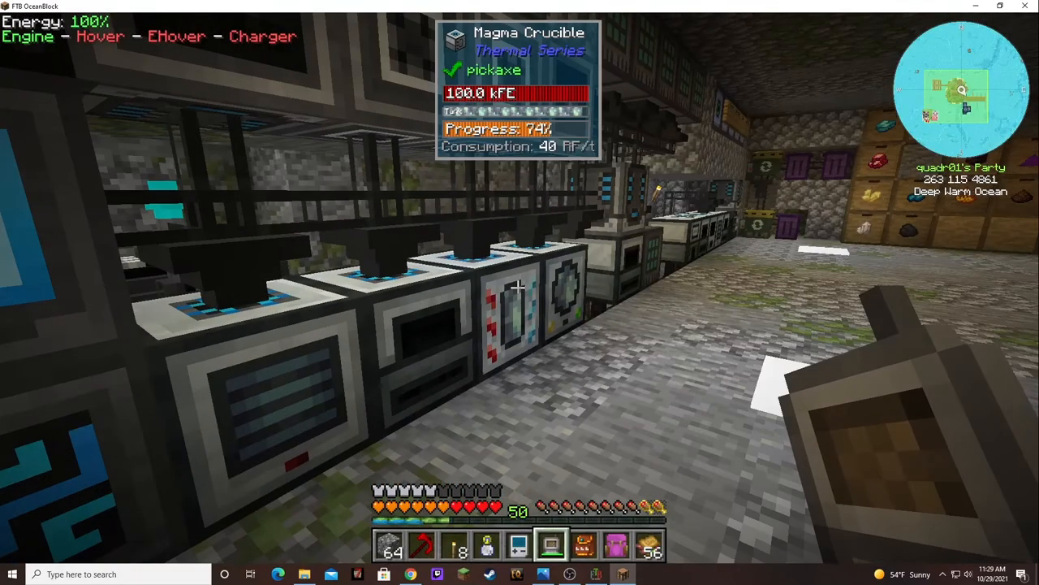
mouse_move(520, 292)
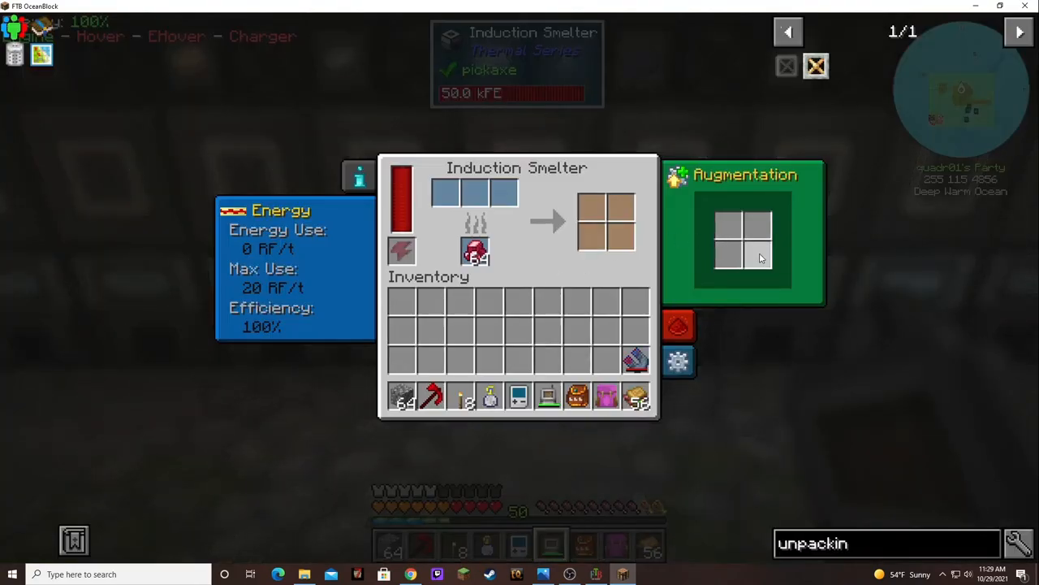
Step: Close the Induction Smelter window after checking its empty augment slots
key(Escape)
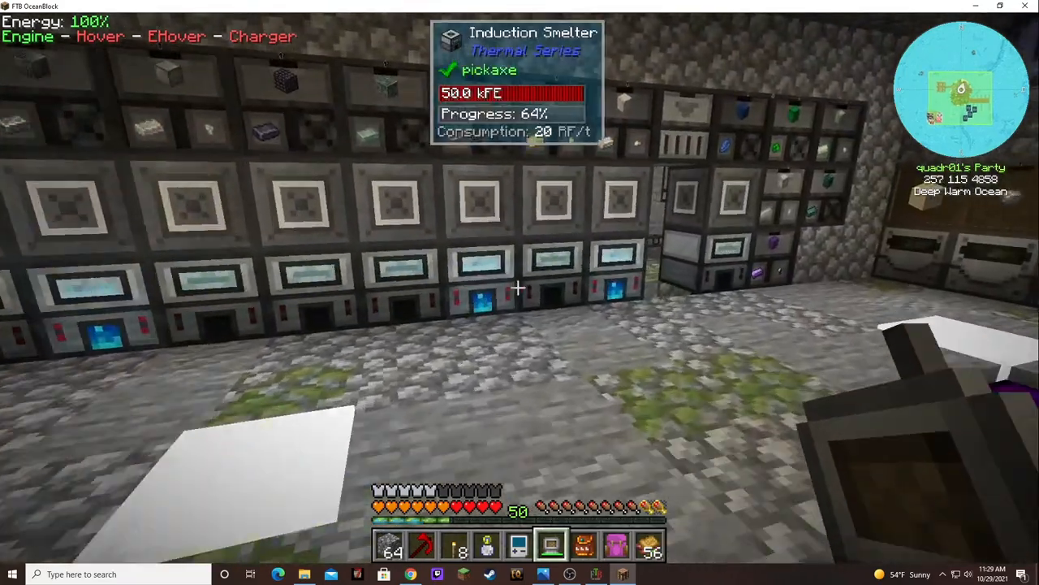
mouse_move(519, 292)
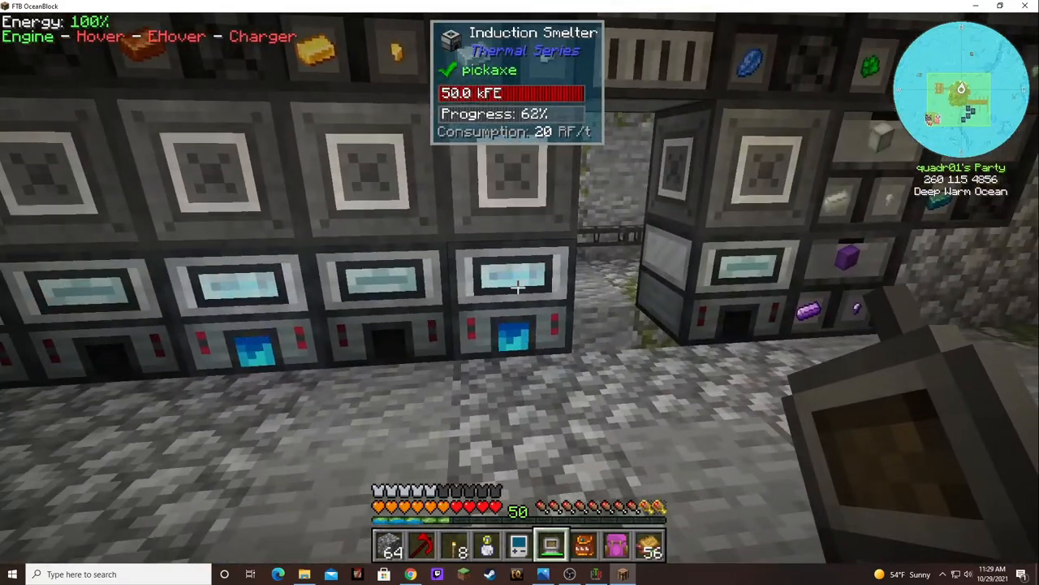
mouse_move(520, 290)
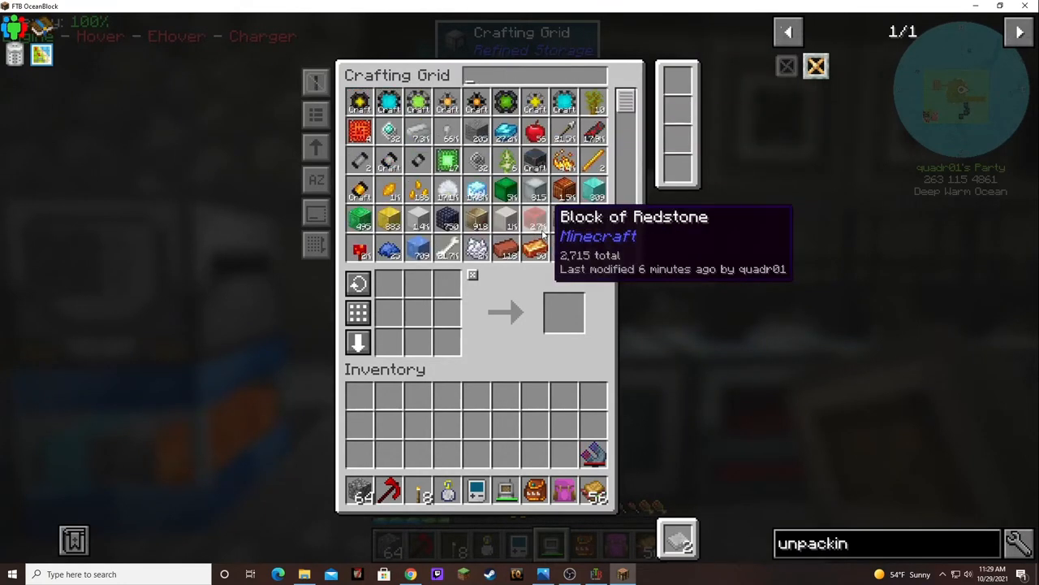
Step: Search 'clu' in the crafting grid, then close it to return to the machines
text(clu)
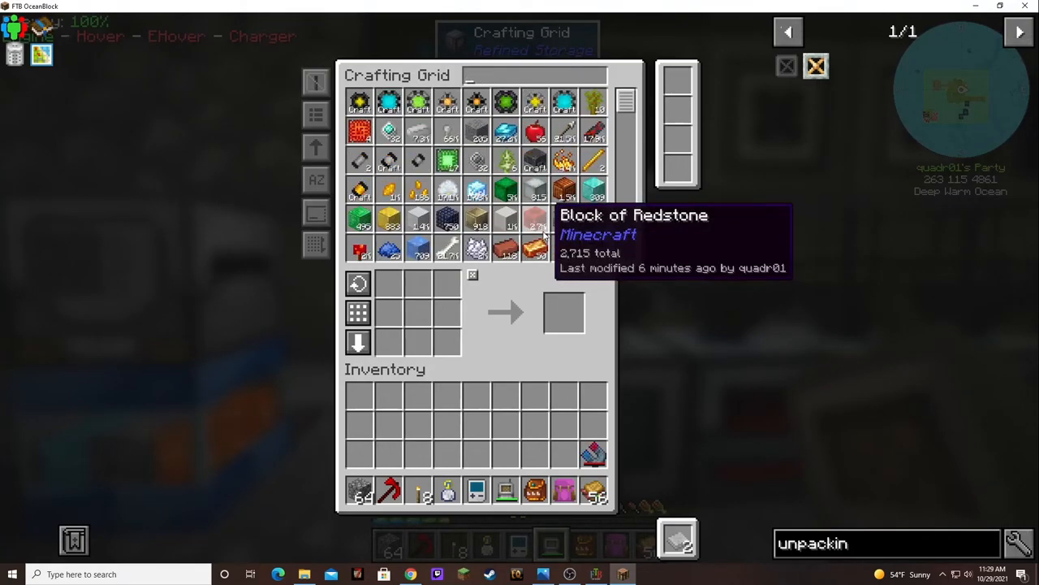
key(Escape)
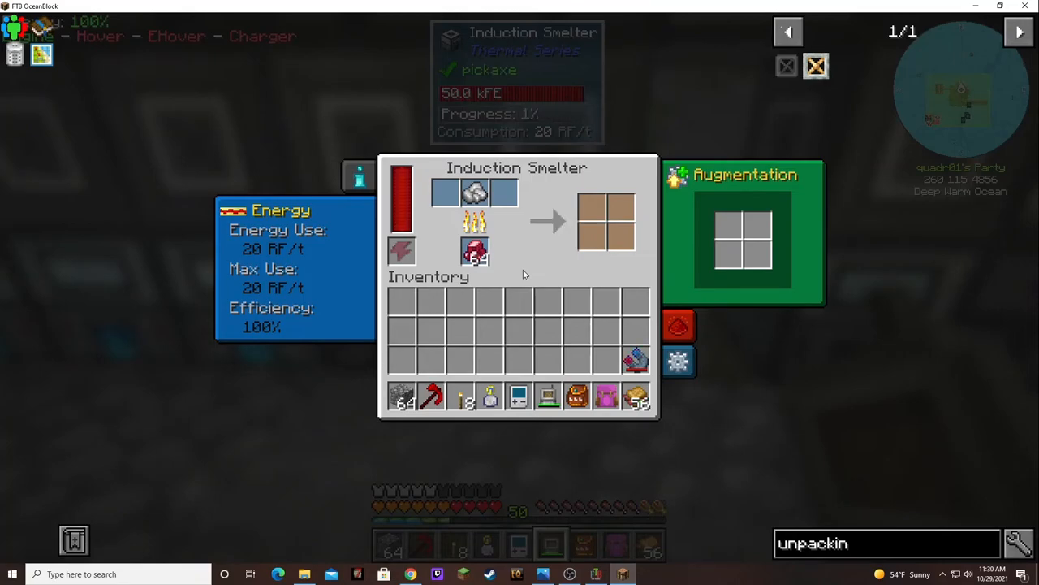
Step: Close the Induction Smelter window and head back toward the crafting tables
key(Escape)
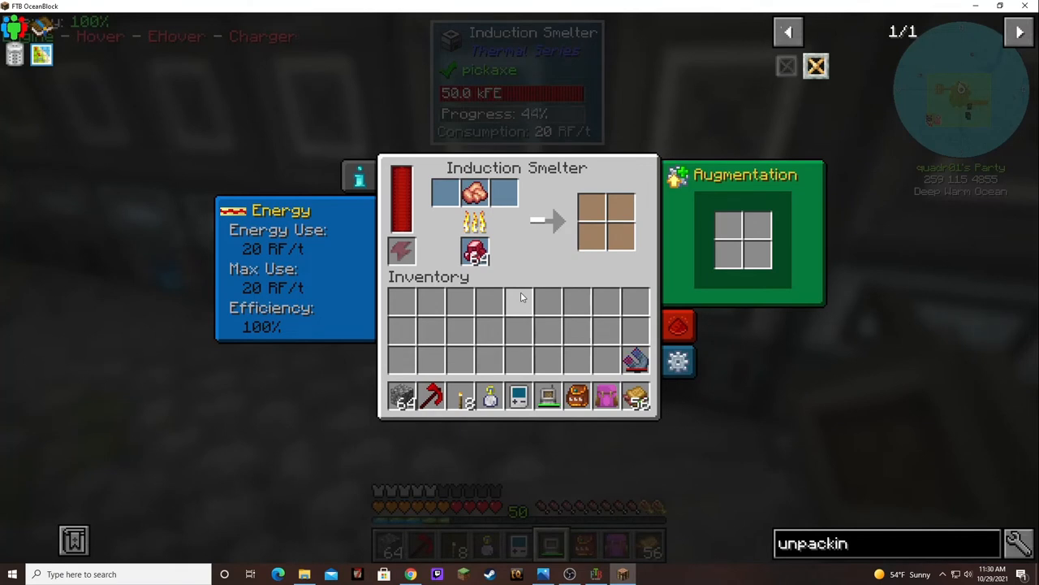
key(Escape)
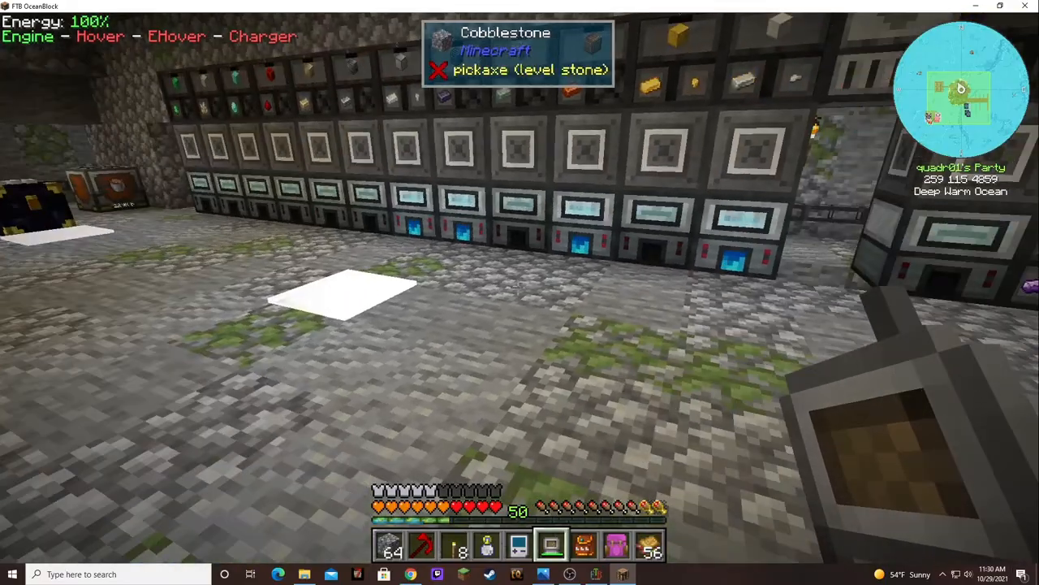
mouse_move(520, 292)
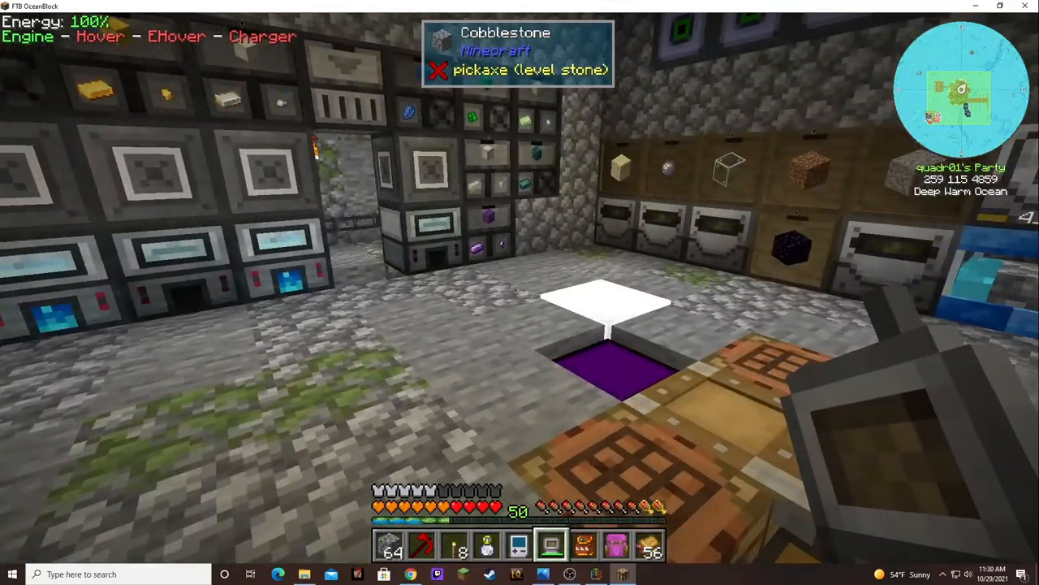
mouse_move(519, 292)
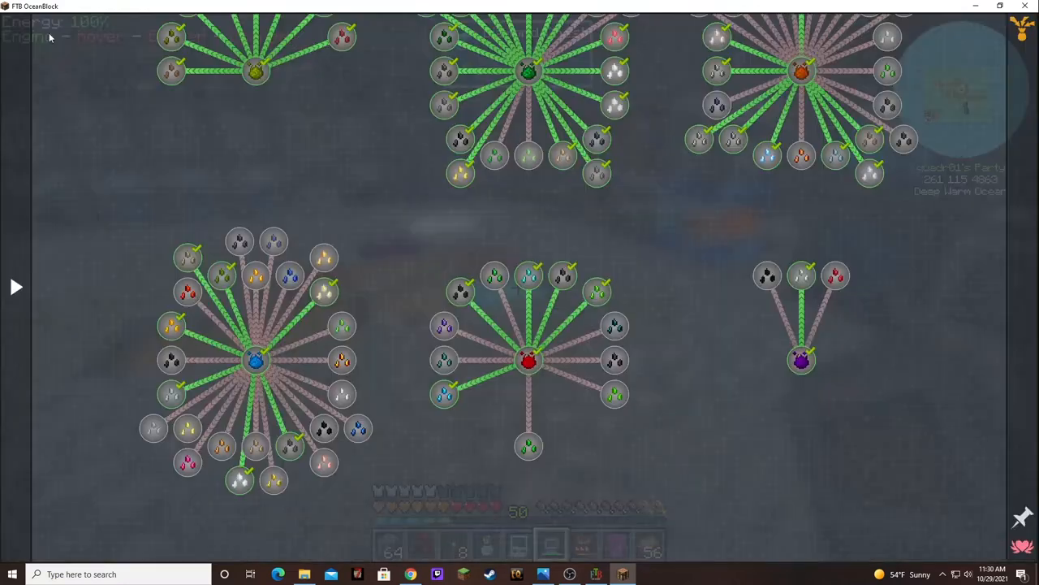
mouse_move(389, 285)
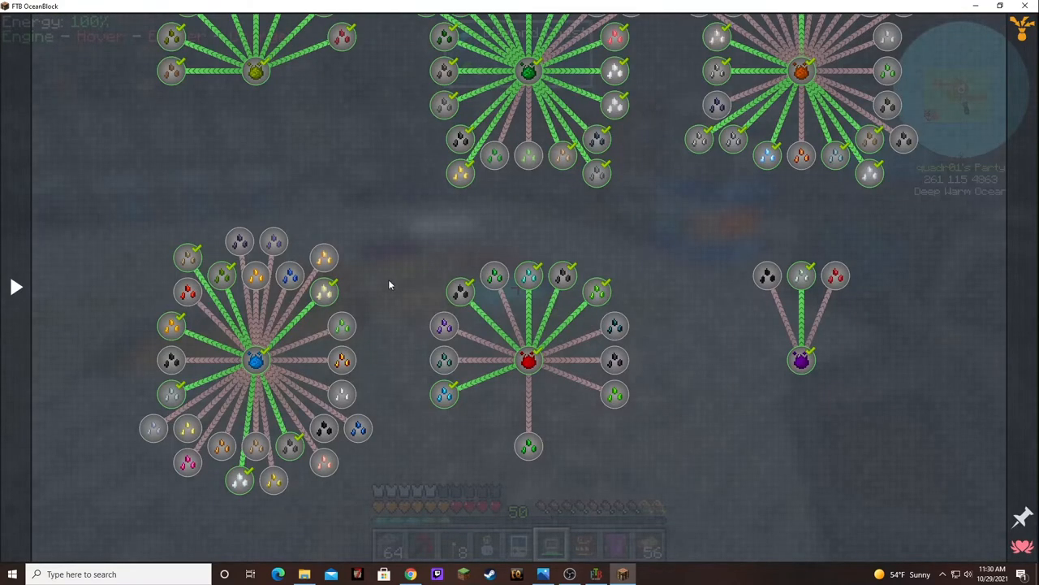
mouse_move(682, 325)
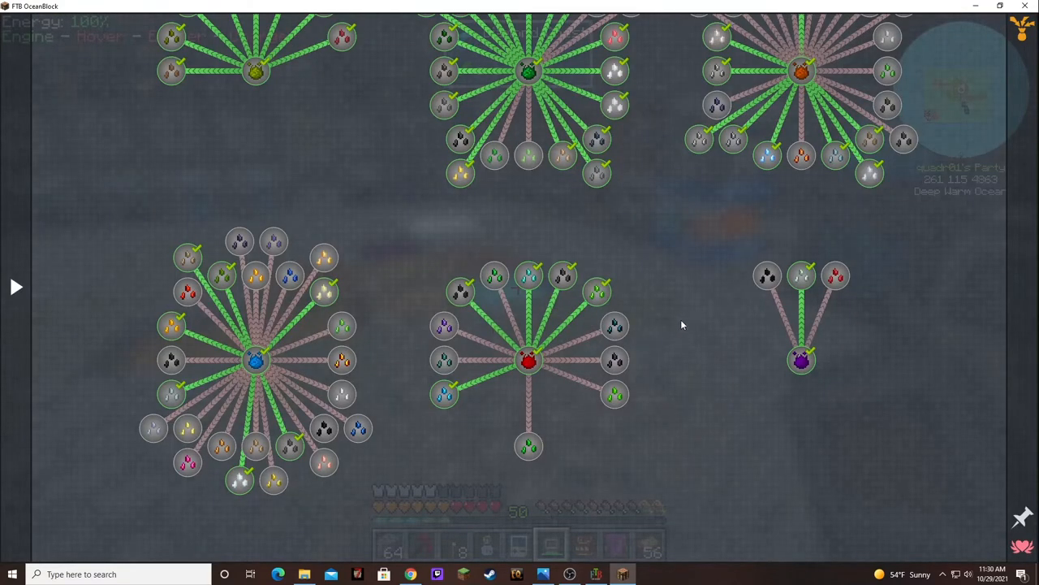
mouse_move(837, 276)
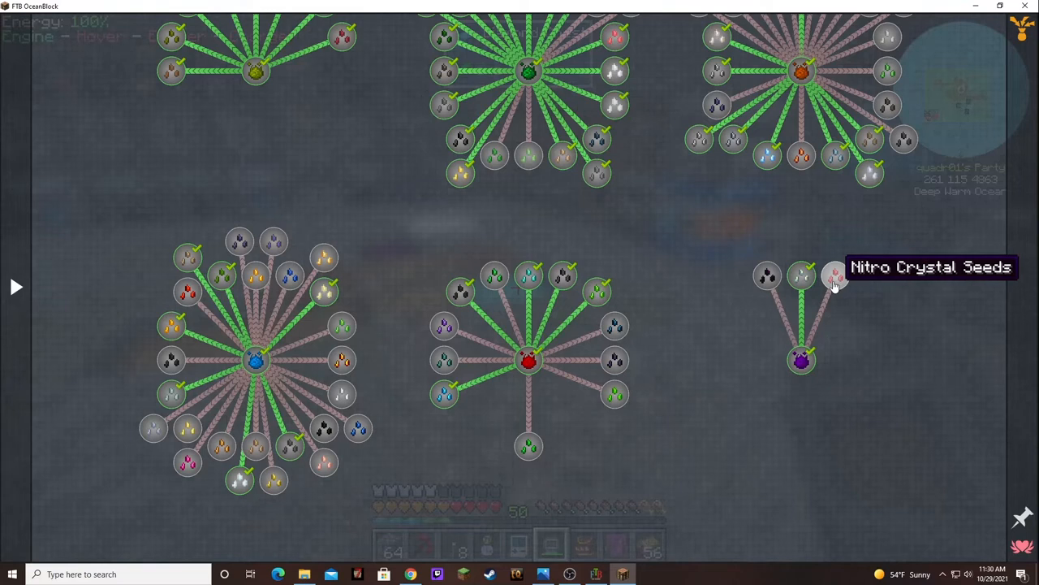
mouse_move(760, 296)
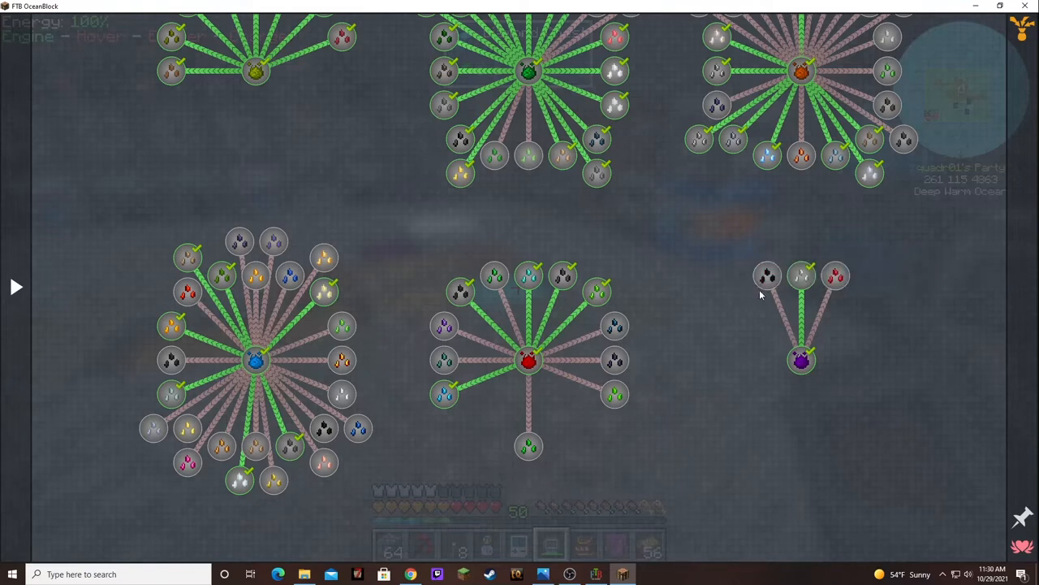
mouse_move(586, 263)
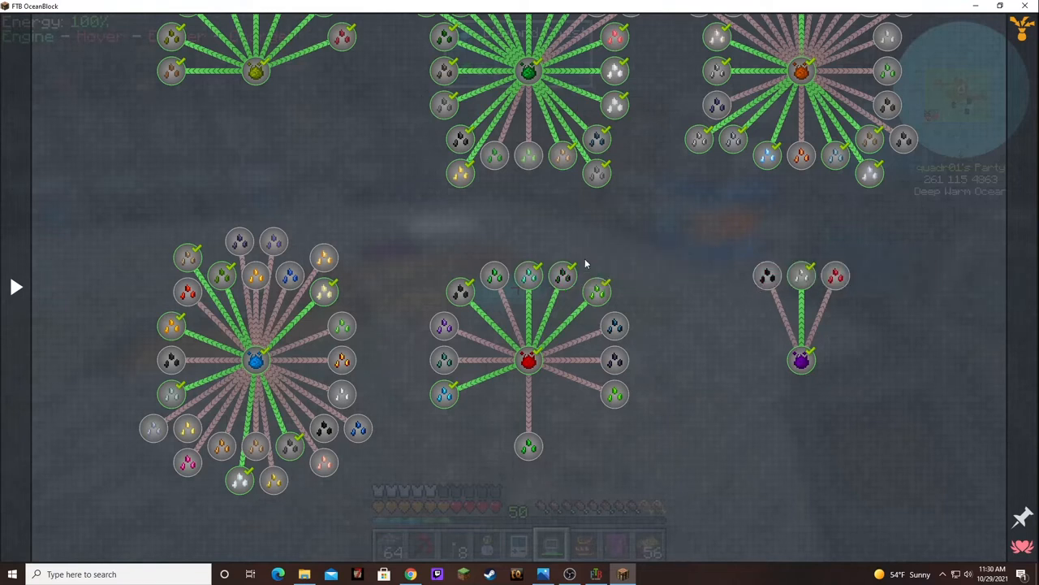
mouse_move(690, 275)
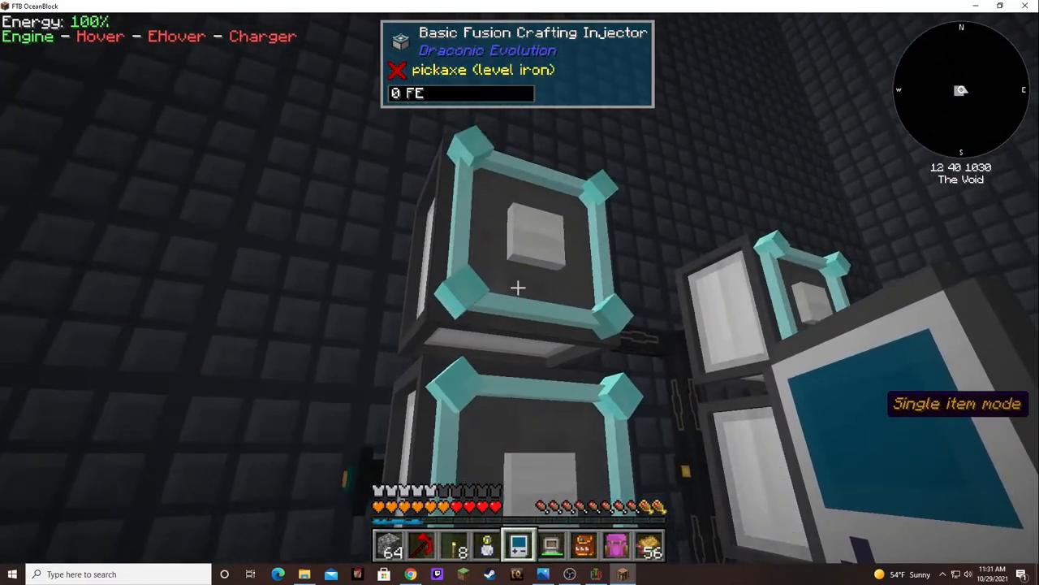
mouse_move(520, 293)
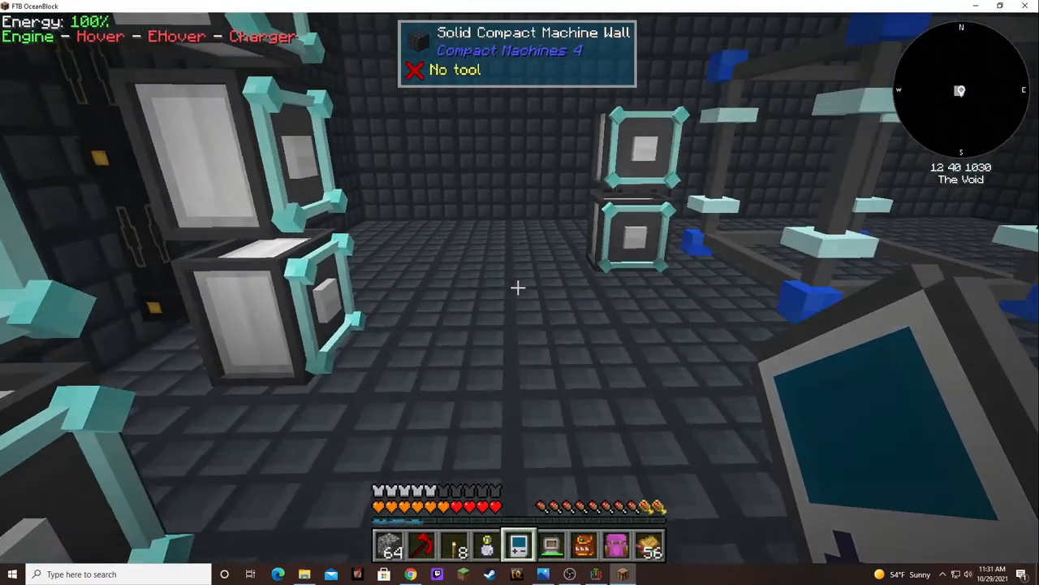
mouse_move(520, 293)
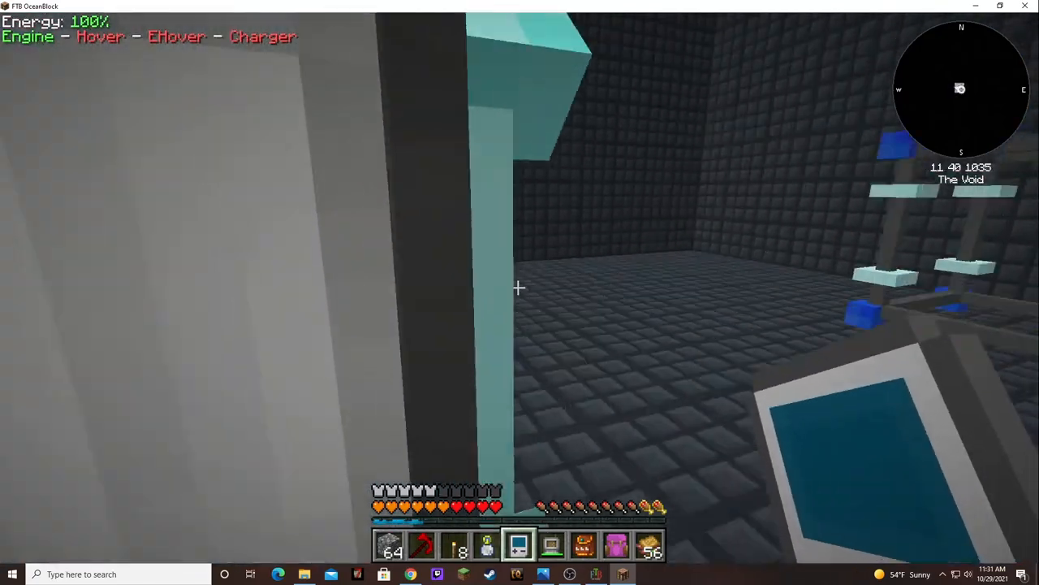
mouse_move(520, 288)
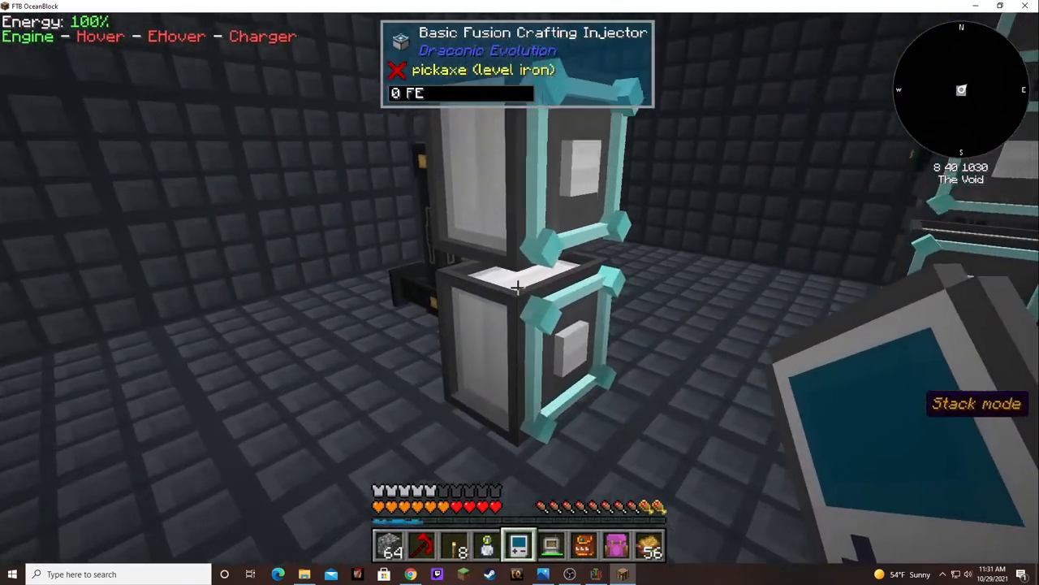
mouse_move(519, 293)
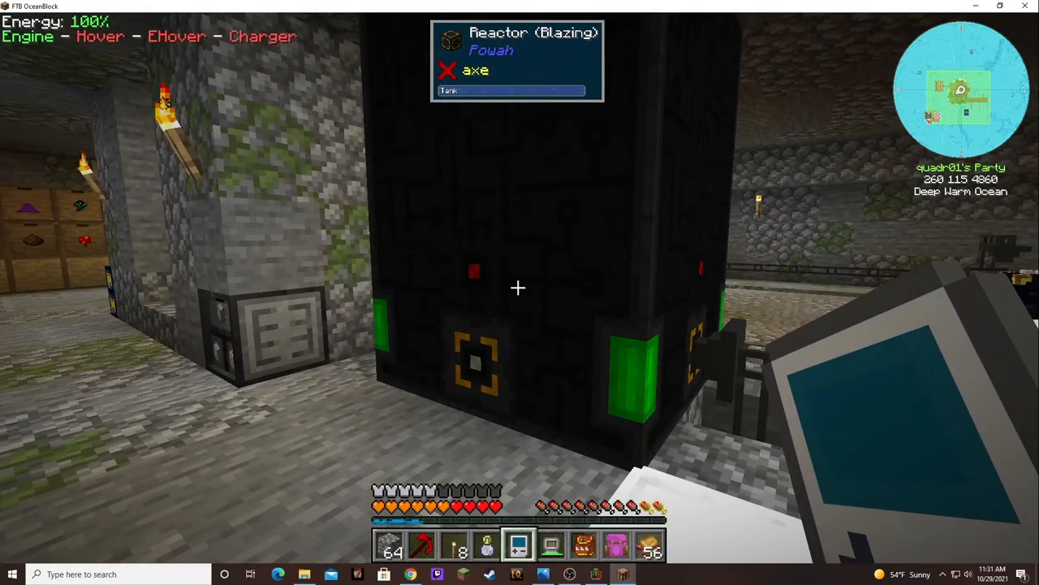
mouse_move(520, 292)
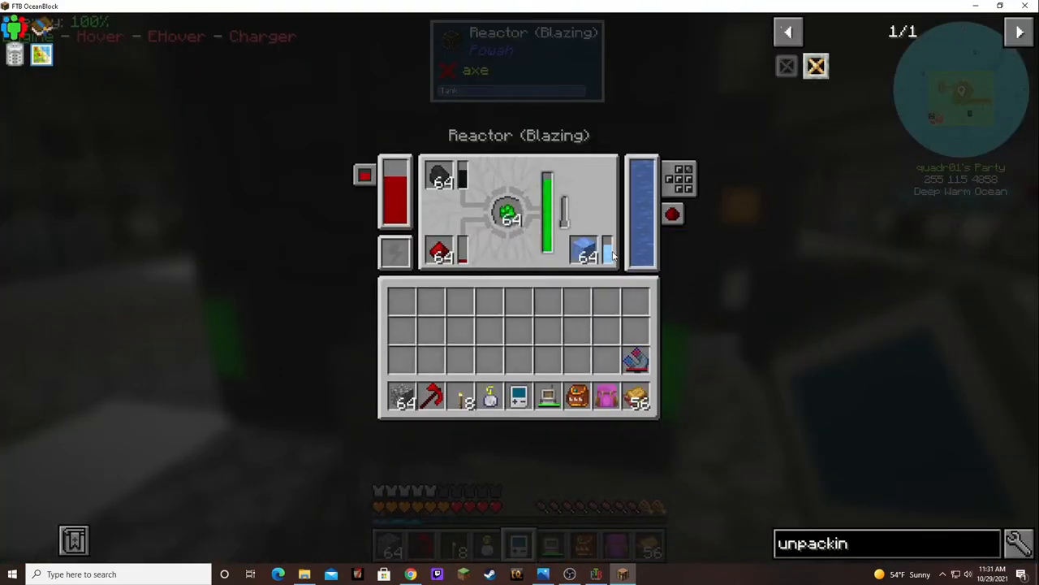
mouse_move(642, 260)
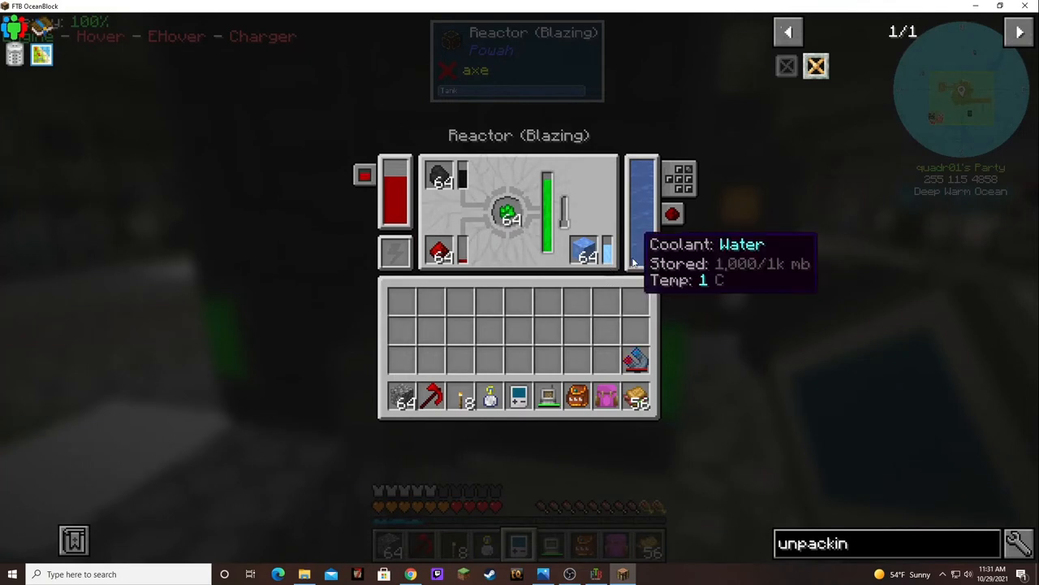
mouse_move(507, 212)
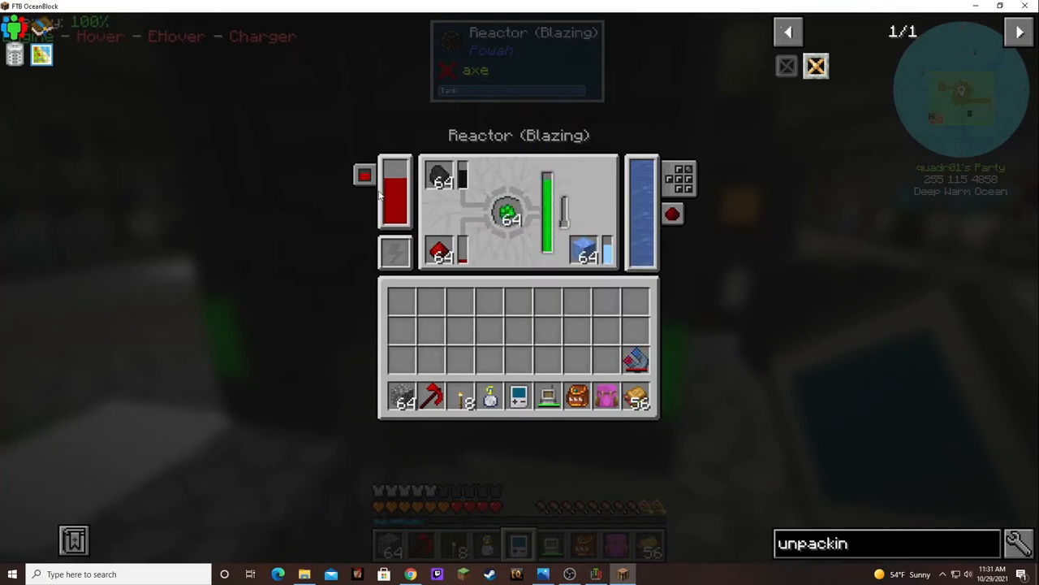
mouse_move(393, 195)
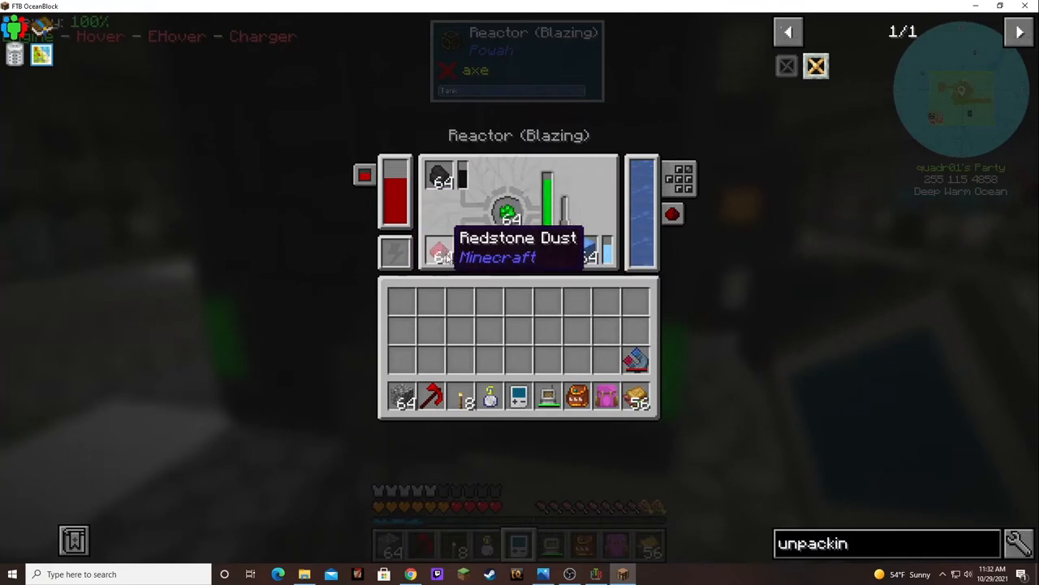
mouse_move(442, 257)
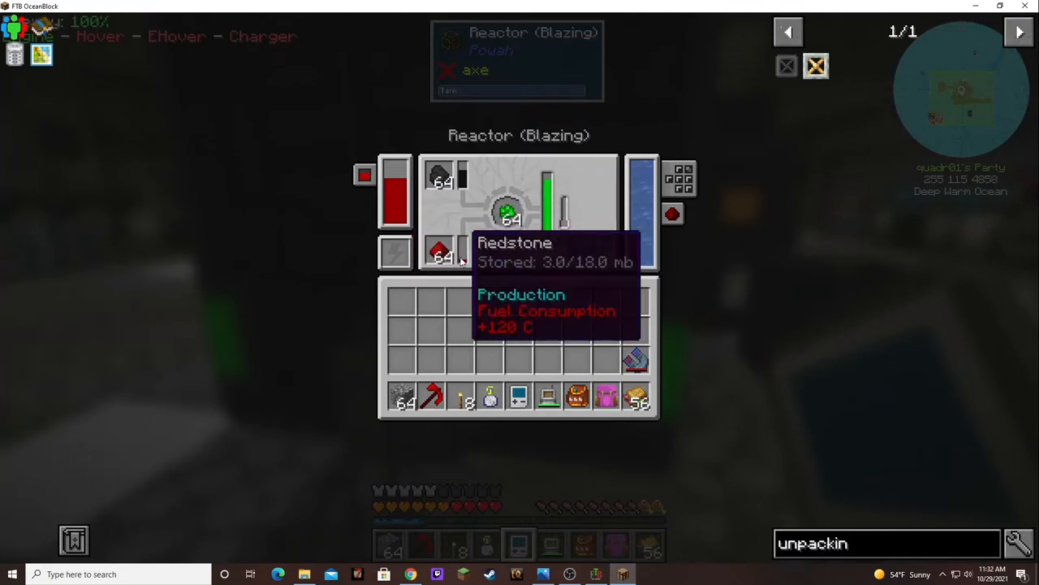
mouse_move(445, 179)
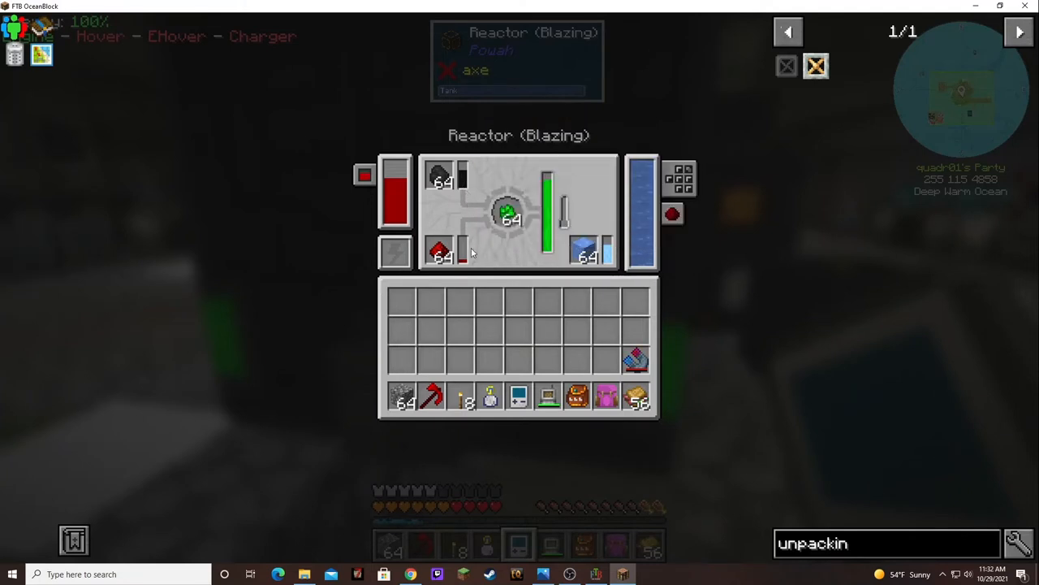
mouse_move(468, 258)
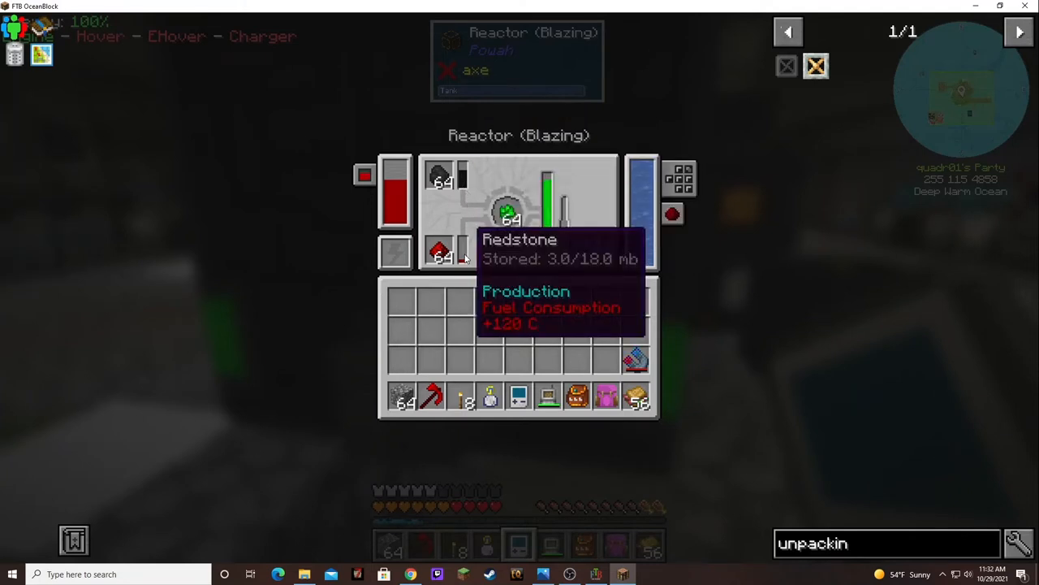
mouse_move(546, 219)
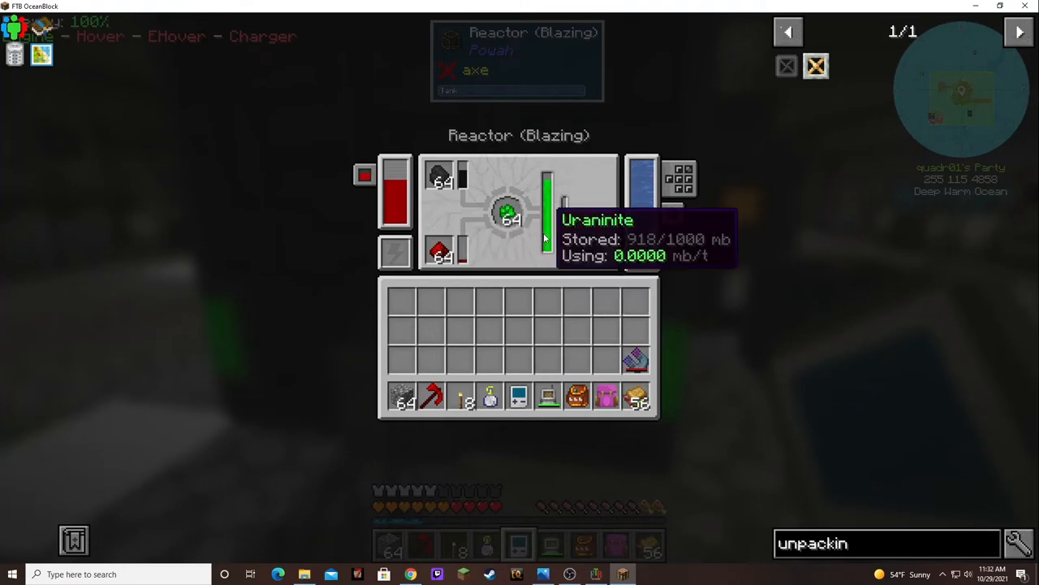
mouse_move(396, 210)
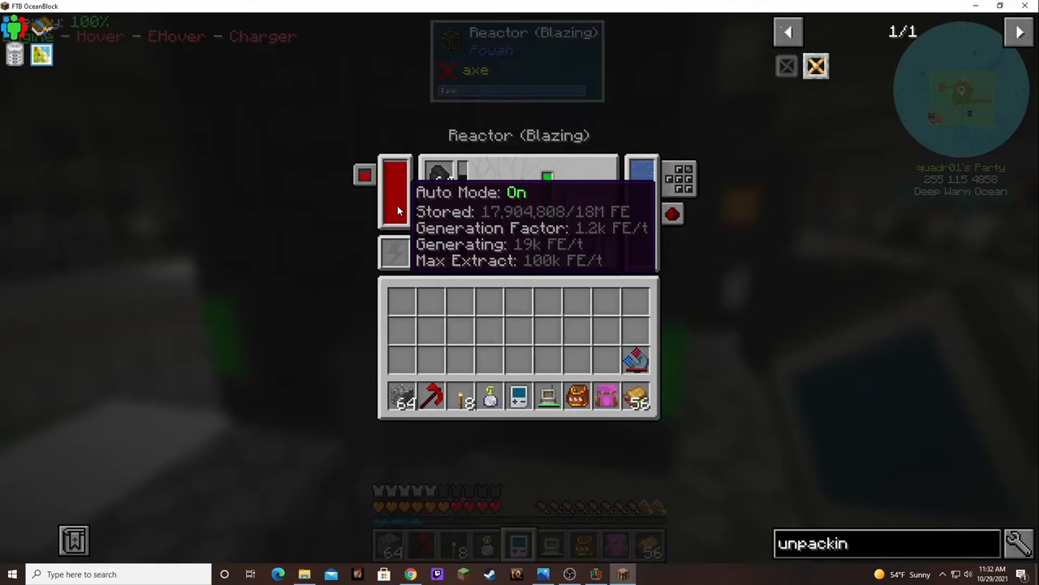
Step: Close the reactor interface and bring up the quest book on the seed chapter
key(Escape)
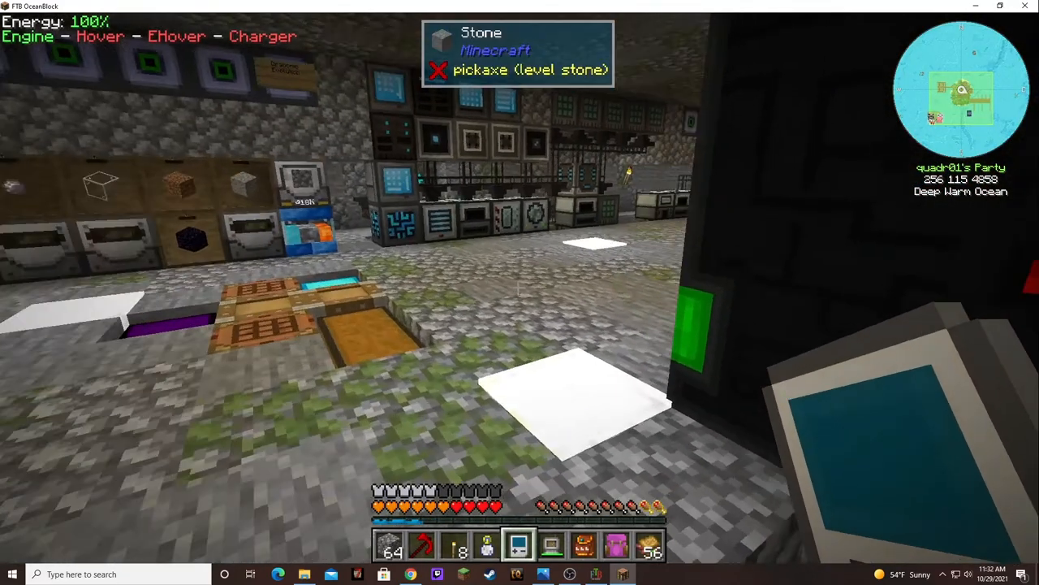
mouse_move(520, 292)
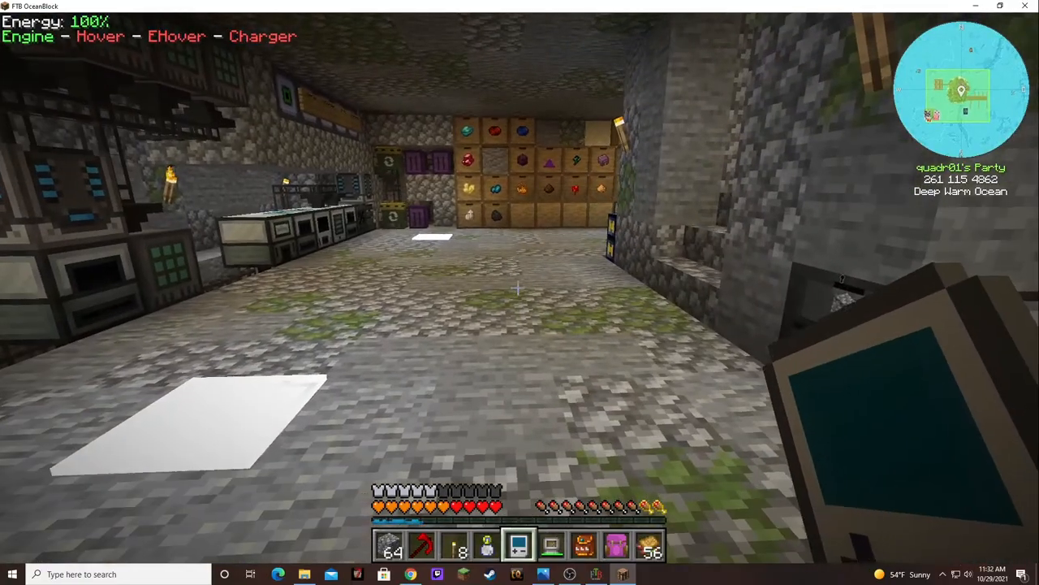
mouse_move(519, 292)
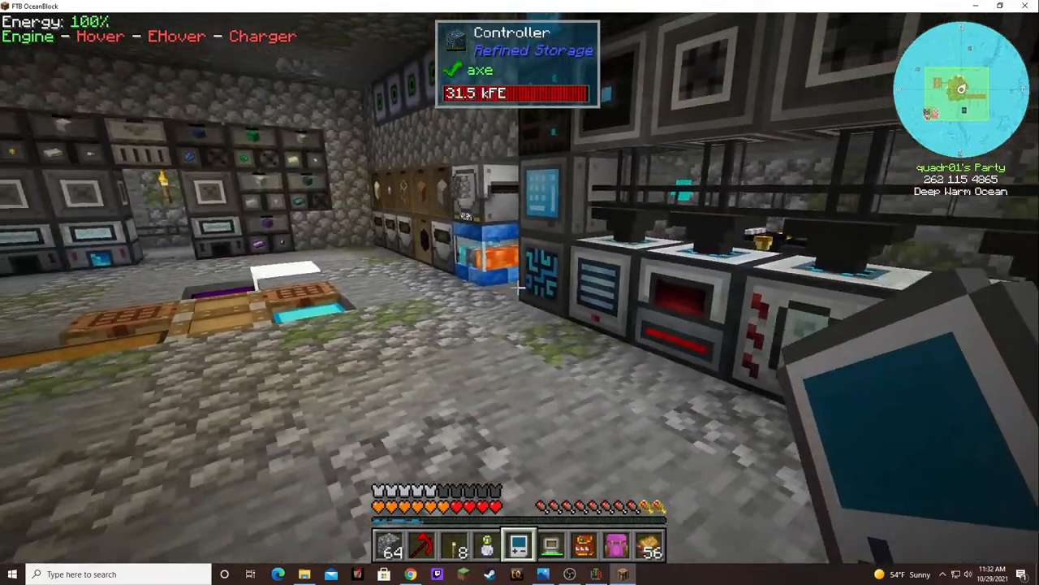
key(e)
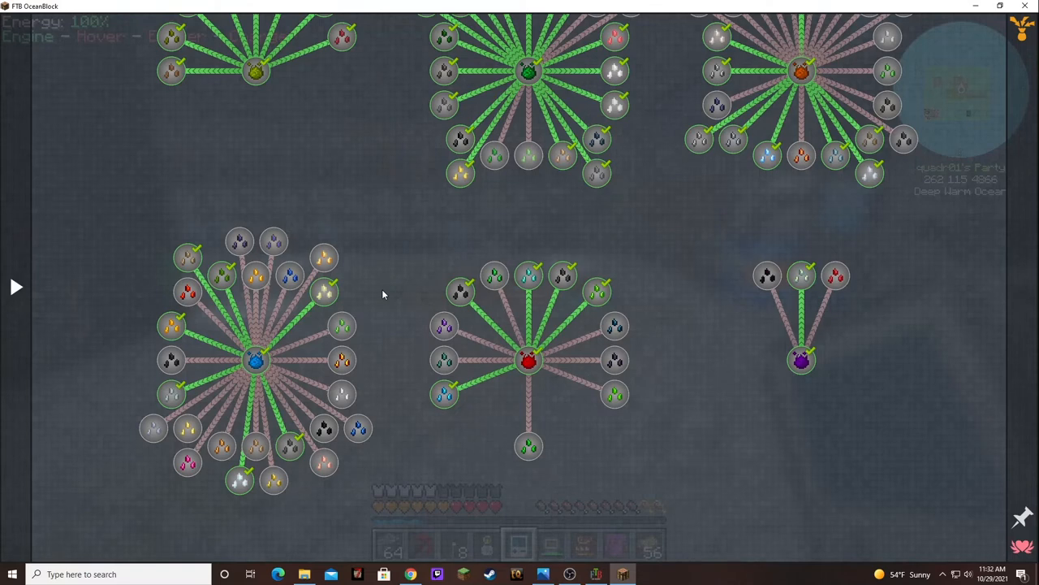
Step: Switch the quest book from the seed chapter to an energy tech chapter
click(15, 286)
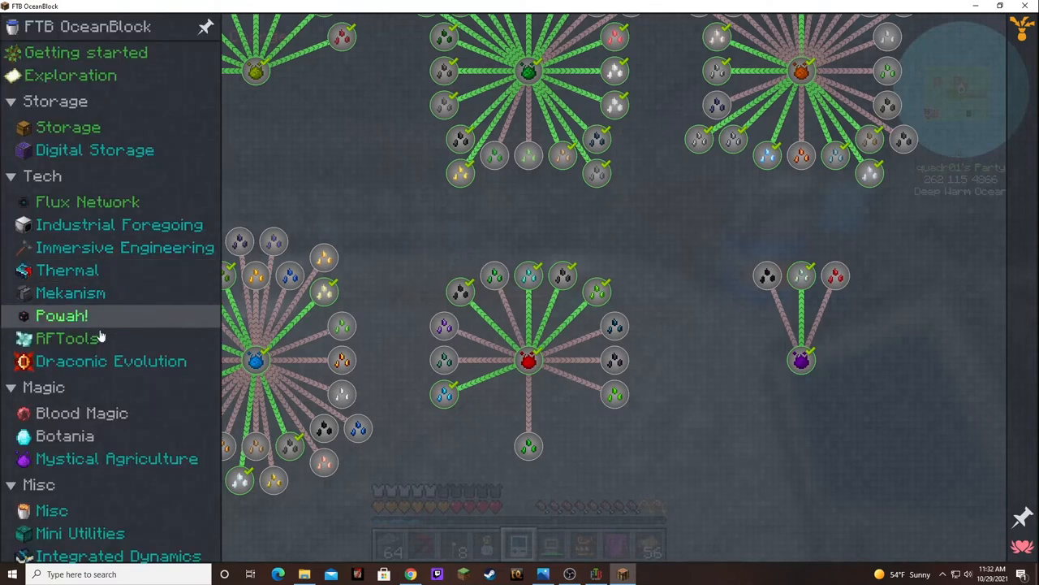
mouse_move(69, 338)
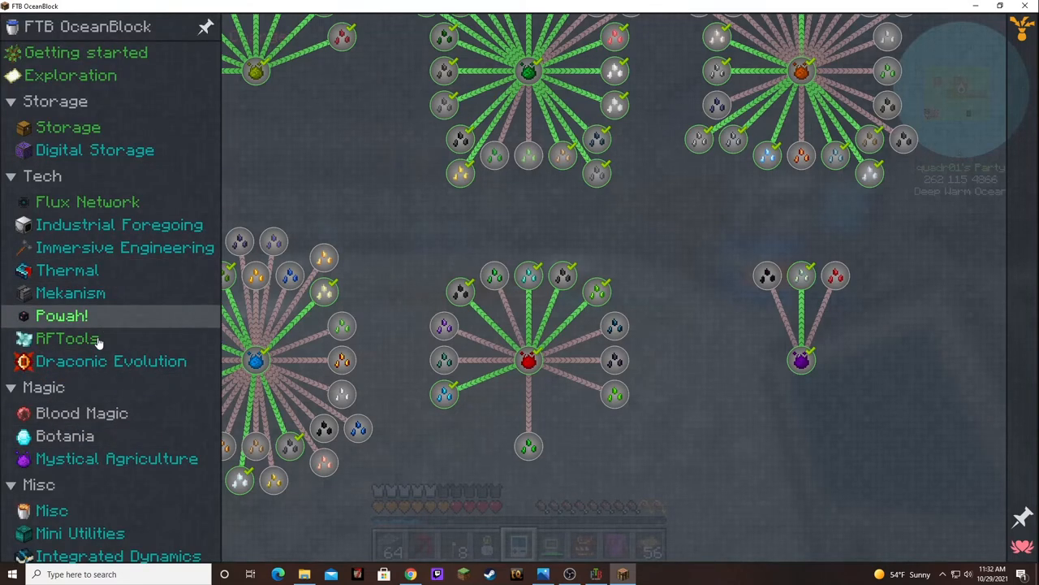
mouse_move(84, 52)
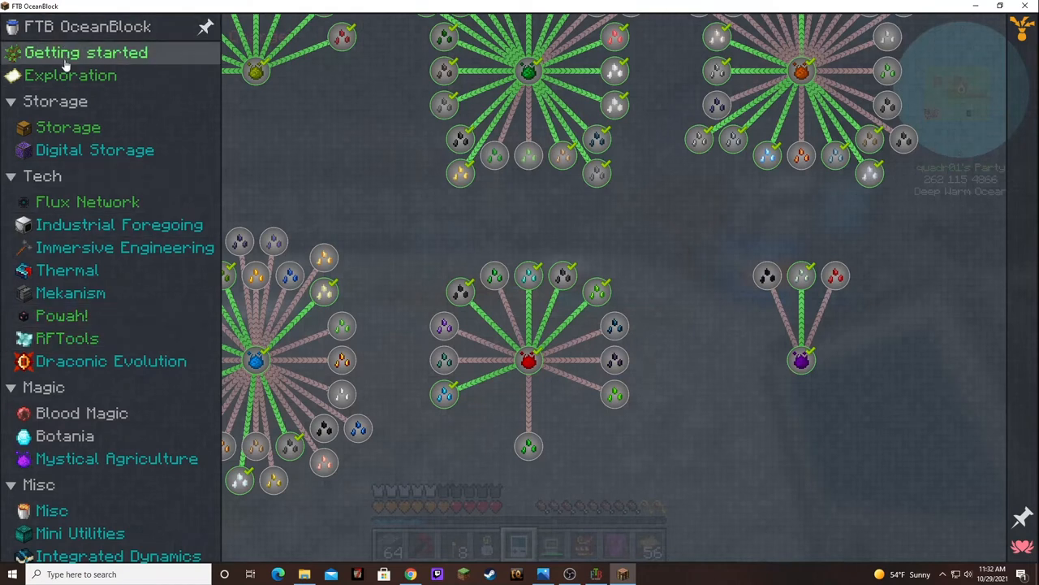
mouse_move(68, 337)
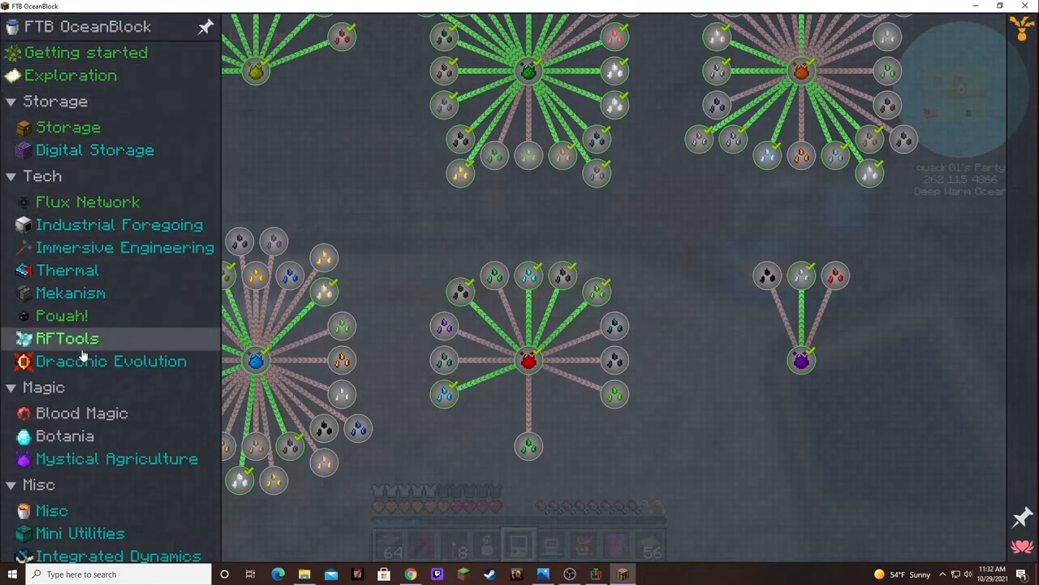
mouse_move(110, 361)
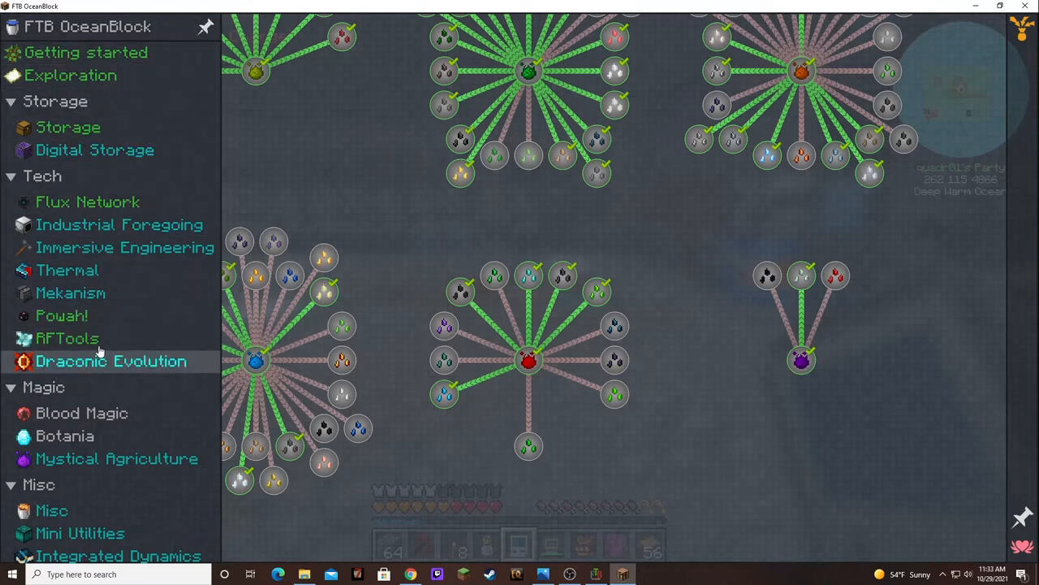
mouse_move(66, 340)
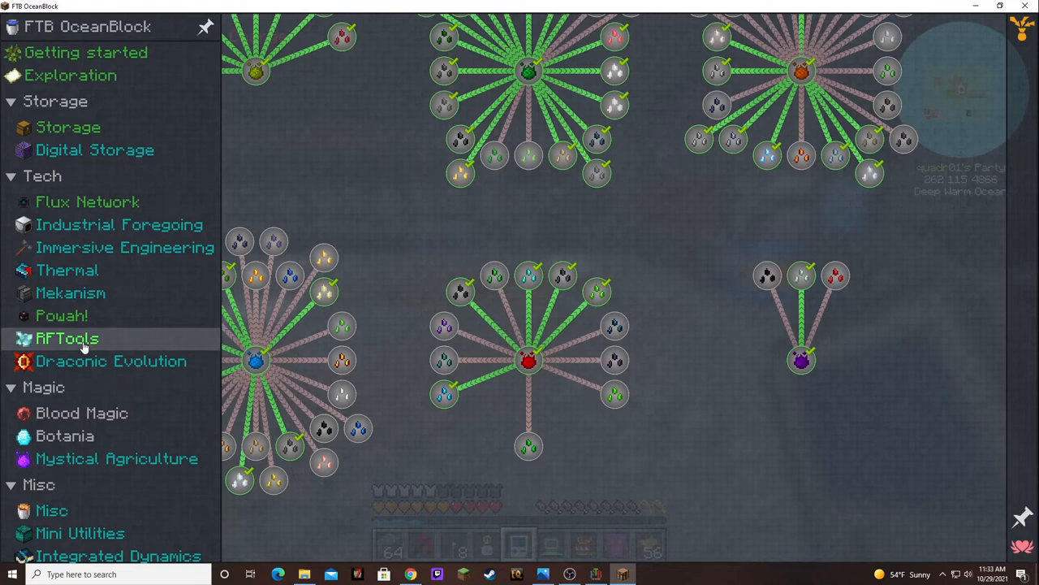
mouse_move(143, 315)
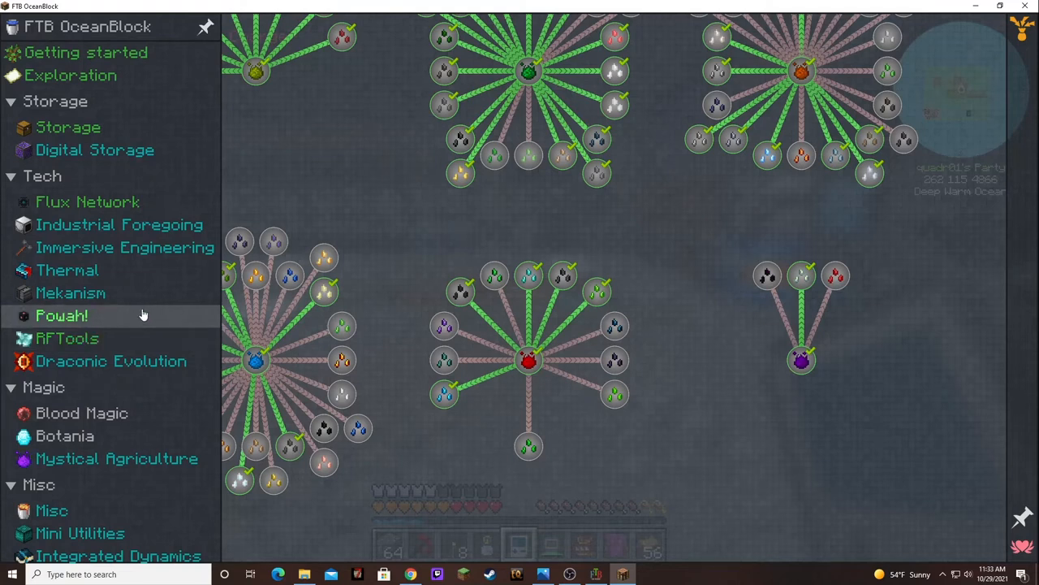
mouse_move(120, 224)
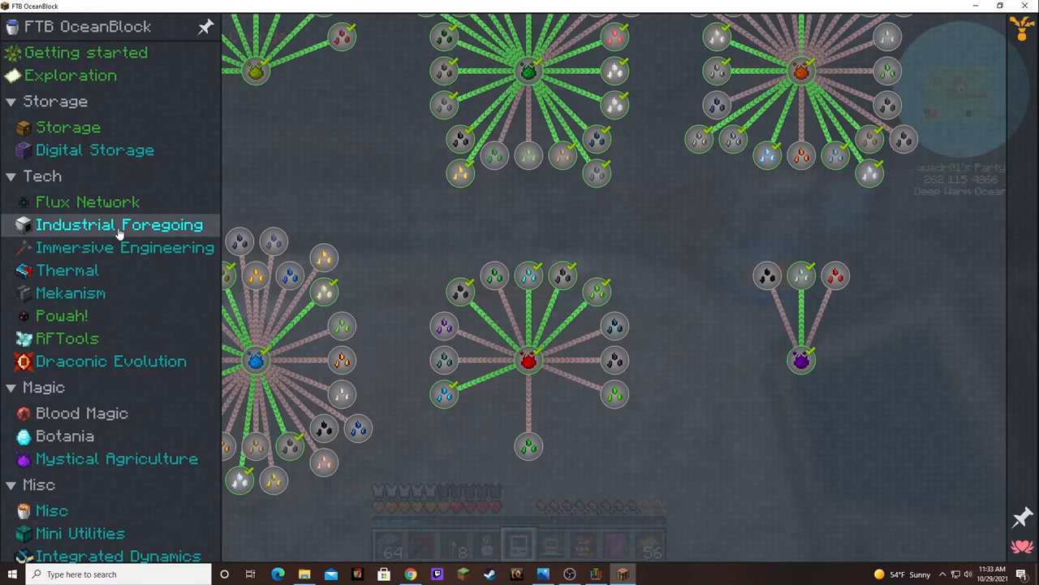
click(71, 292)
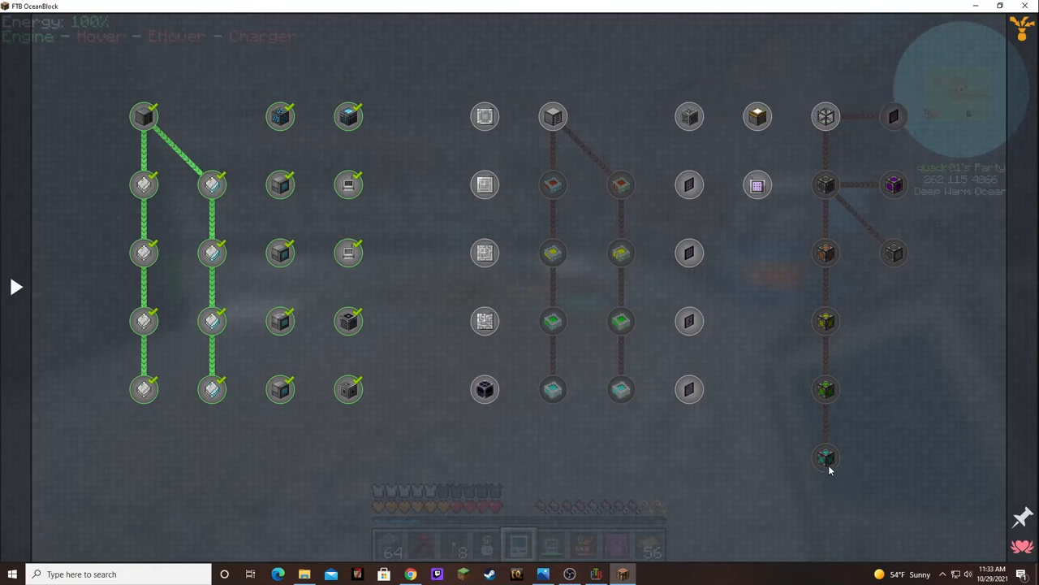
mouse_move(825, 456)
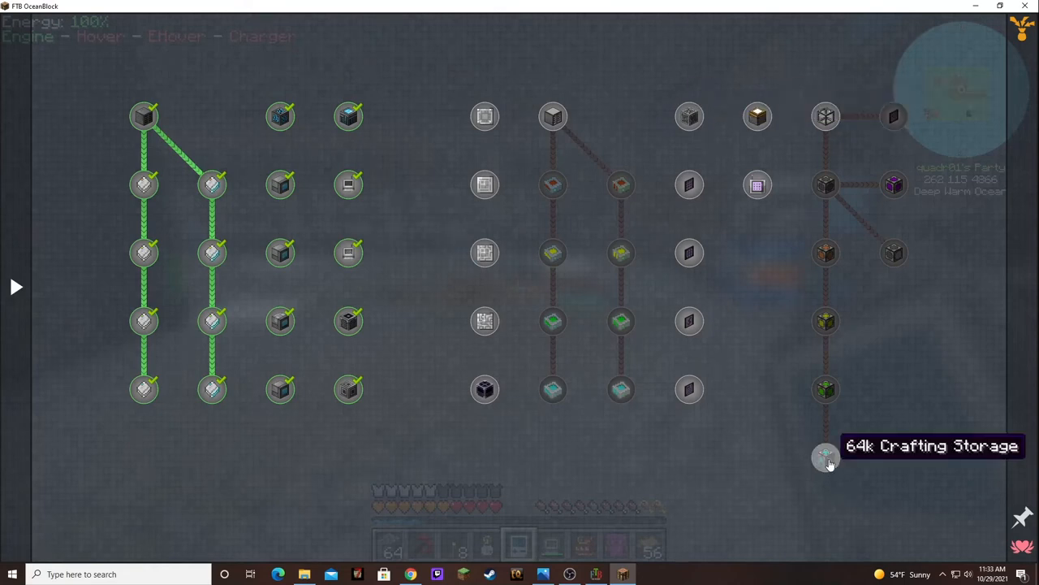
mouse_move(825, 117)
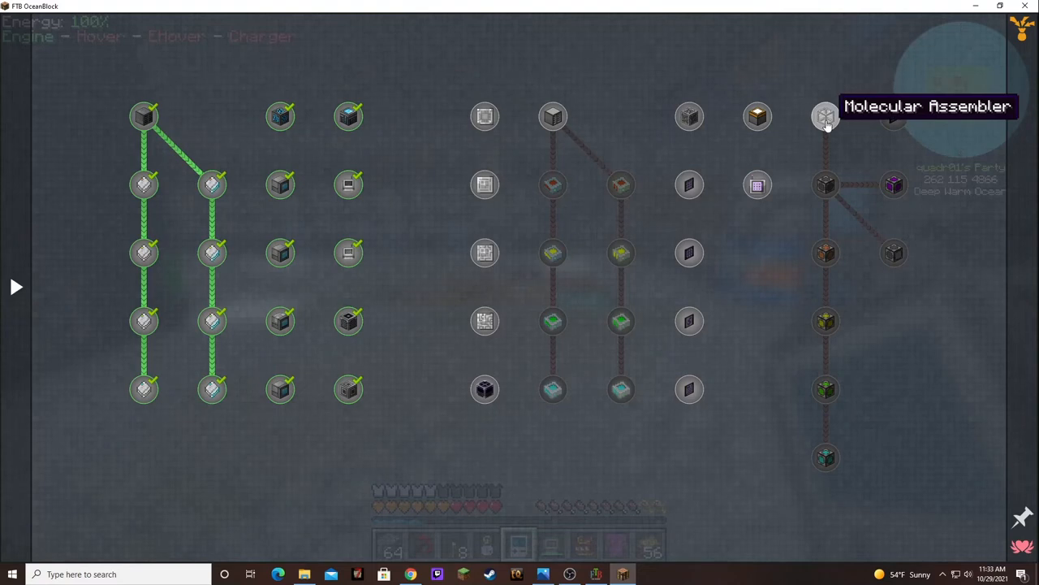
mouse_move(552, 117)
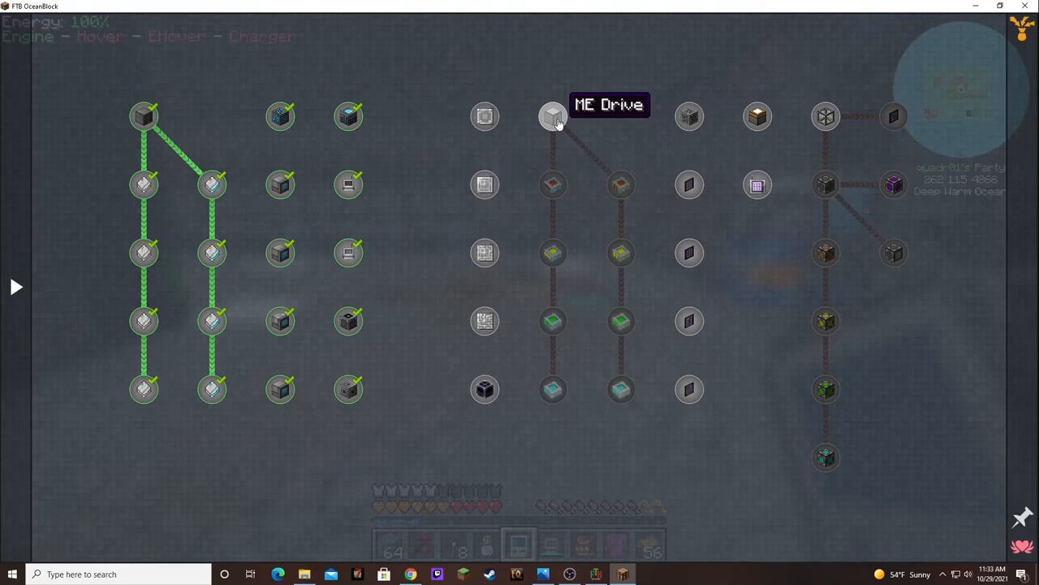
mouse_move(556, 126)
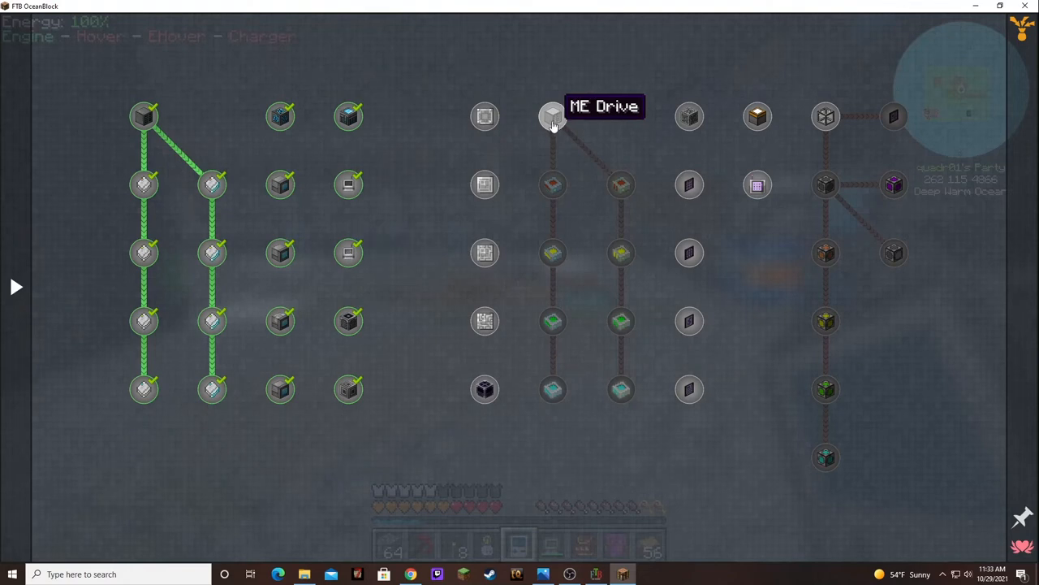
mouse_move(127, 268)
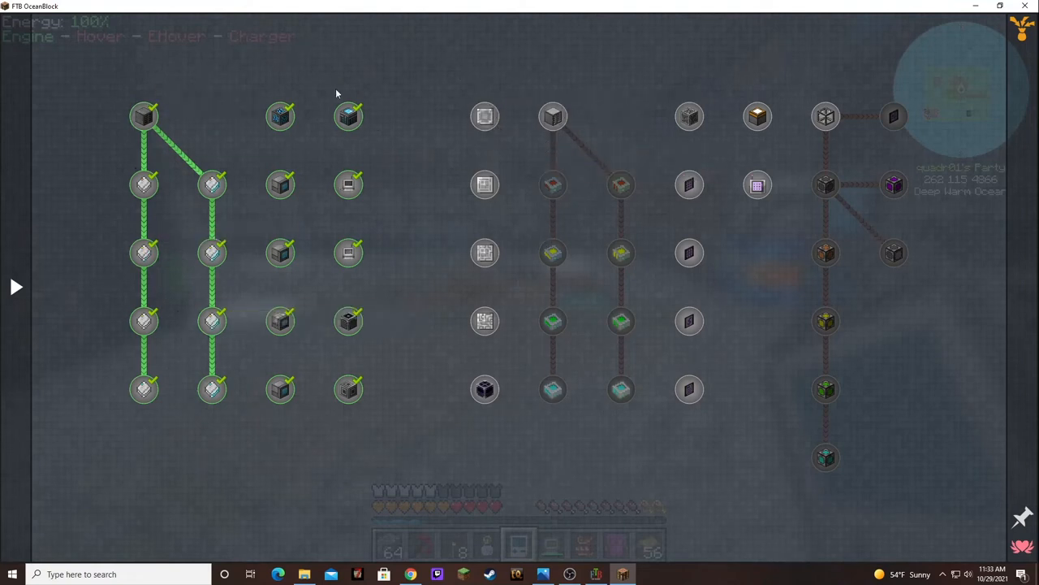
mouse_move(350, 390)
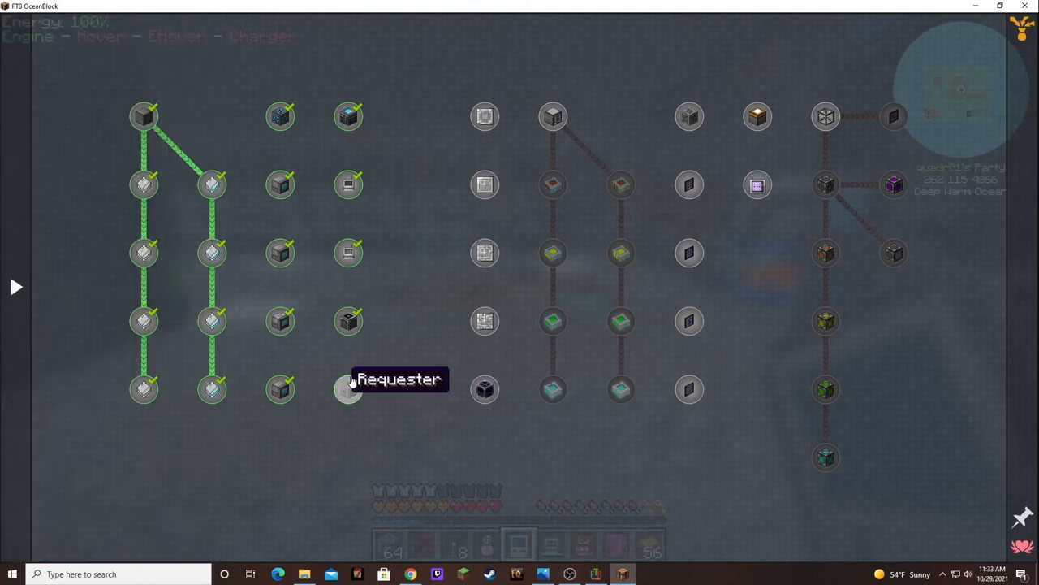
mouse_move(347, 321)
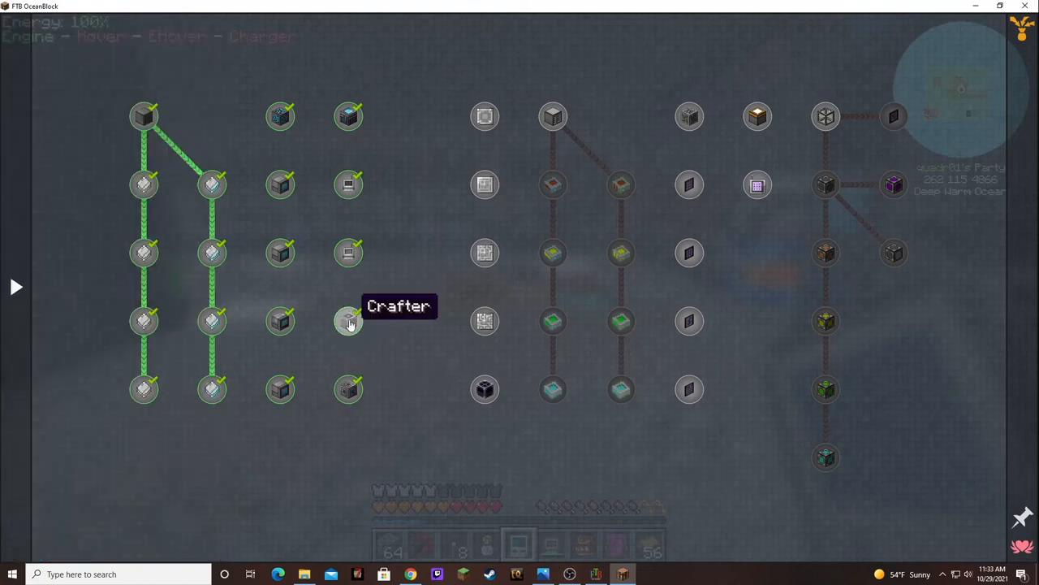
mouse_move(279, 390)
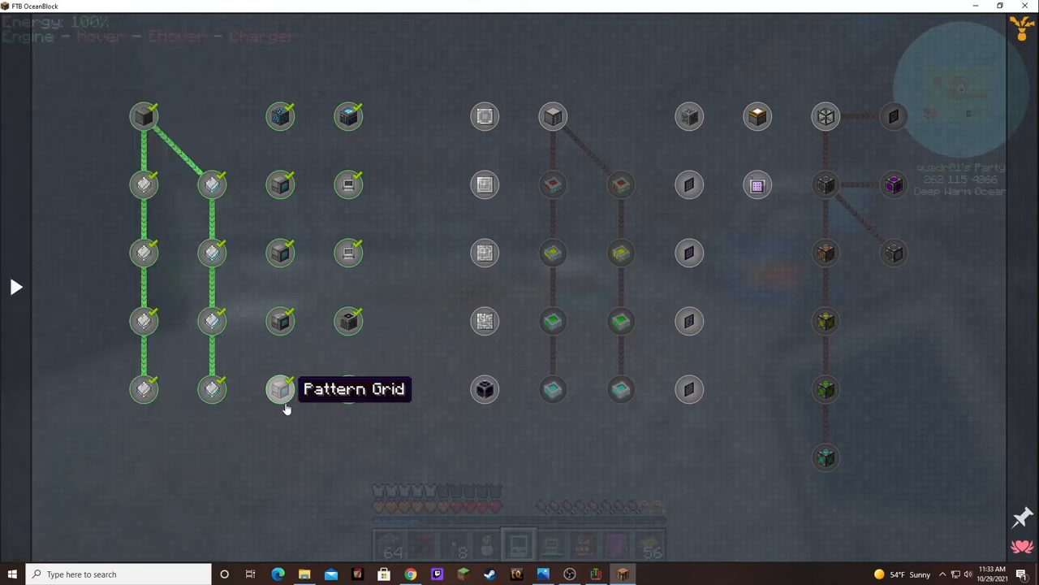
mouse_move(349, 437)
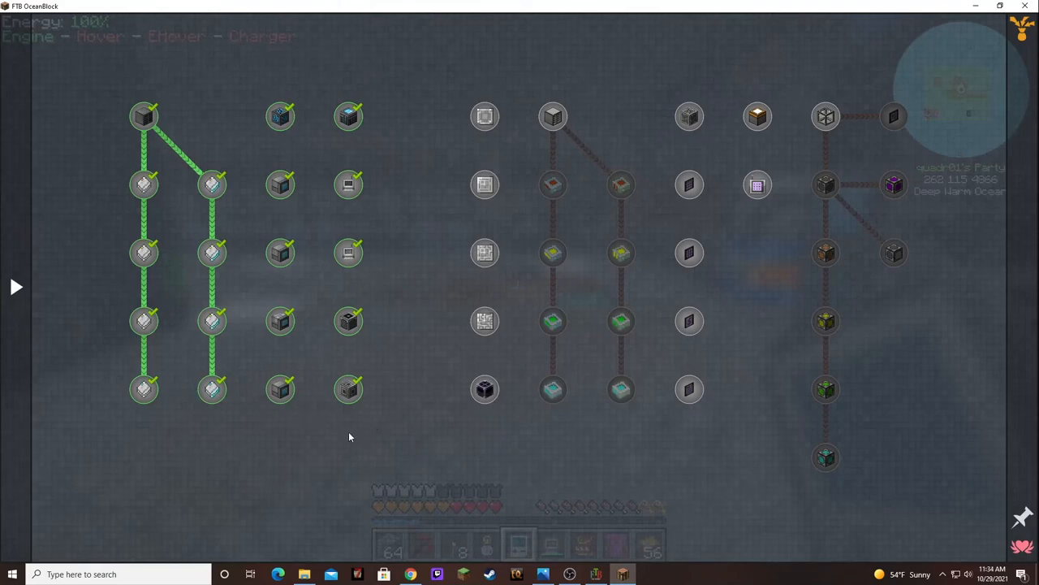
Step: Browse another tech chapter, then Botania and Blood Magic, and scroll the chapter list down
key(e)
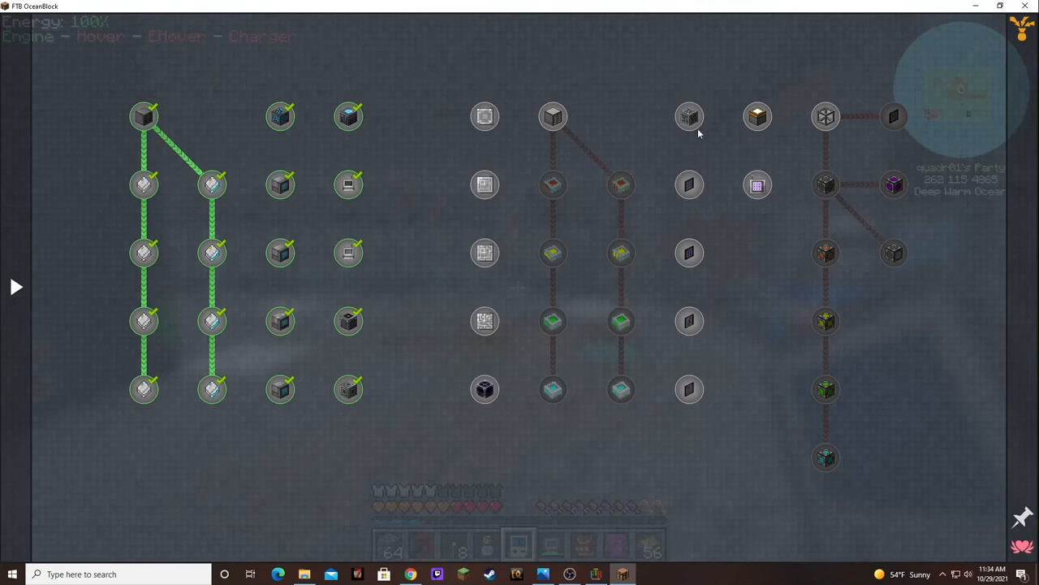
mouse_move(690, 465)
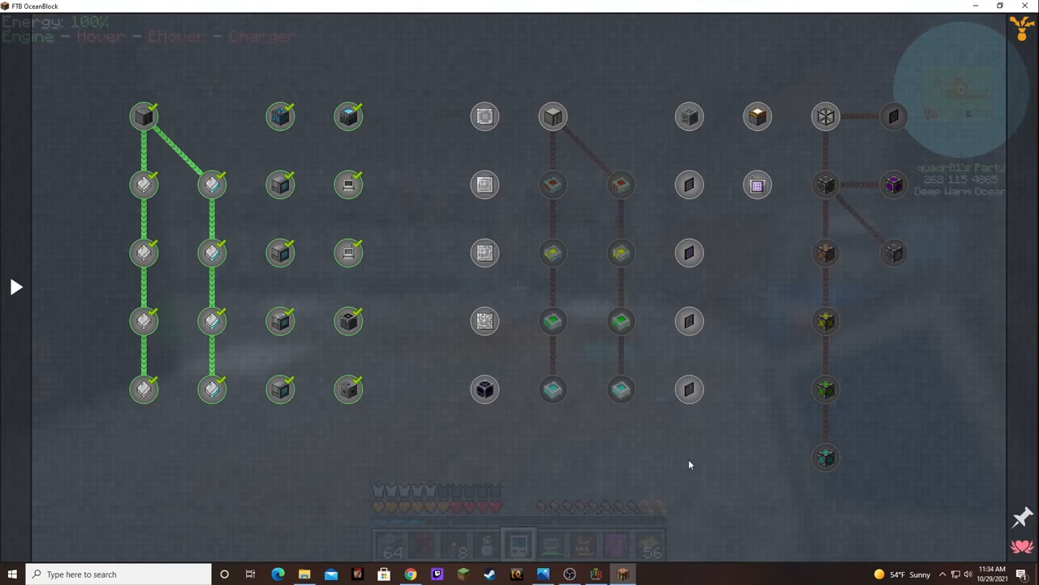
mouse_move(854, 219)
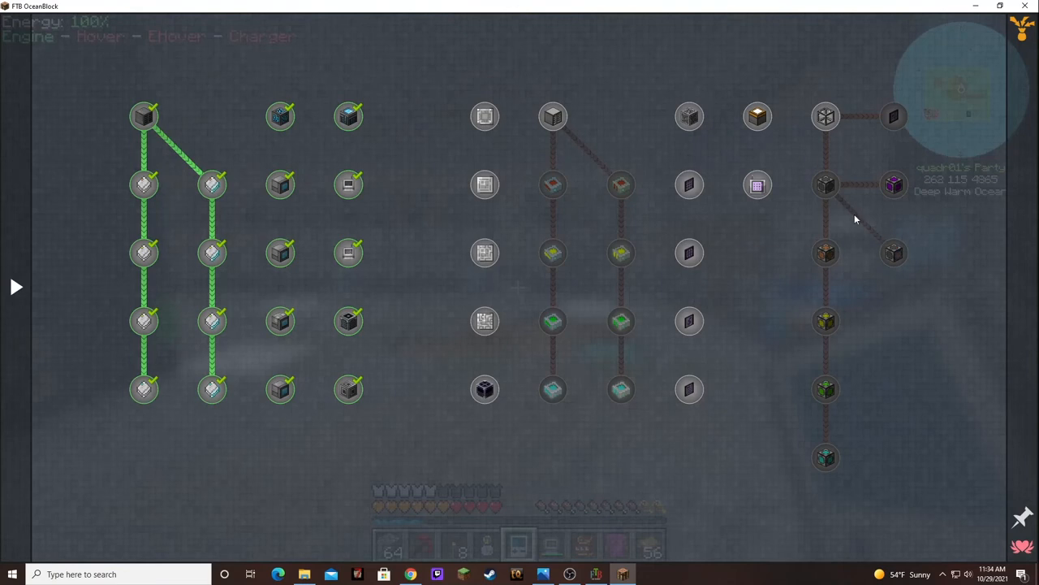
click(15, 286)
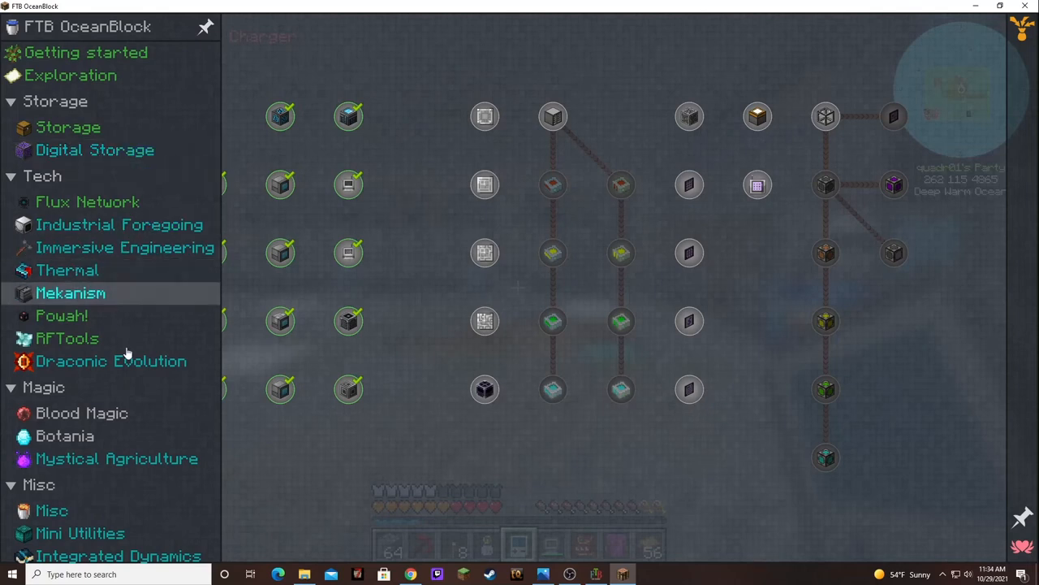
click(65, 436)
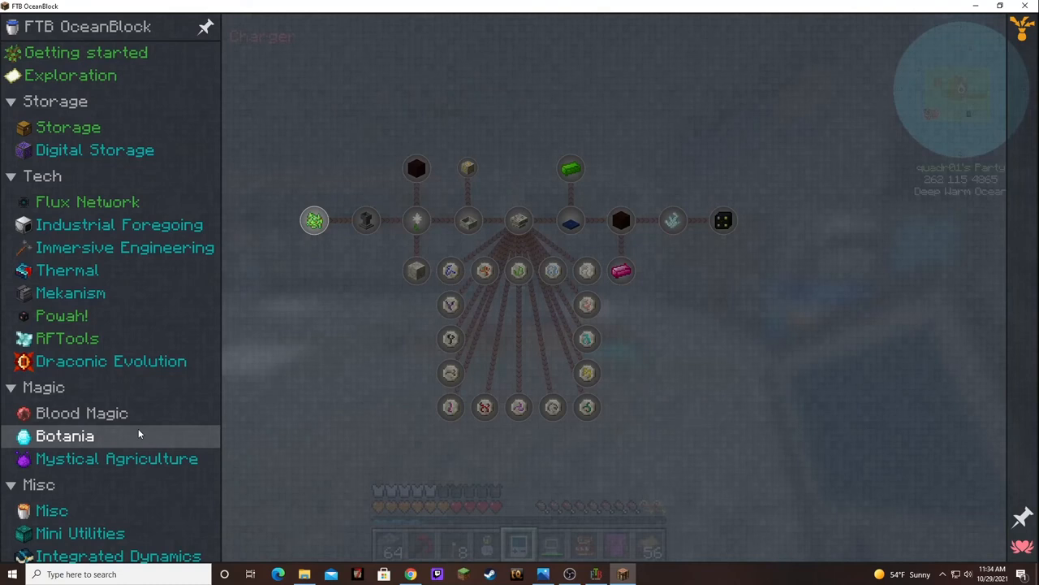
click(82, 412)
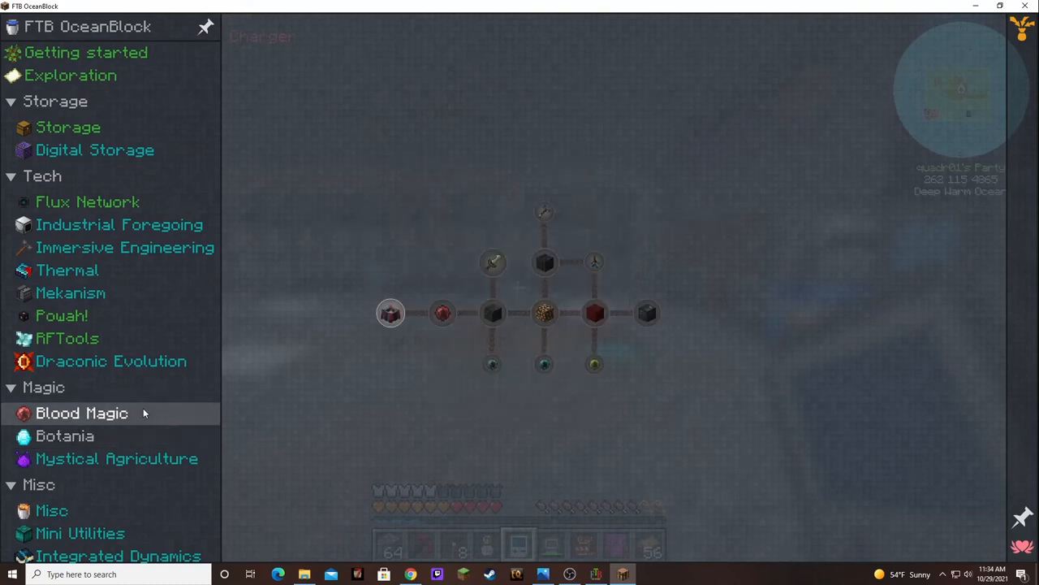
click(82, 413)
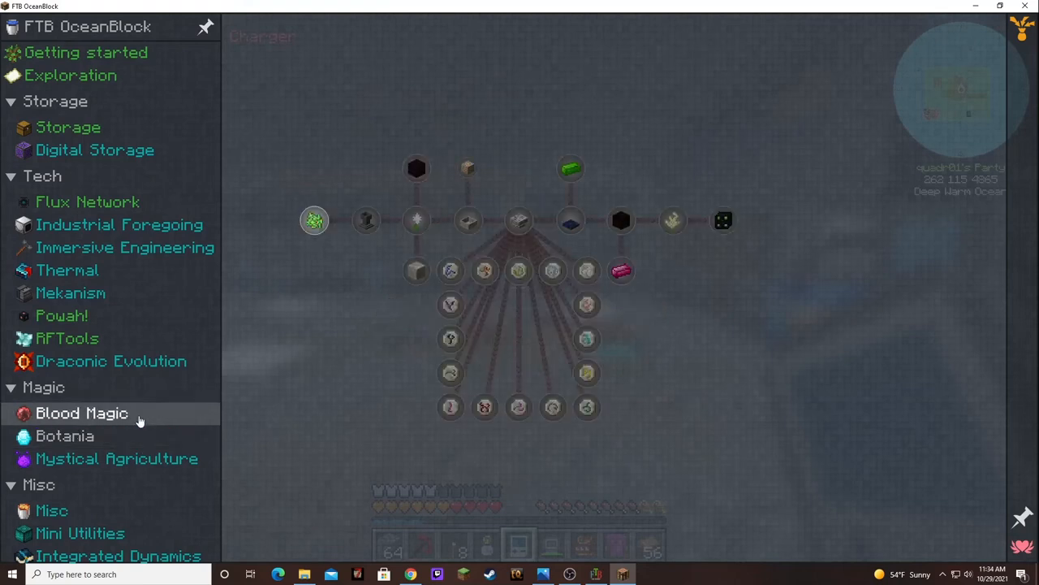
click(81, 413)
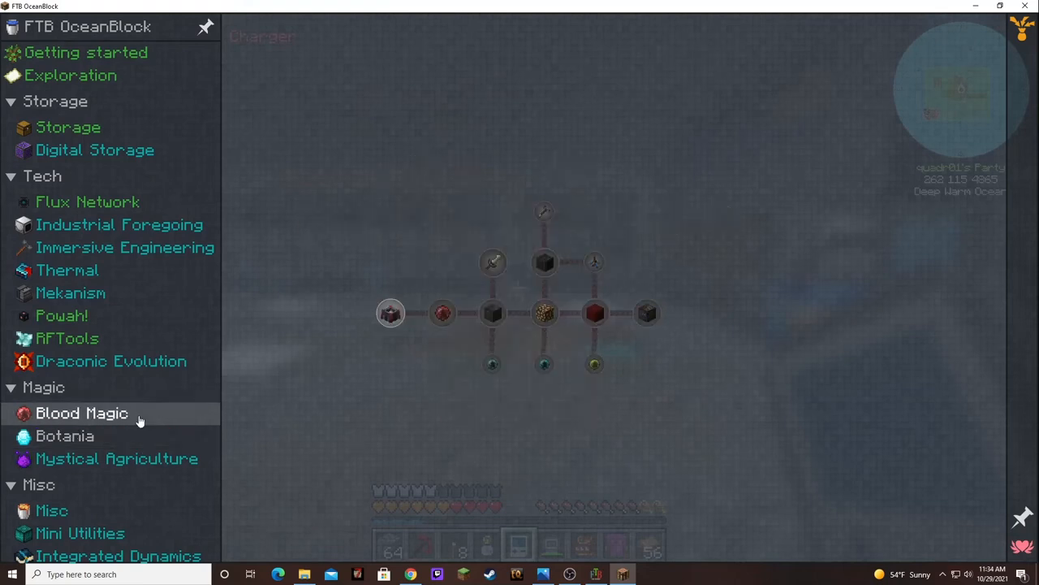
scroll(down, 3)
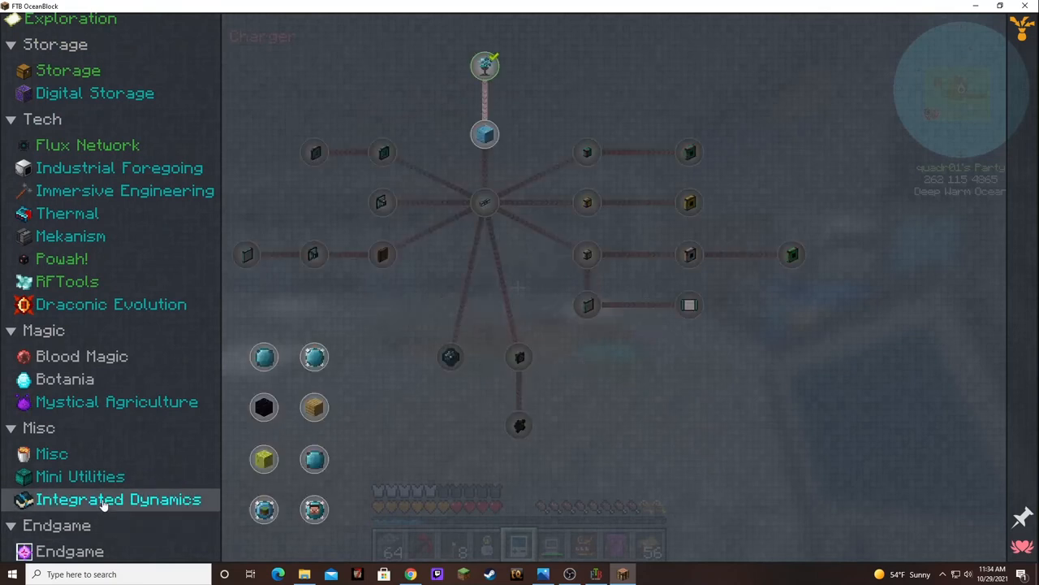
Step: View the Mini Utilities chapter's panel and upgrade quests, then return to the chapter list
click(79, 476)
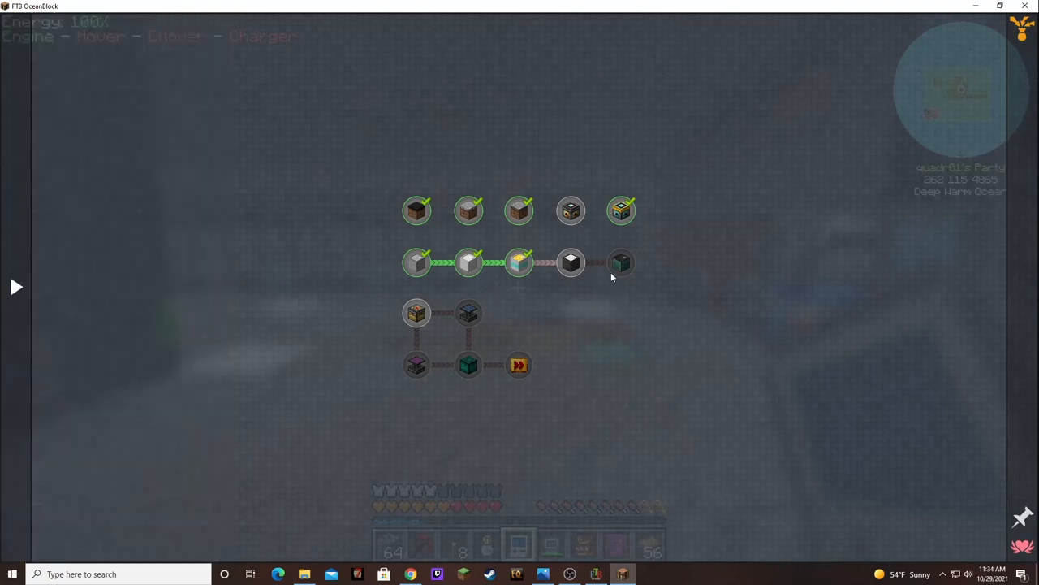
mouse_move(621, 263)
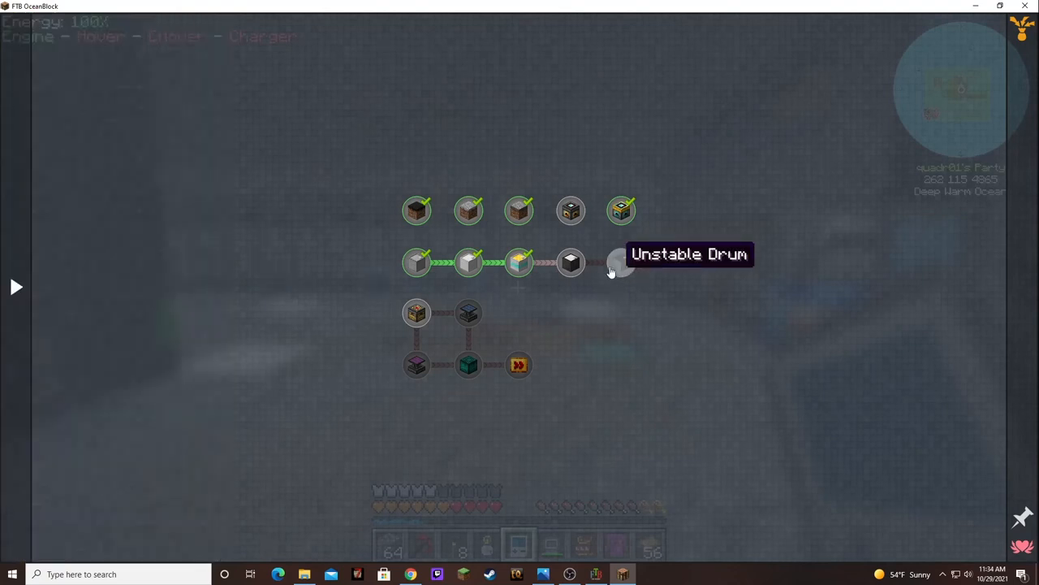
mouse_move(572, 263)
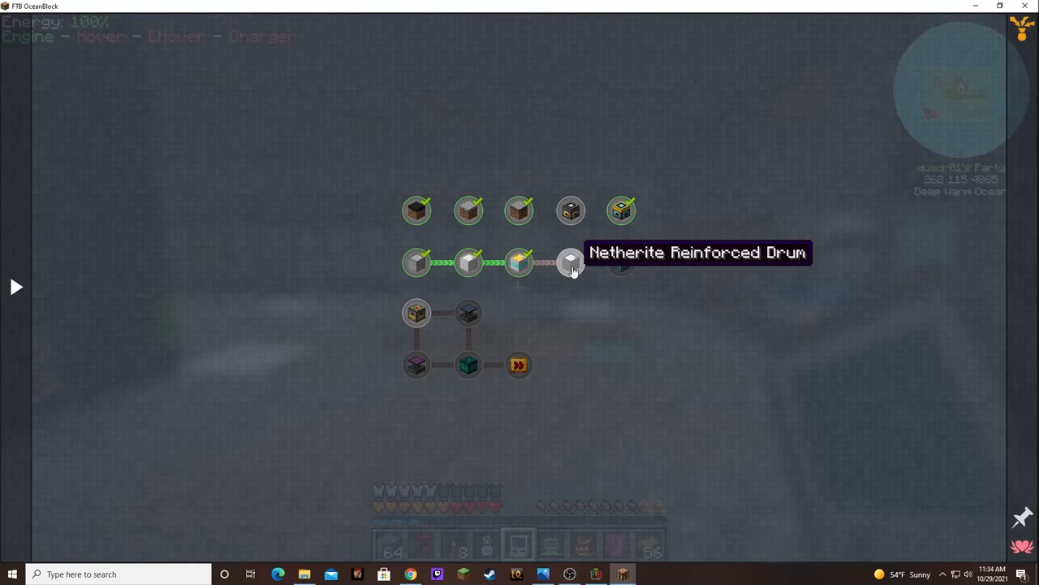
mouse_move(468, 315)
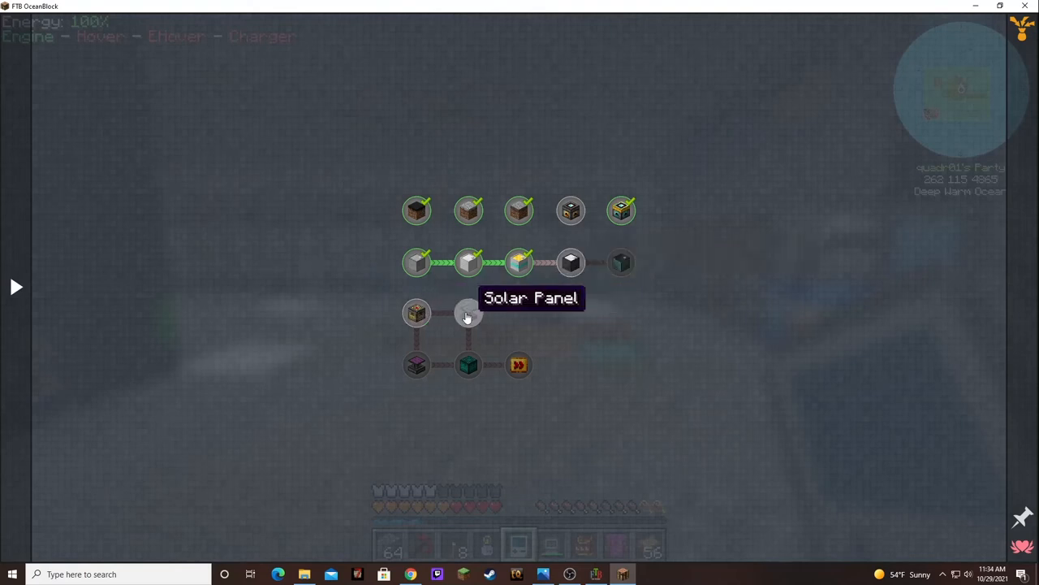
mouse_move(415, 365)
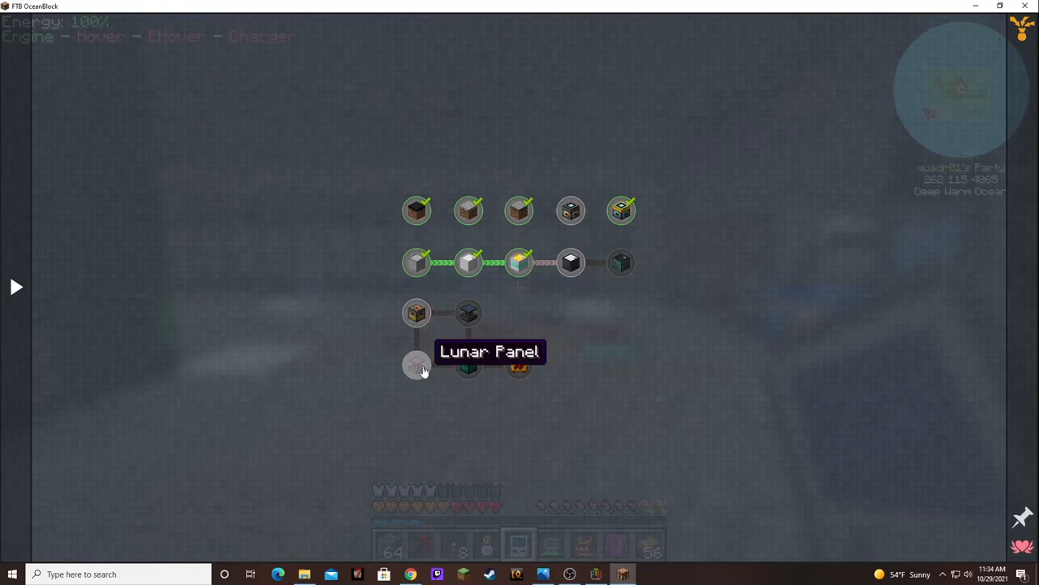
mouse_move(519, 365)
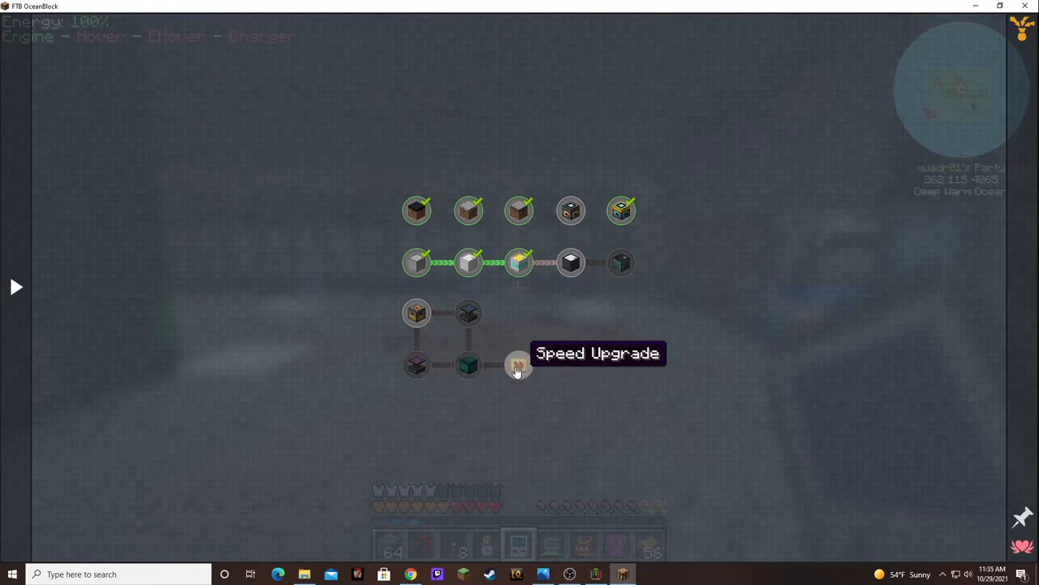
mouse_move(512, 372)
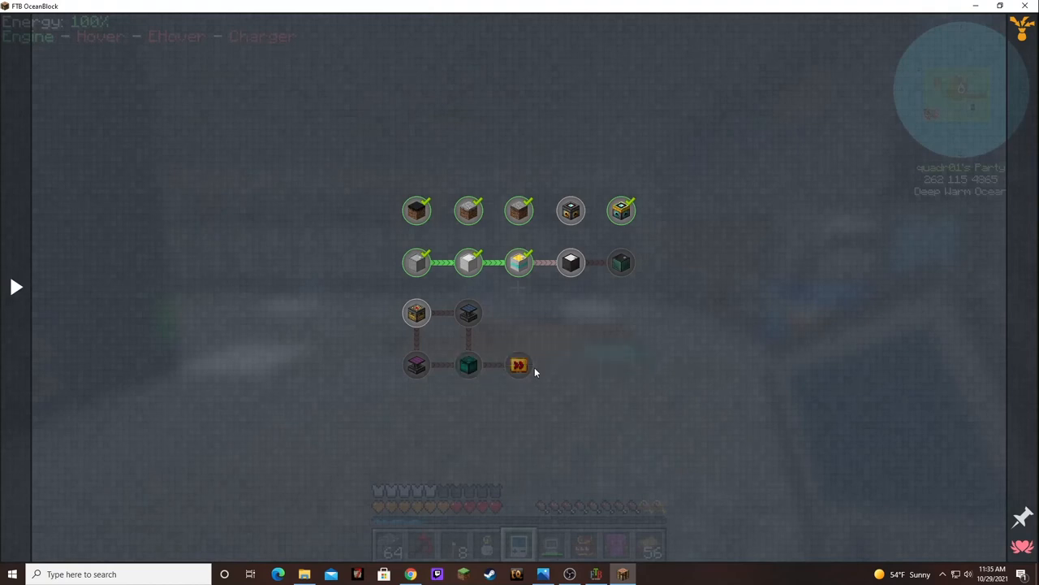
mouse_move(468, 315)
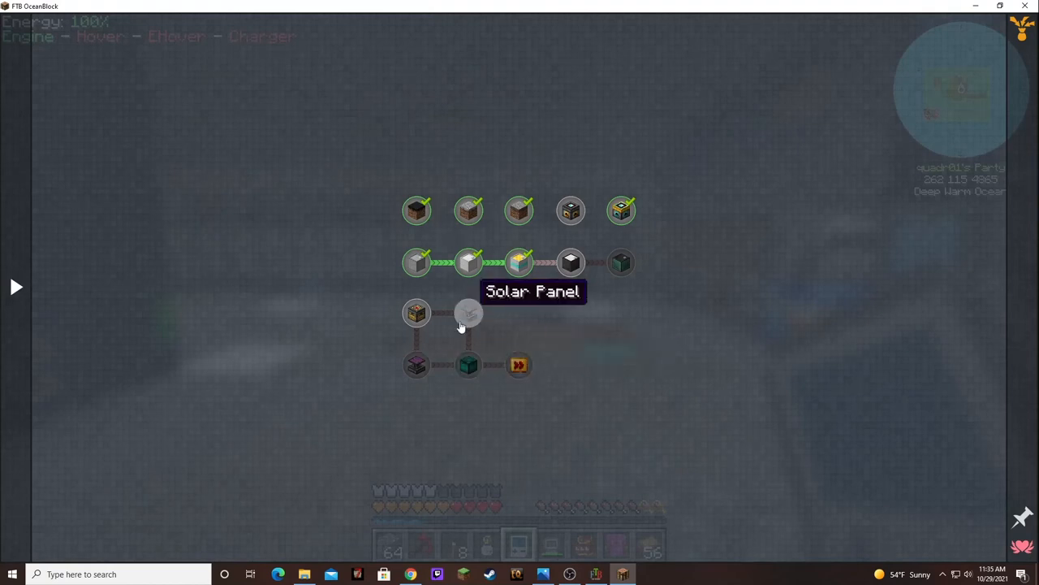
mouse_move(543, 341)
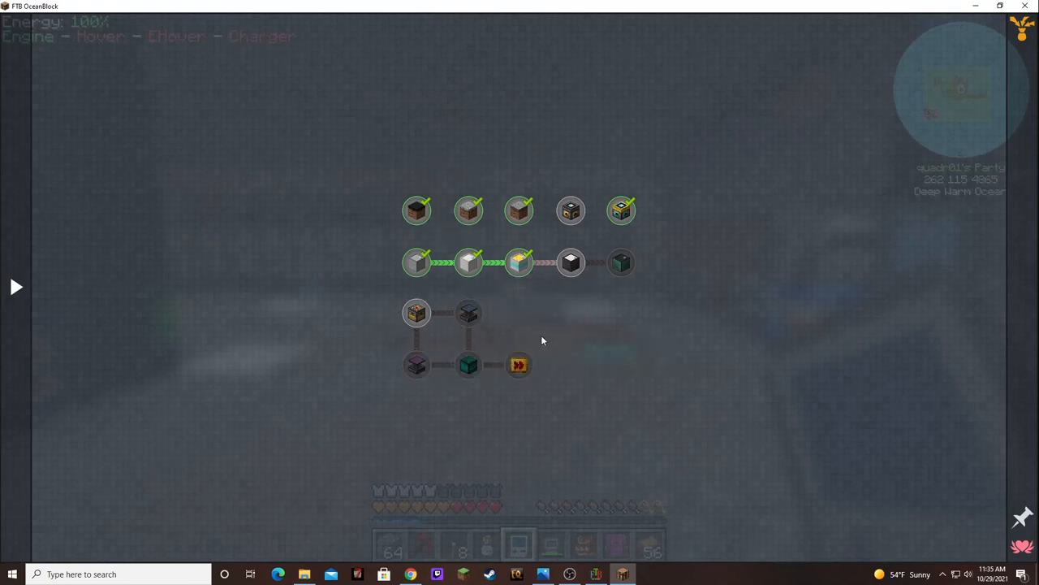
mouse_move(491, 321)
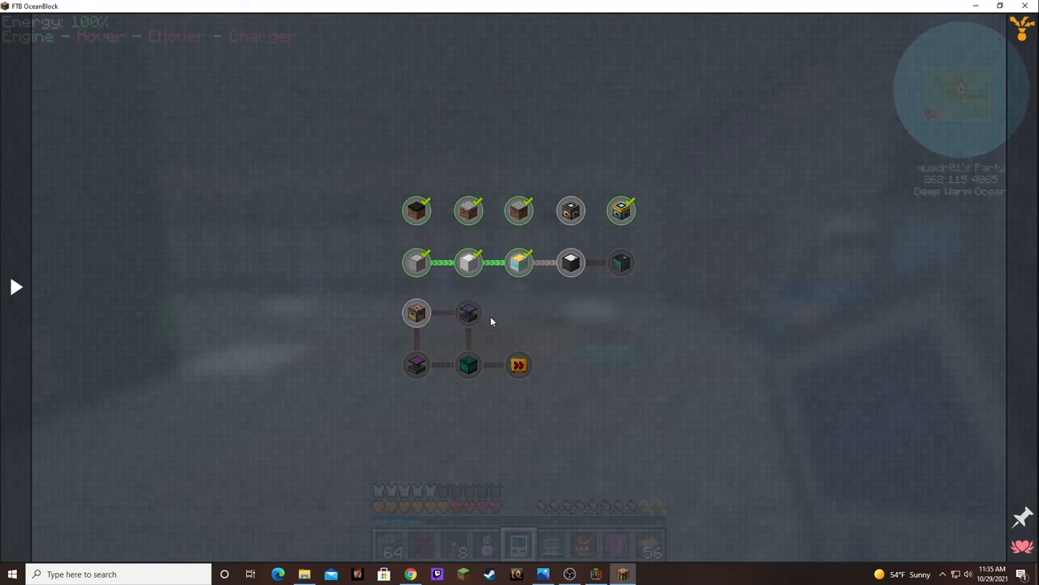
mouse_move(44, 224)
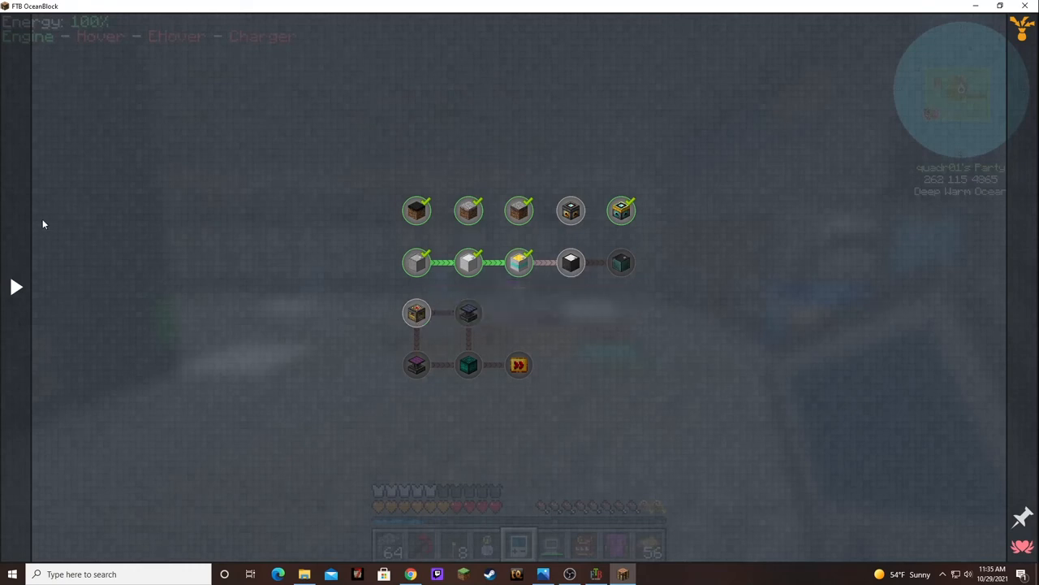
click(16, 286)
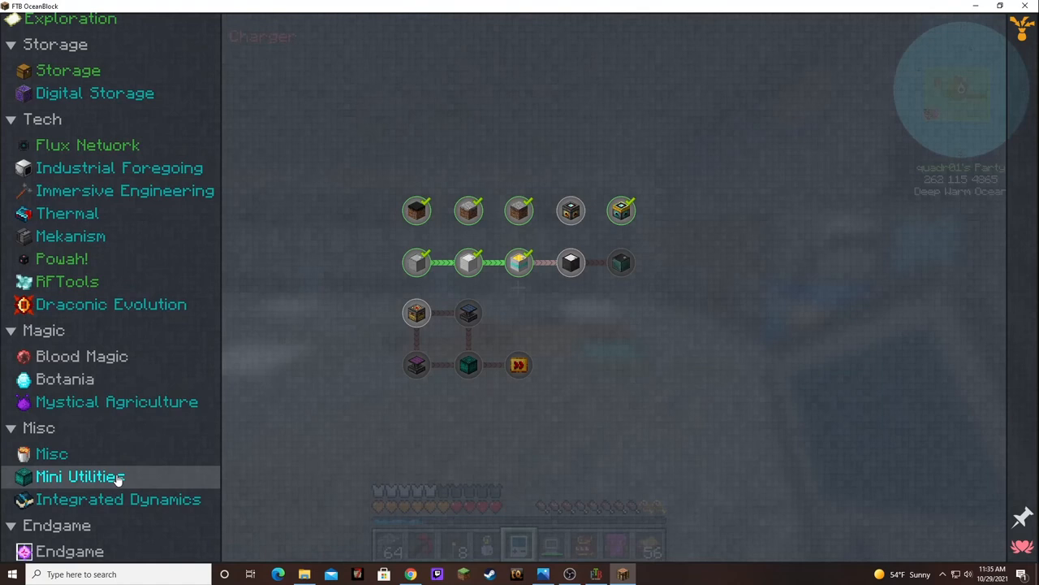
Step: Switch to the chapter holding the PowerPot quests
click(79, 476)
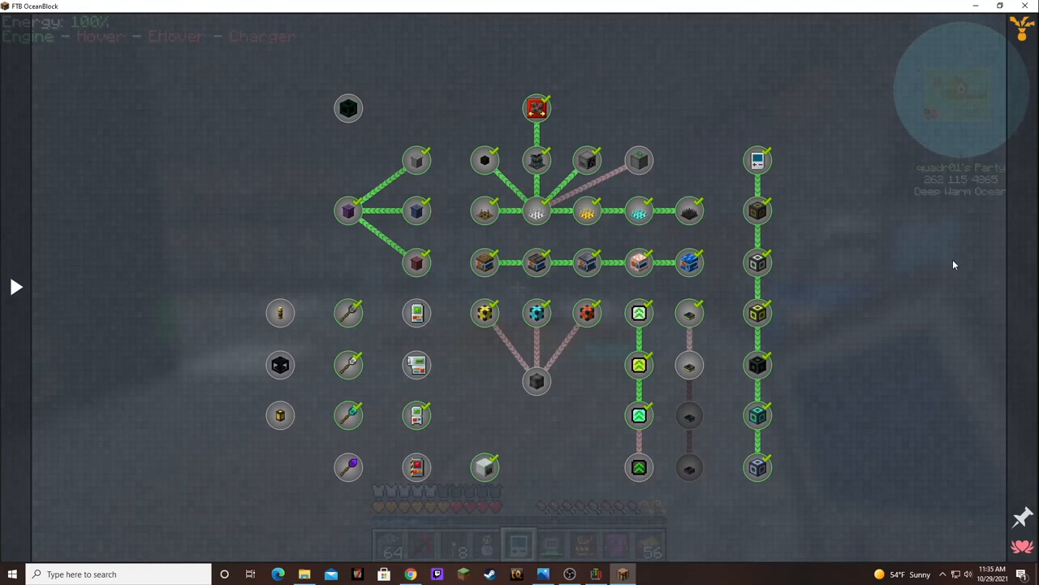
mouse_move(689, 364)
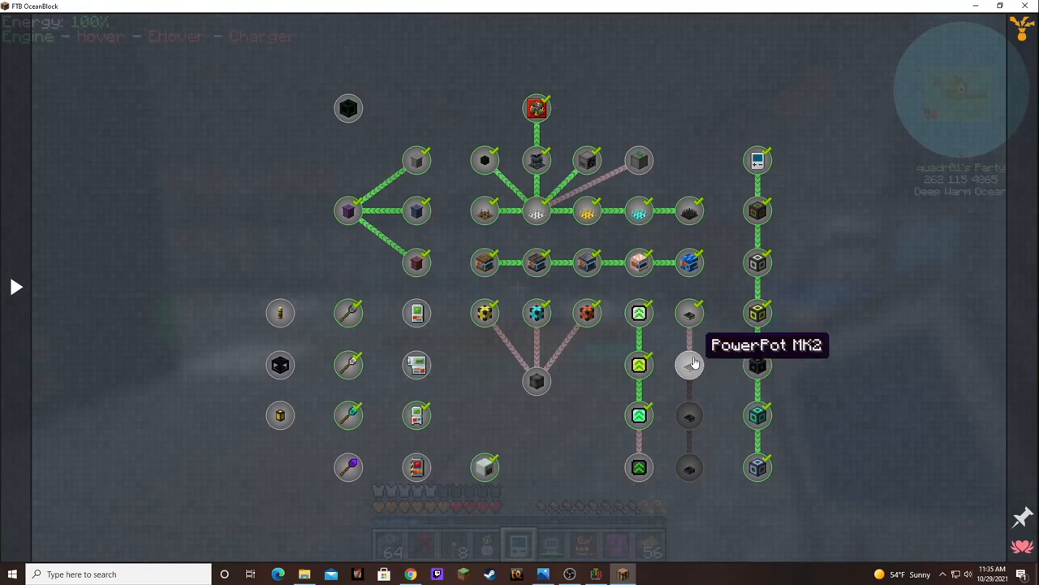
mouse_move(692, 460)
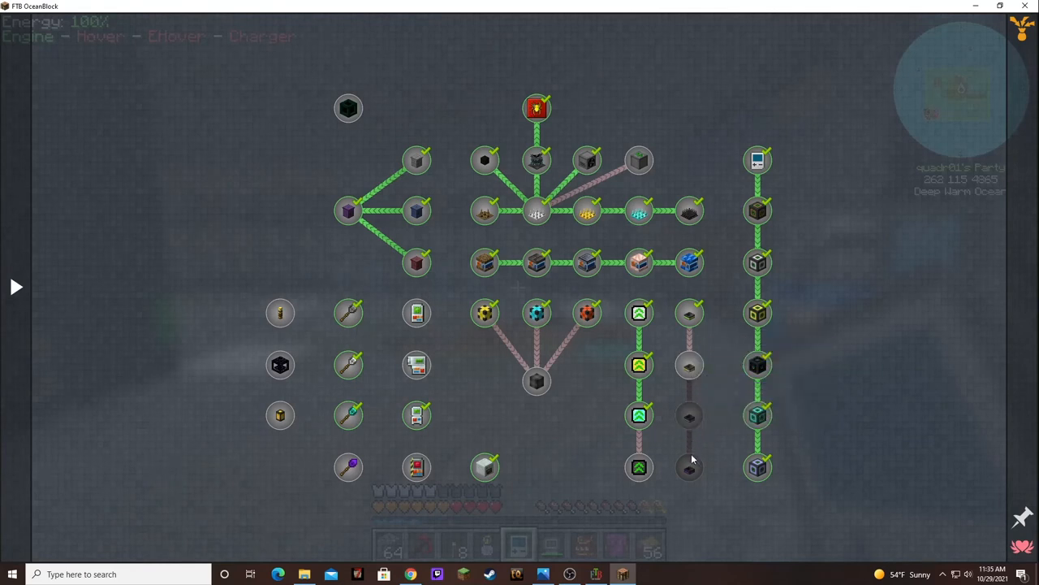
mouse_move(689, 364)
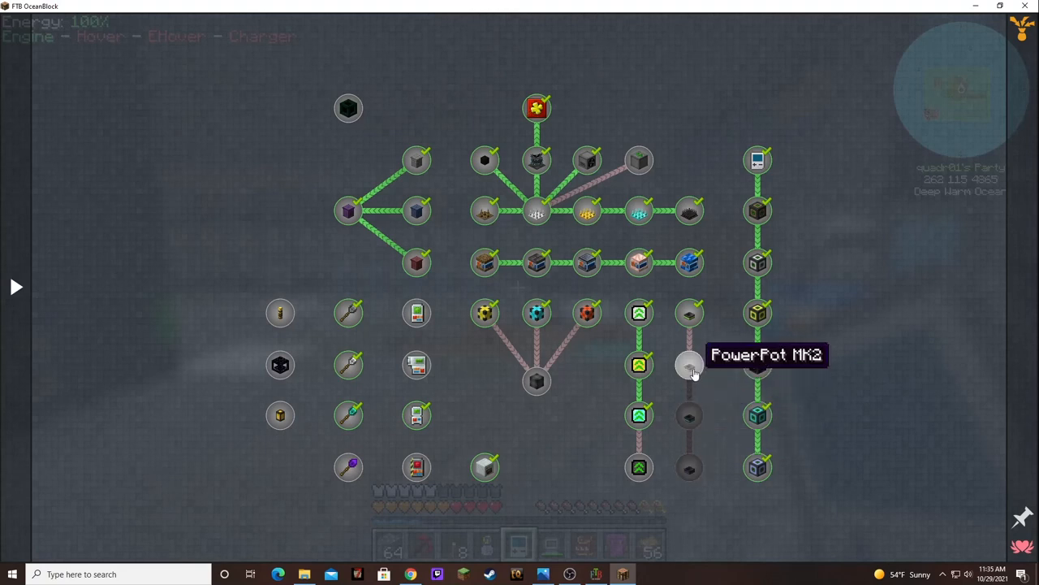
mouse_move(689, 468)
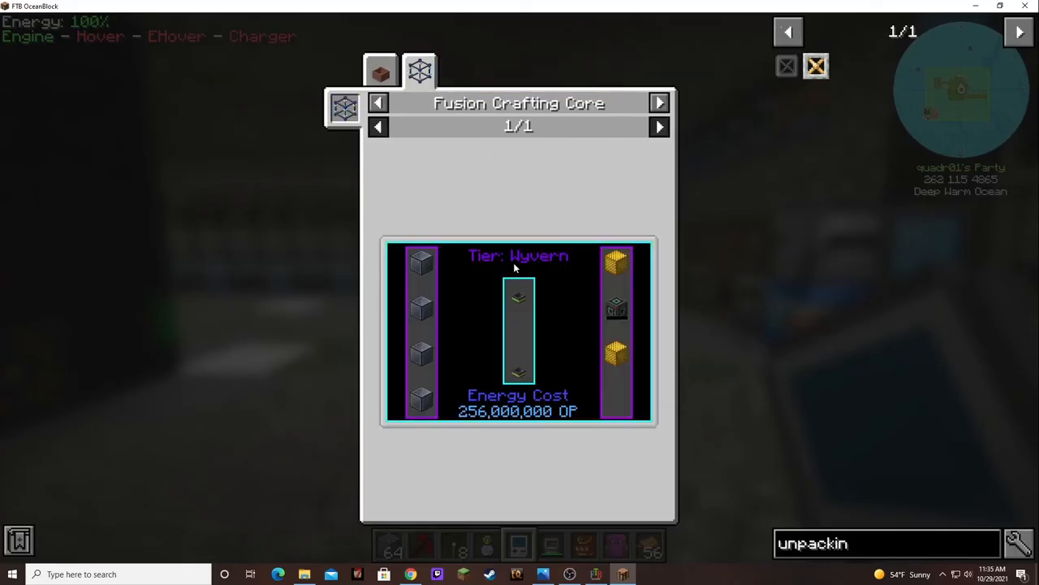
mouse_move(644, 195)
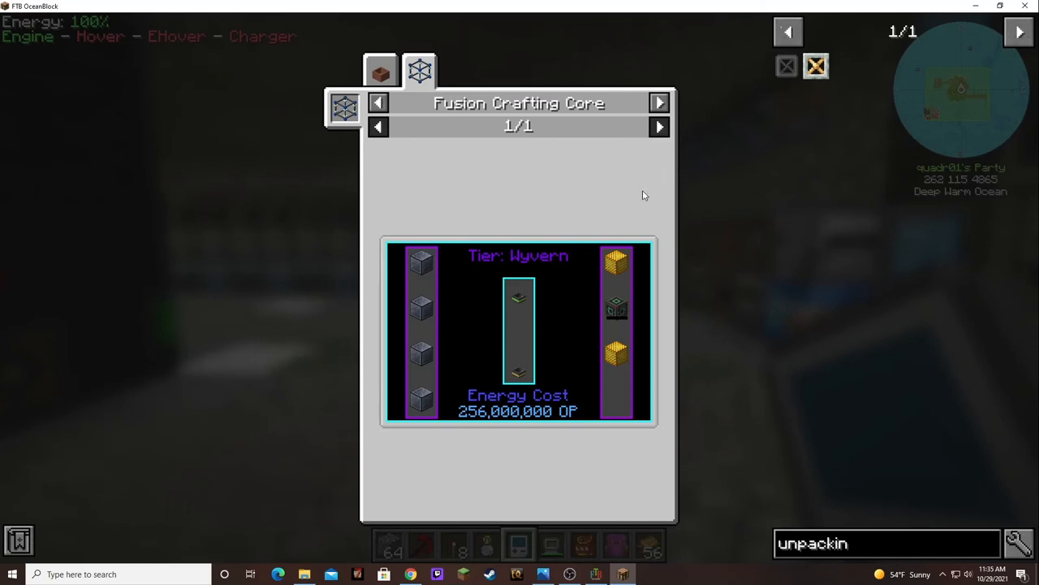
mouse_move(422, 121)
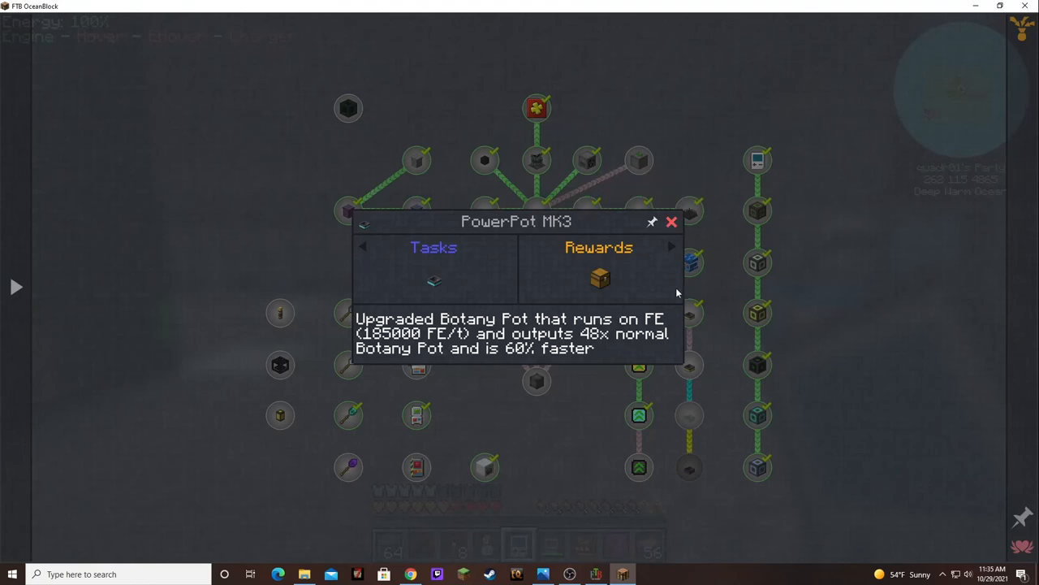
Step: Show the PowerPot MK3's Chaotic-tier fusion recipe costing 768,000,000 OP
click(673, 221)
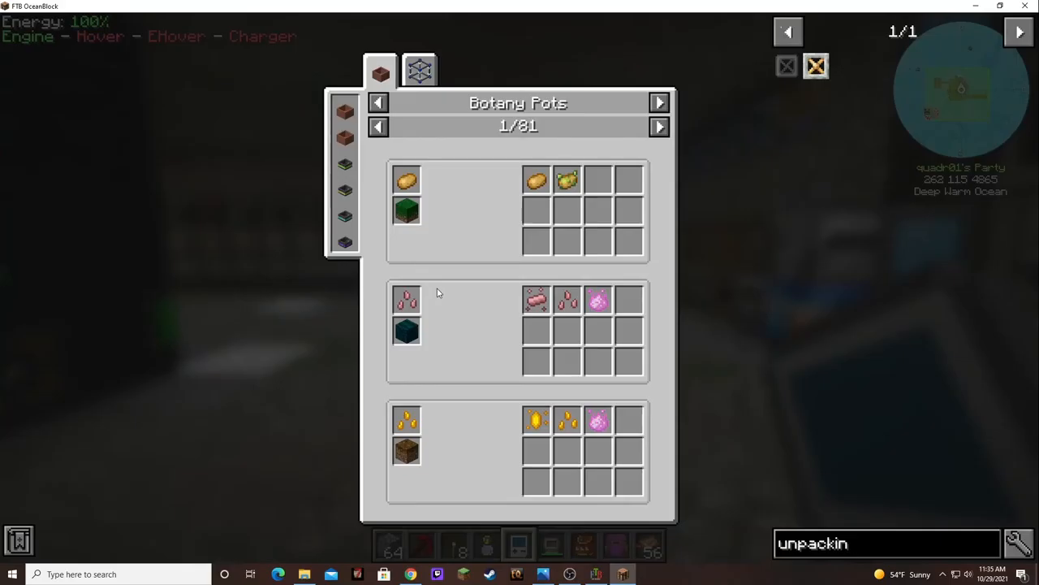
click(419, 70)
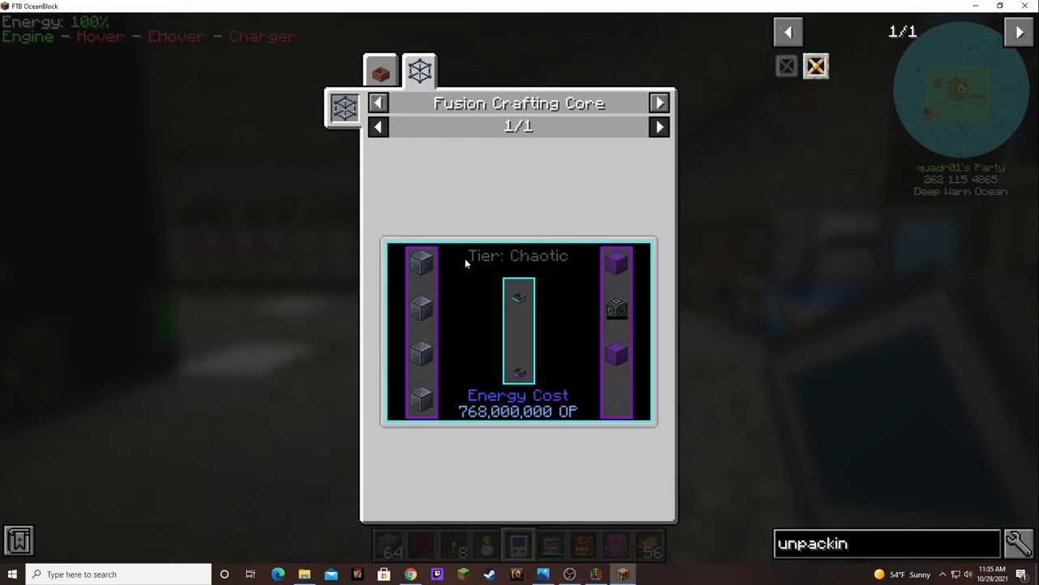
mouse_move(477, 429)
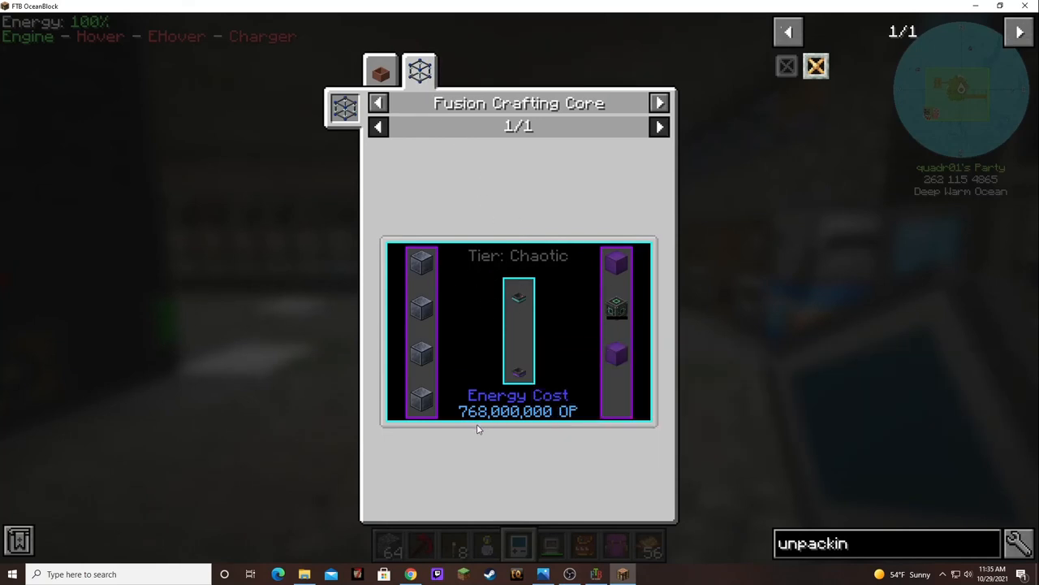
mouse_move(575, 419)
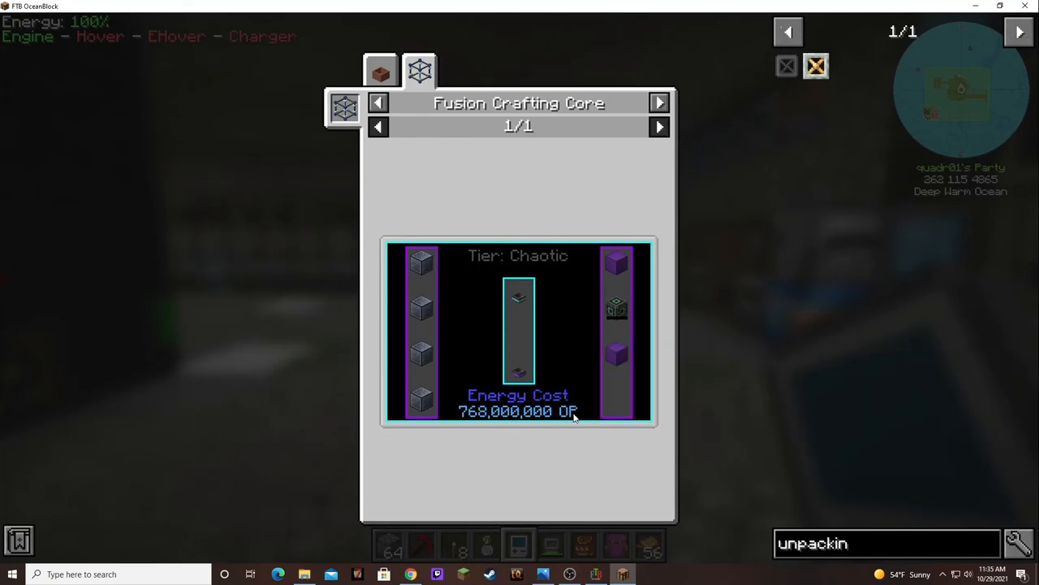
mouse_move(535, 358)
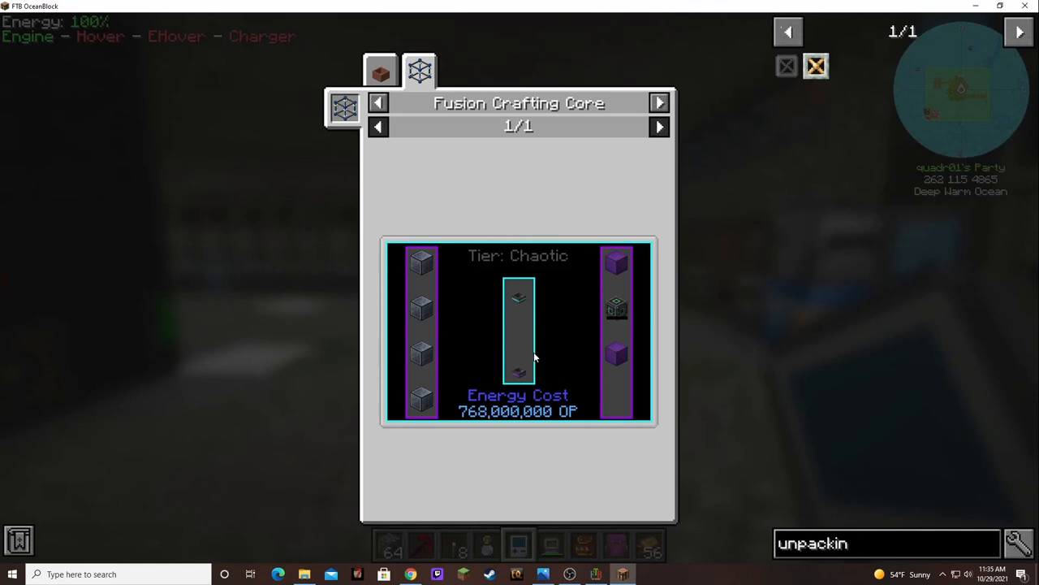
mouse_move(616, 261)
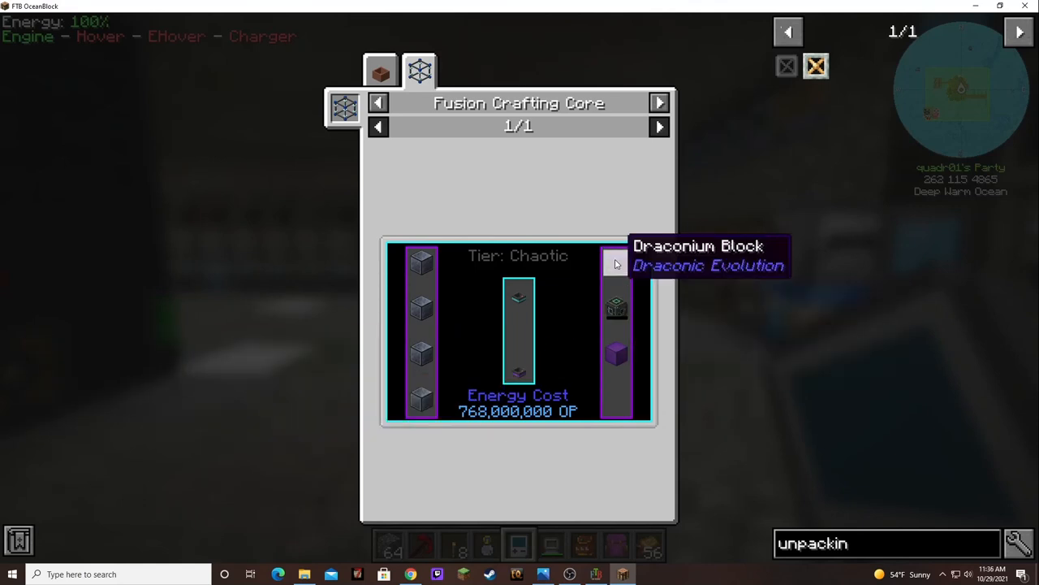
mouse_move(419, 332)
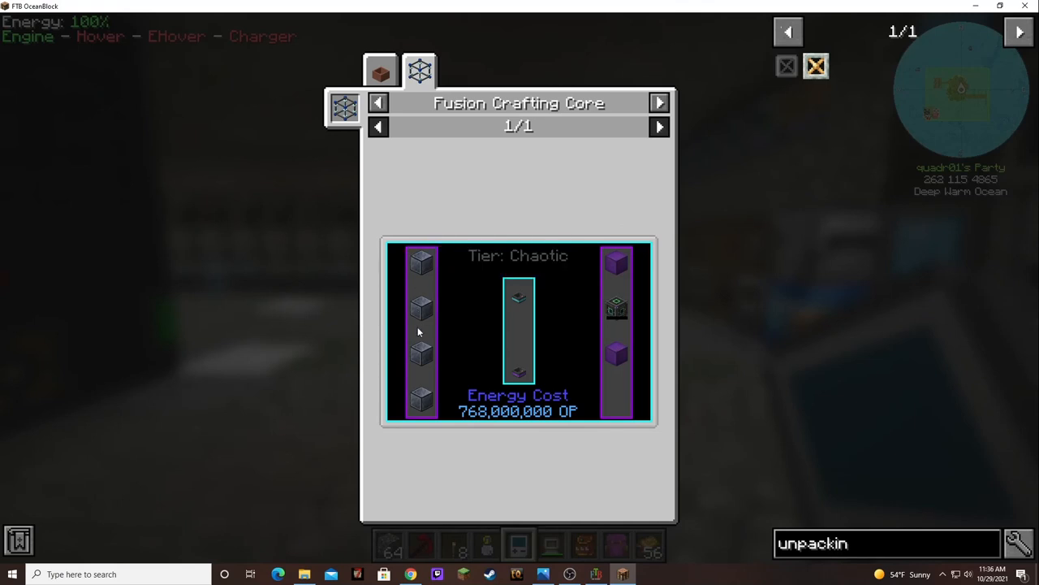
mouse_move(422, 263)
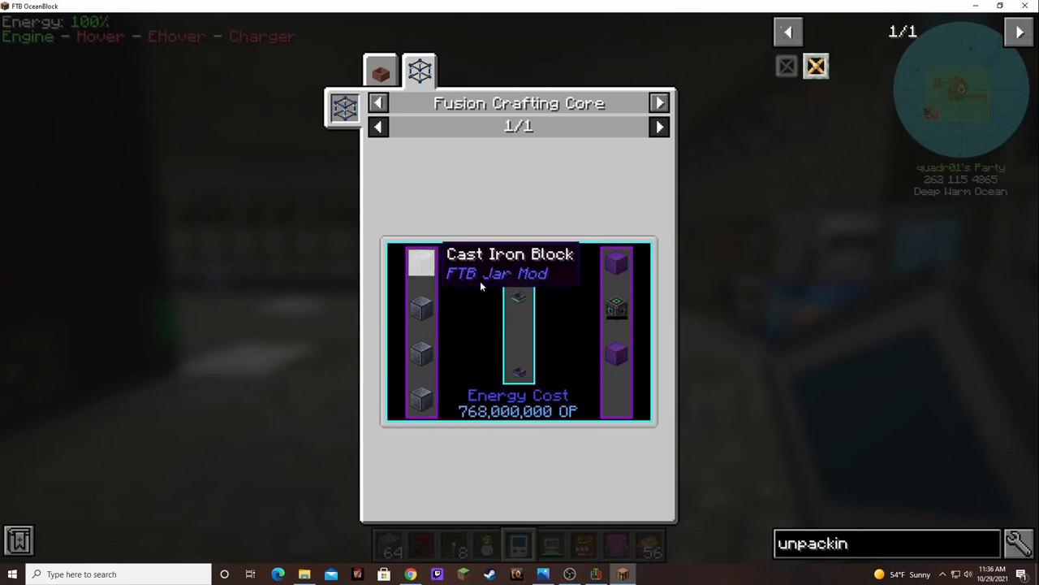
mouse_move(617, 307)
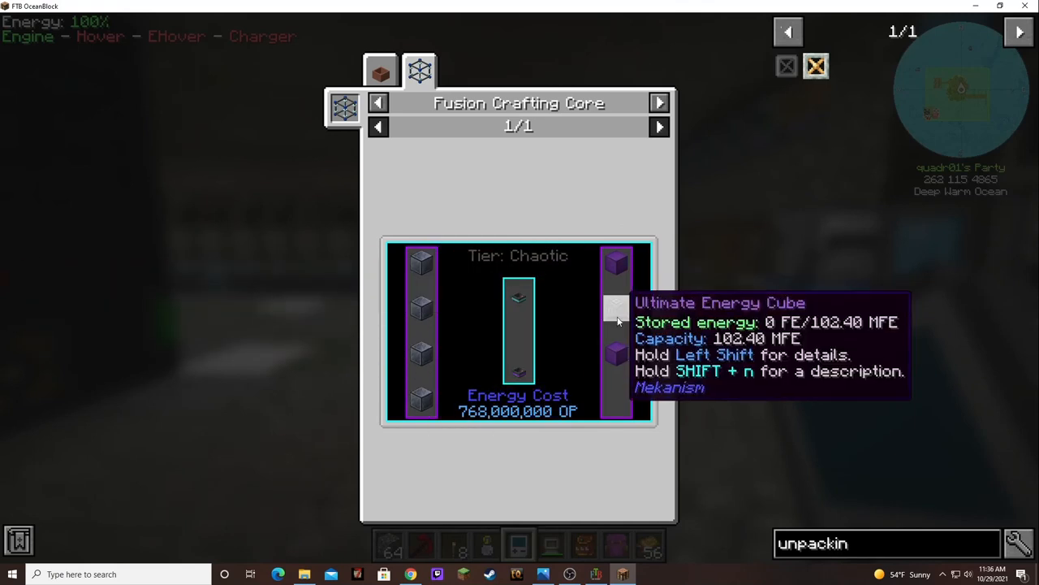
Step: Show the Ultimate Energy Cube's crafting recipe from the MK3 fusion ingredients
click(380, 71)
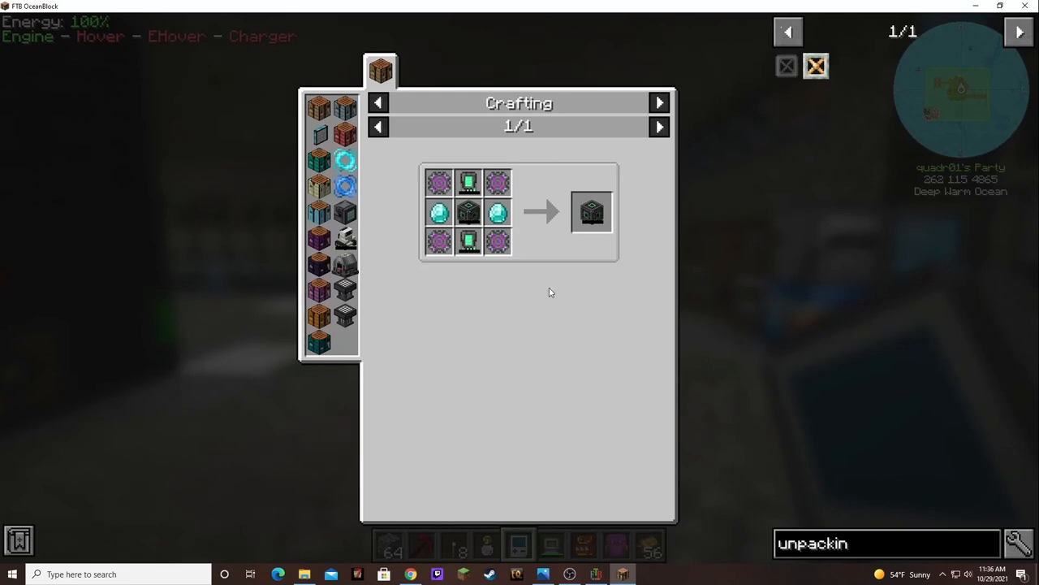
mouse_move(468, 242)
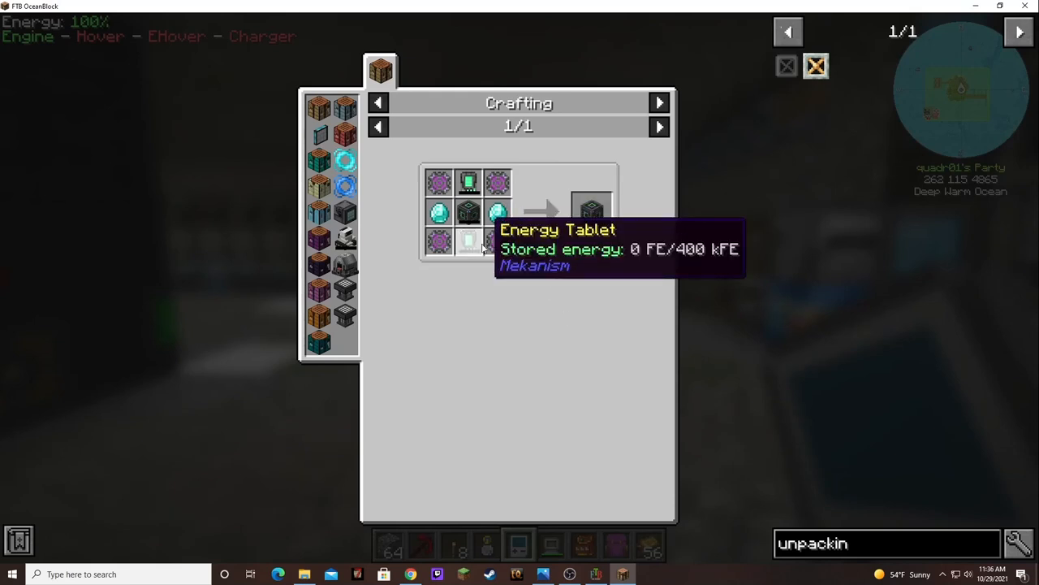
mouse_move(497, 250)
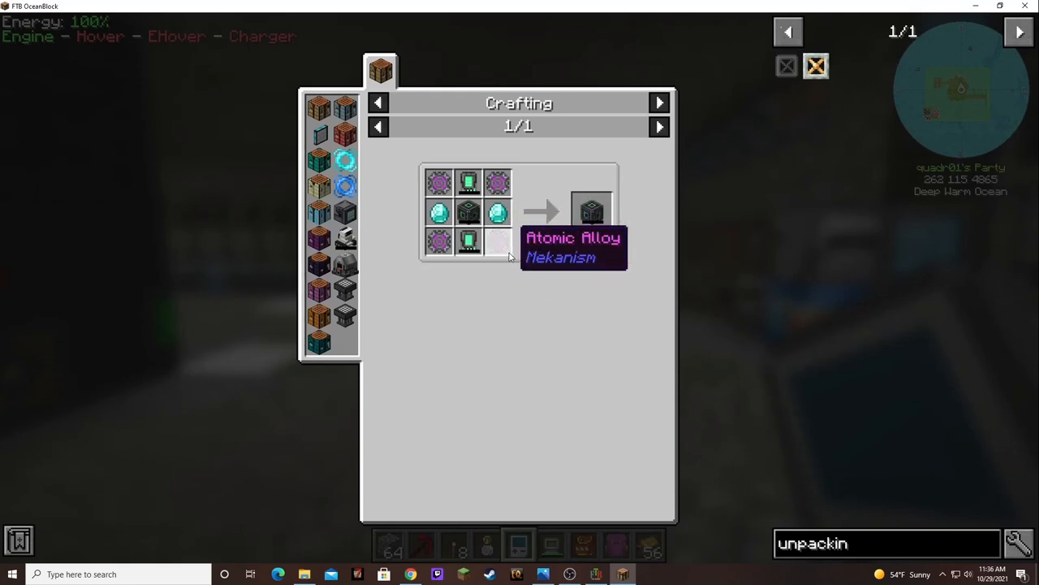
mouse_move(633, 283)
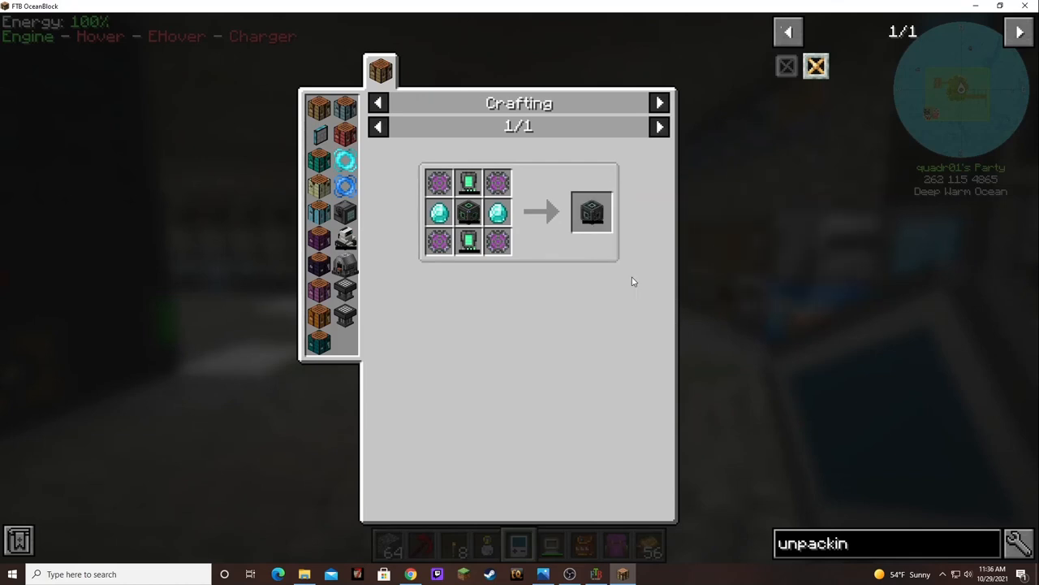
Step: Close the JEI recipe view and return to standing in the underground base
key(Escape)
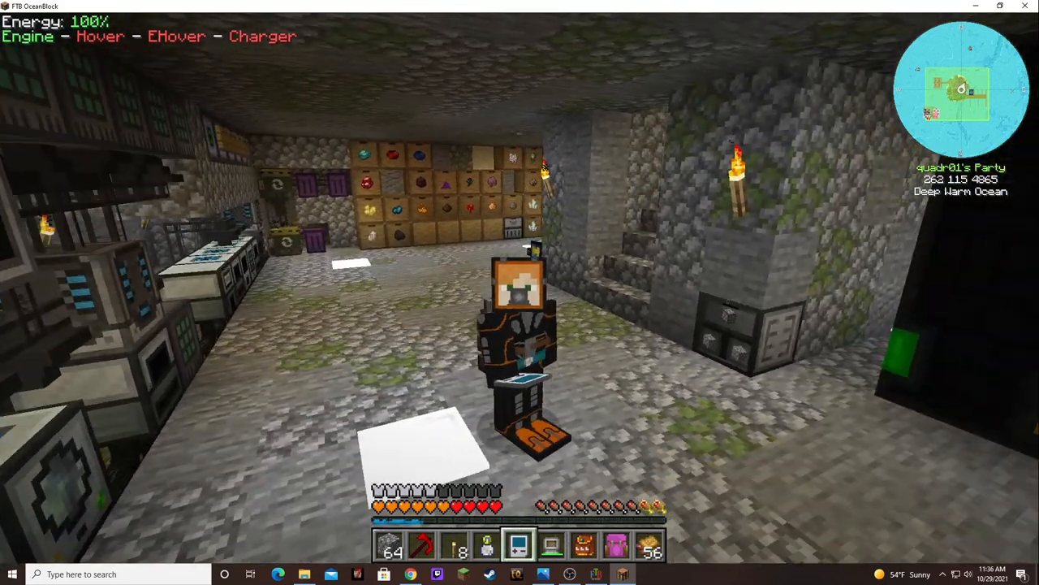
mouse_move(519, 293)
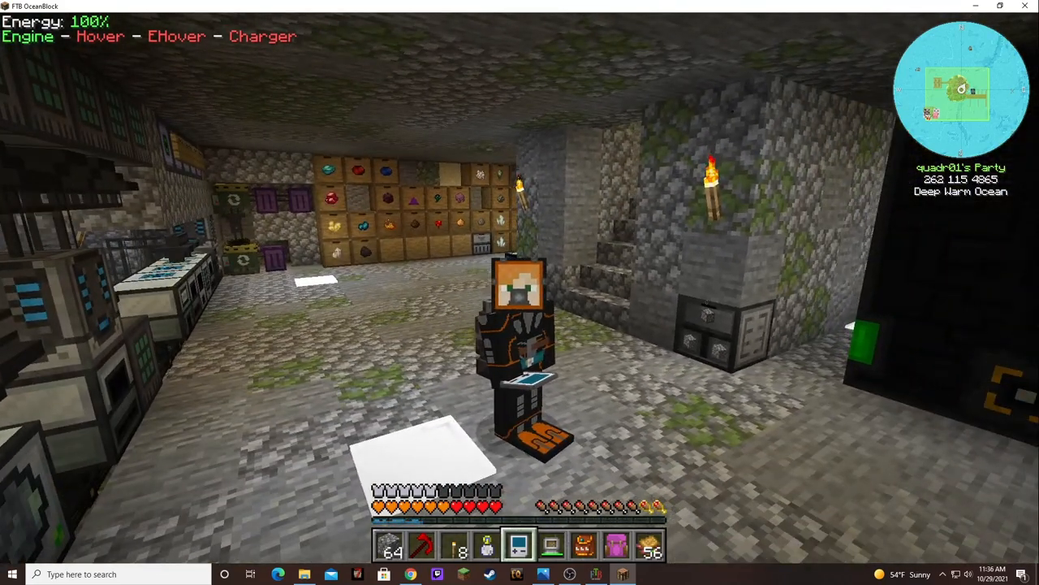